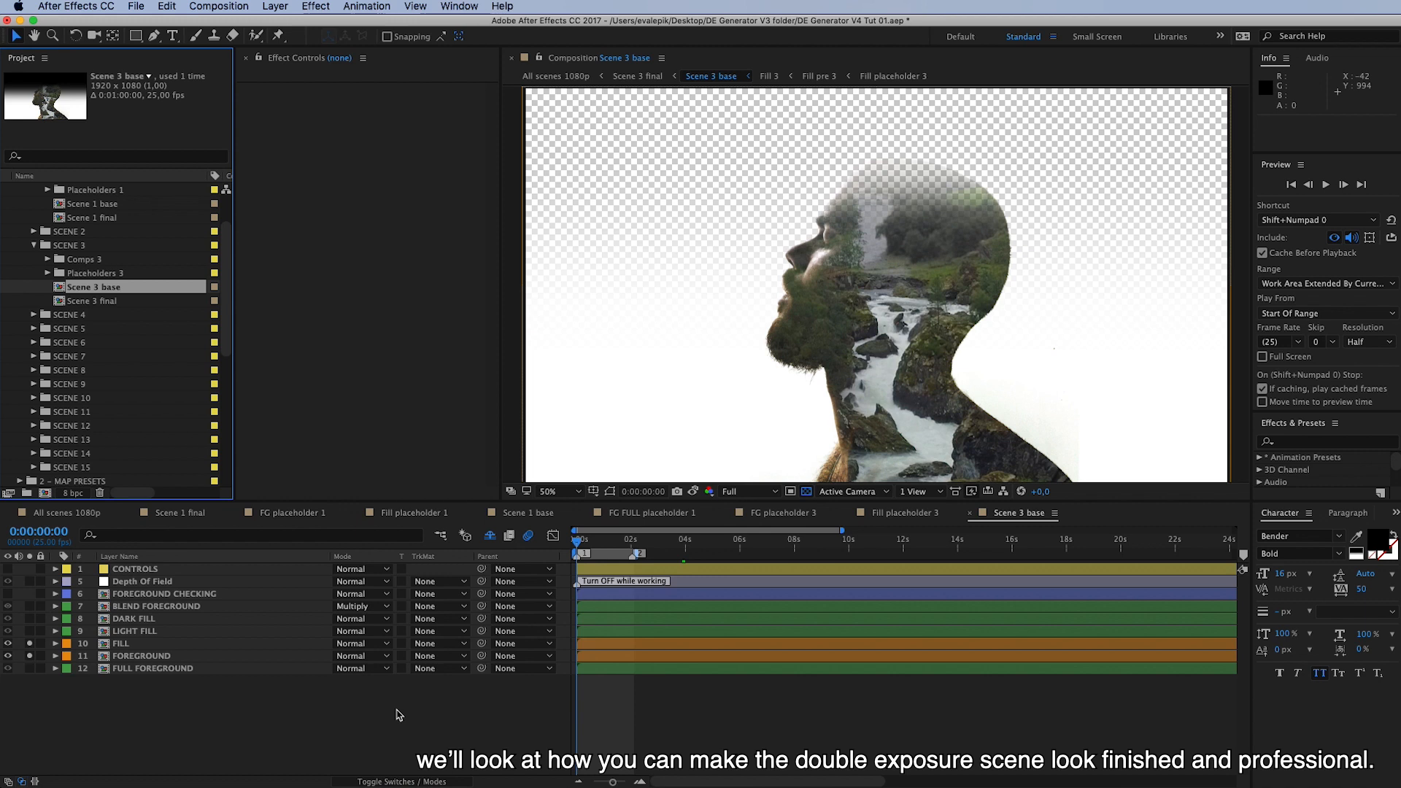
mouse_move(604, 686)
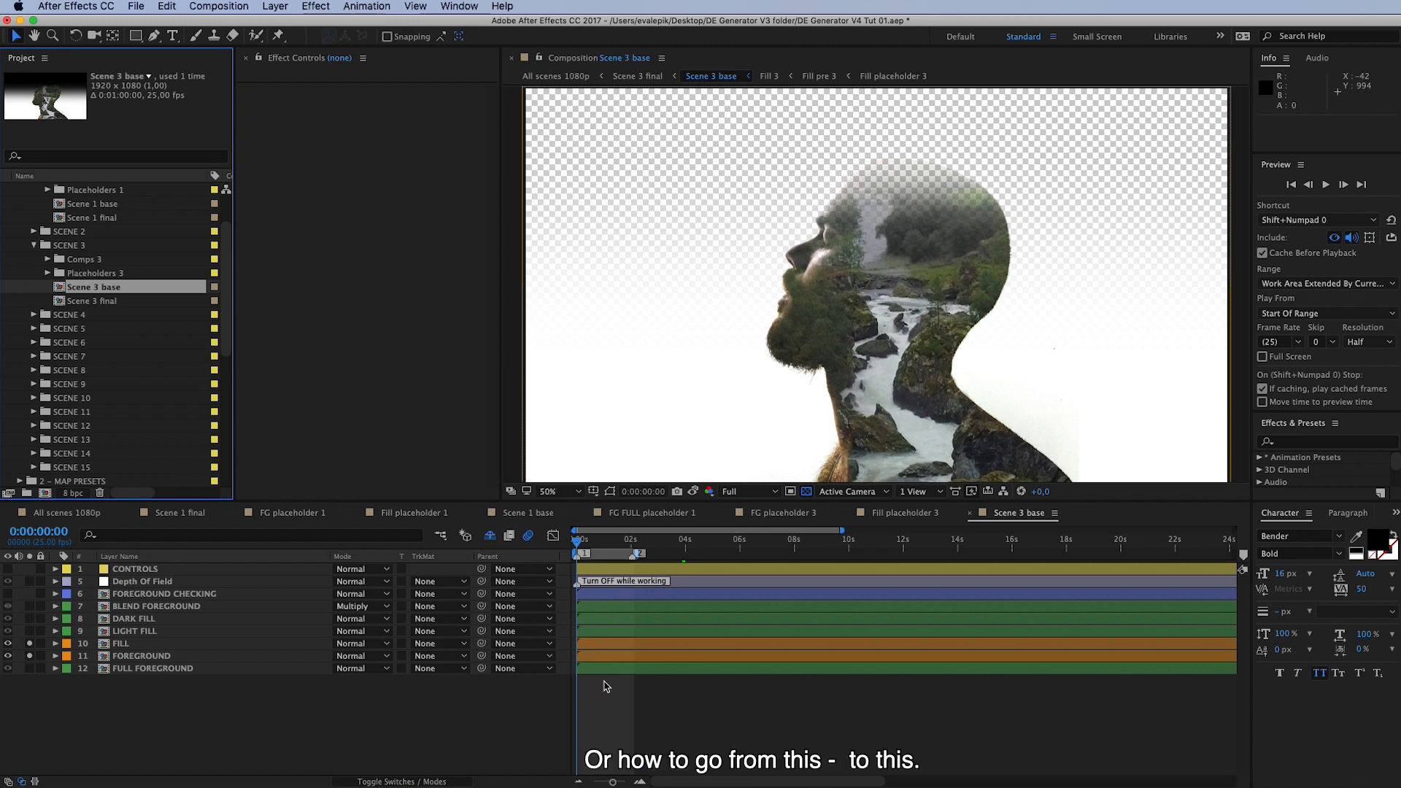
mouse_move(956, 277)
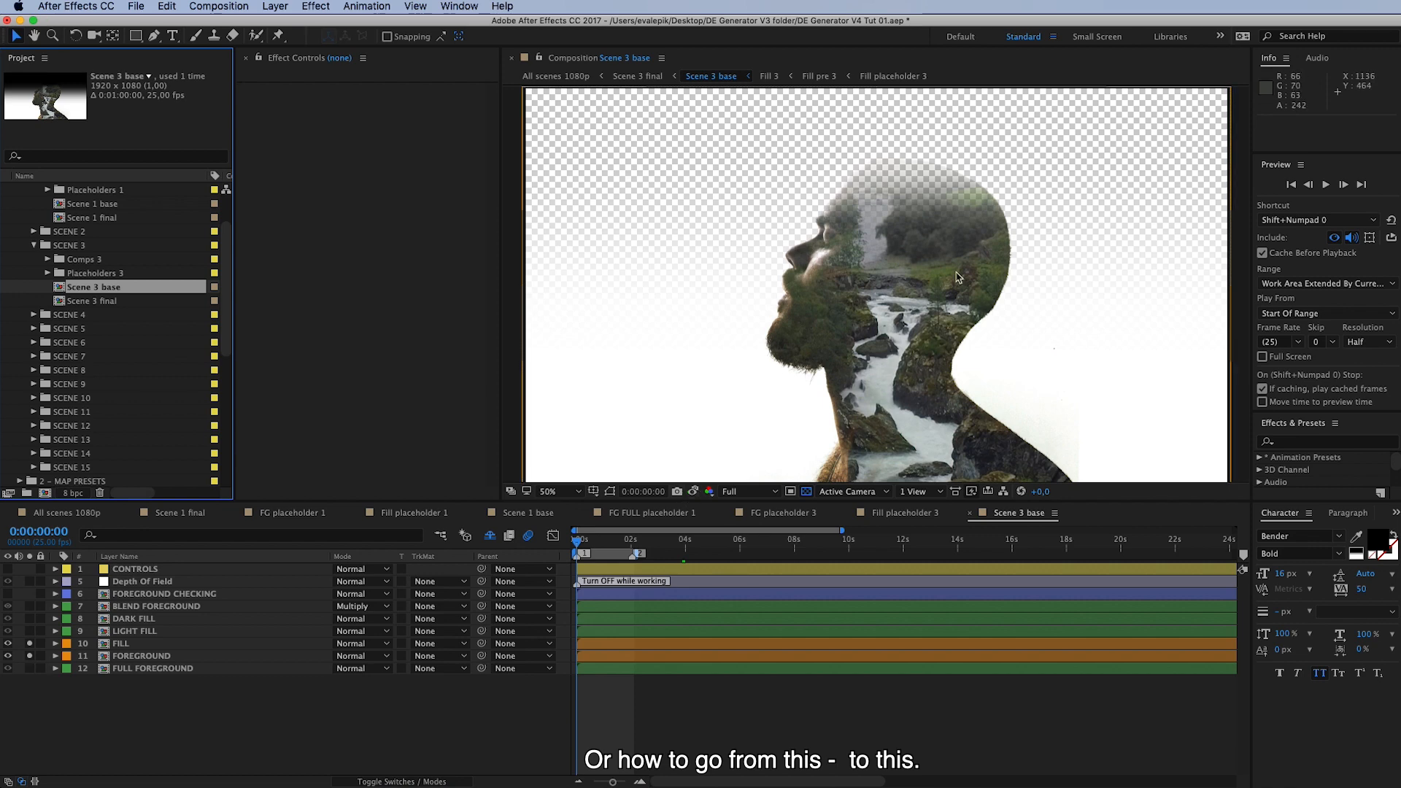
Compare the finished stylized scene against the unfinished double exposure composition.
left_click(692, 491)
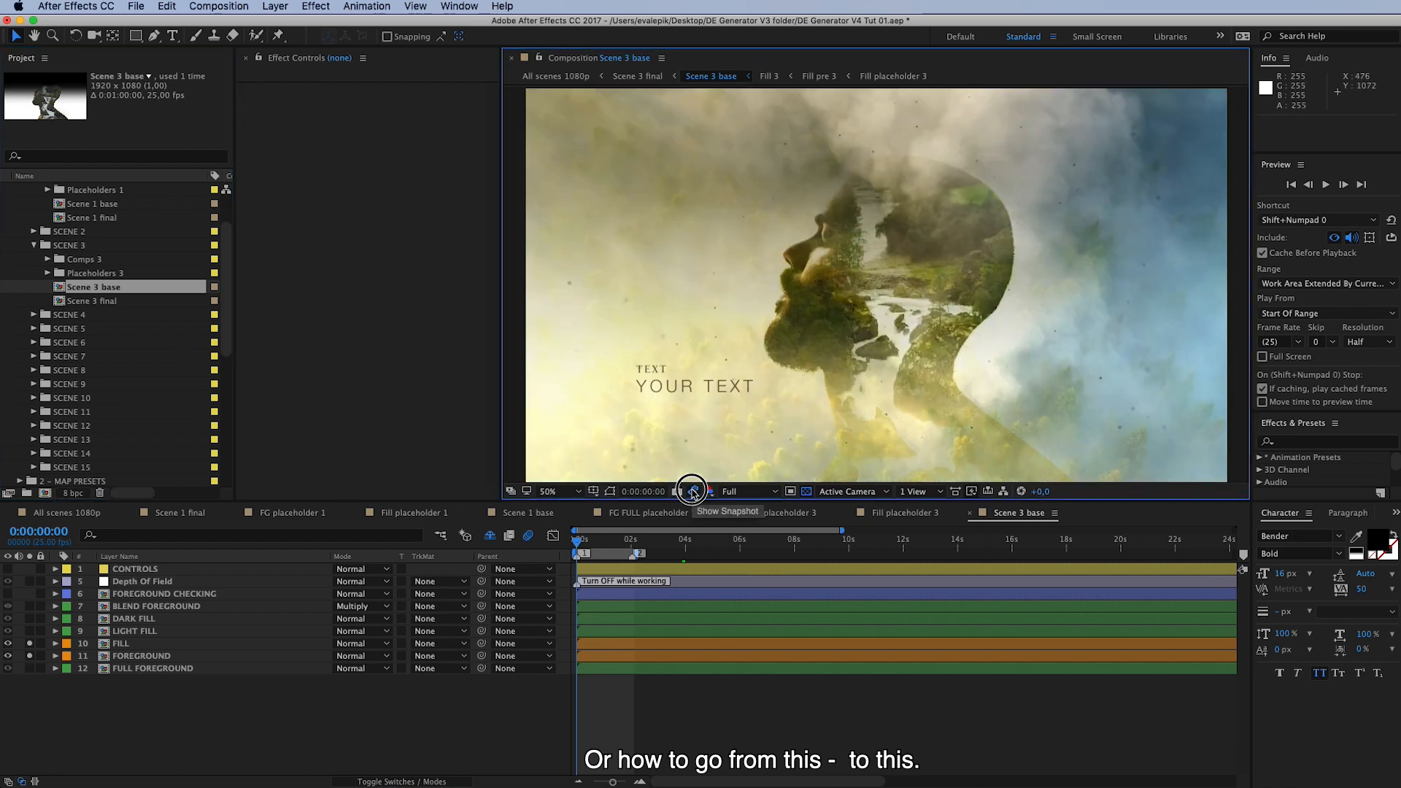
left_click(692, 491)
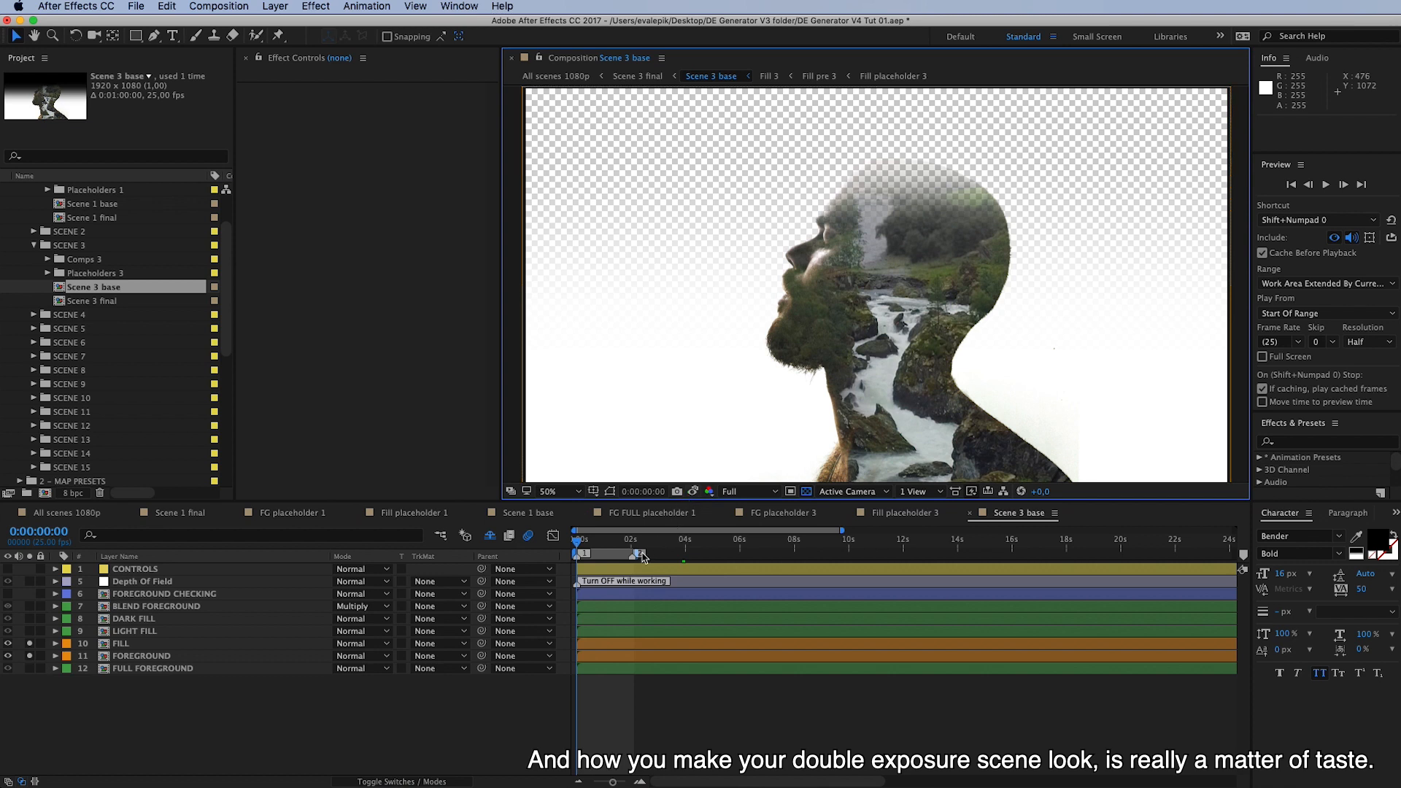
mouse_move(642, 555)
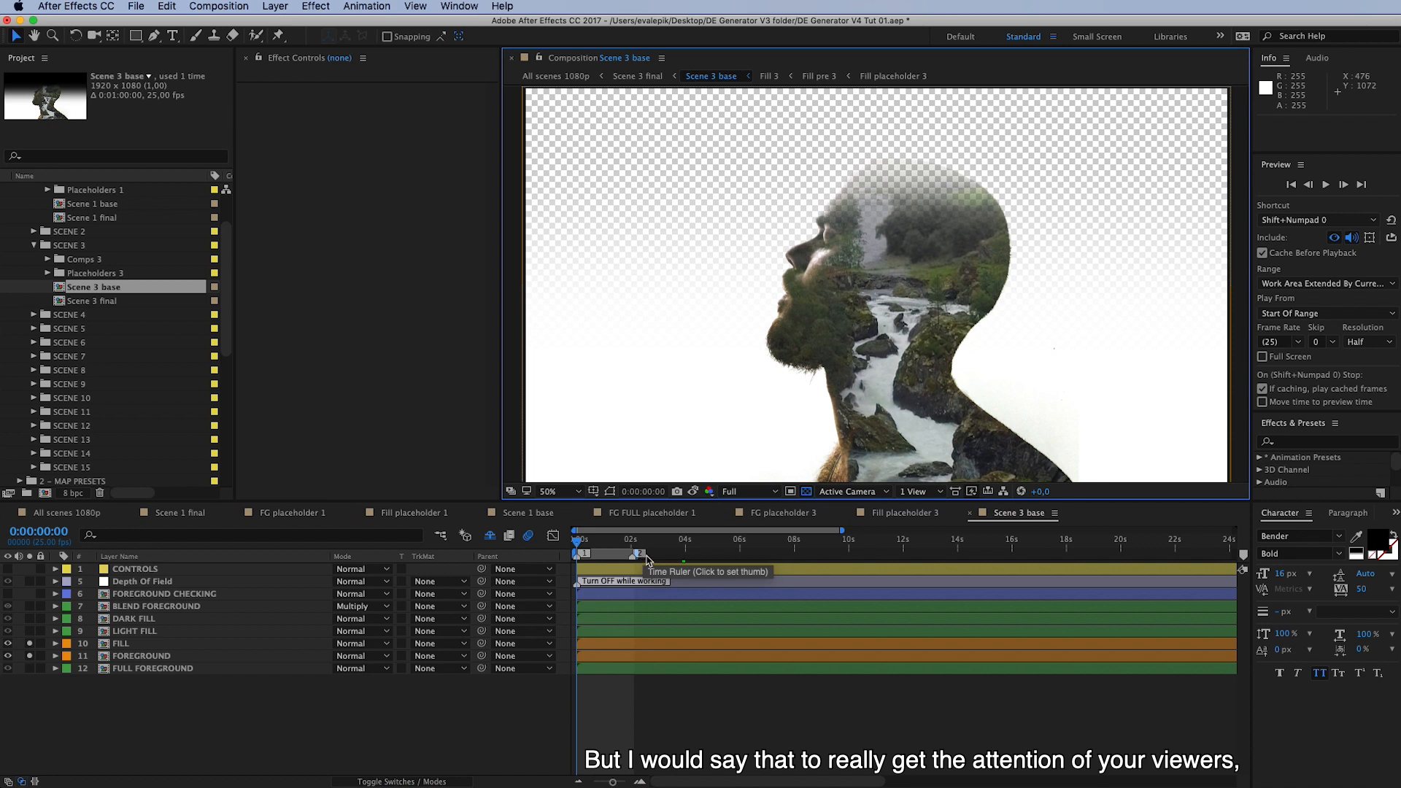
mouse_move(813, 669)
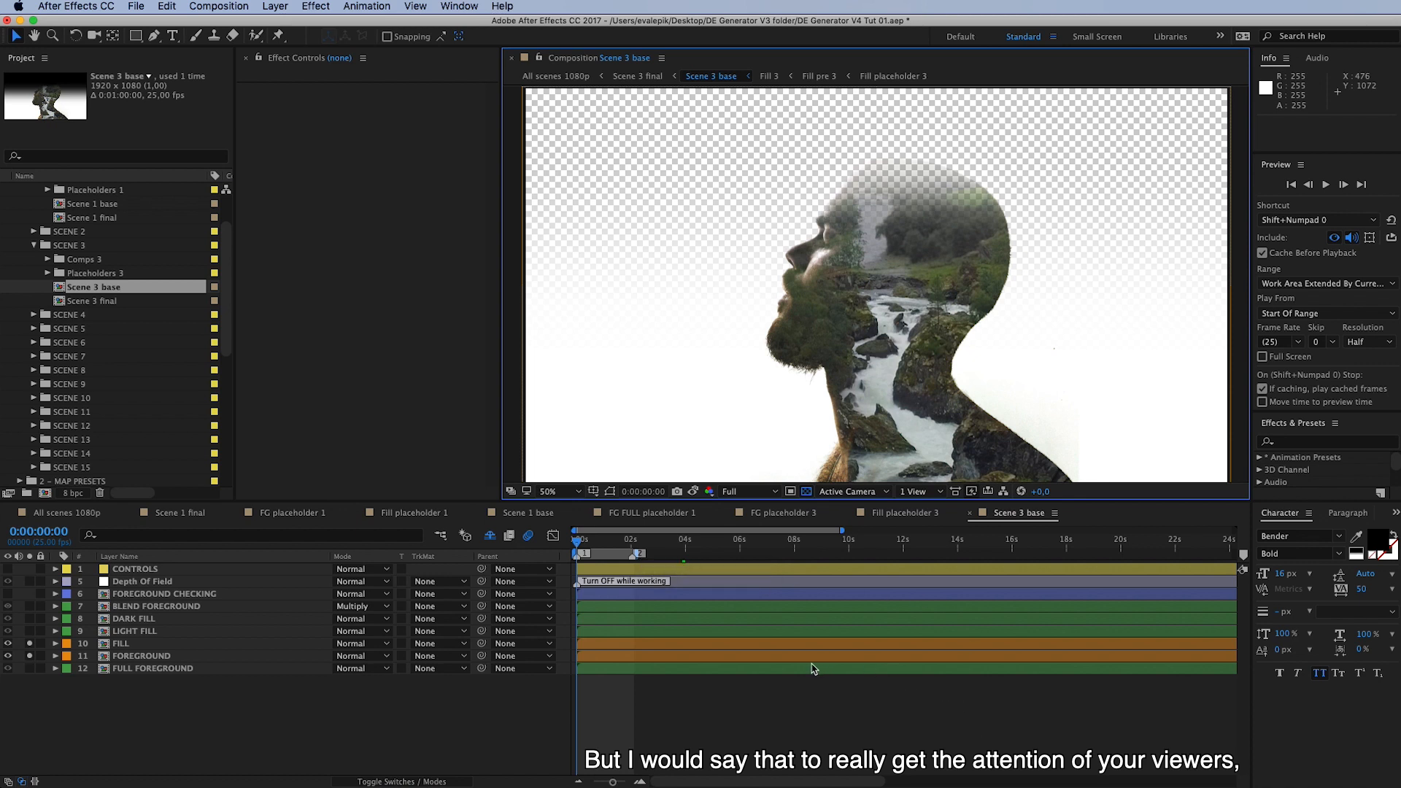
mouse_move(822, 681)
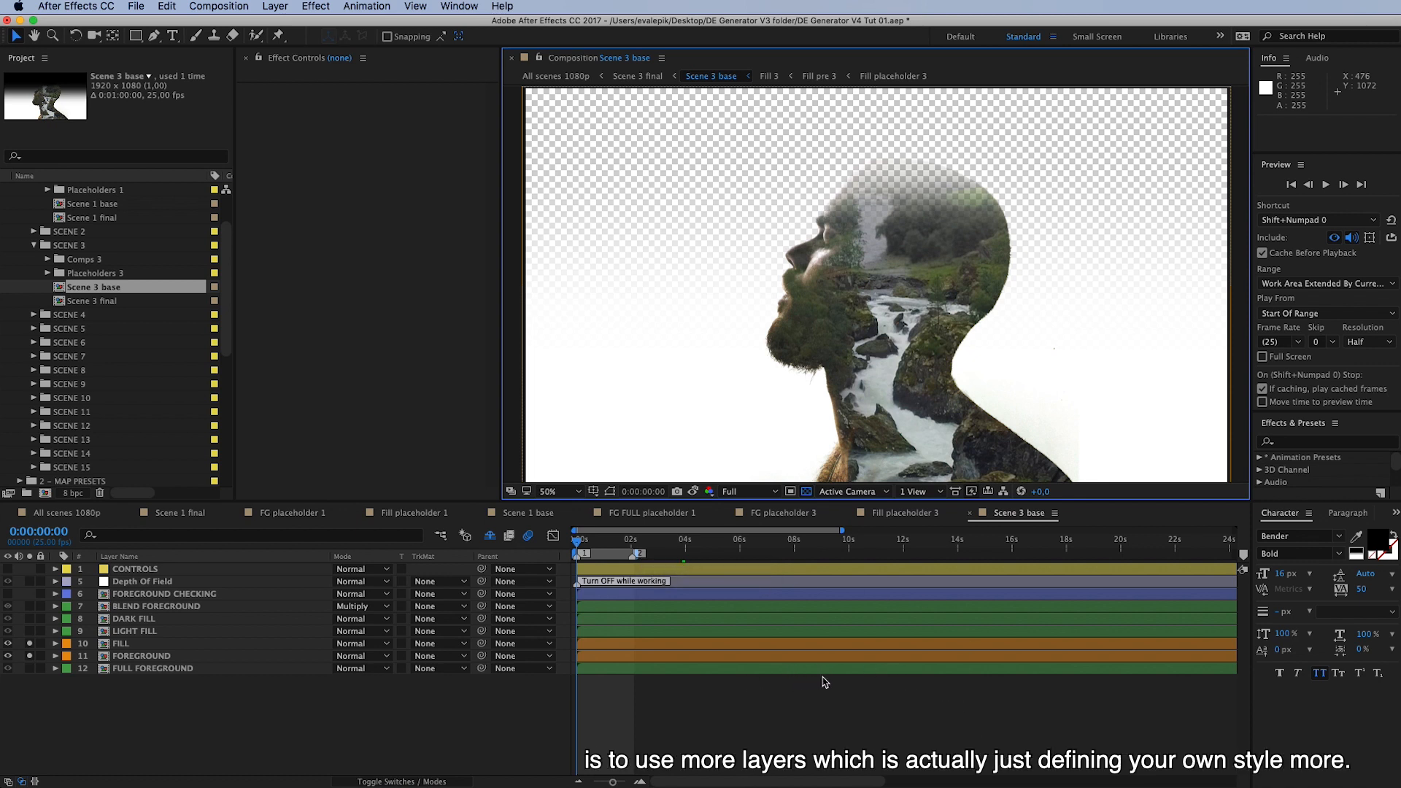
mouse_move(943, 670)
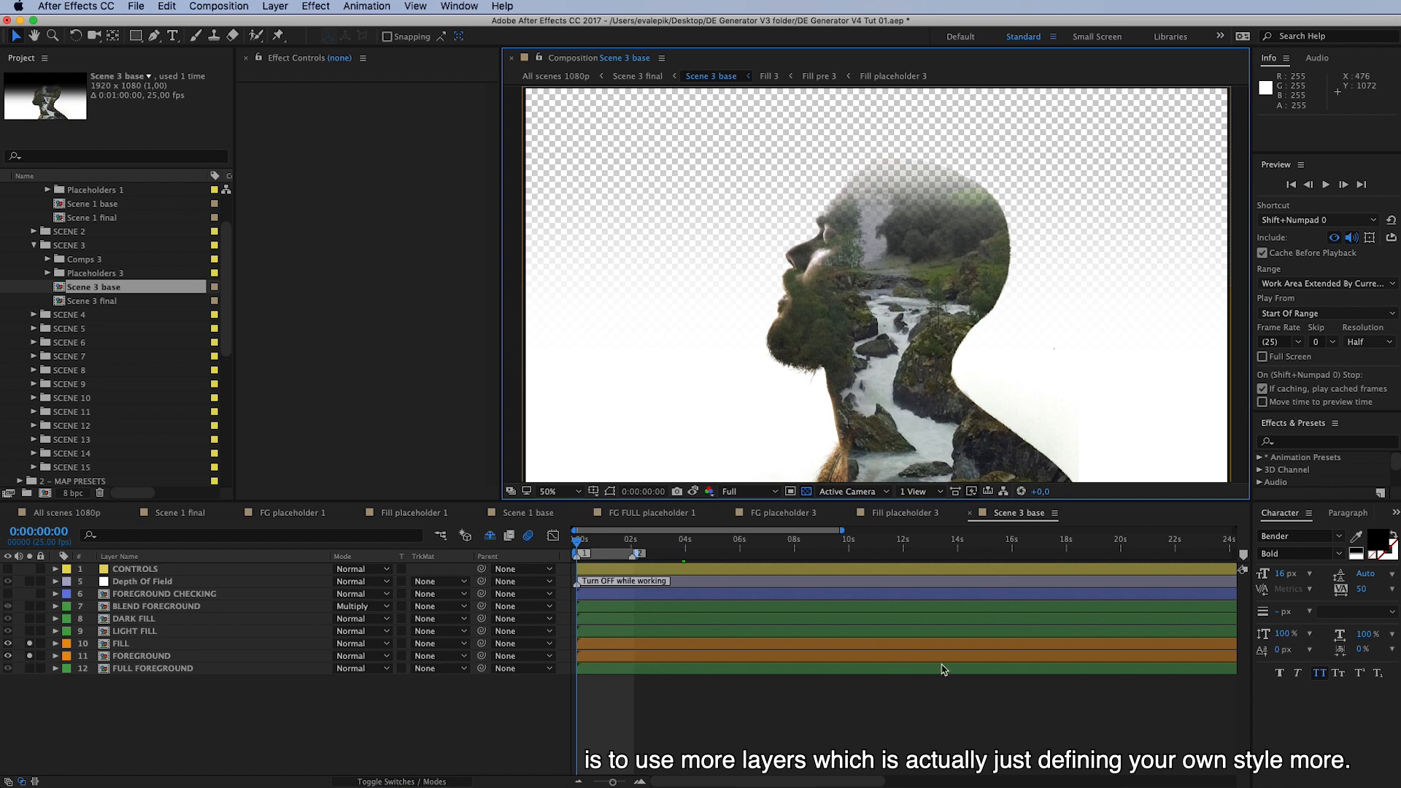
left_click(692, 491)
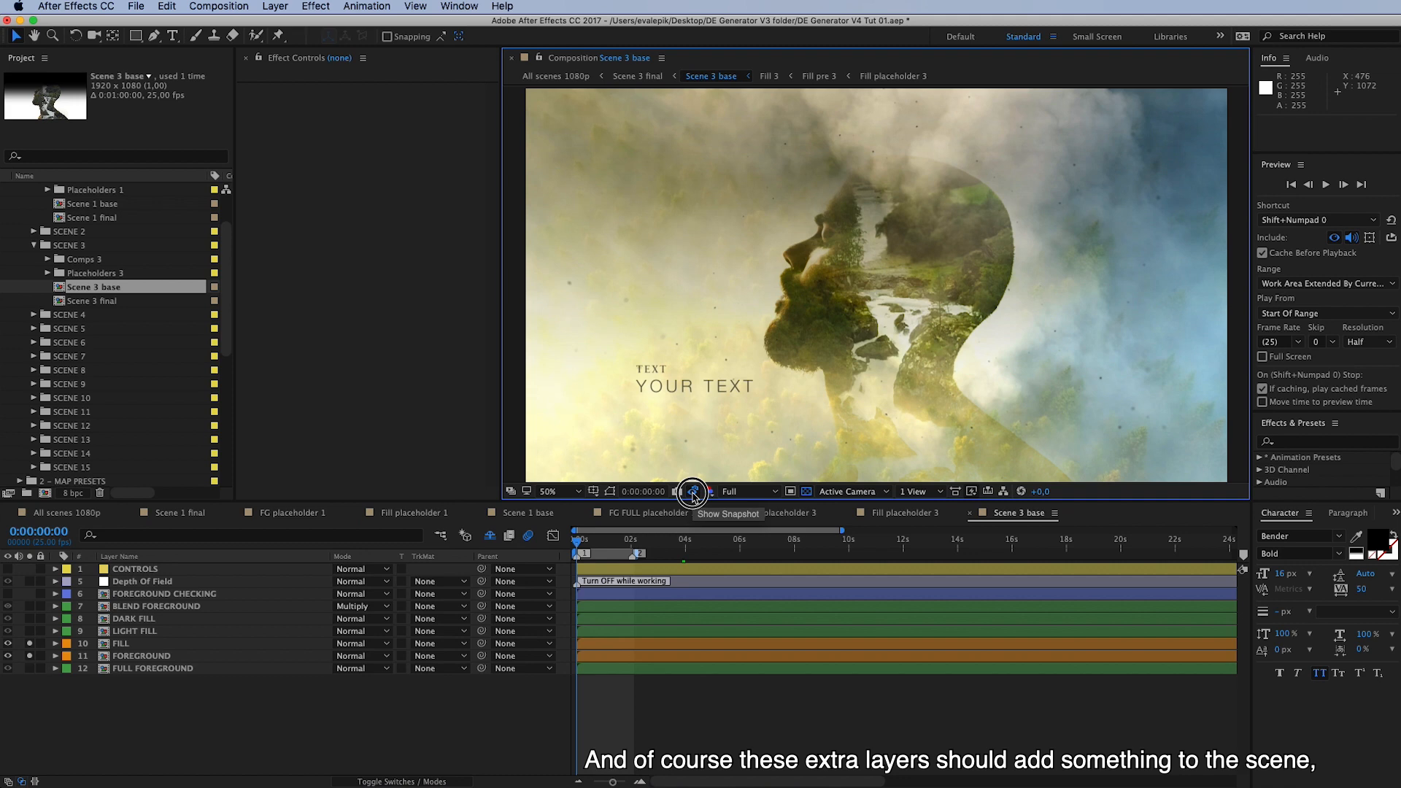
left_click(692, 491)
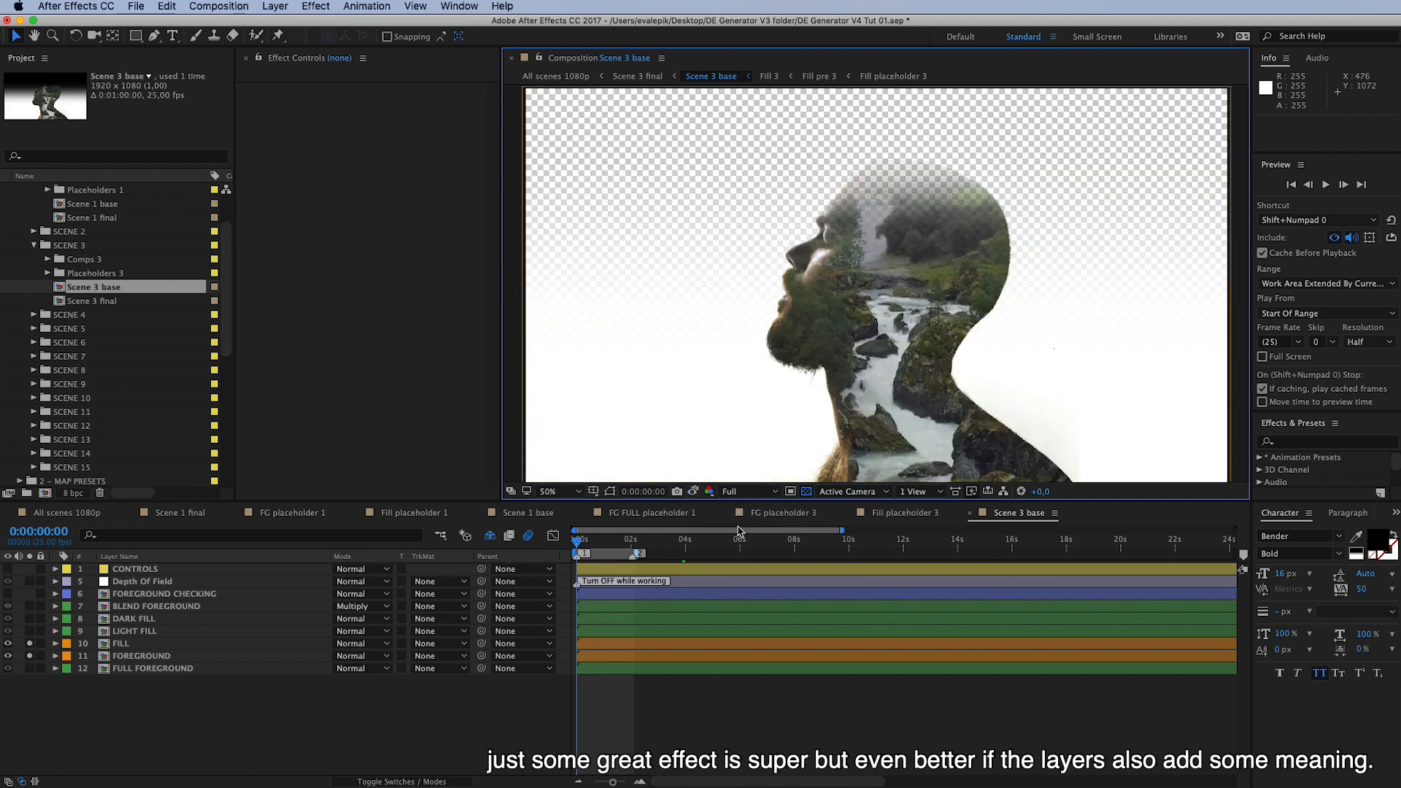
mouse_move(762, 544)
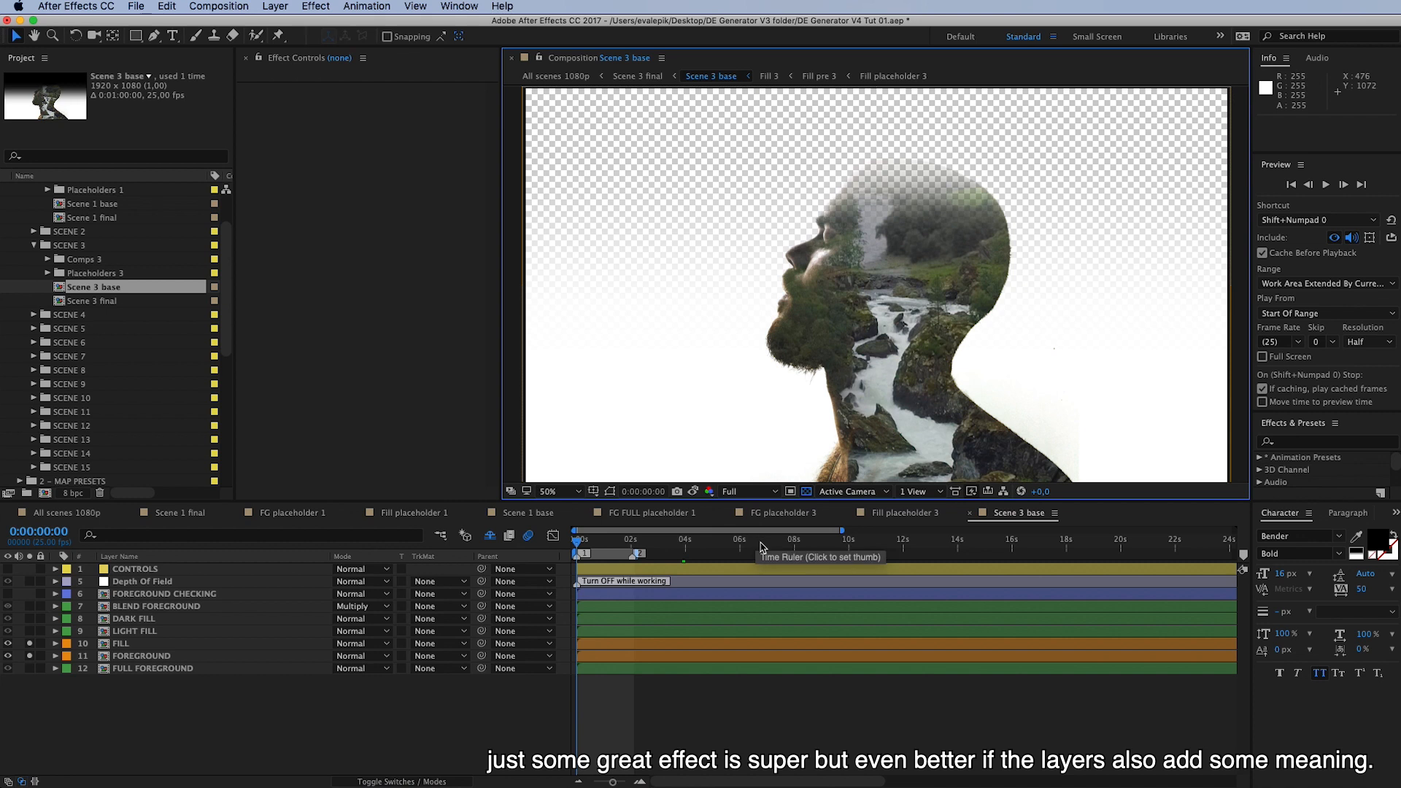
mouse_move(1066, 606)
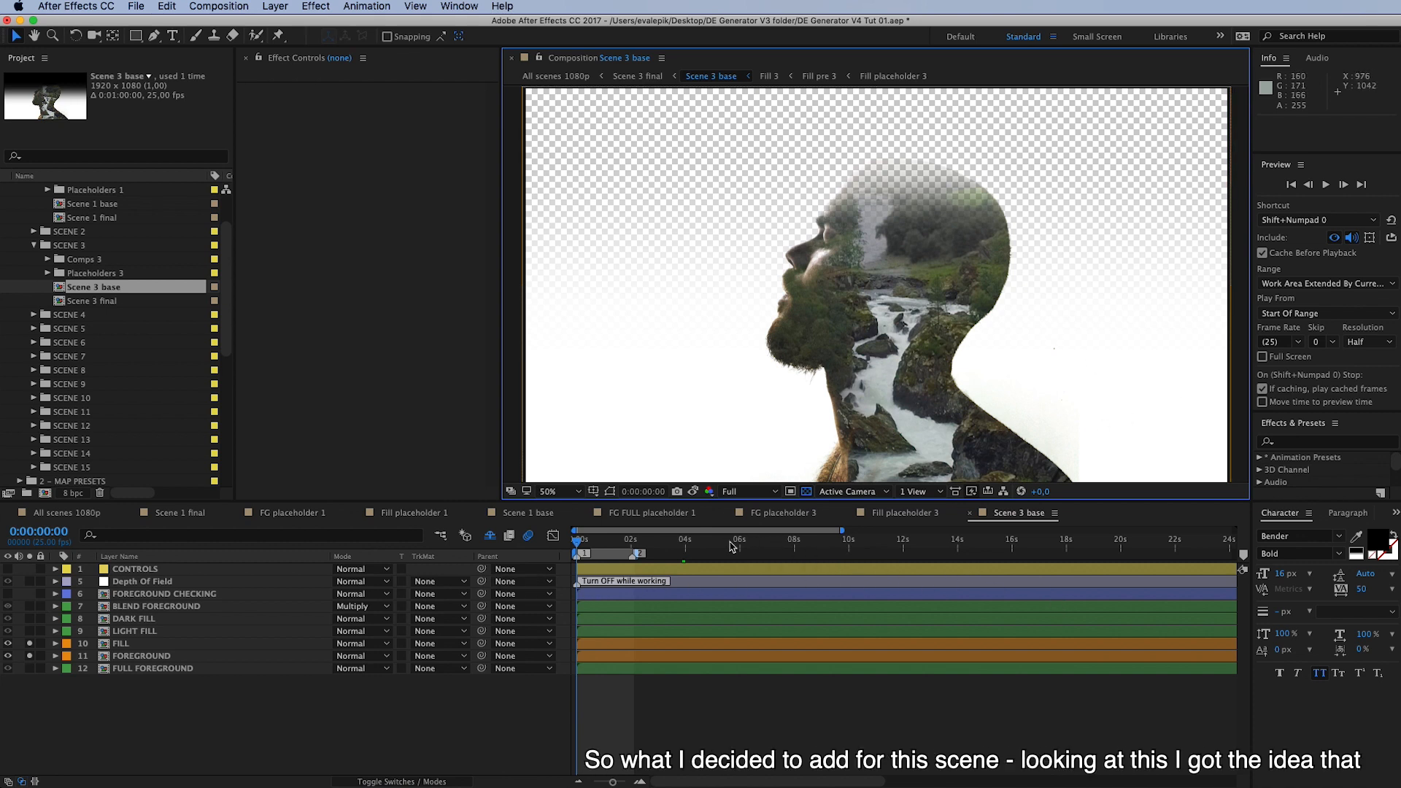
mouse_move(783, 442)
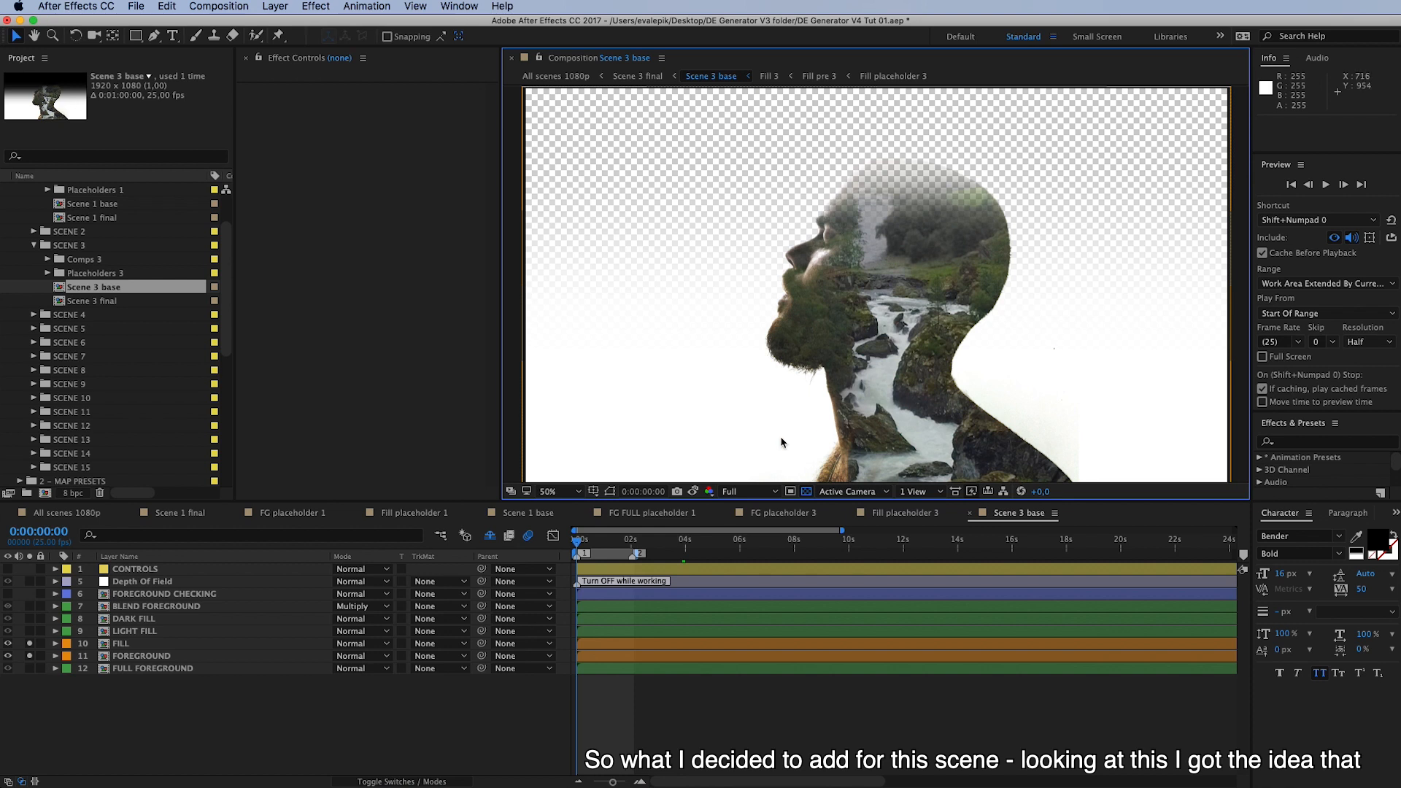
mouse_move(928, 323)
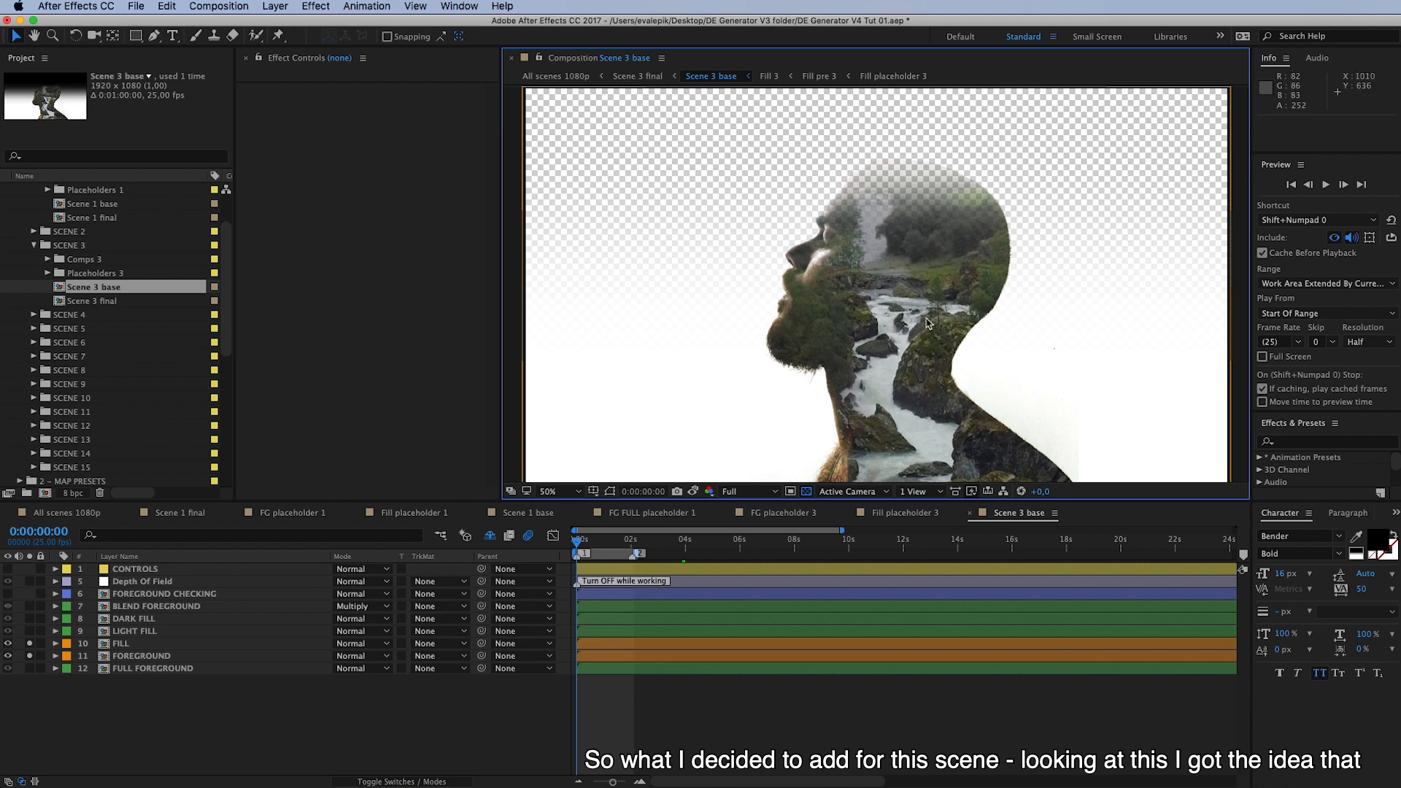
mouse_move(993, 324)
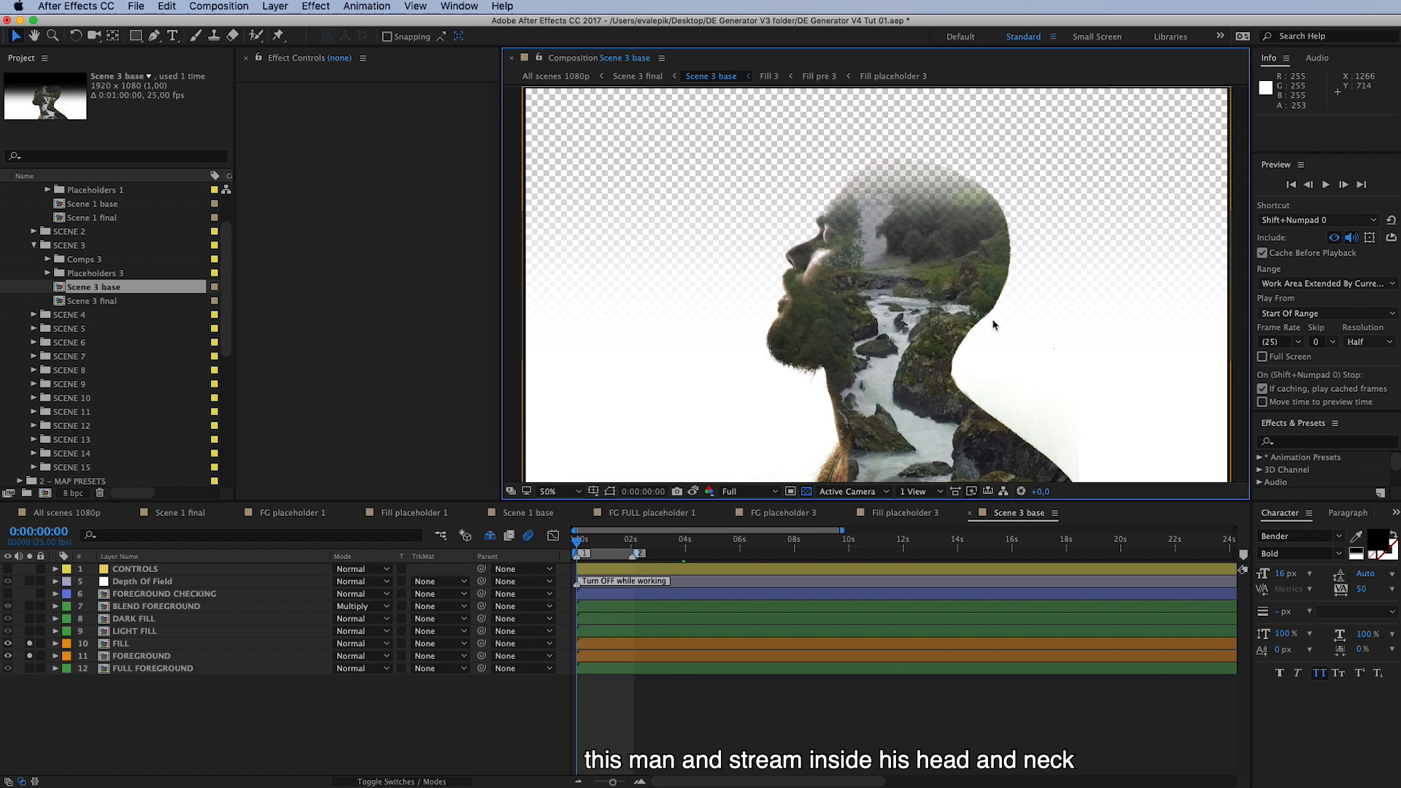
mouse_move(883, 285)
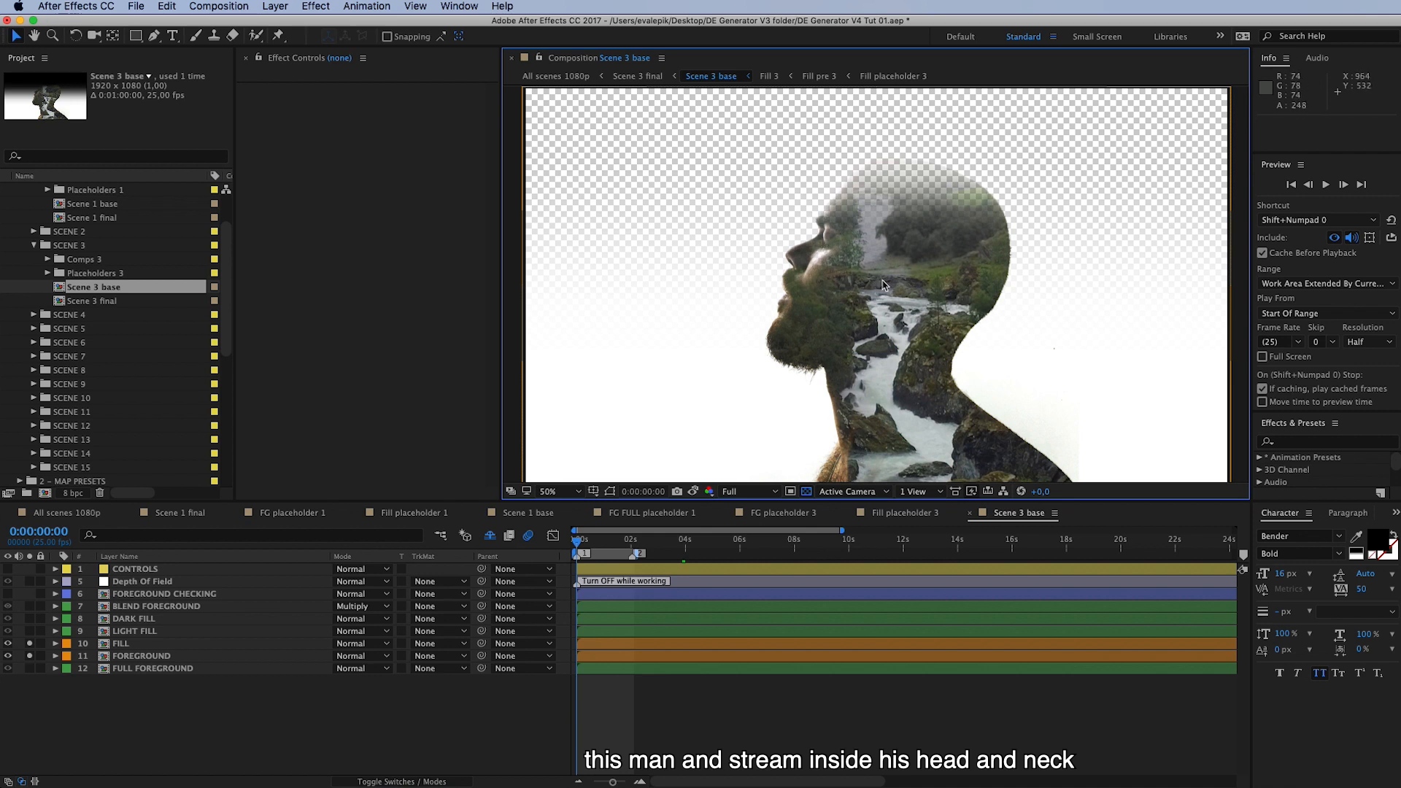
mouse_move(914, 420)
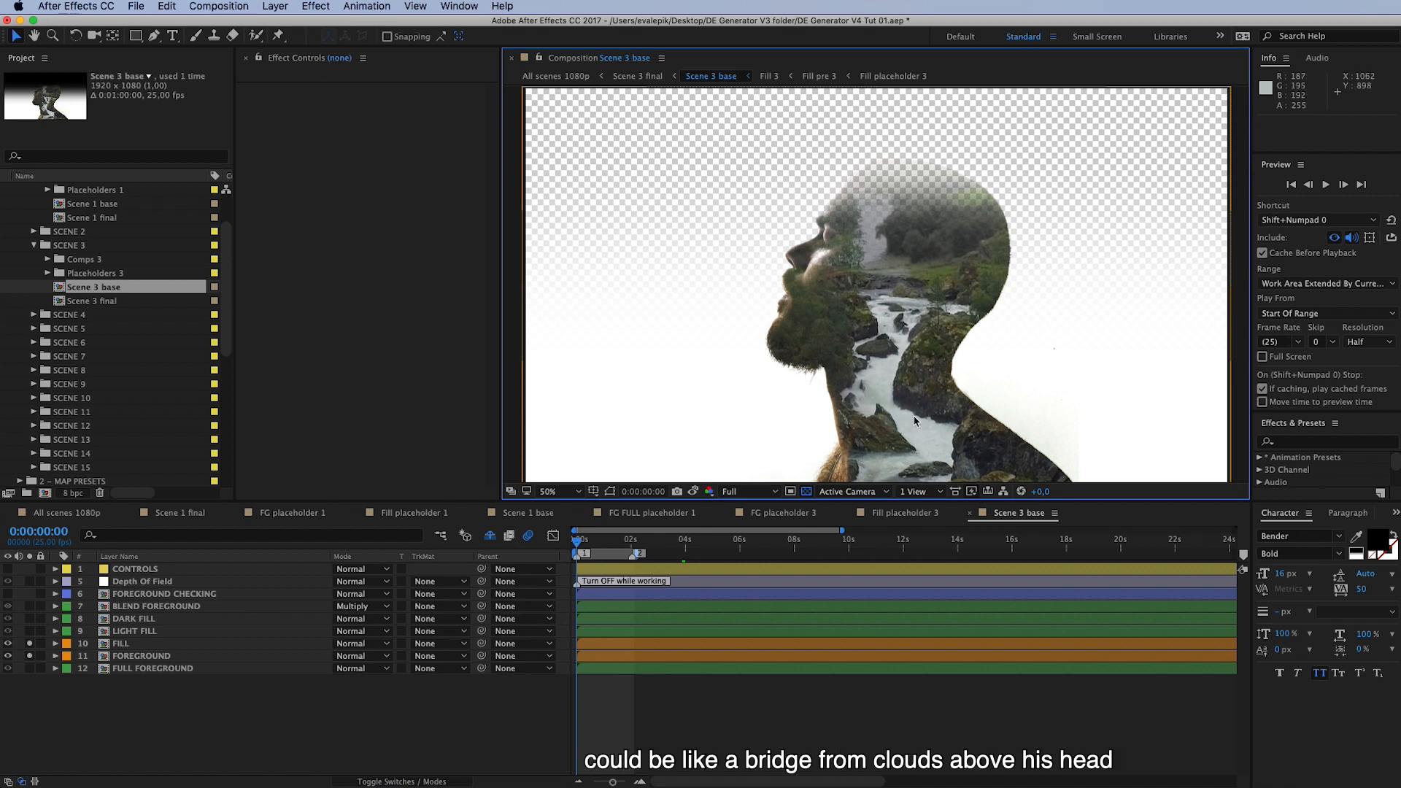
mouse_move(914, 409)
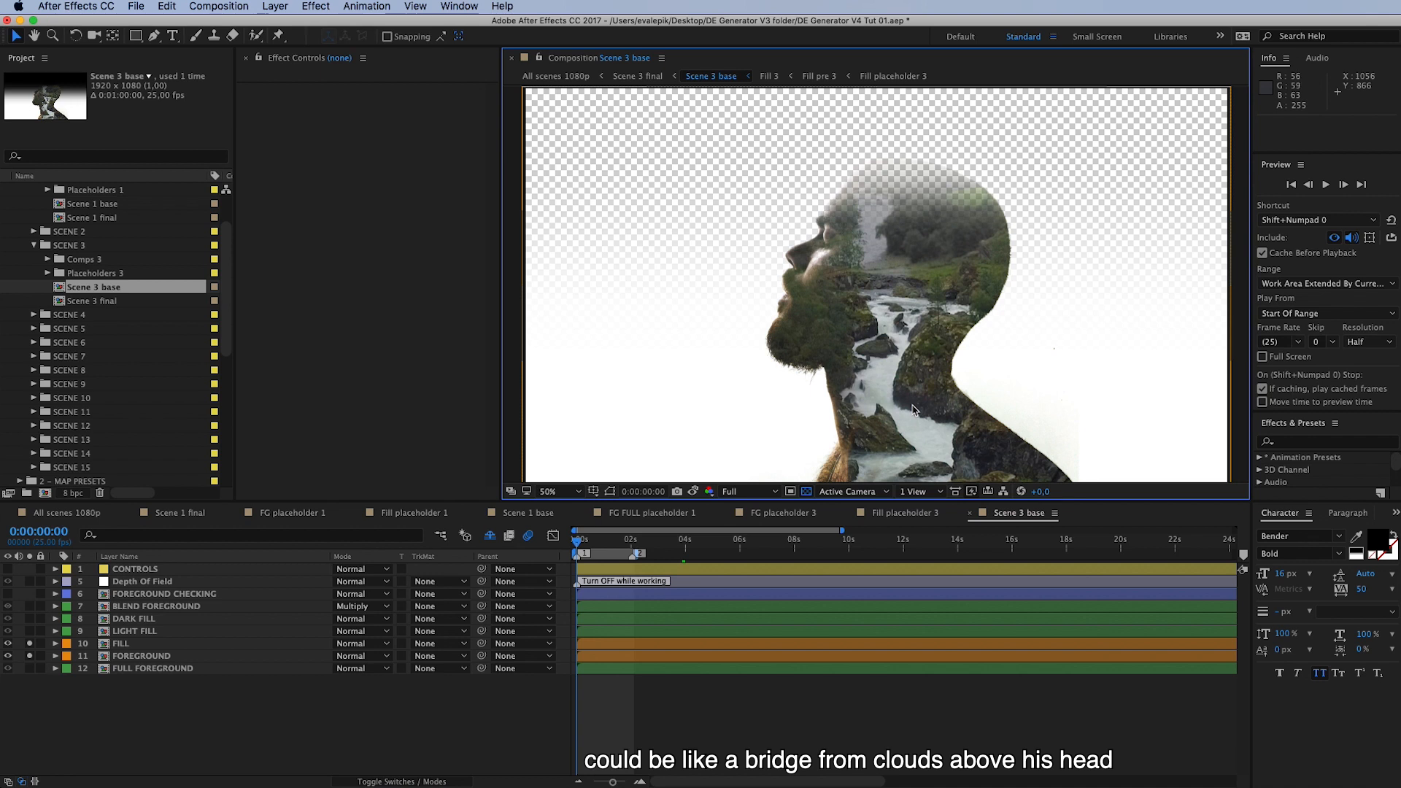
mouse_move(919, 169)
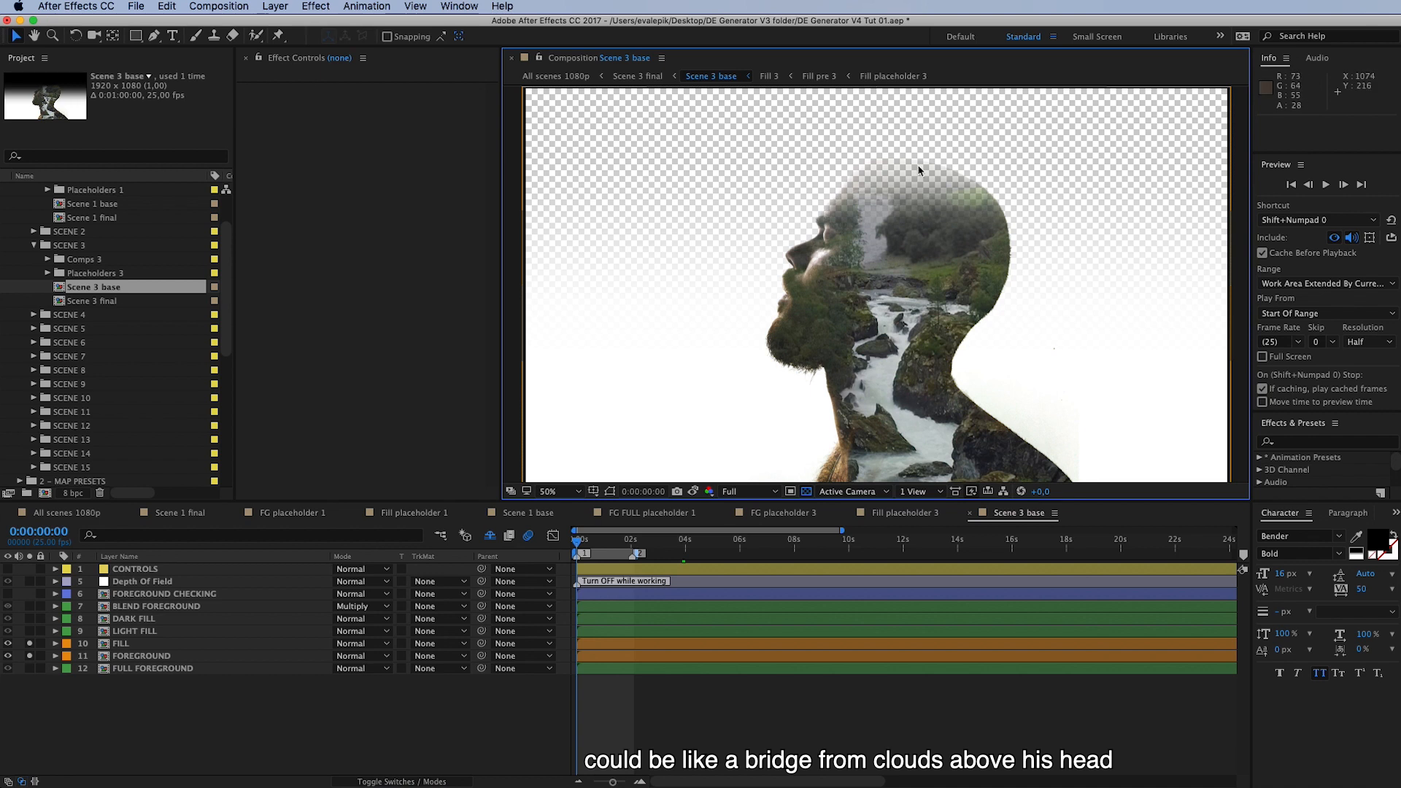
mouse_move(1070, 149)
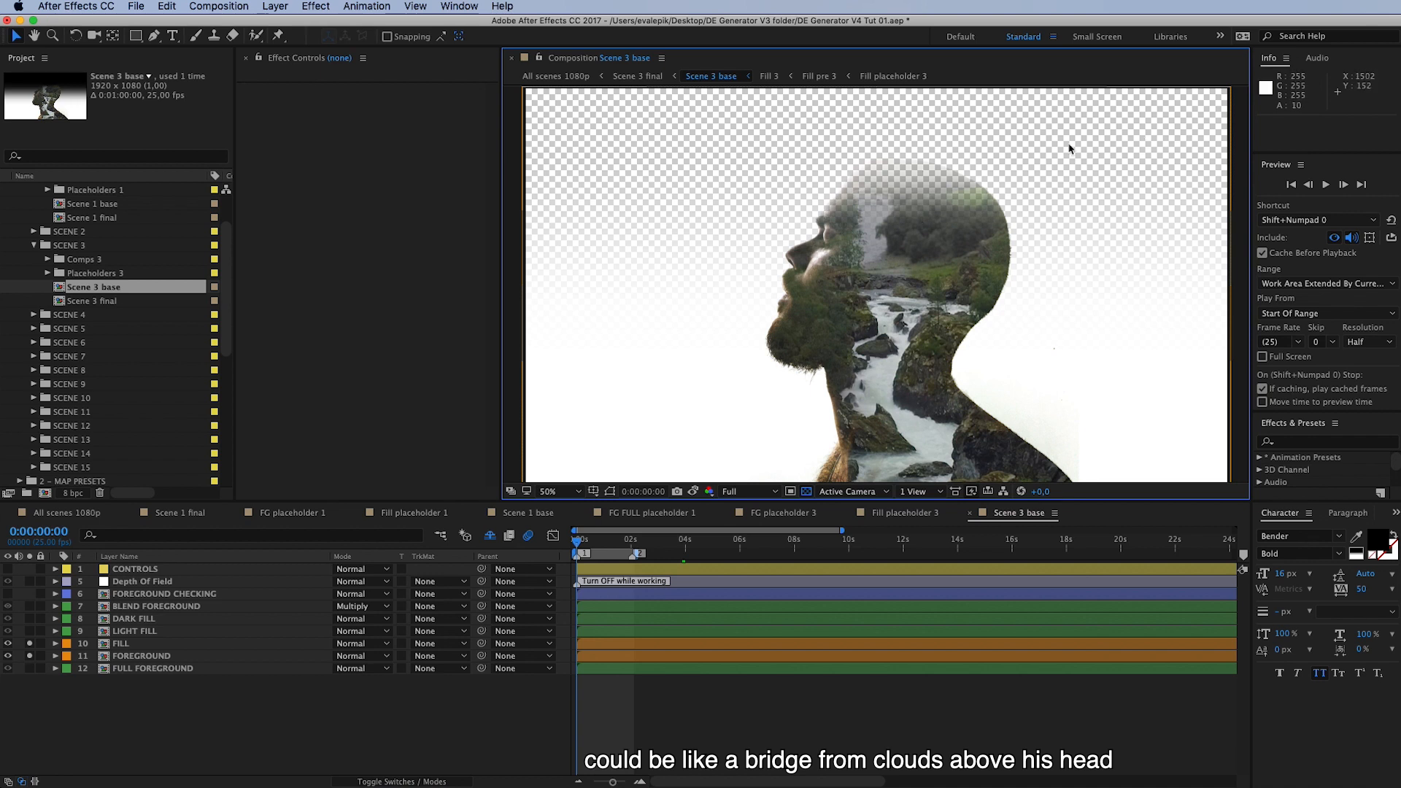
mouse_move(846, 226)
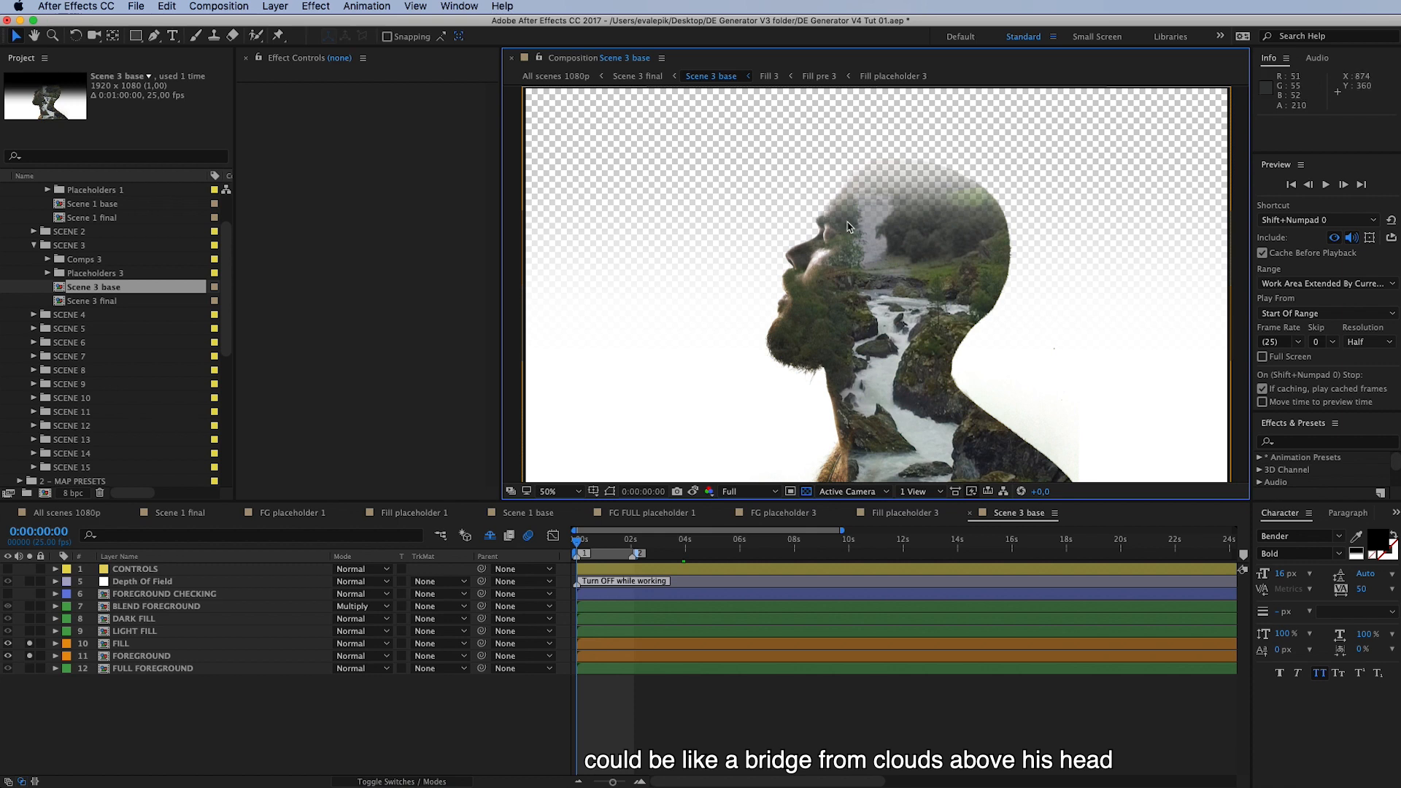
mouse_move(1066, 424)
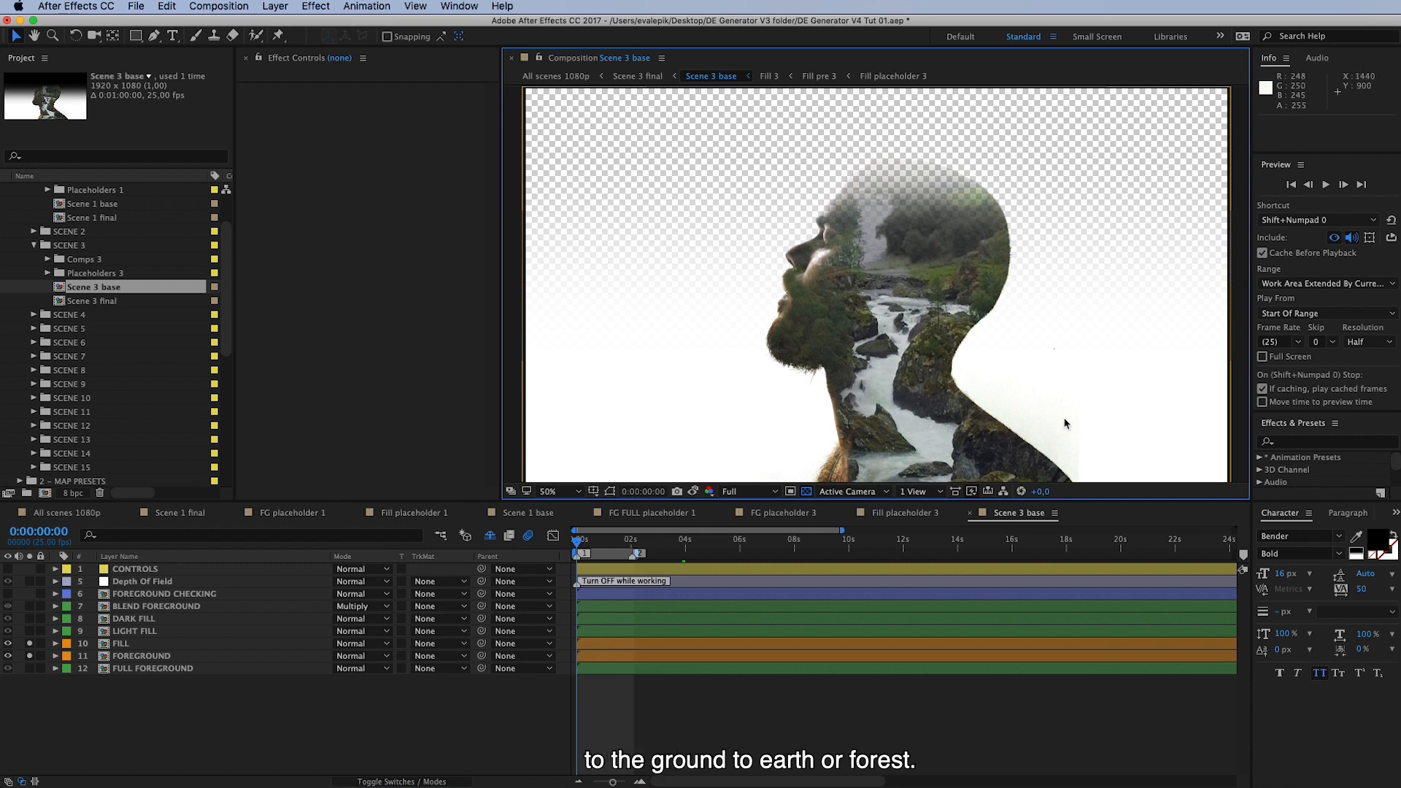
mouse_move(823, 453)
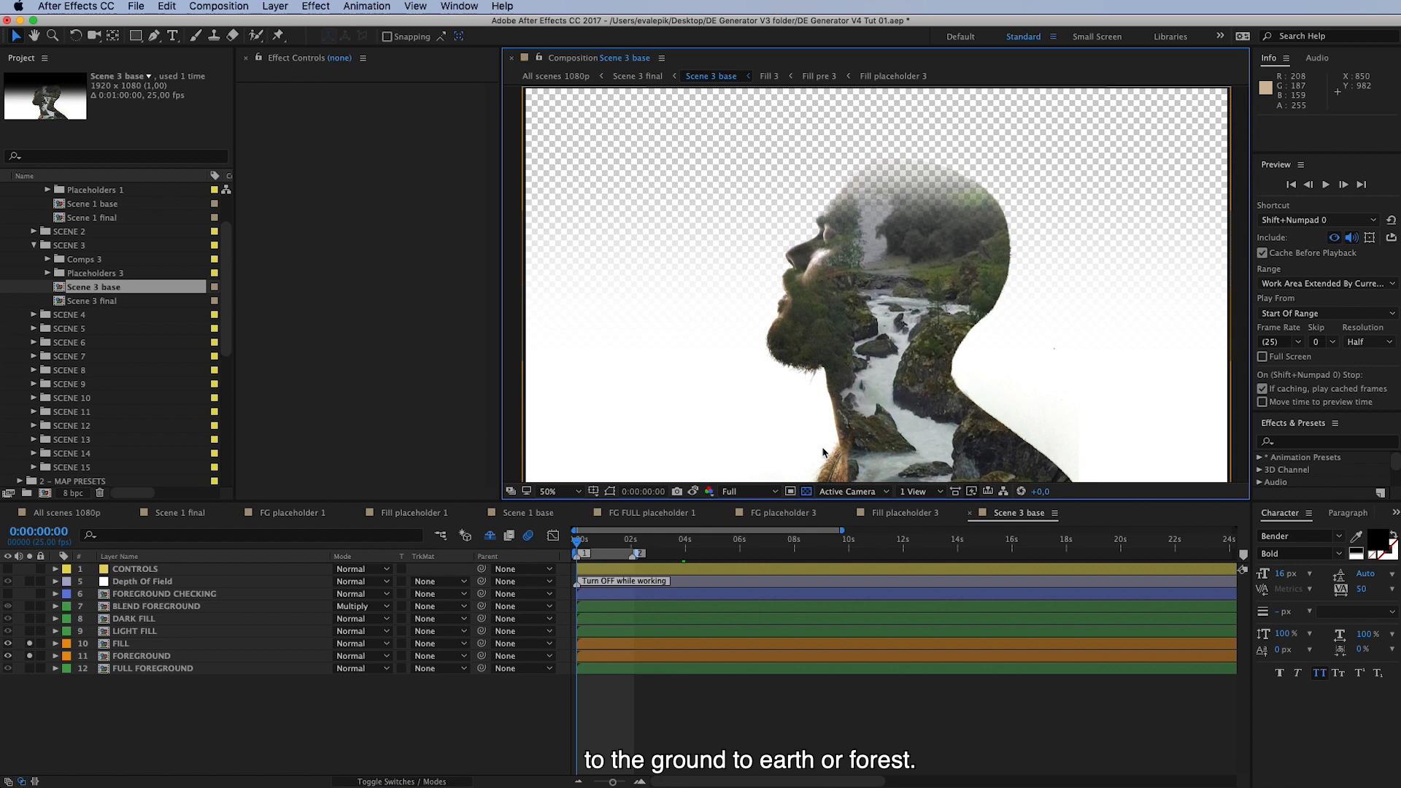
mouse_move(635, 438)
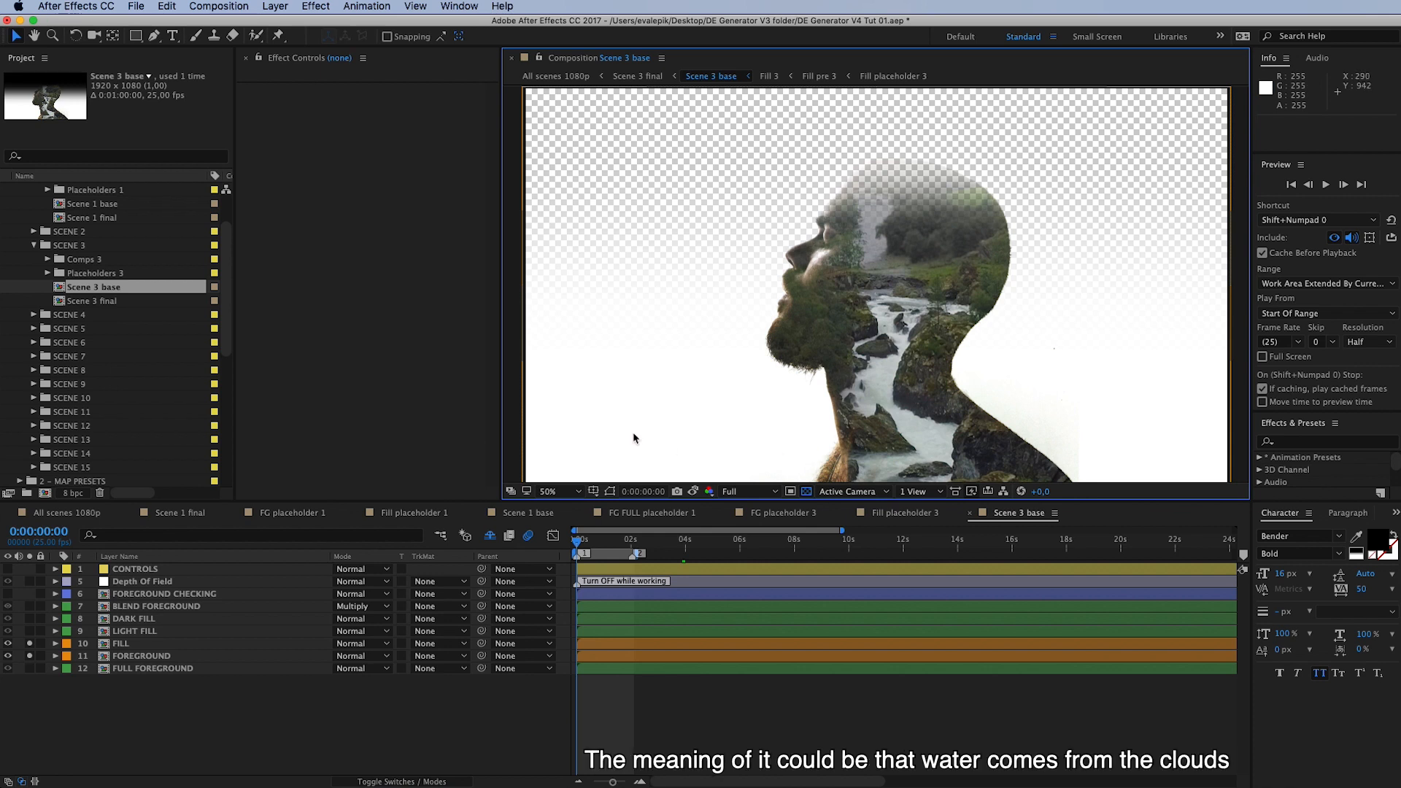
mouse_move(668, 428)
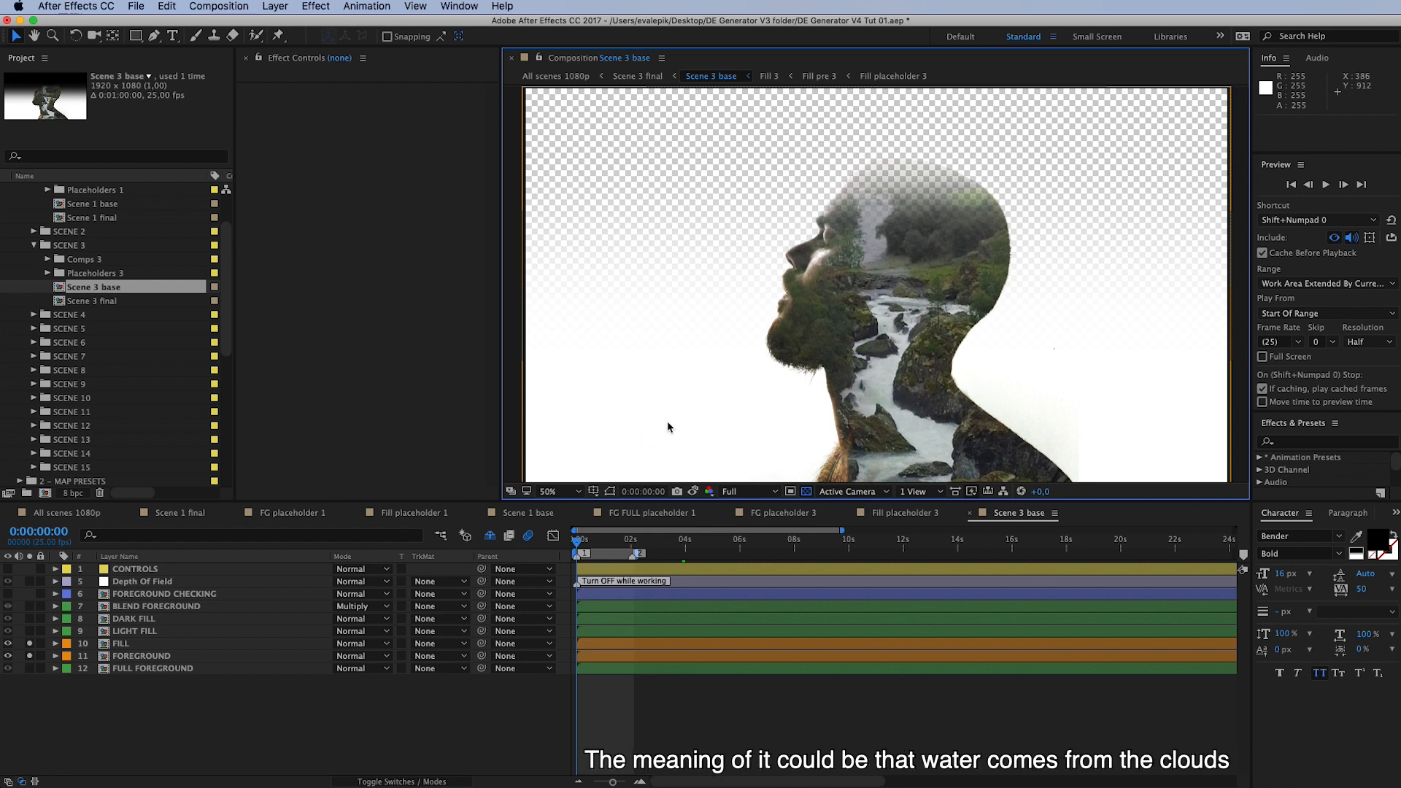
mouse_move(819, 160)
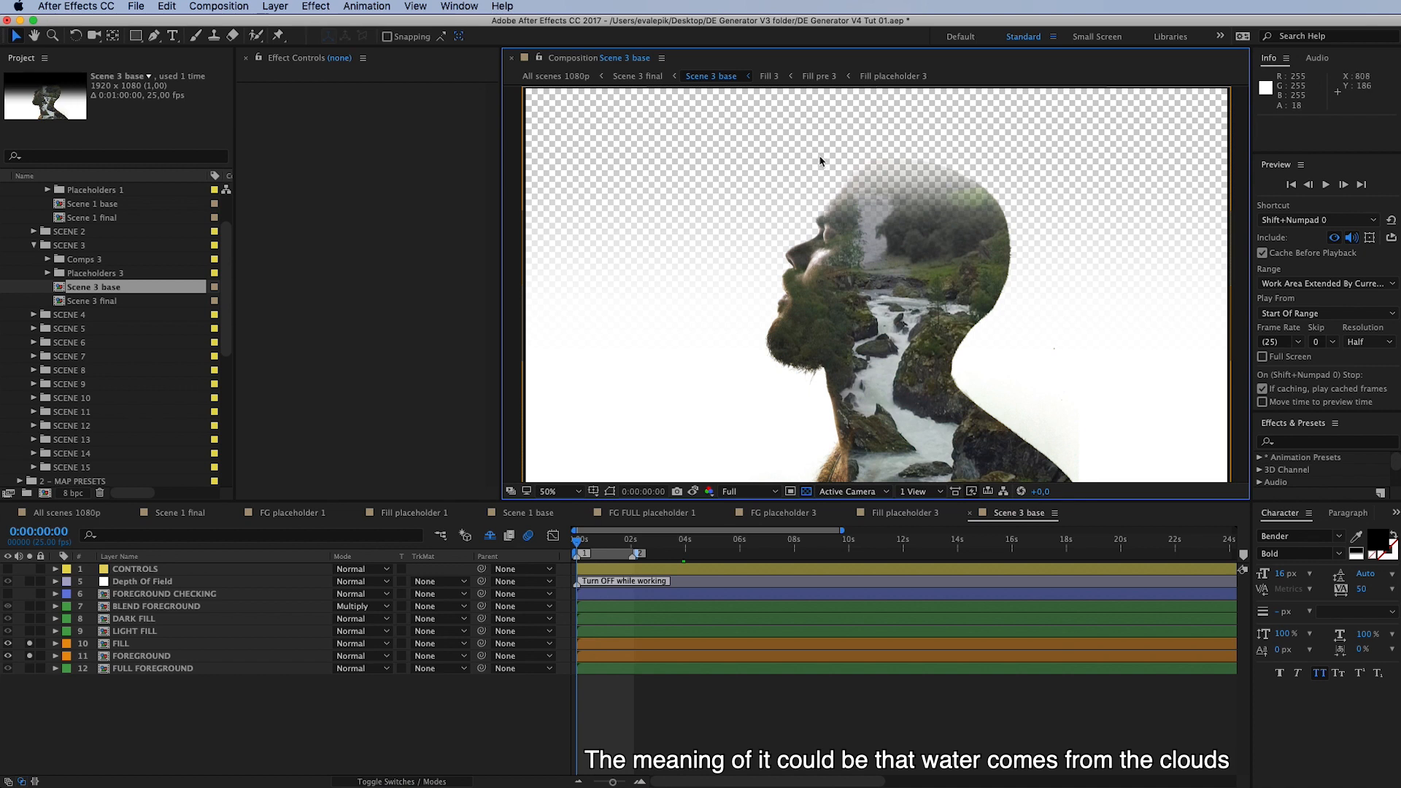
mouse_move(782, 222)
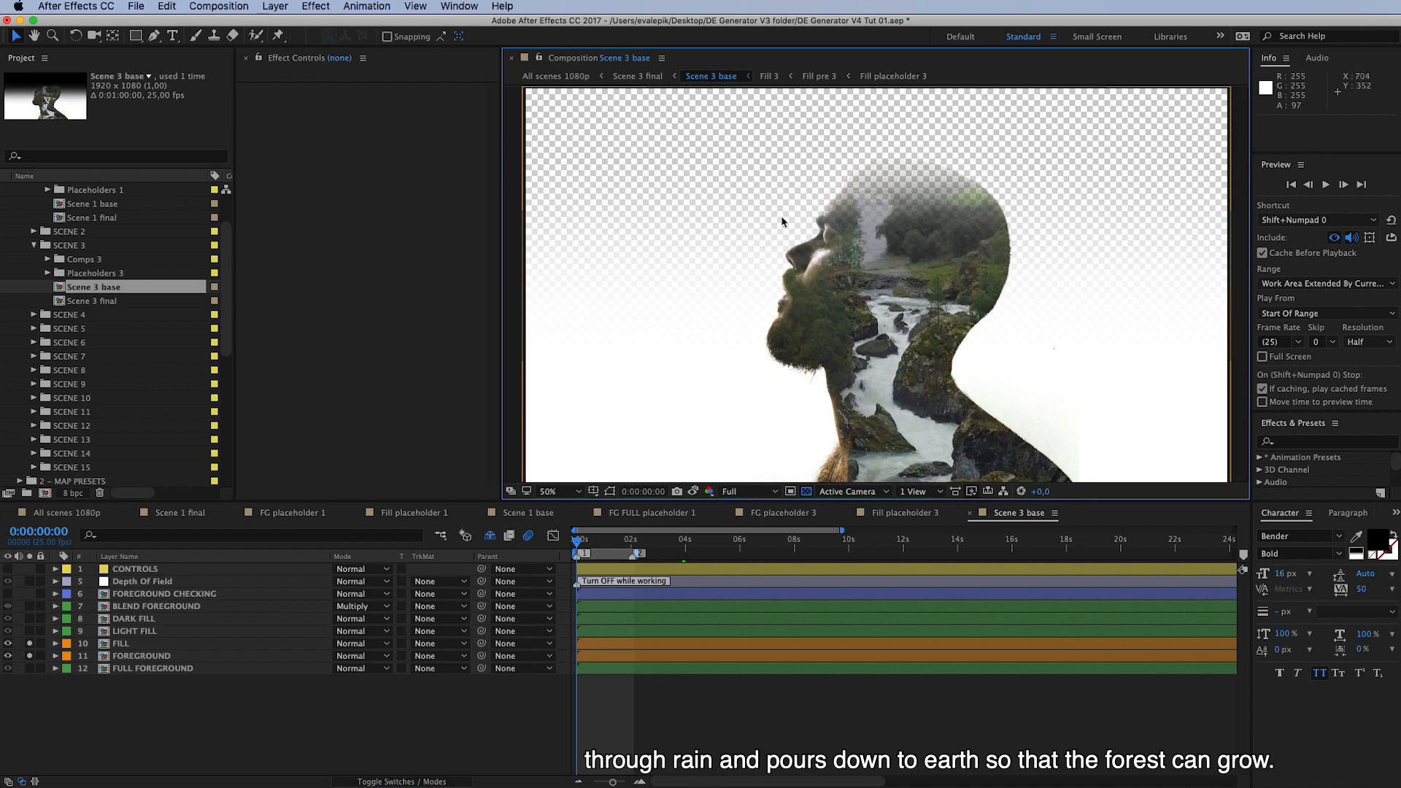
mouse_move(754, 479)
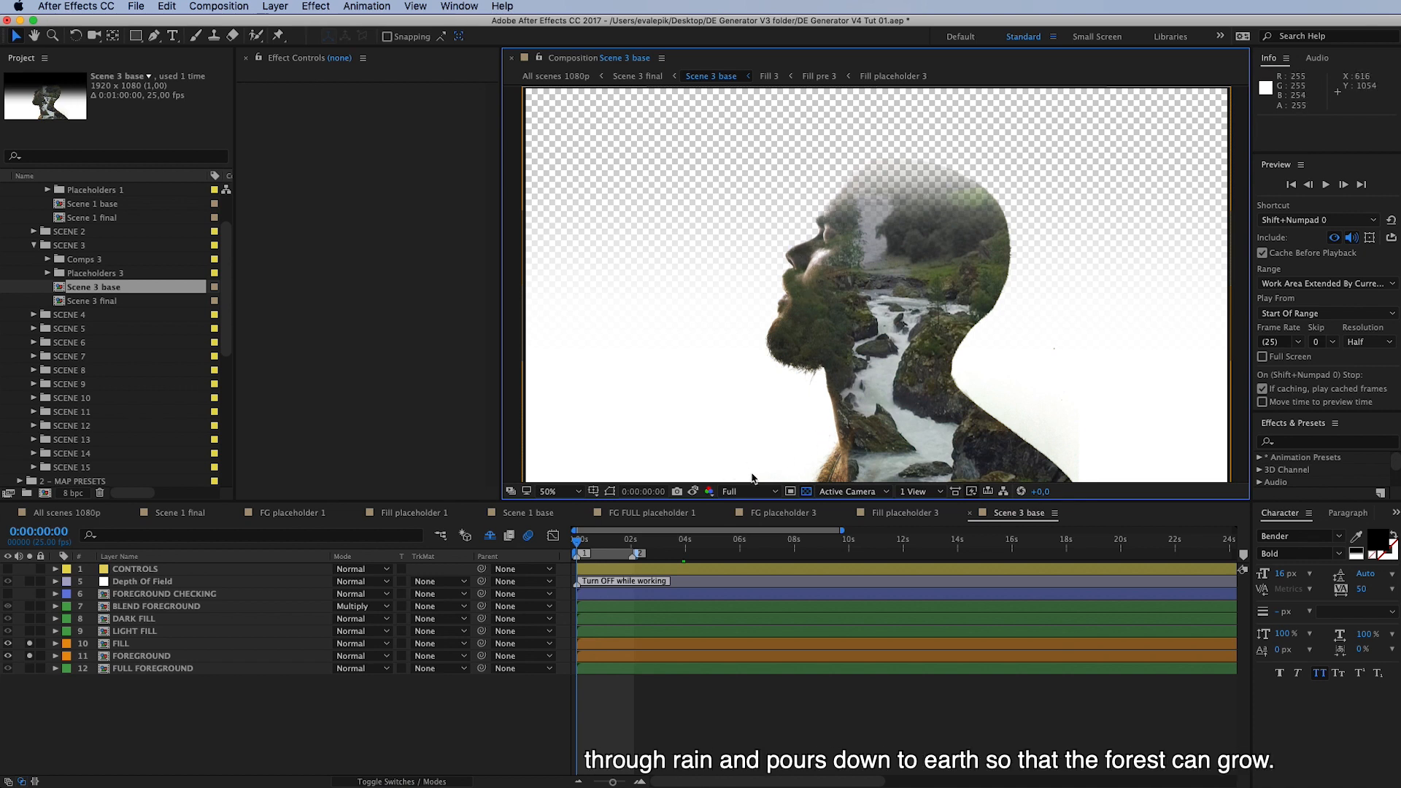
mouse_move(736, 462)
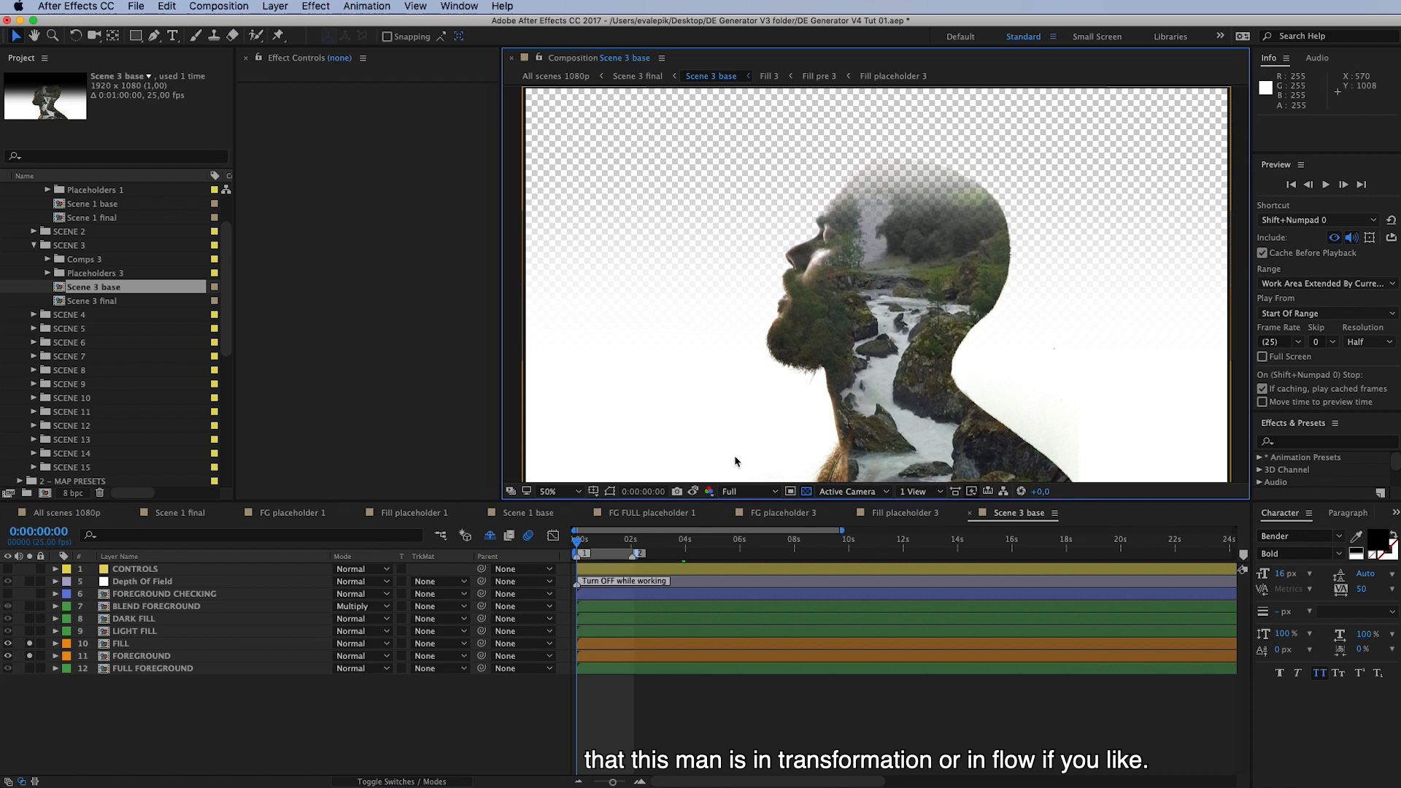
mouse_move(822, 368)
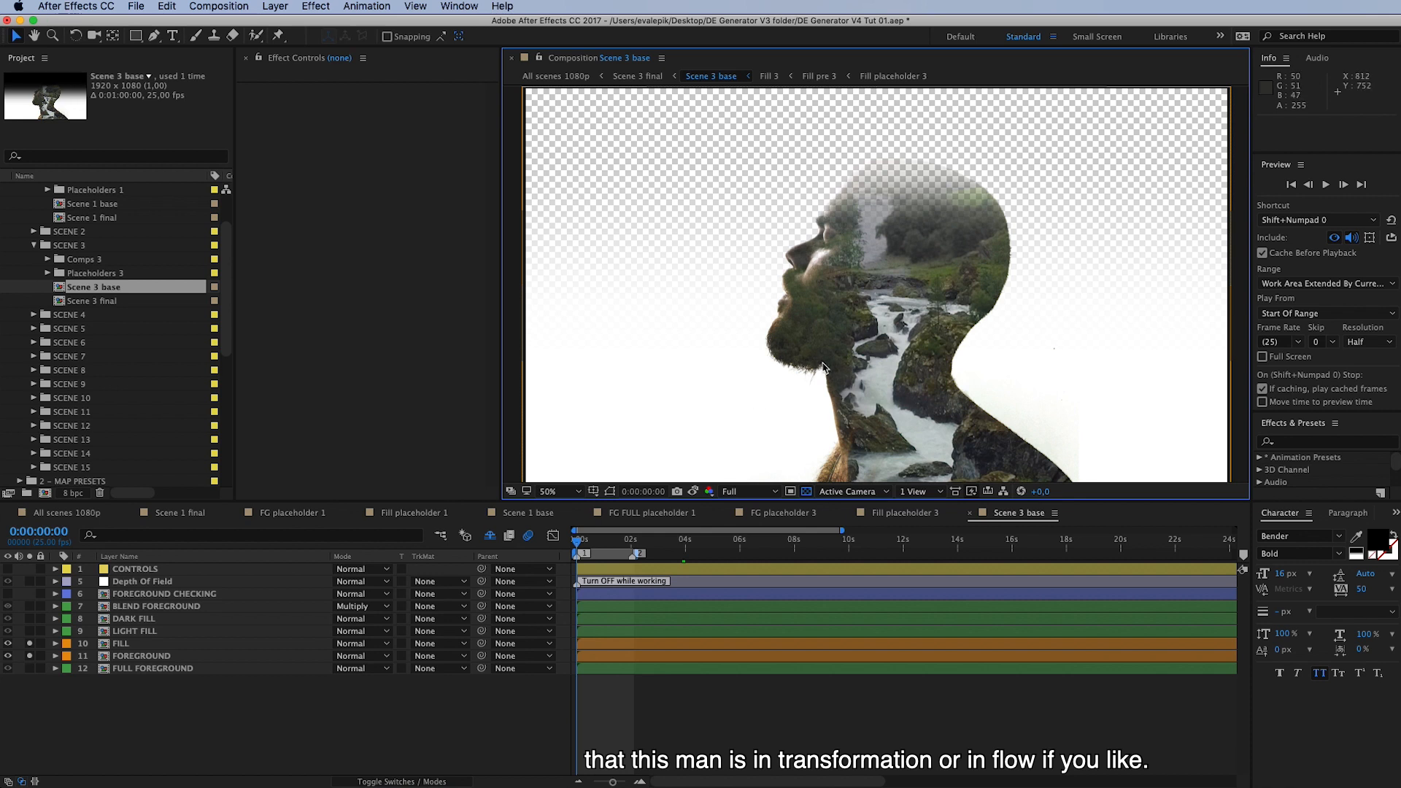
mouse_move(847, 381)
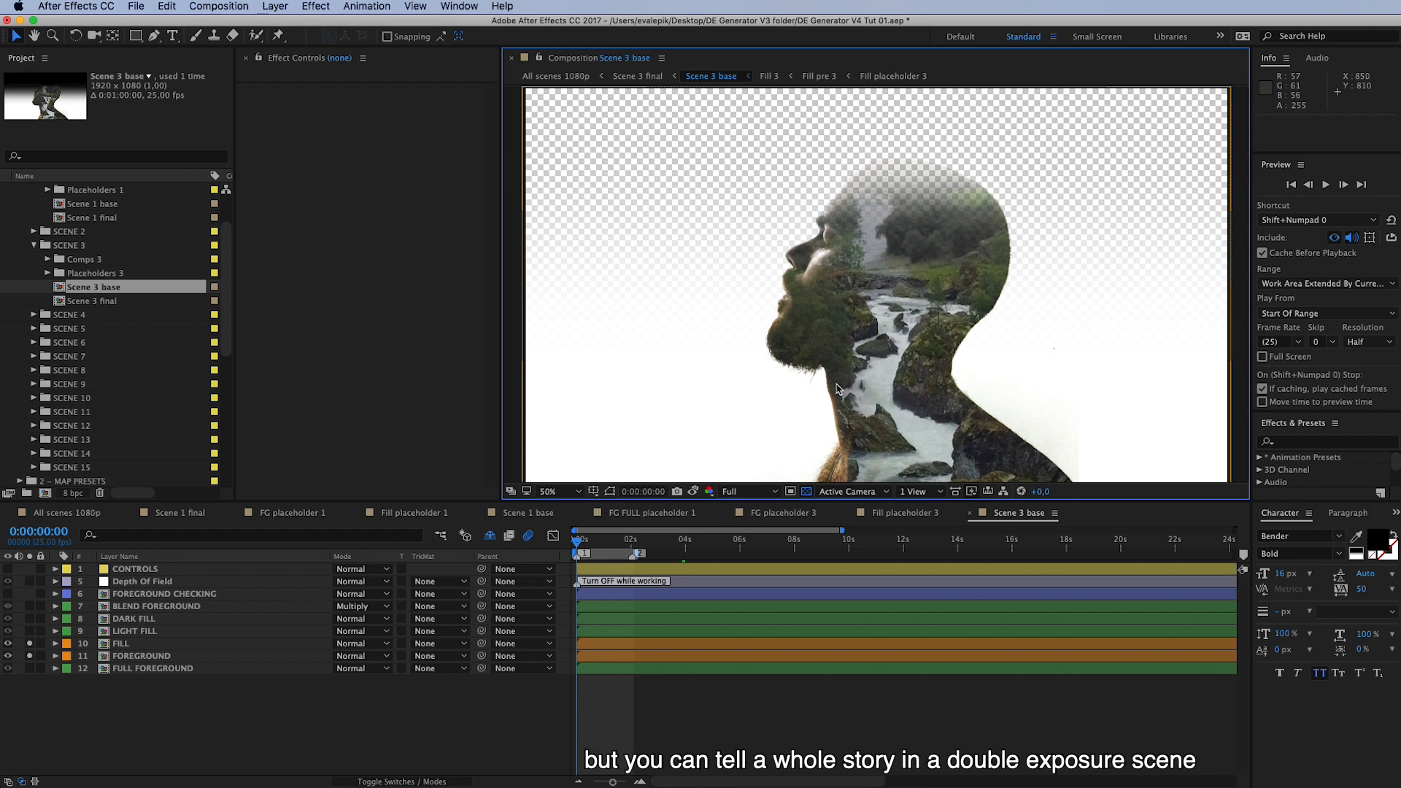
mouse_move(742, 373)
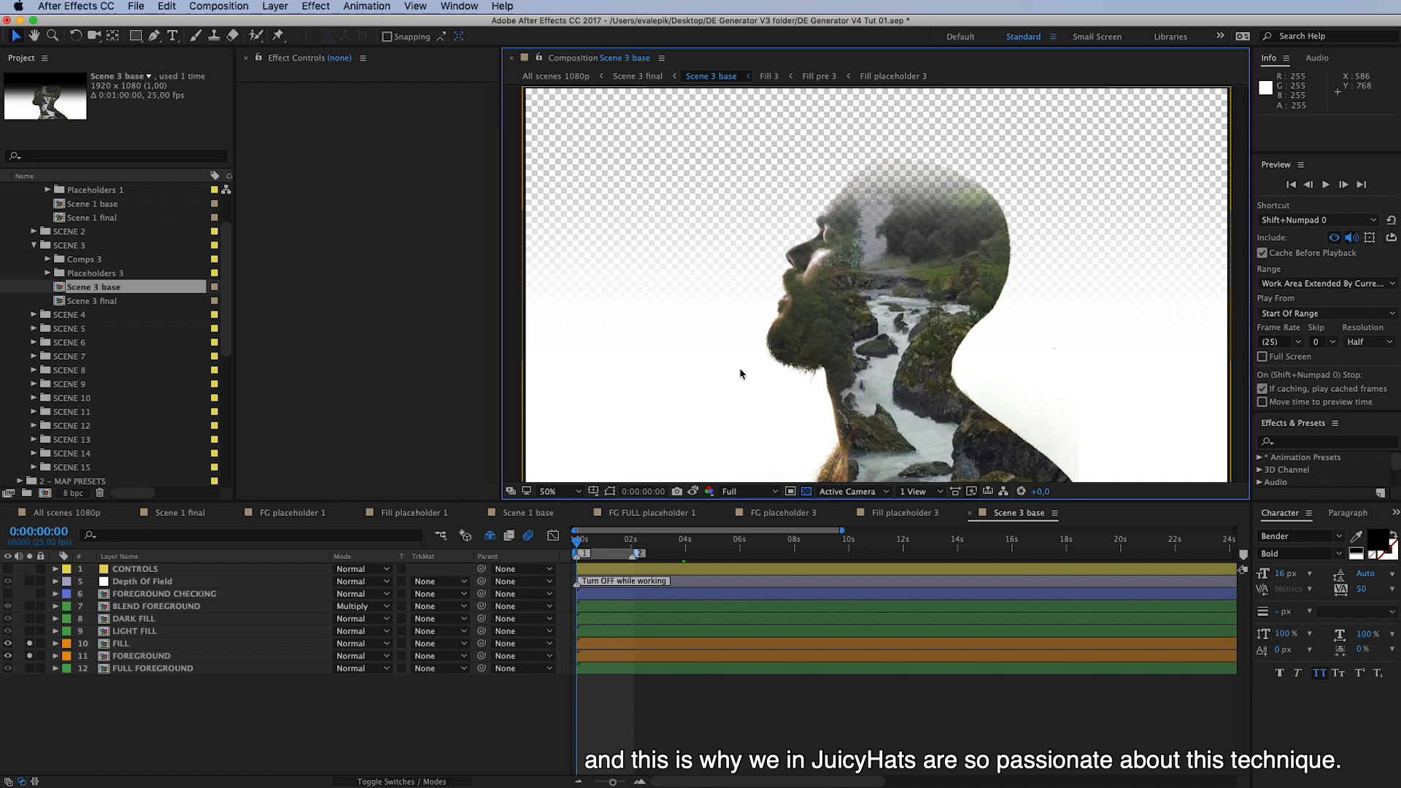
mouse_move(851, 405)
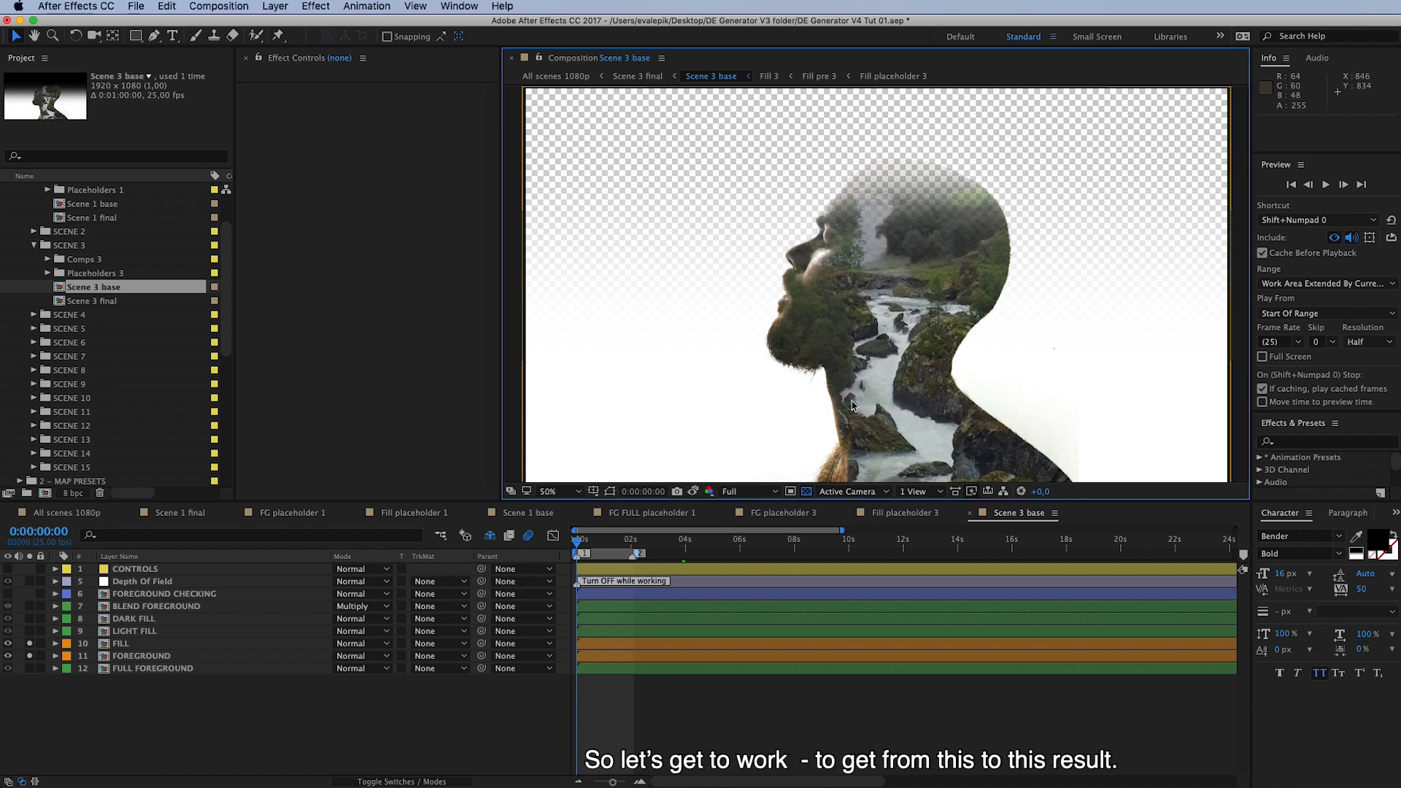
mouse_move(930, 381)
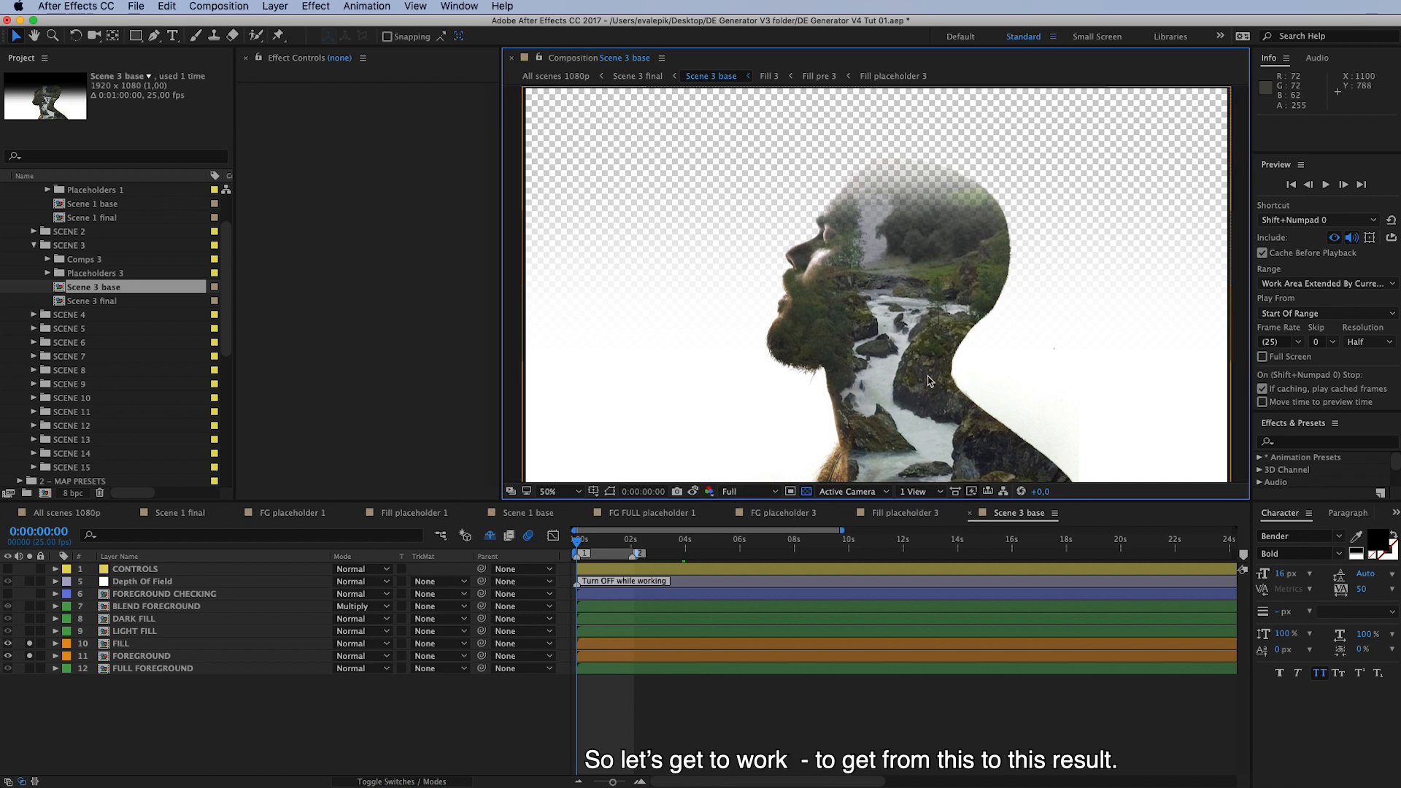
left_click(690, 490)
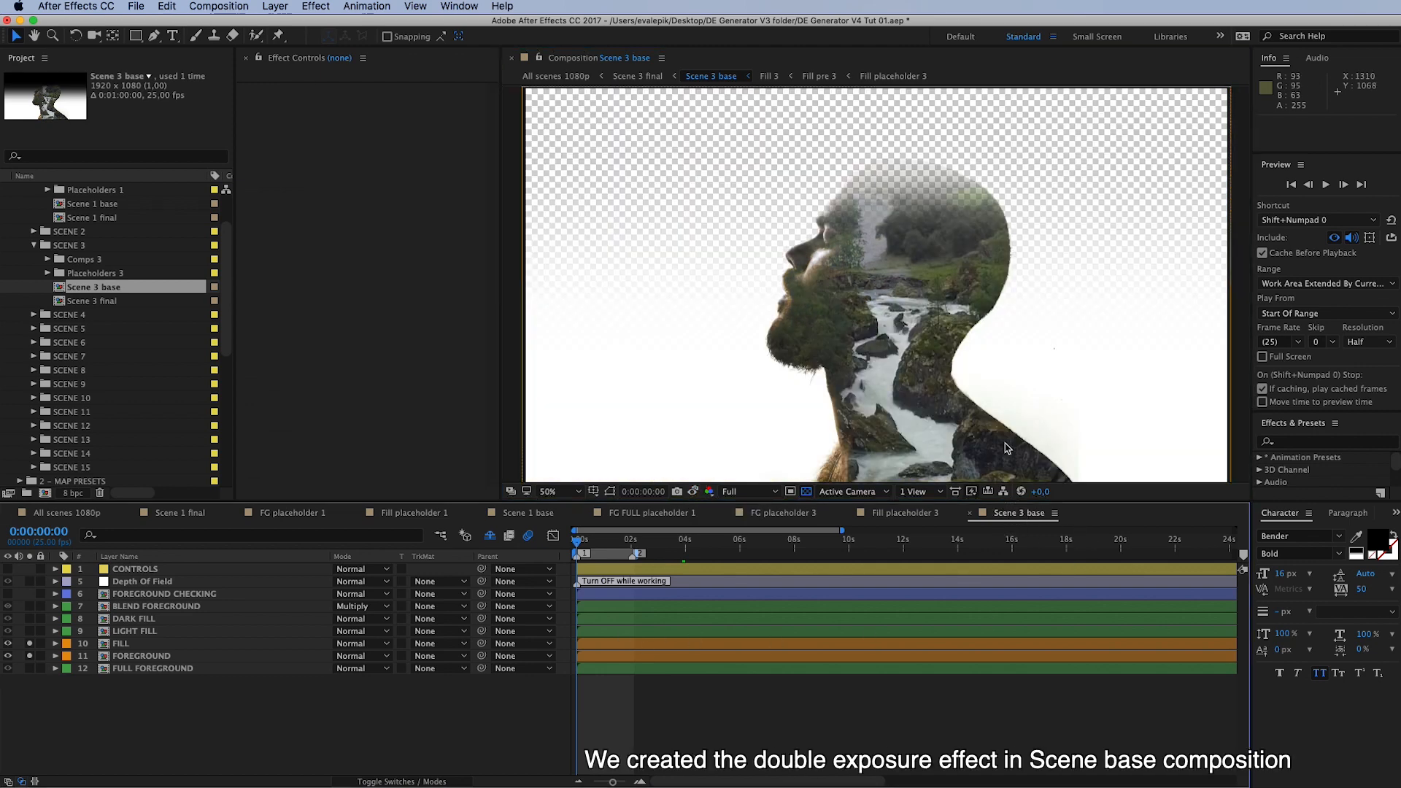
mouse_move(871, 191)
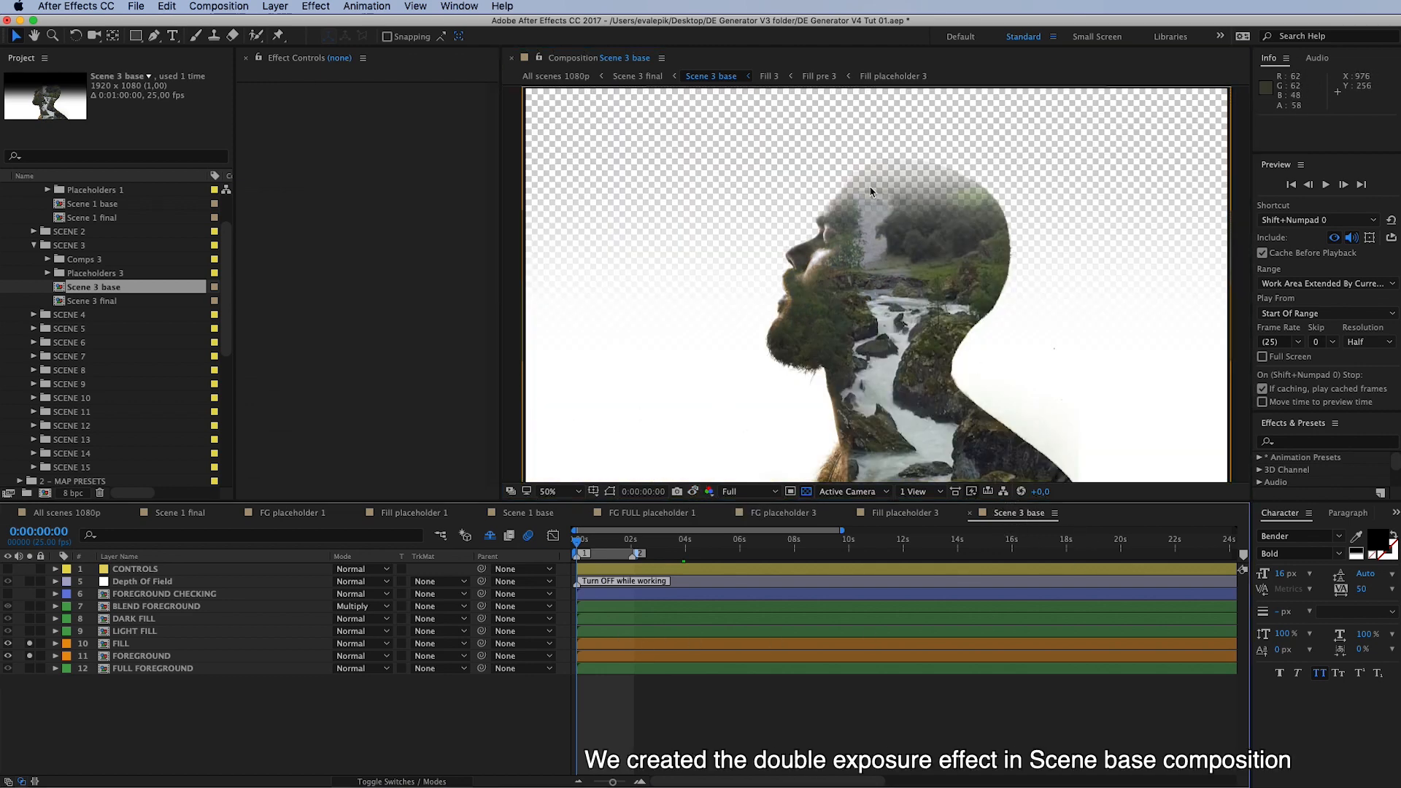
mouse_move(872, 395)
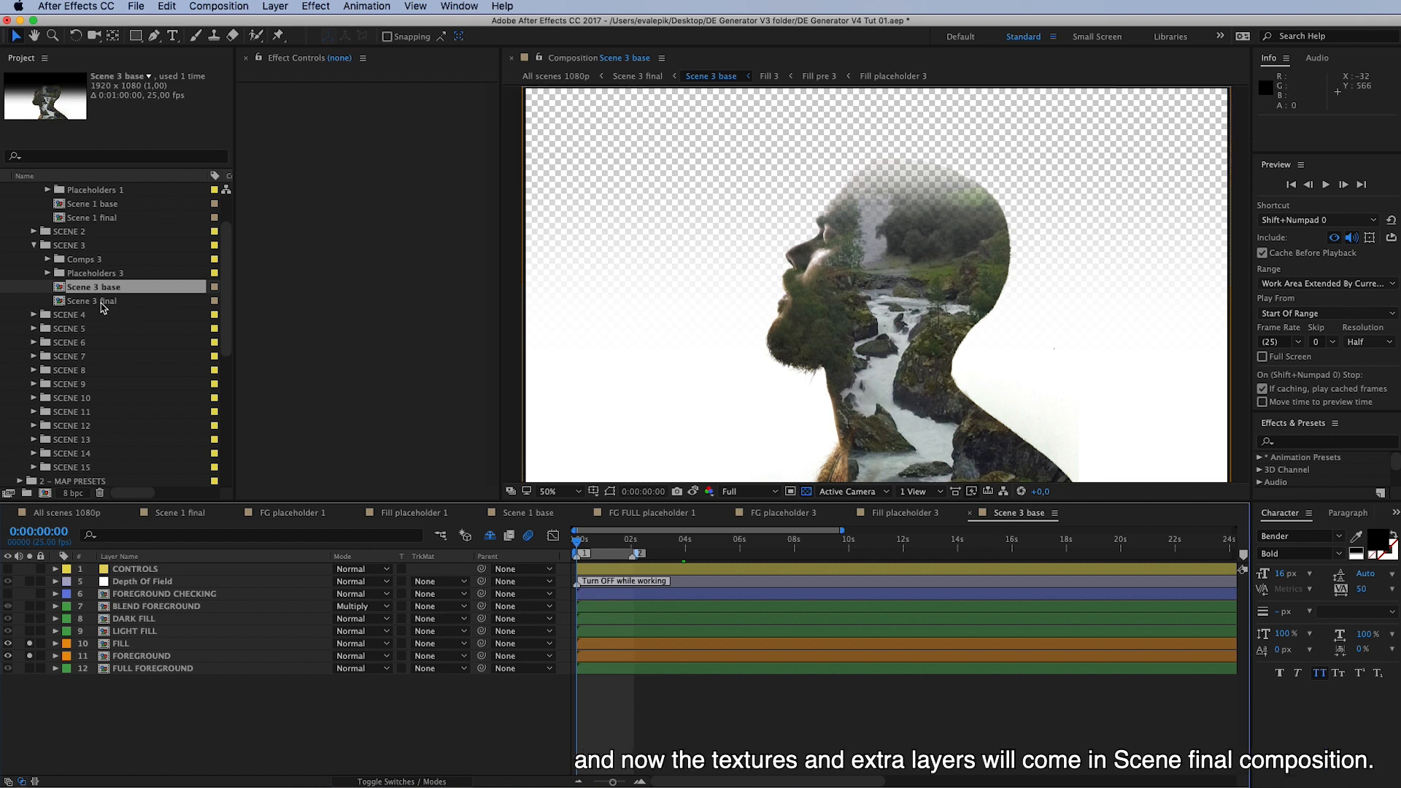
Switch into the Scene 3 final composition and raise FRONT Texture Opacity to 83.
left_click(93, 301)
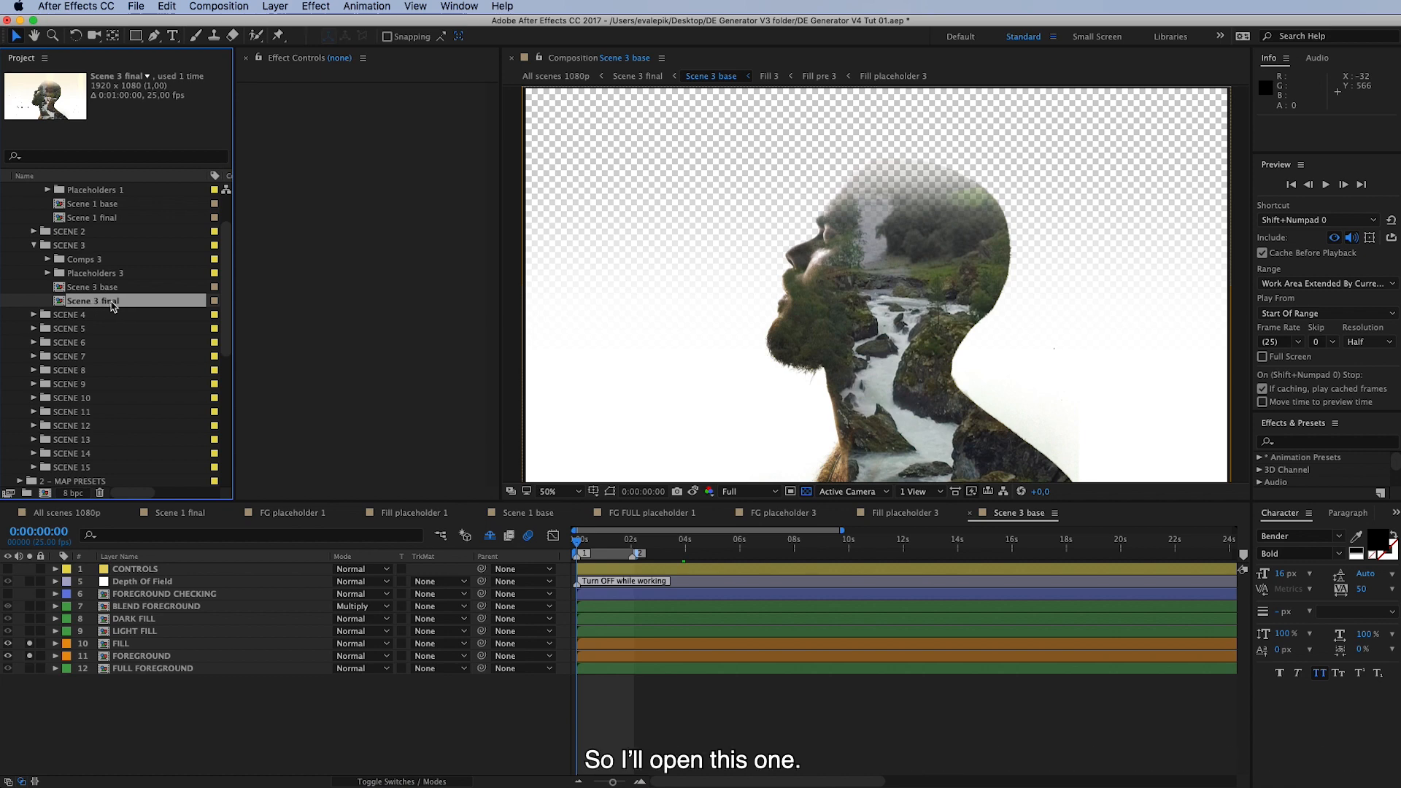
double_click(94, 301)
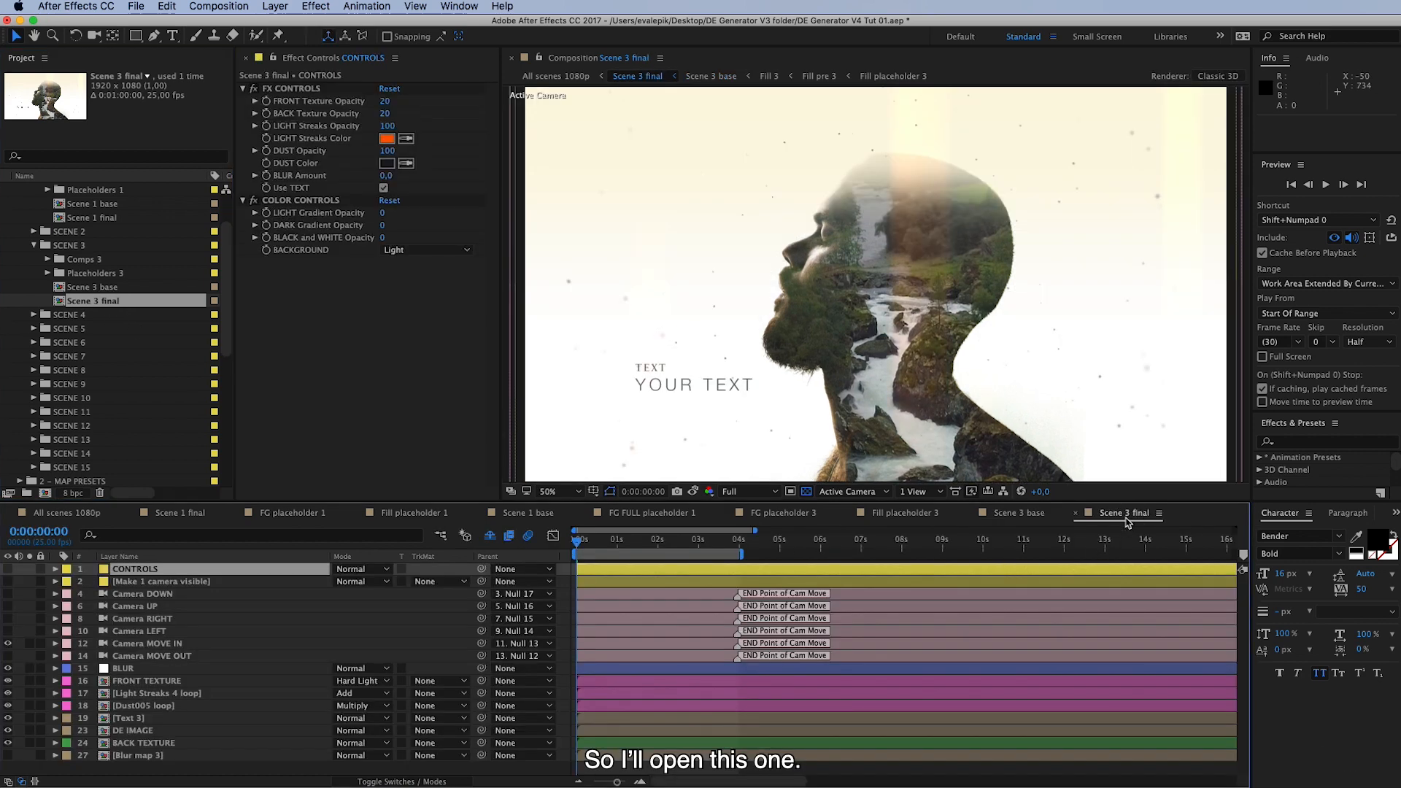
mouse_move(711, 229)
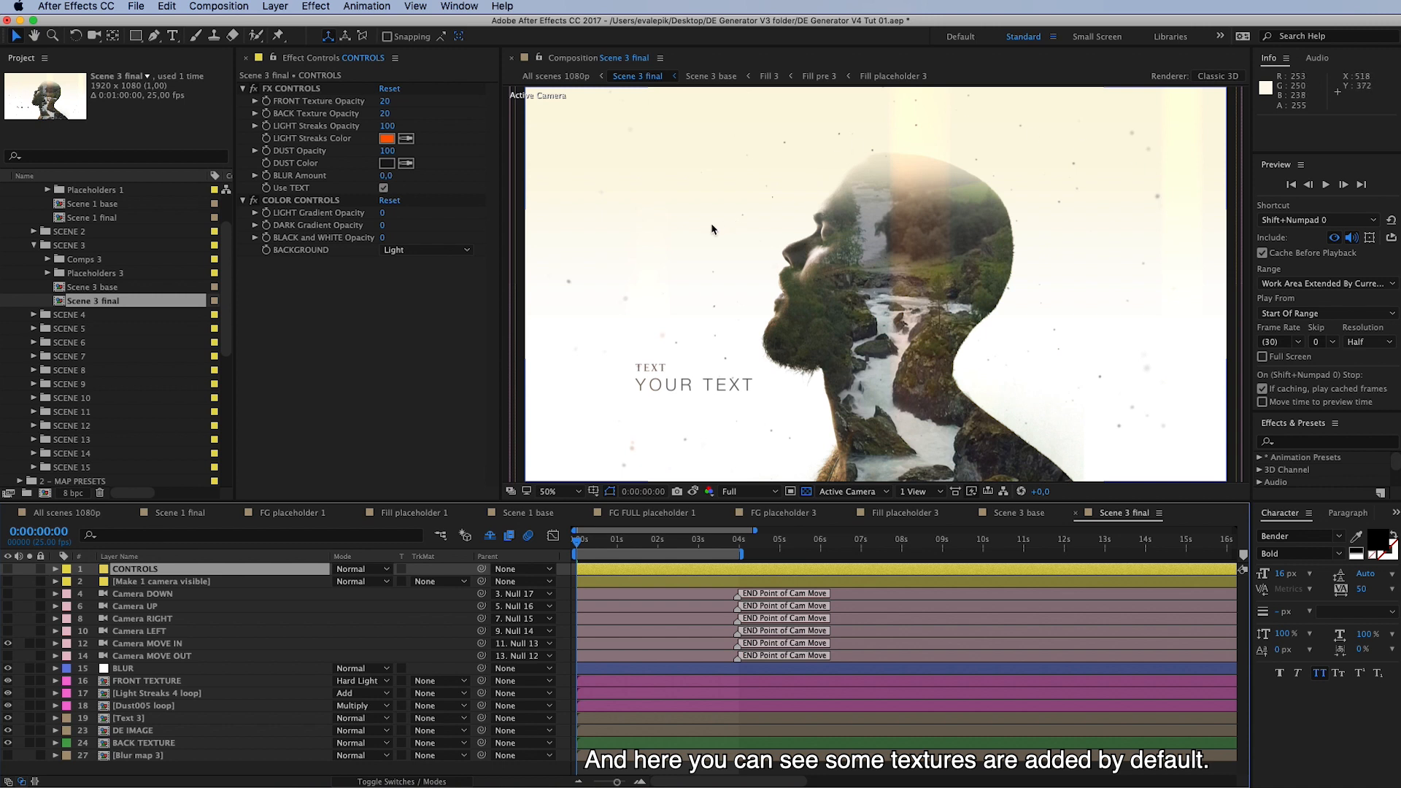
mouse_move(603, 446)
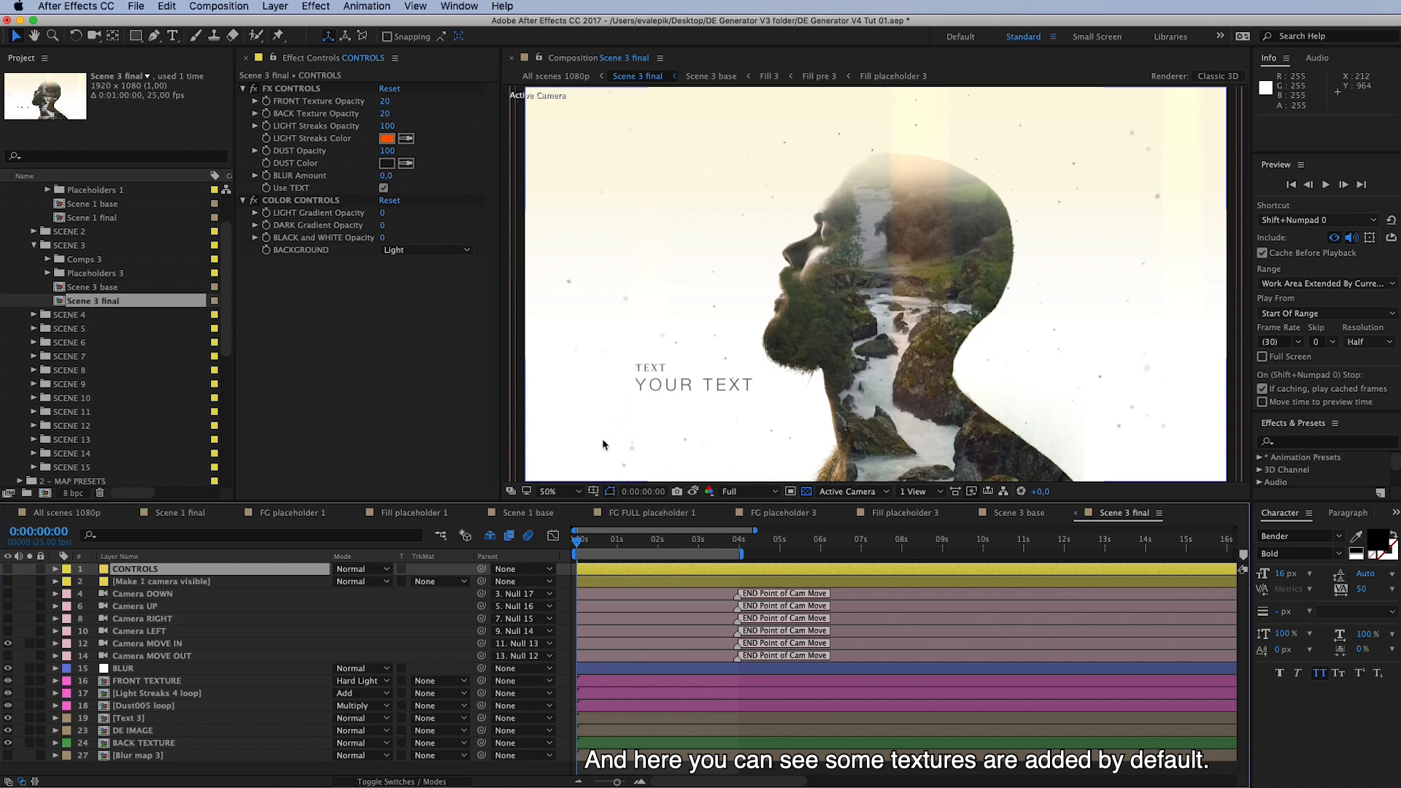
mouse_move(326, 534)
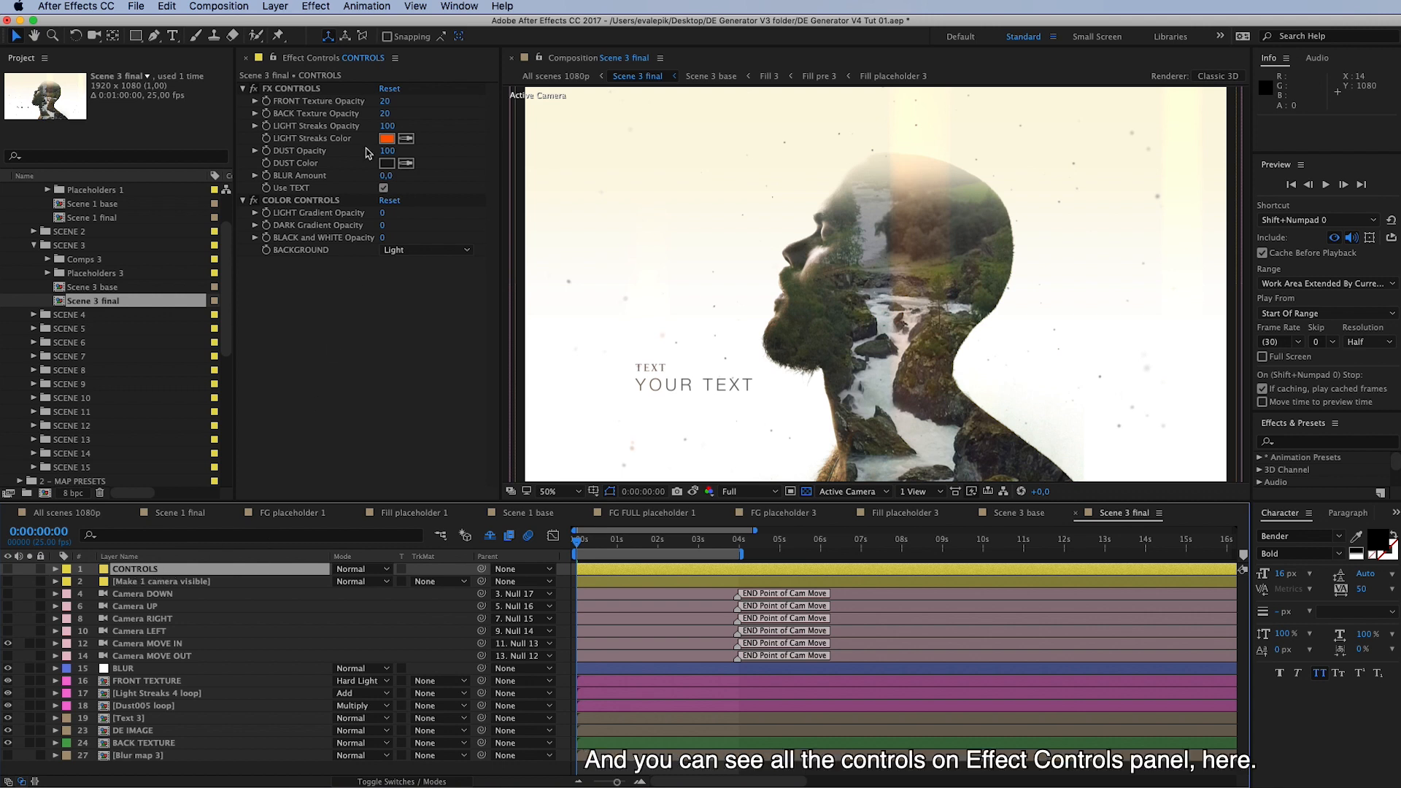
mouse_move(337, 301)
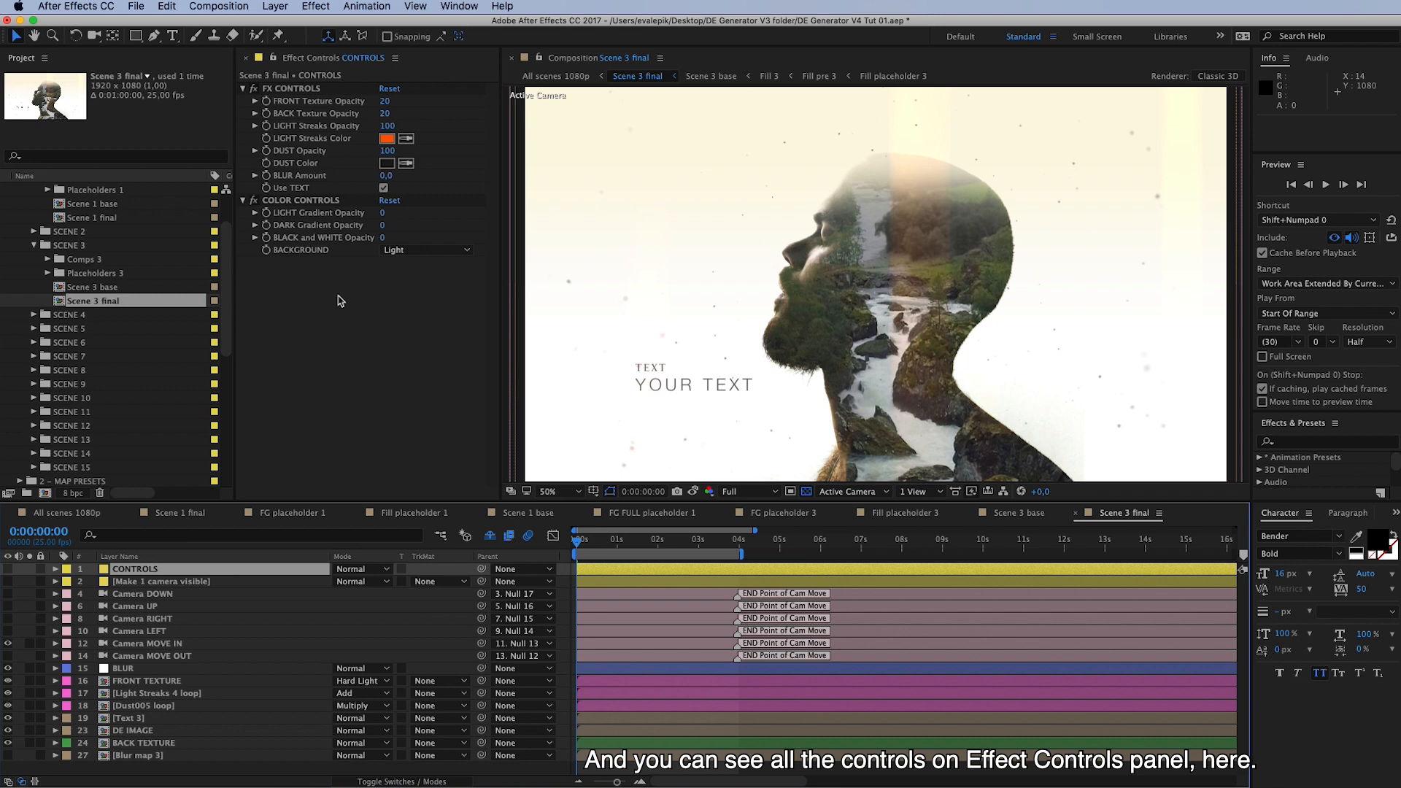
mouse_move(345, 280)
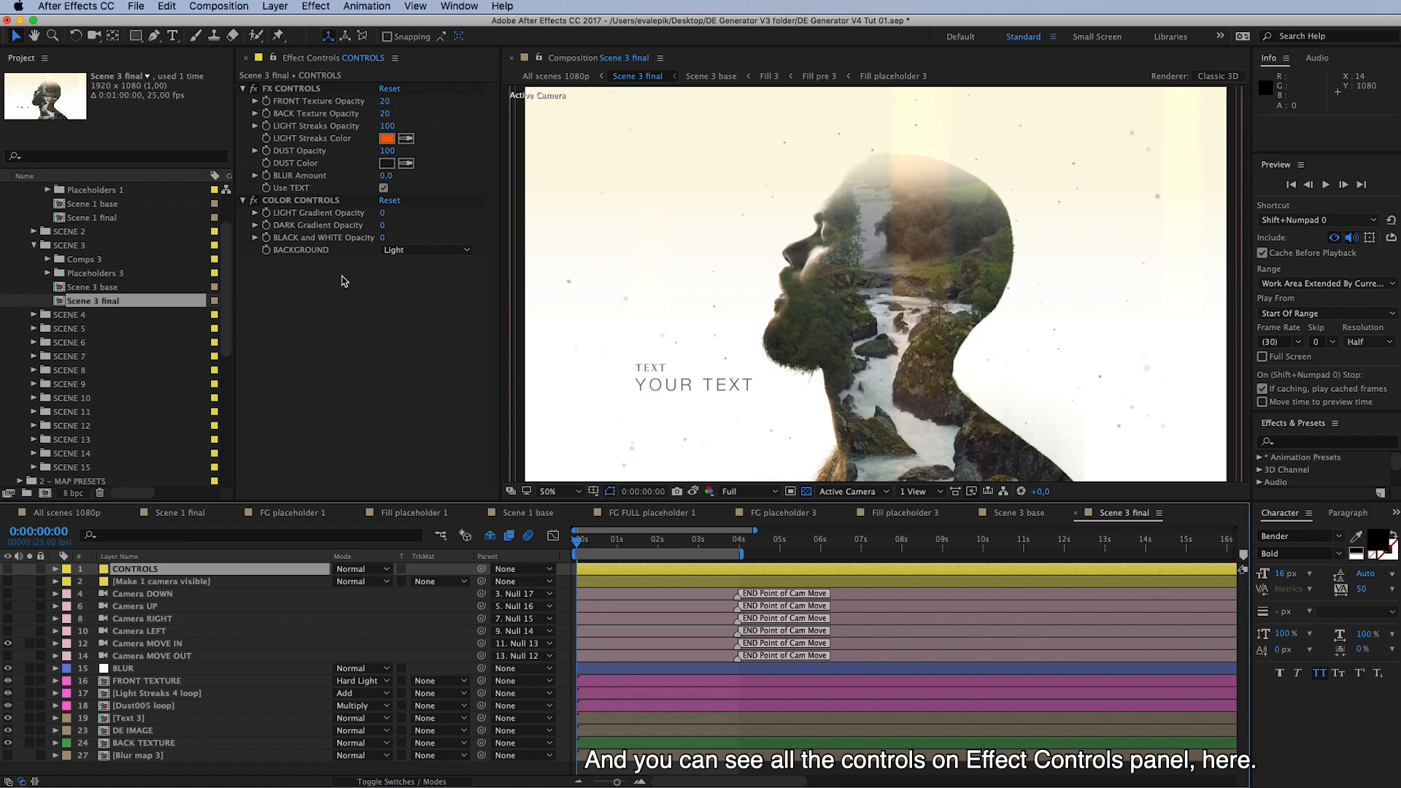
mouse_move(300, 114)
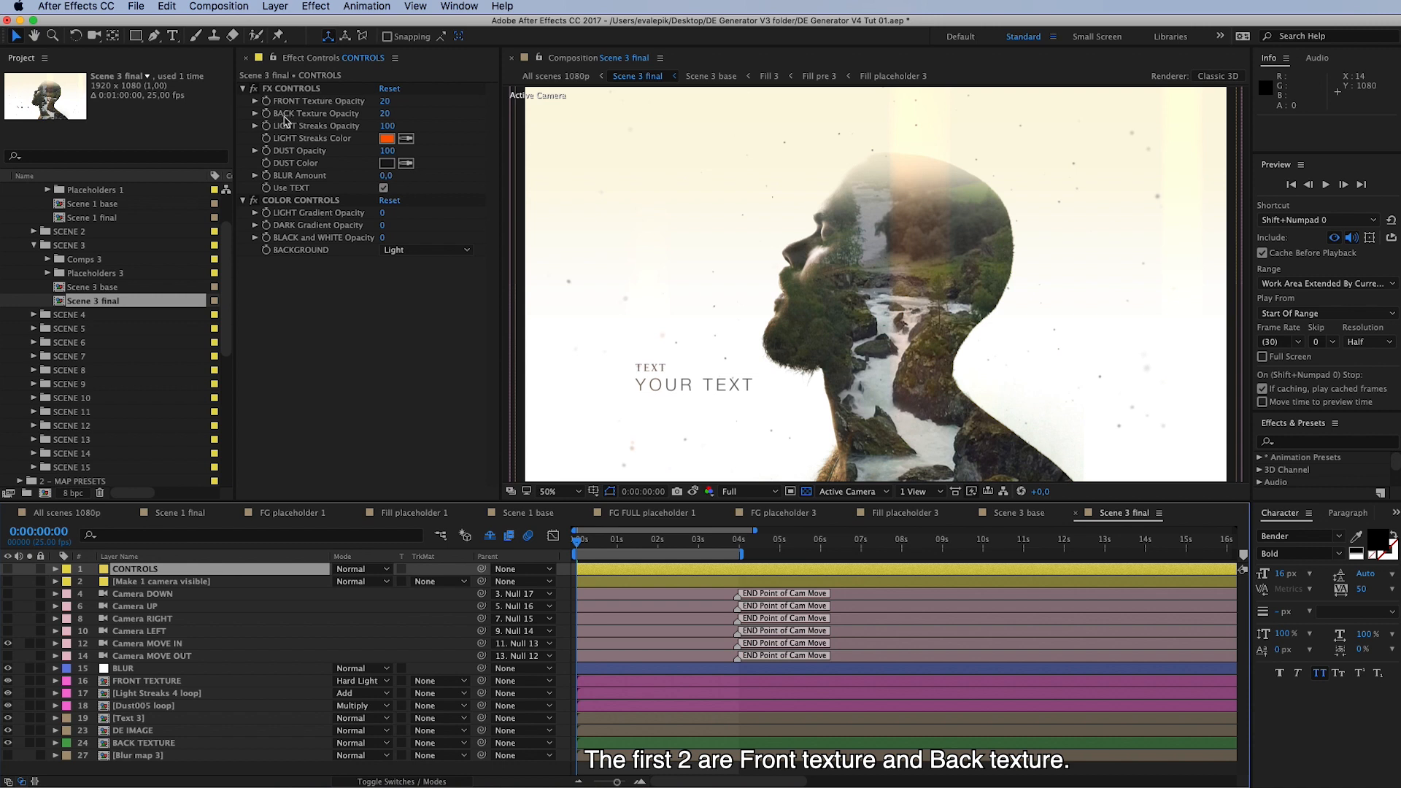
mouse_move(308, 127)
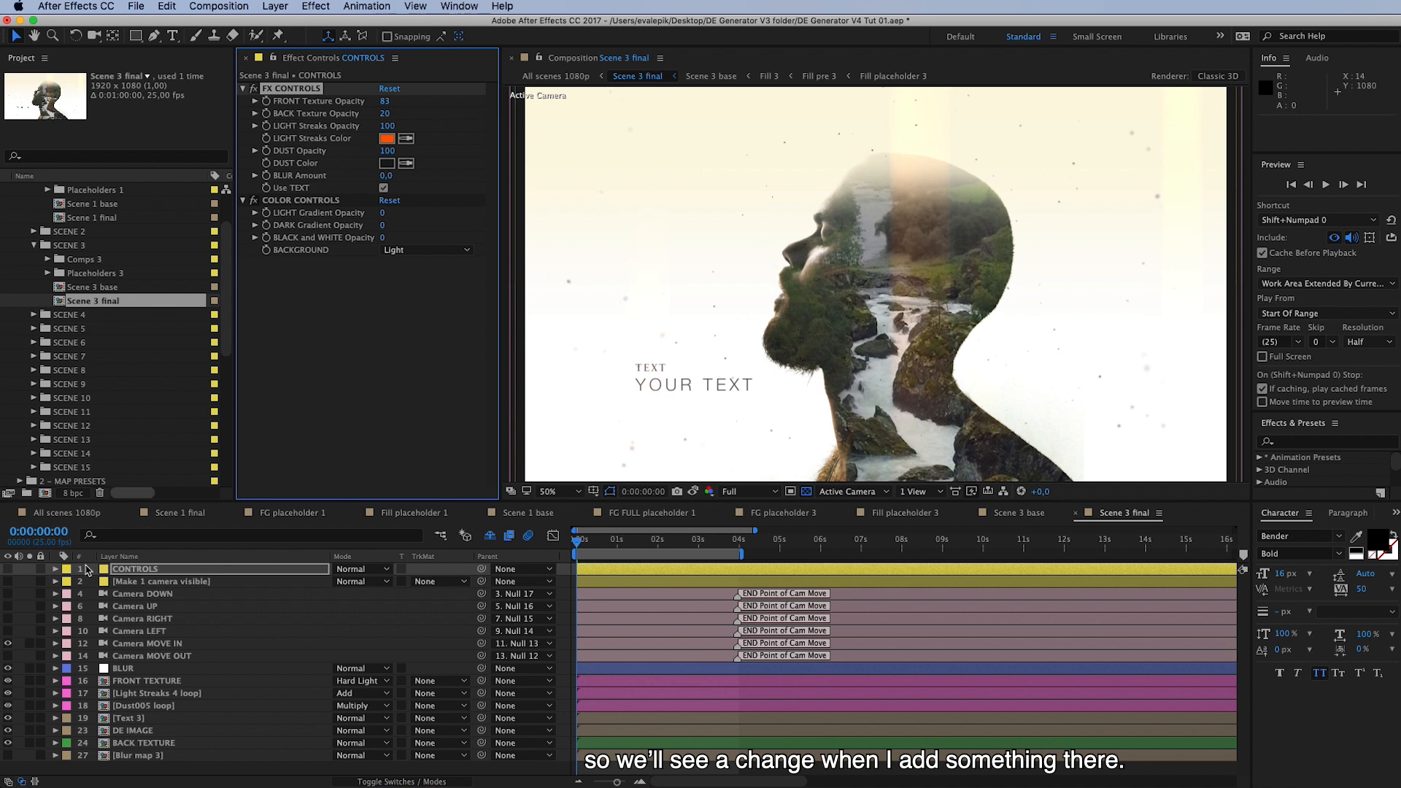
double_click(146, 680)
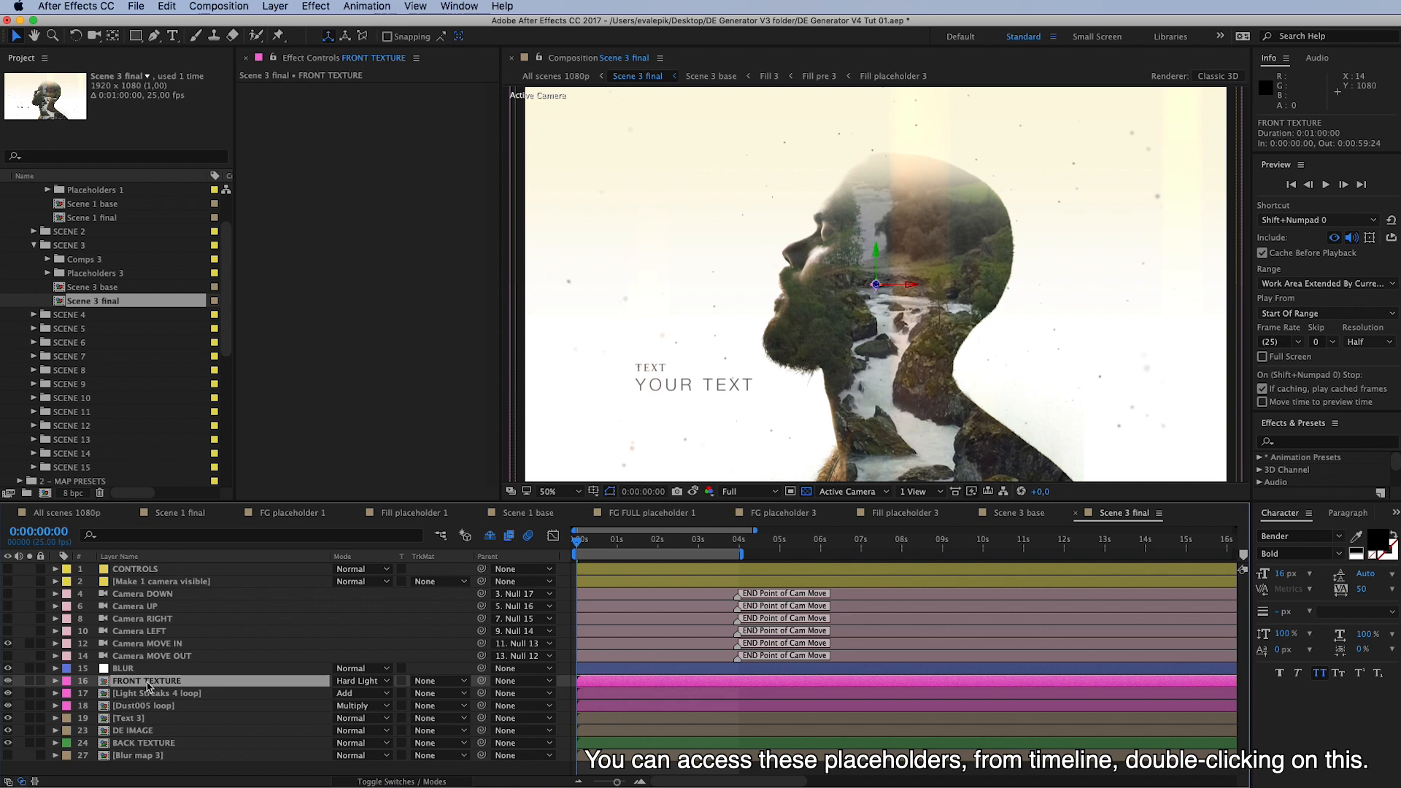
Enter the Front texture 3 precomp and make the Forest-fire.mp4 clip visible with its masks revealed.
double_click(146, 680)
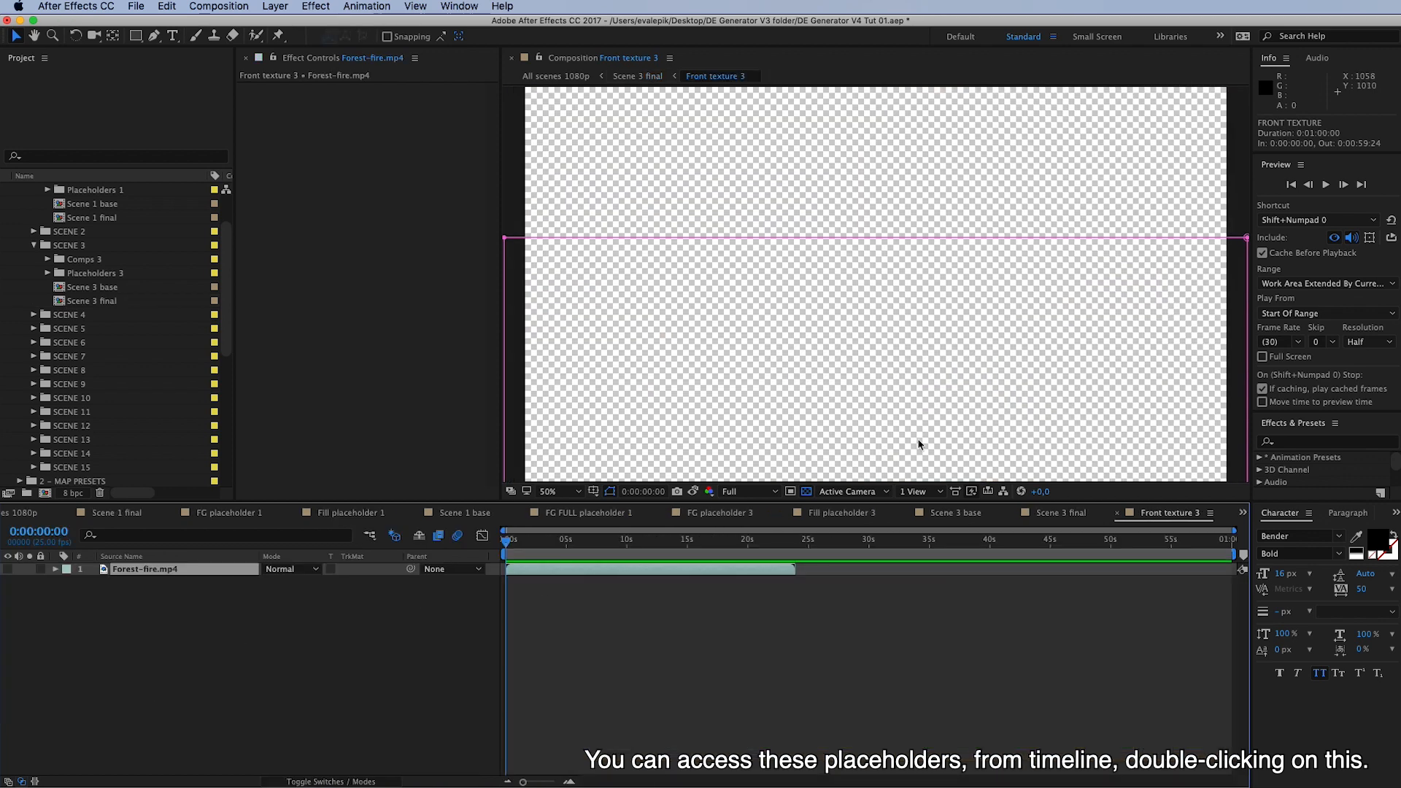
mouse_move(348, 572)
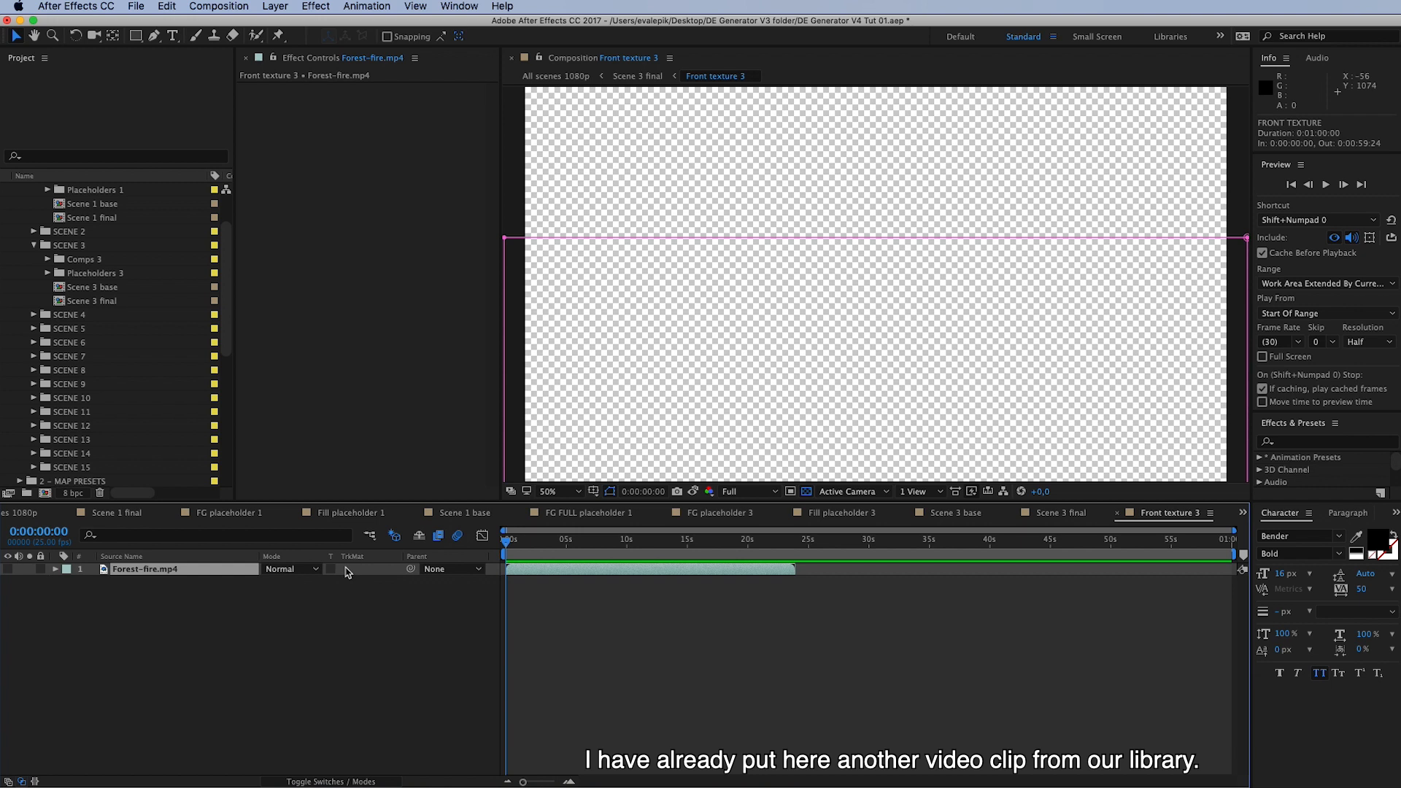
mouse_move(12, 576)
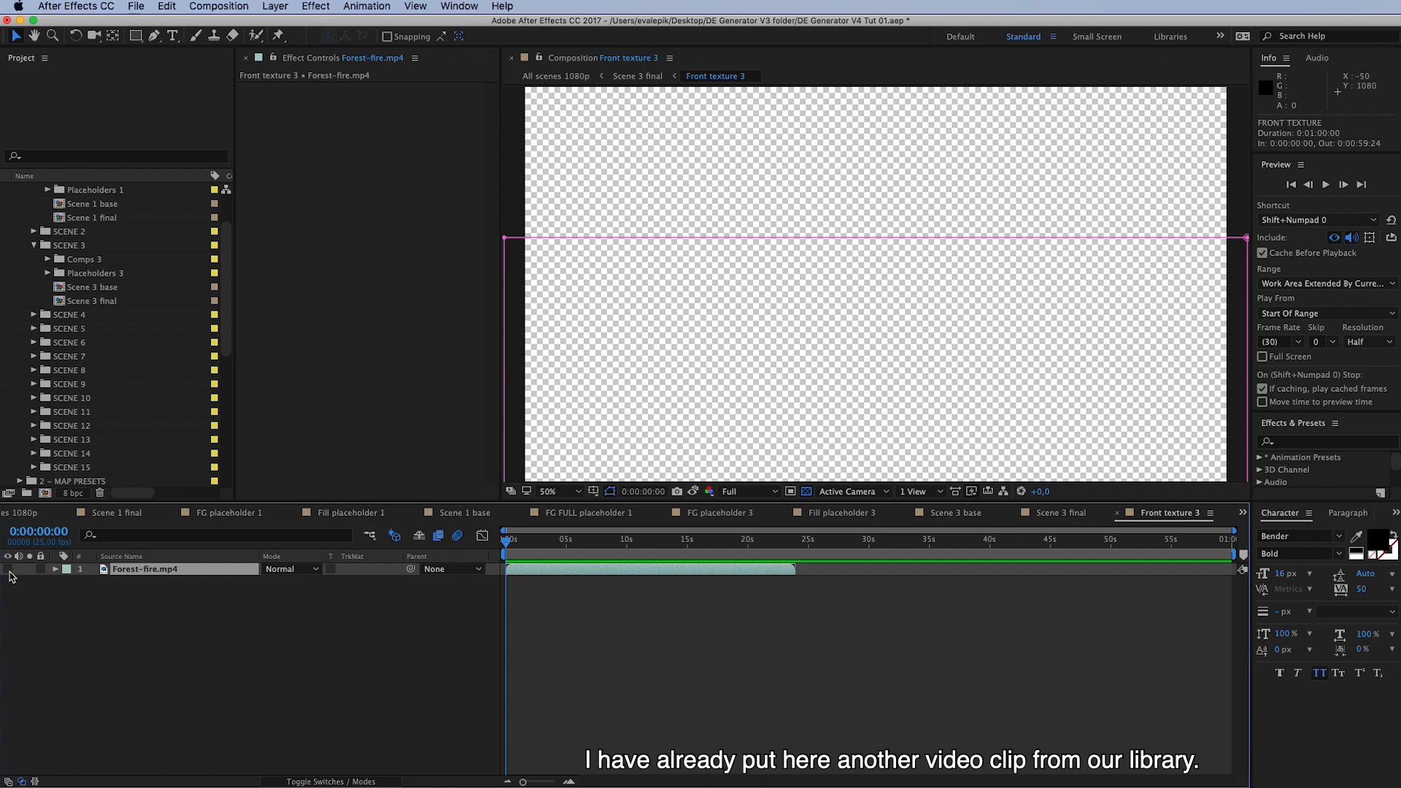
left_click(9, 569)
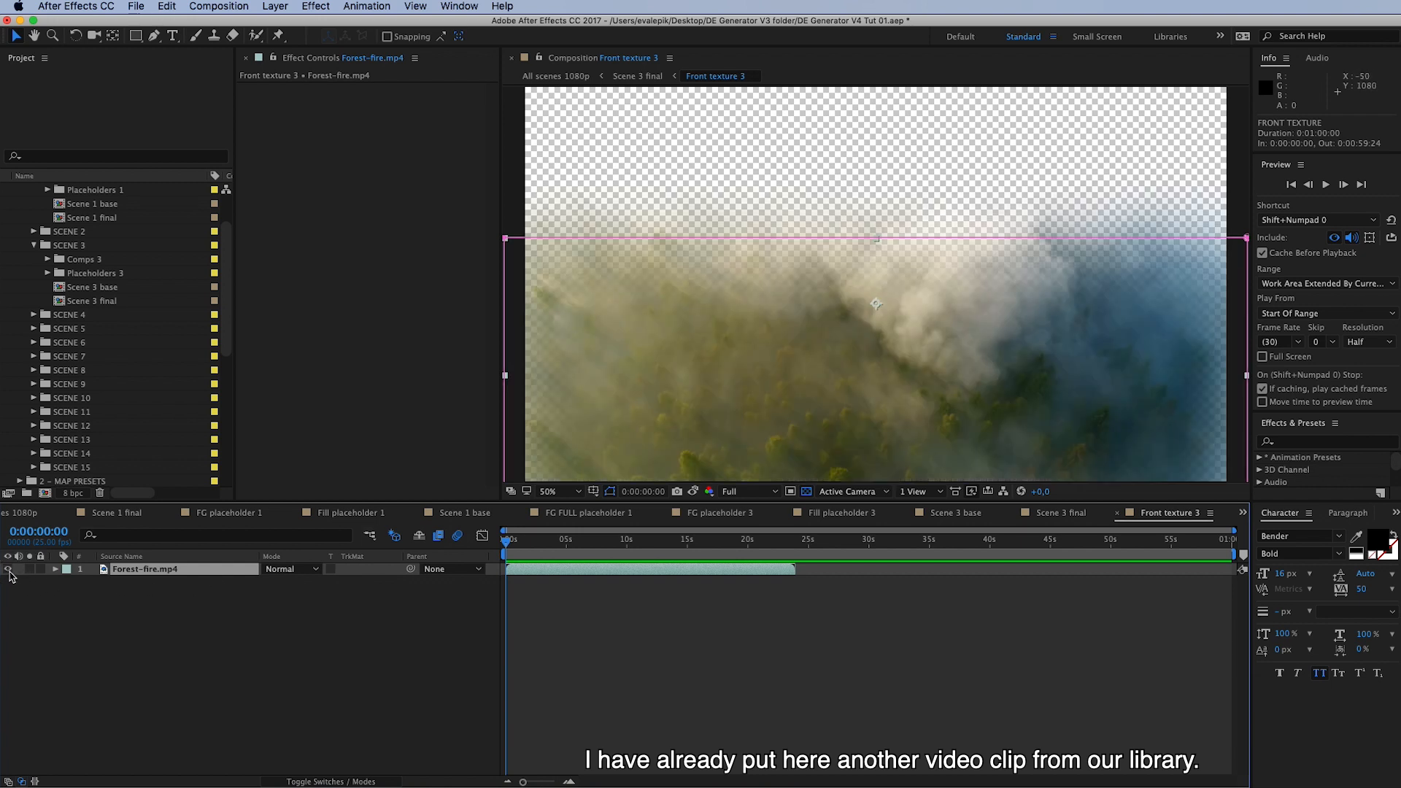
left_click(55, 569)
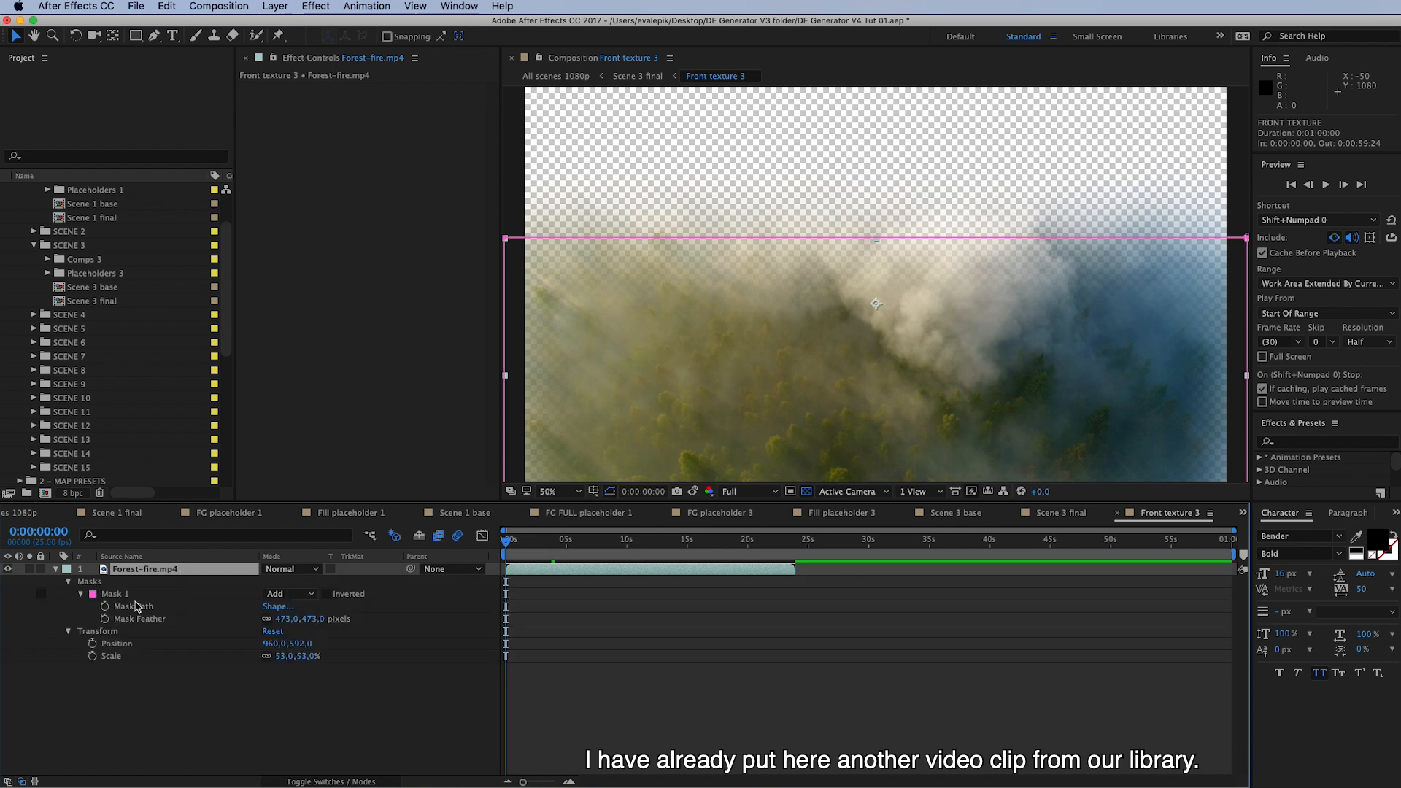
Toggle Mask 1 from Add to None to see the whole clip, then back to Add to cut off its upper part.
left_click(288, 595)
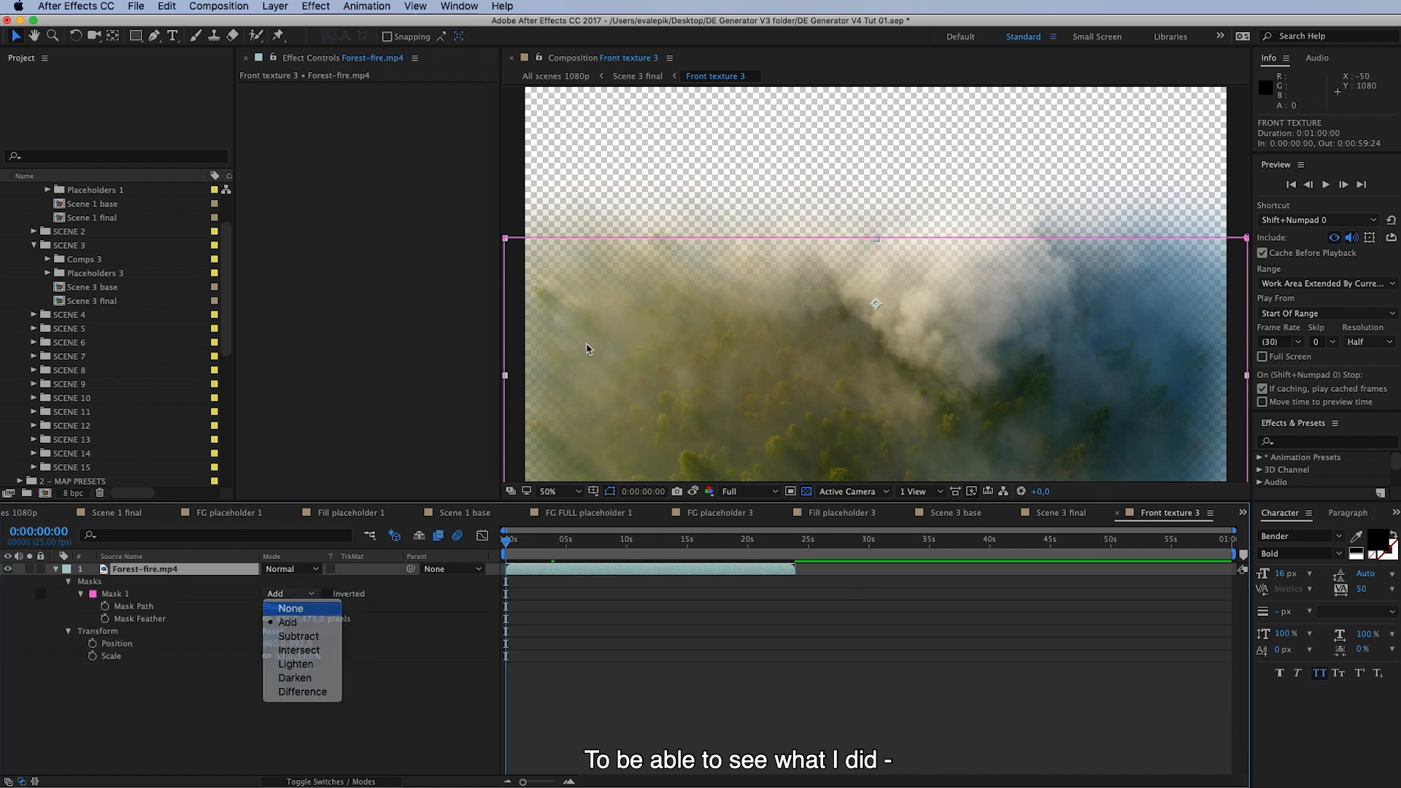
left_click(289, 608)
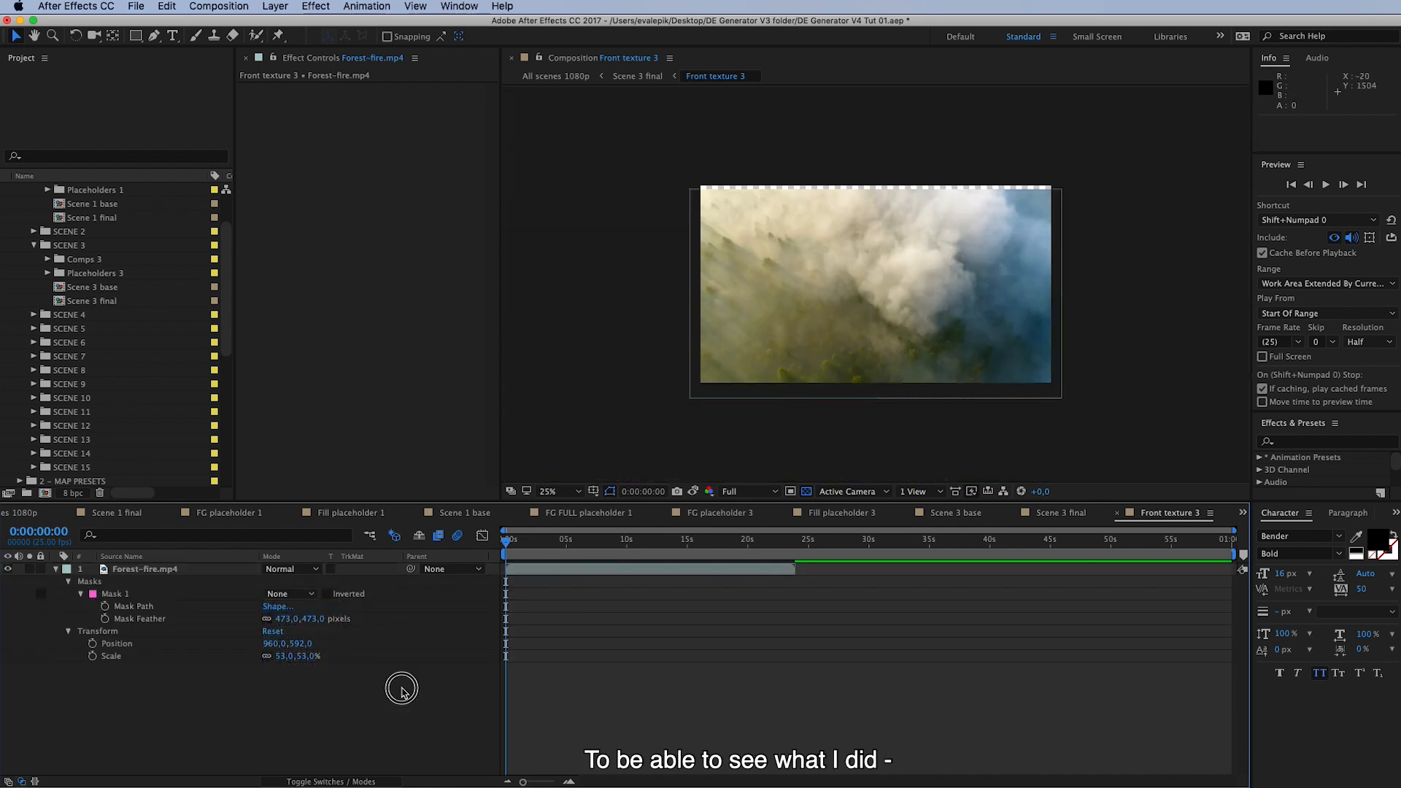
left_click(145, 569)
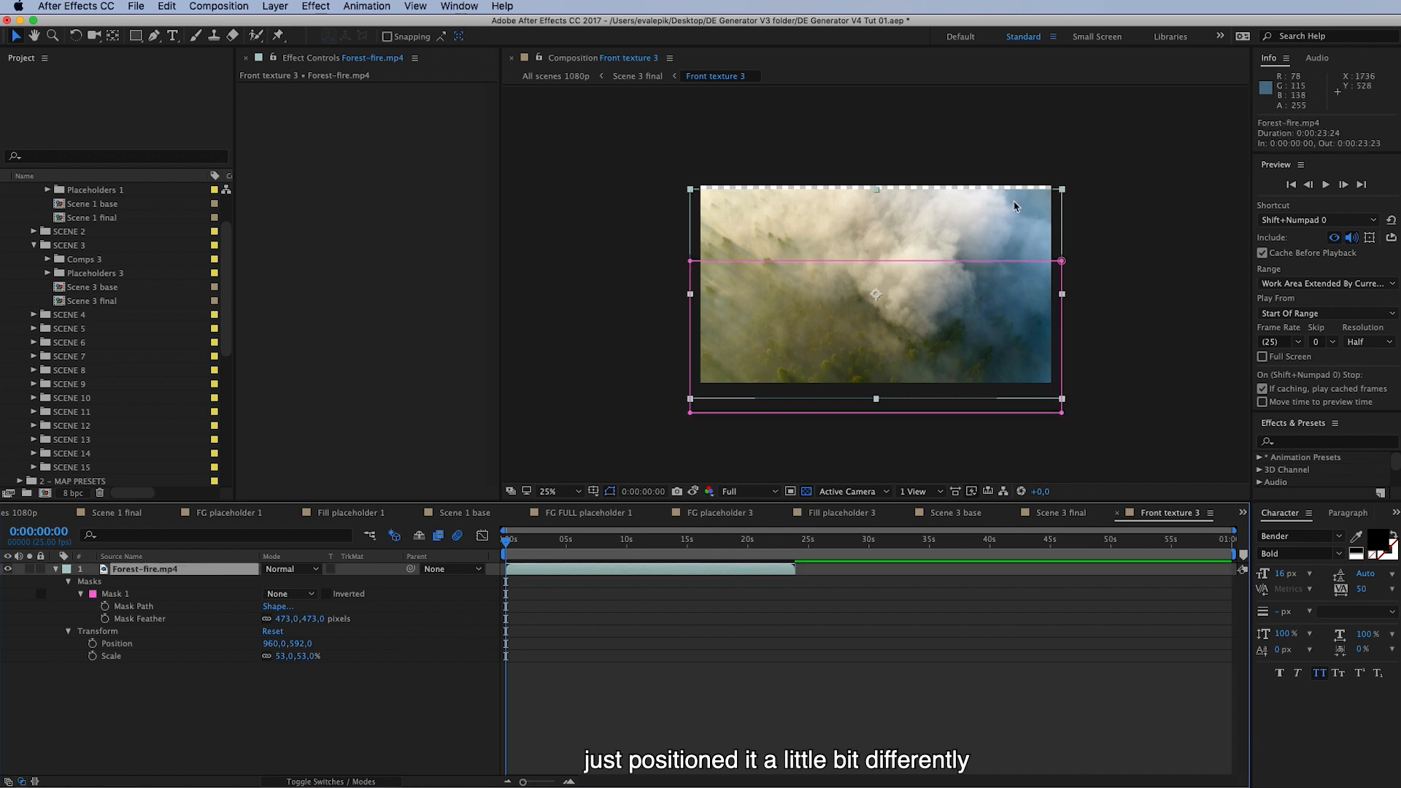
mouse_move(315, 642)
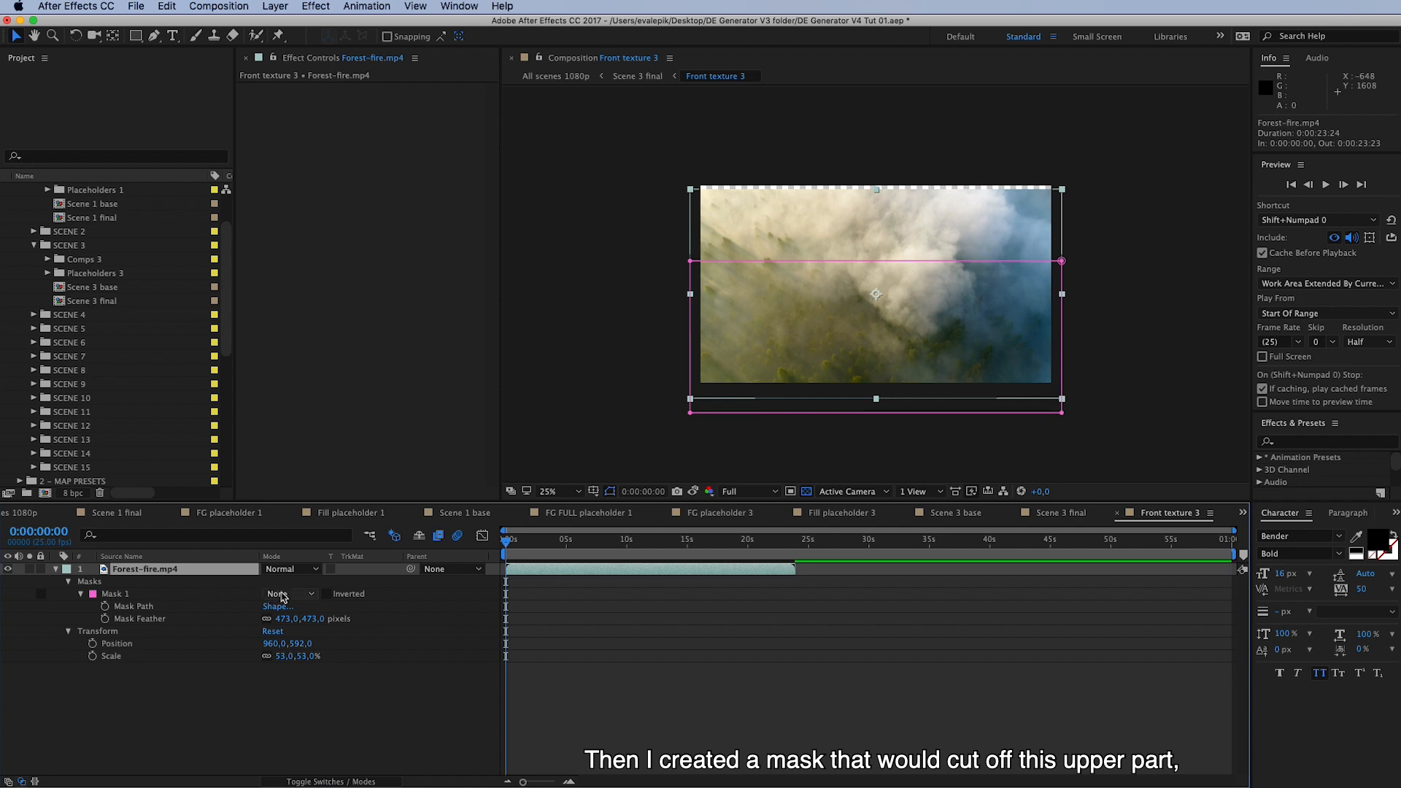
left_click(286, 594)
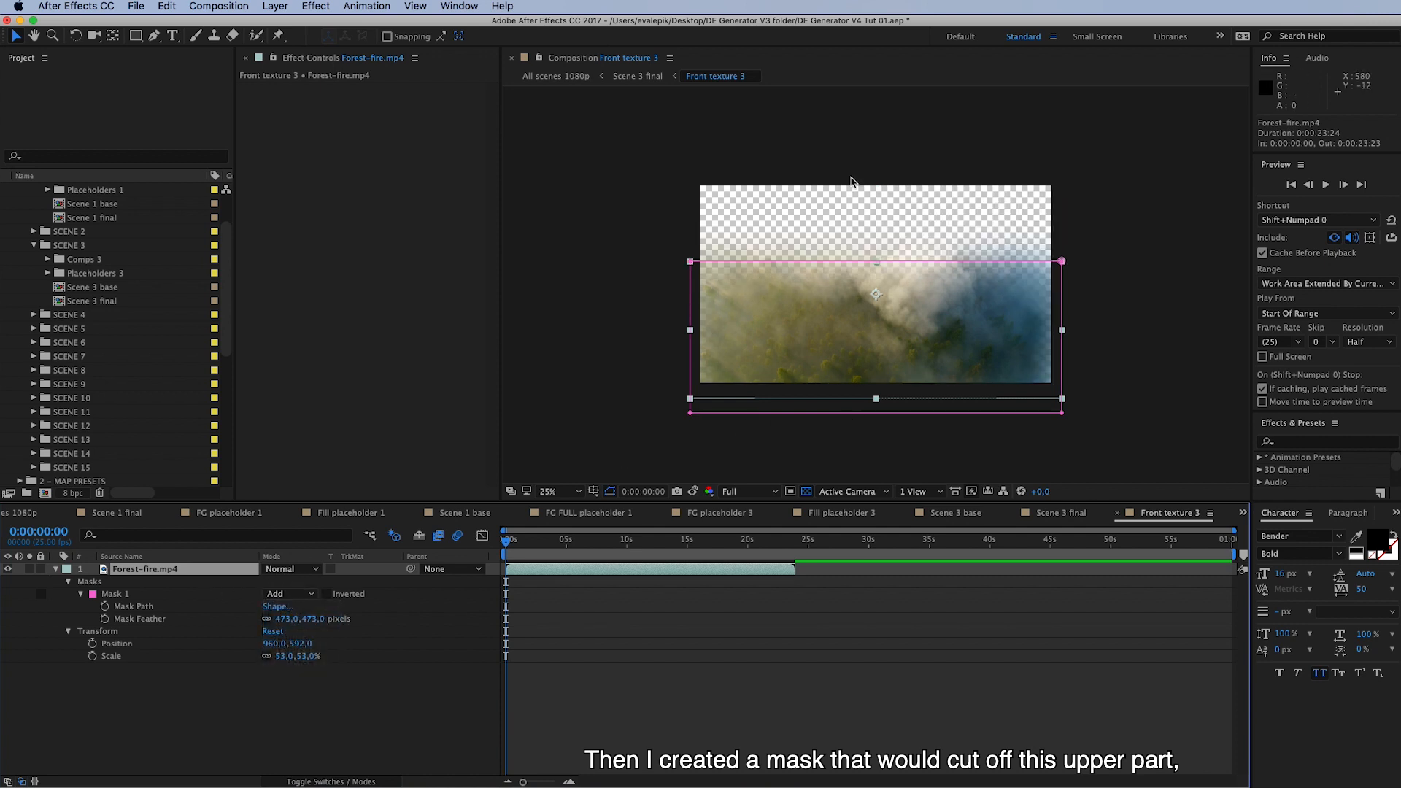
mouse_move(678, 272)
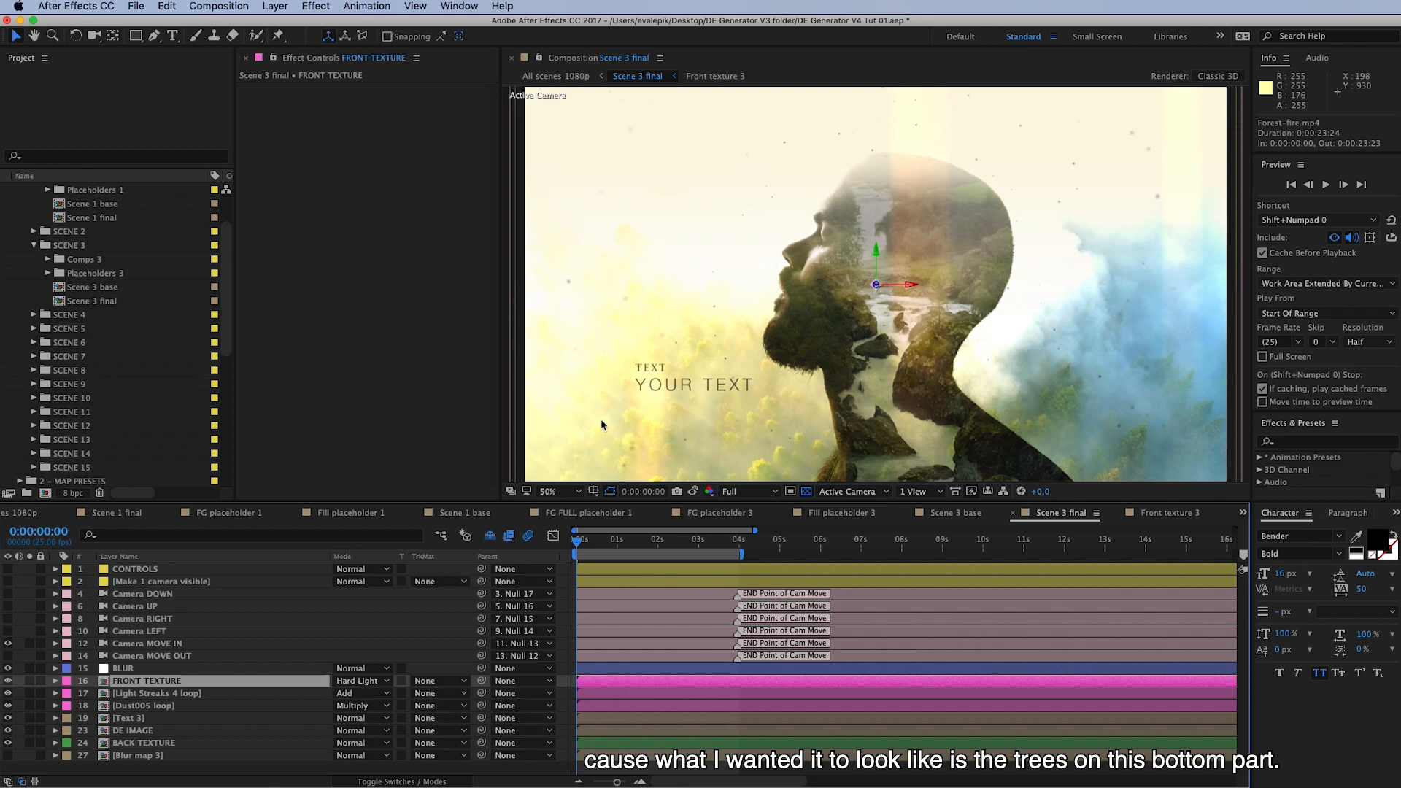
mouse_move(679, 458)
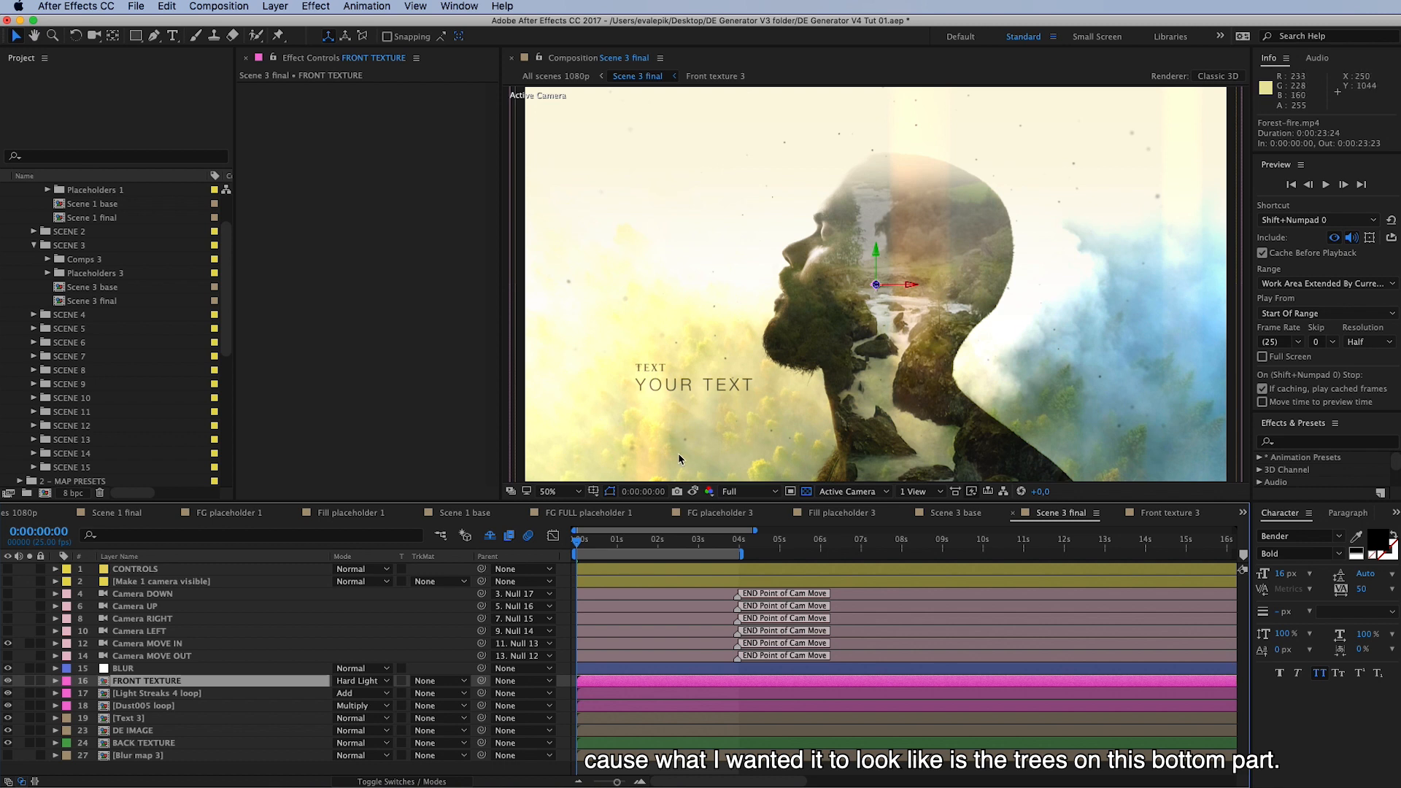
mouse_move(1165, 524)
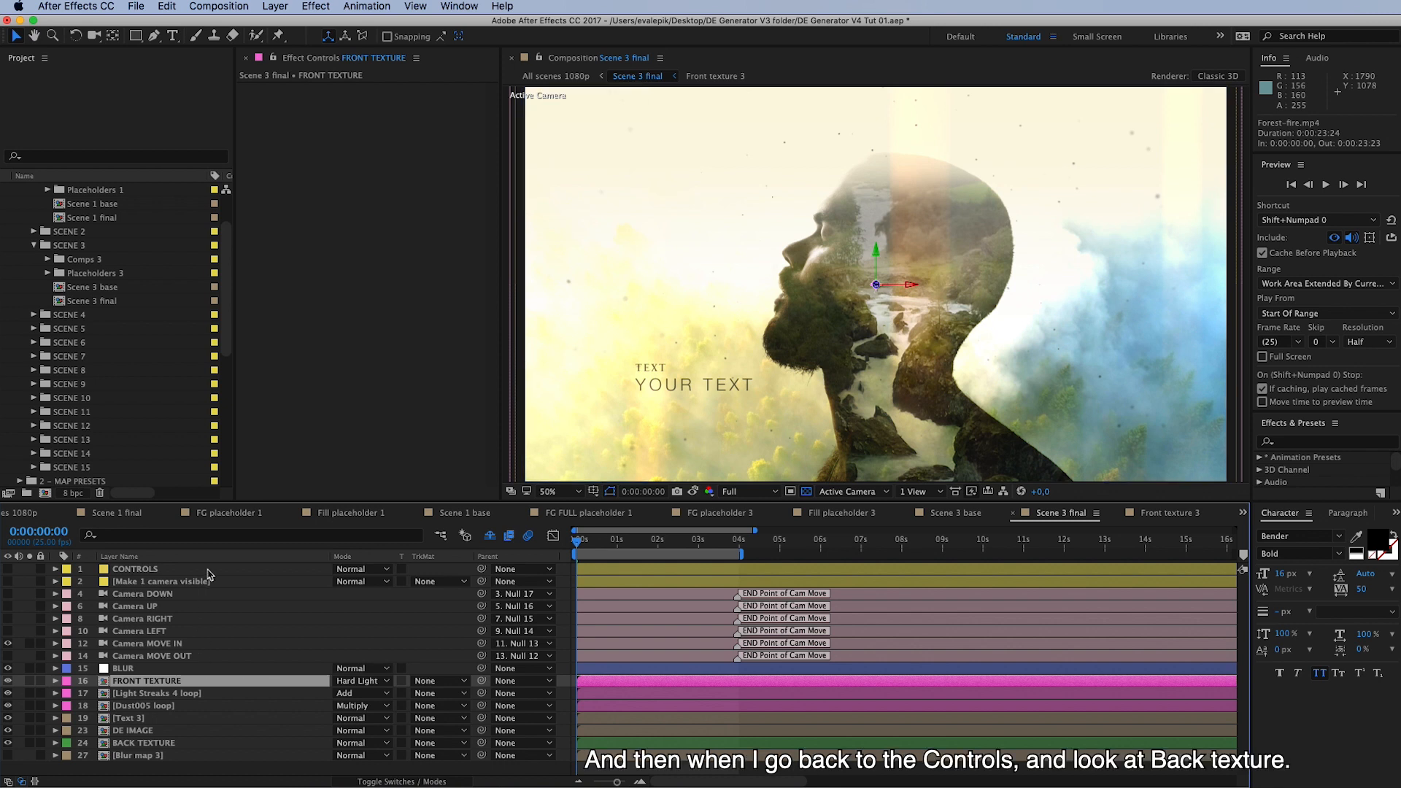
Select the CONTROLS layer, then enter the BACK TEXTURE placeholder's Back texture 3 precomp.
left_click(135, 569)
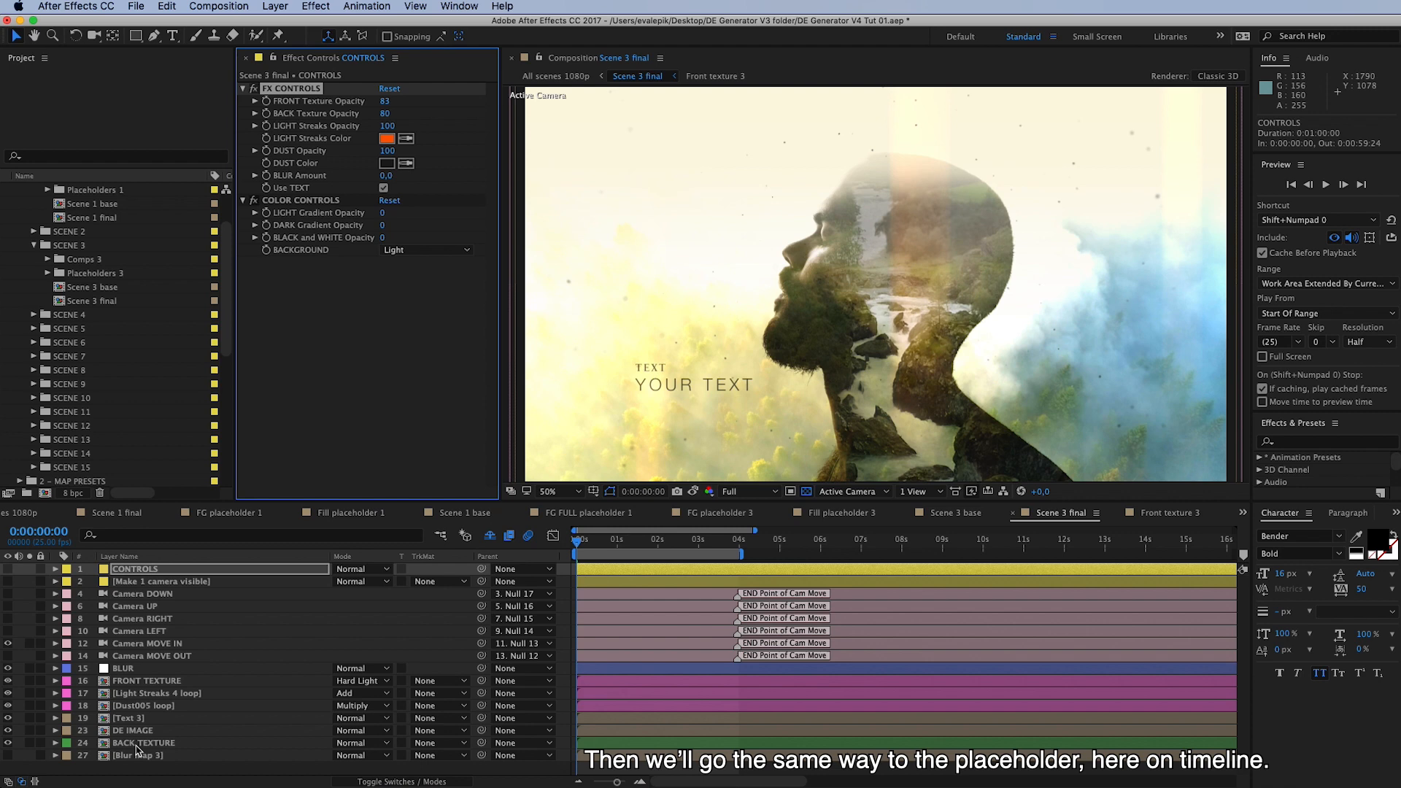
left_click(143, 743)
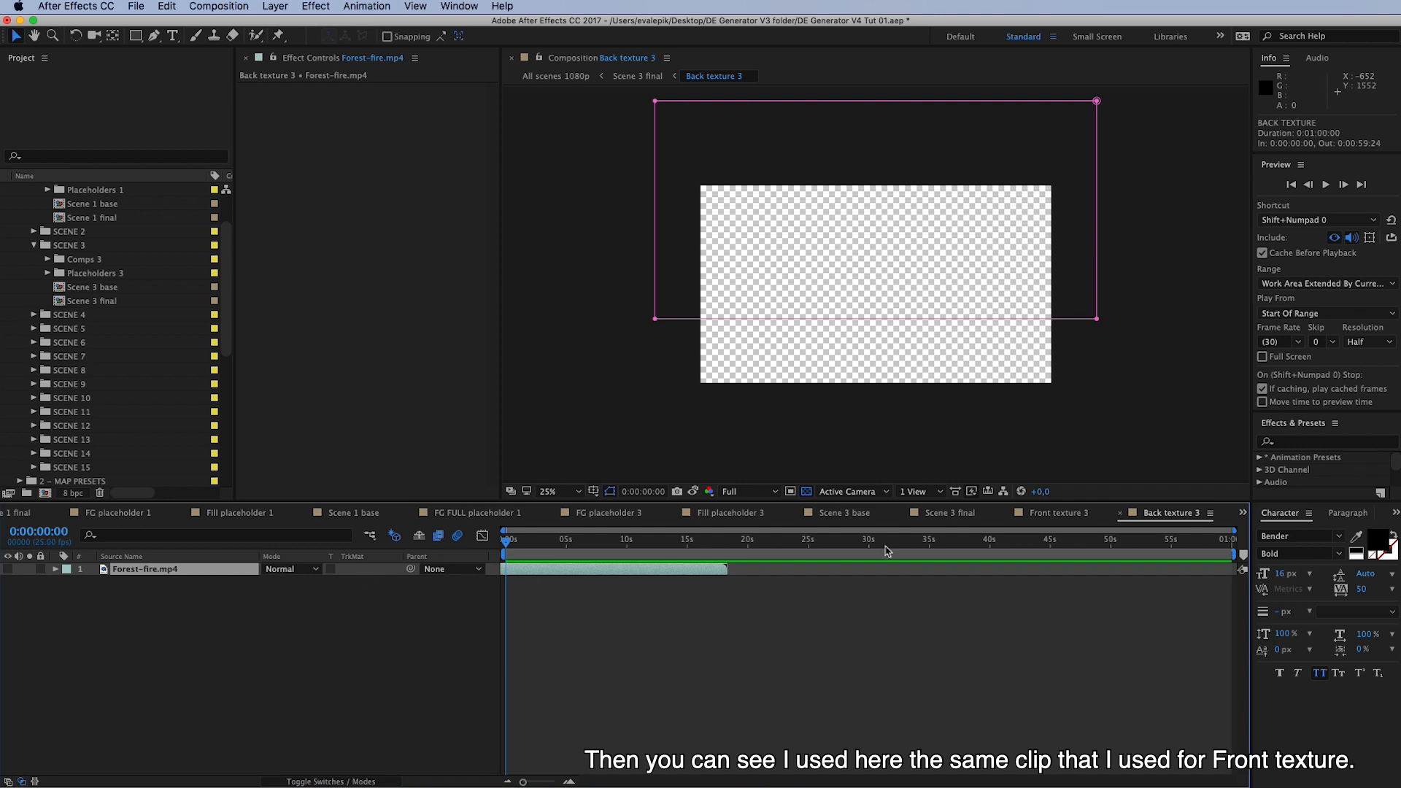
mouse_move(13, 576)
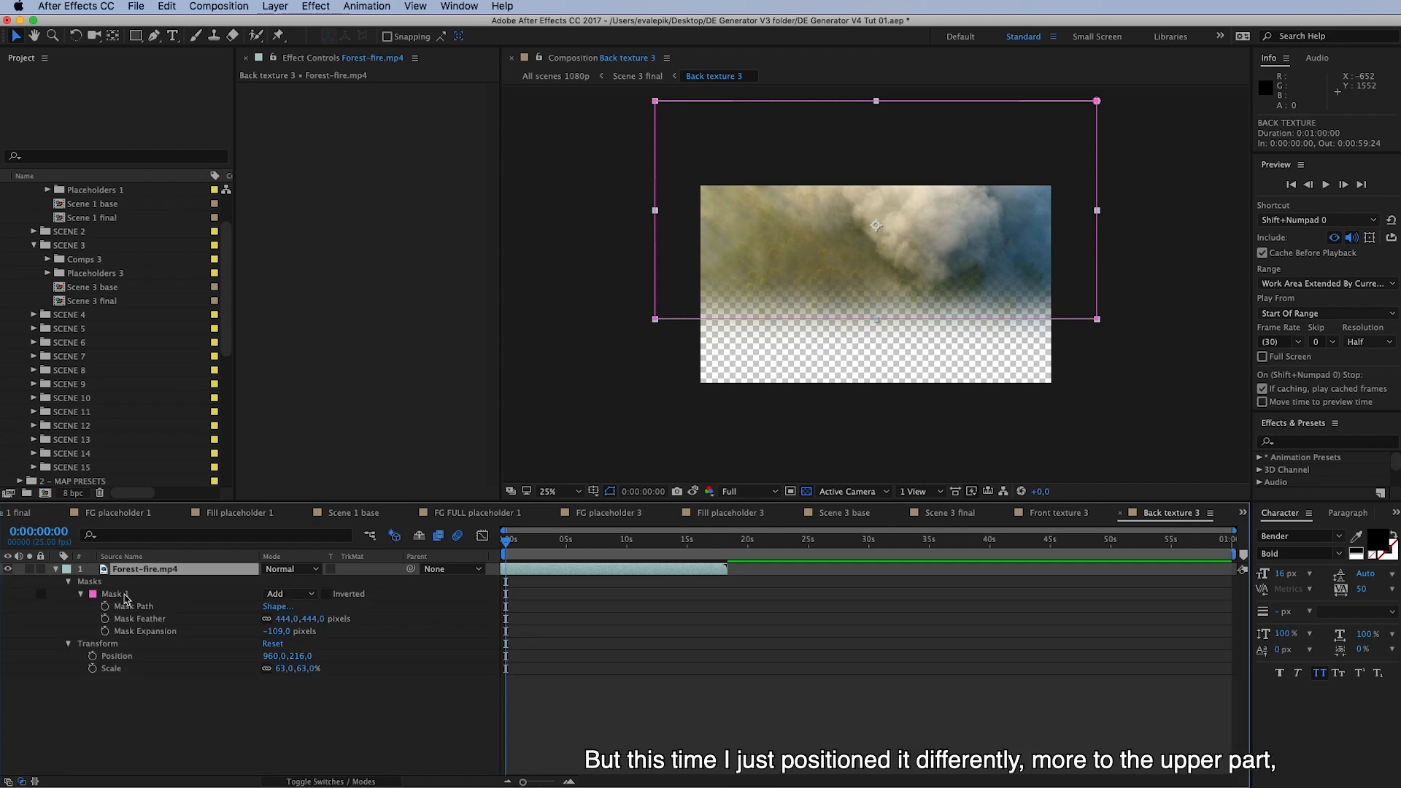
Toggle Back texture 3's Mask 1 off to view the whole smoke clip, then return to Scene 3 final.
left_click(288, 594)
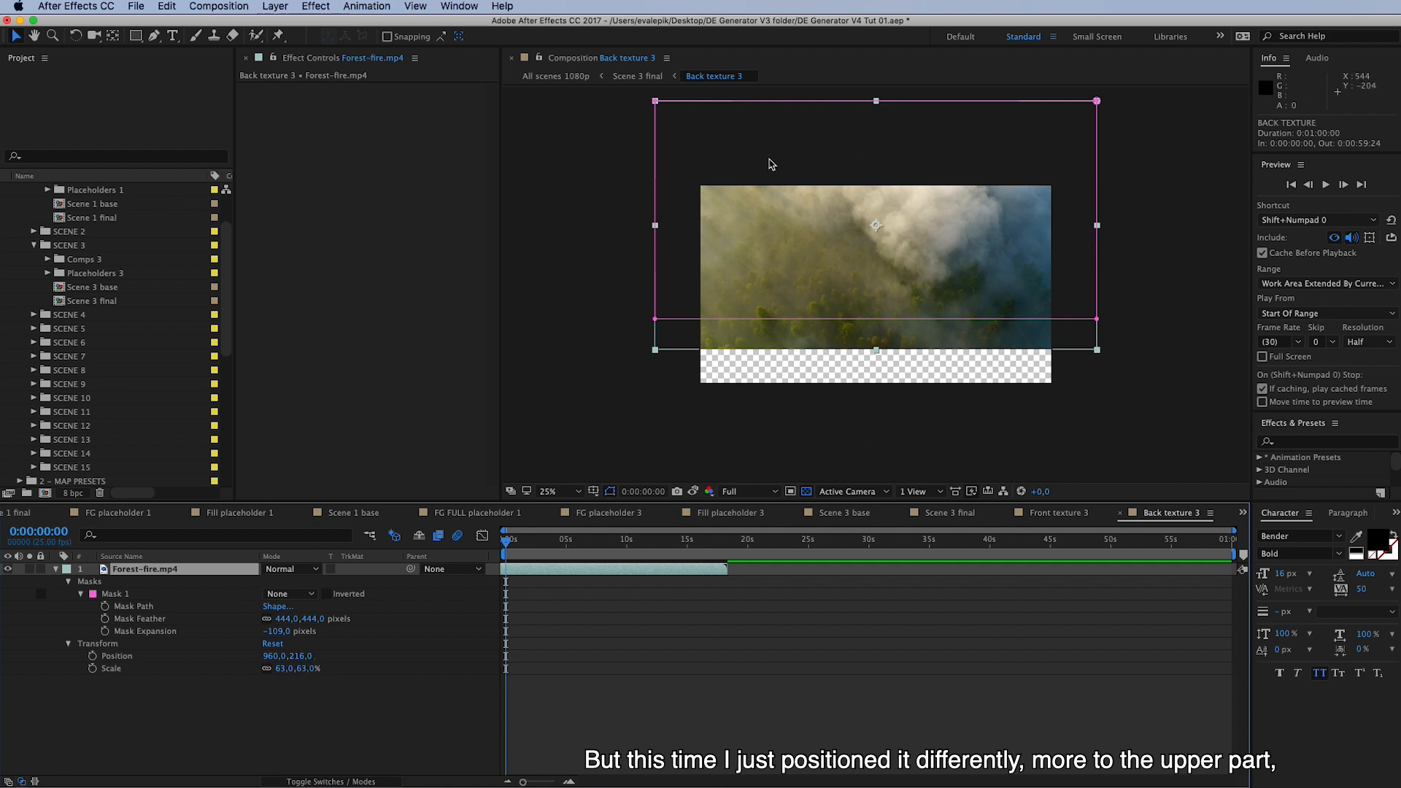
mouse_move(116, 679)
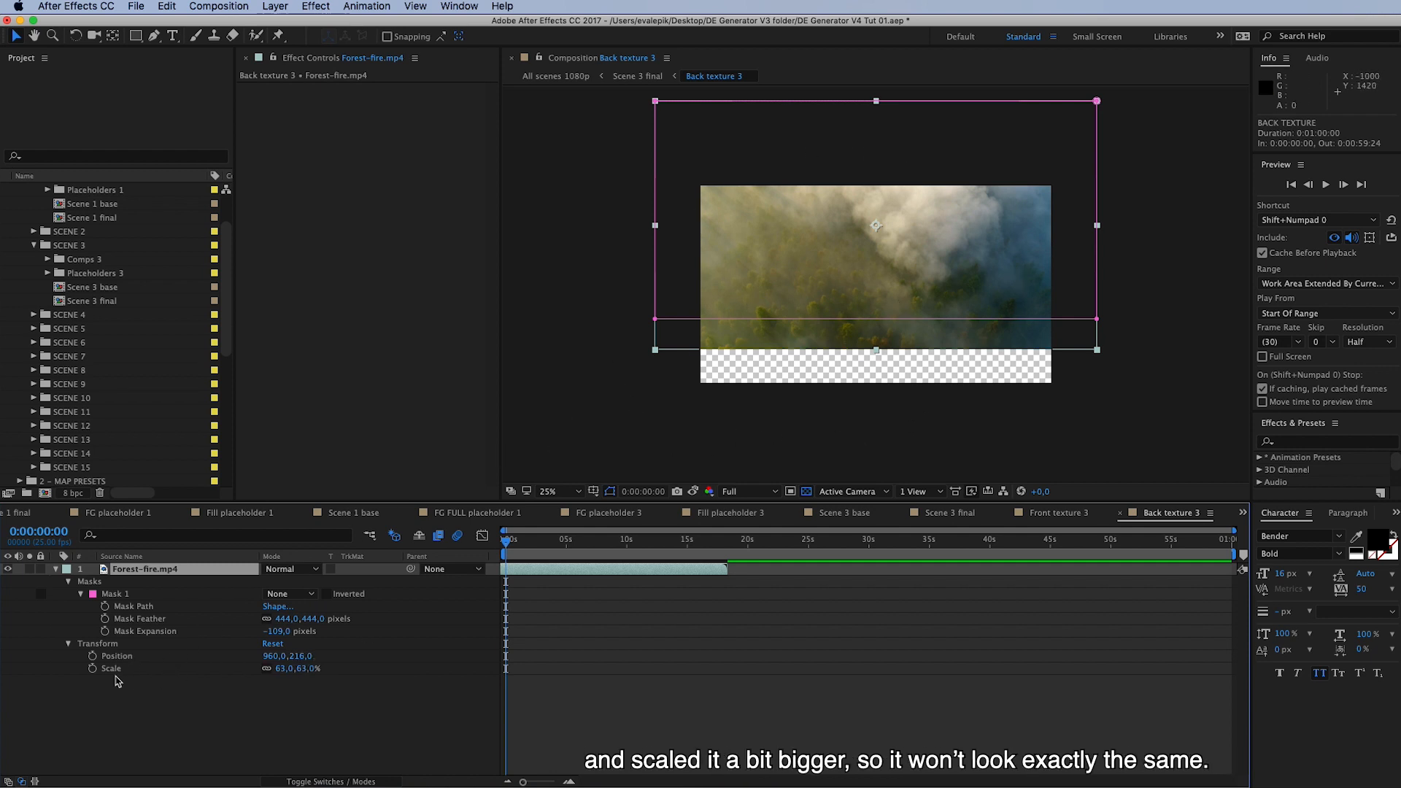
mouse_move(280, 687)
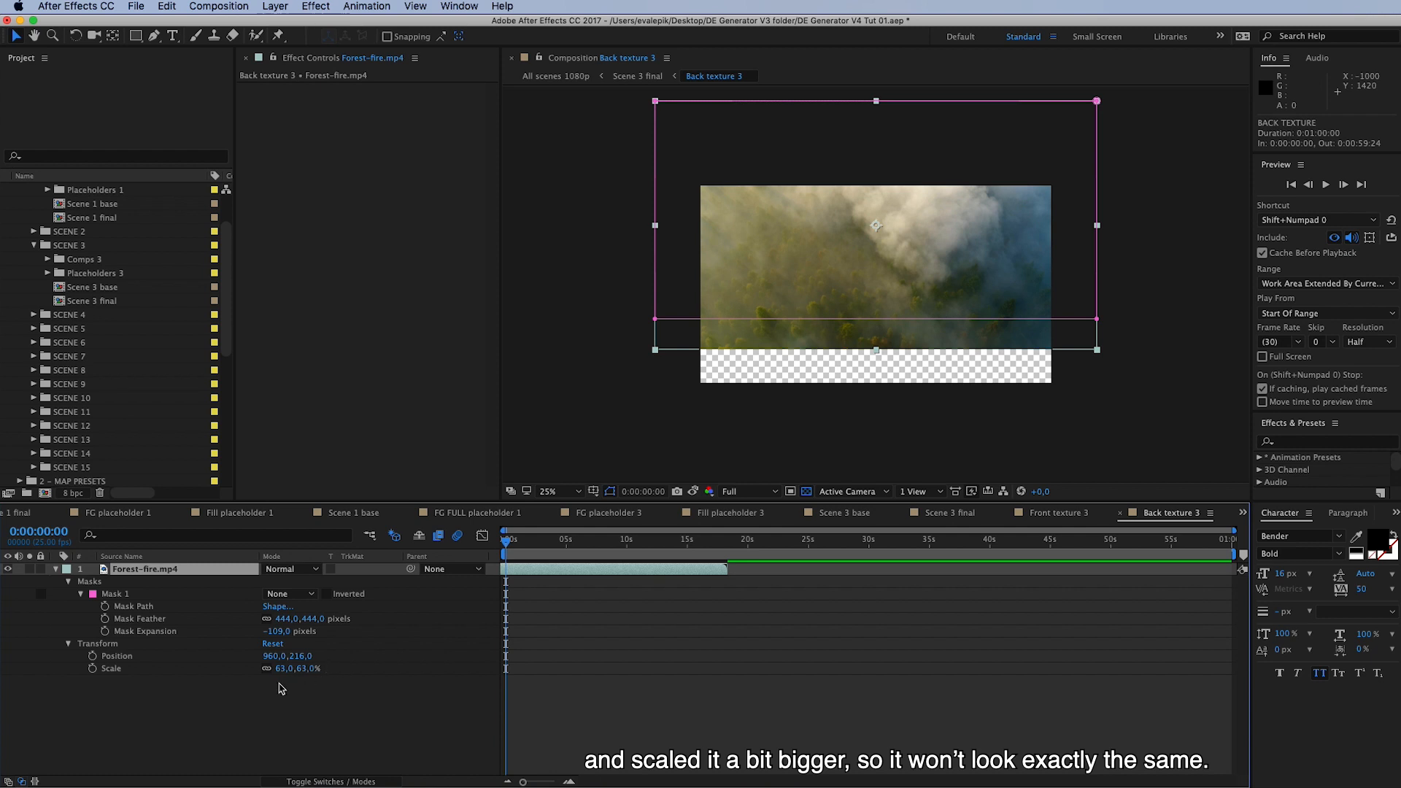
mouse_move(537, 578)
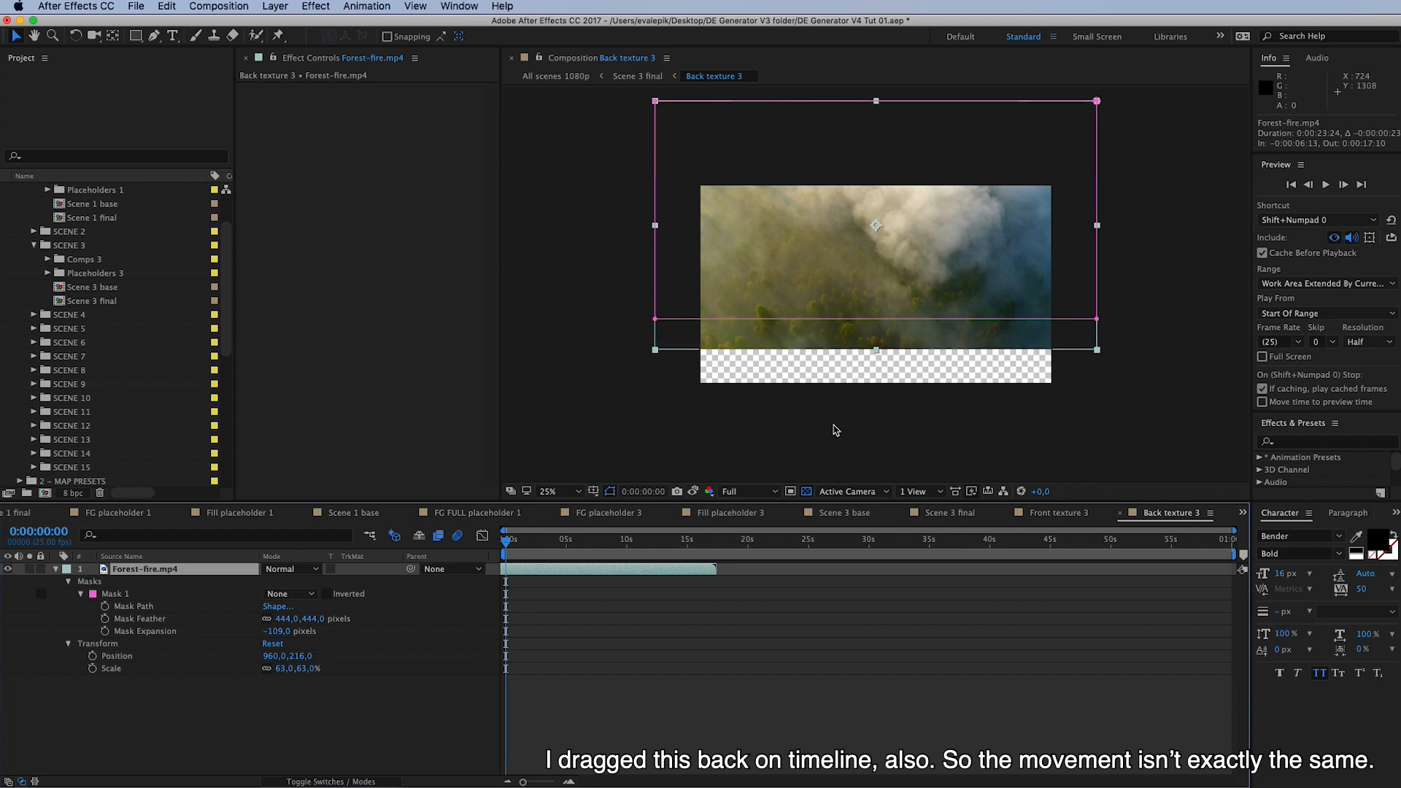
mouse_move(666, 457)
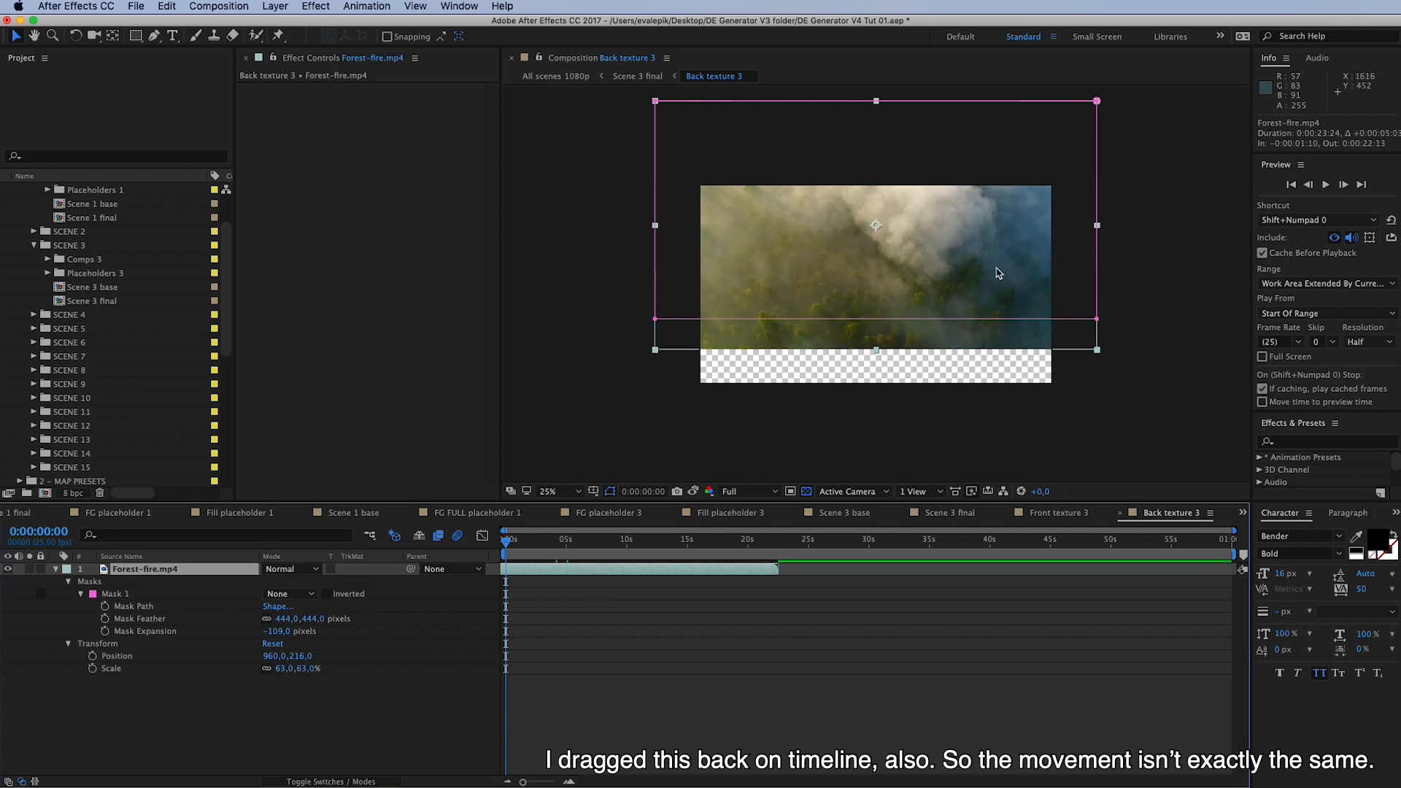
mouse_move(147, 610)
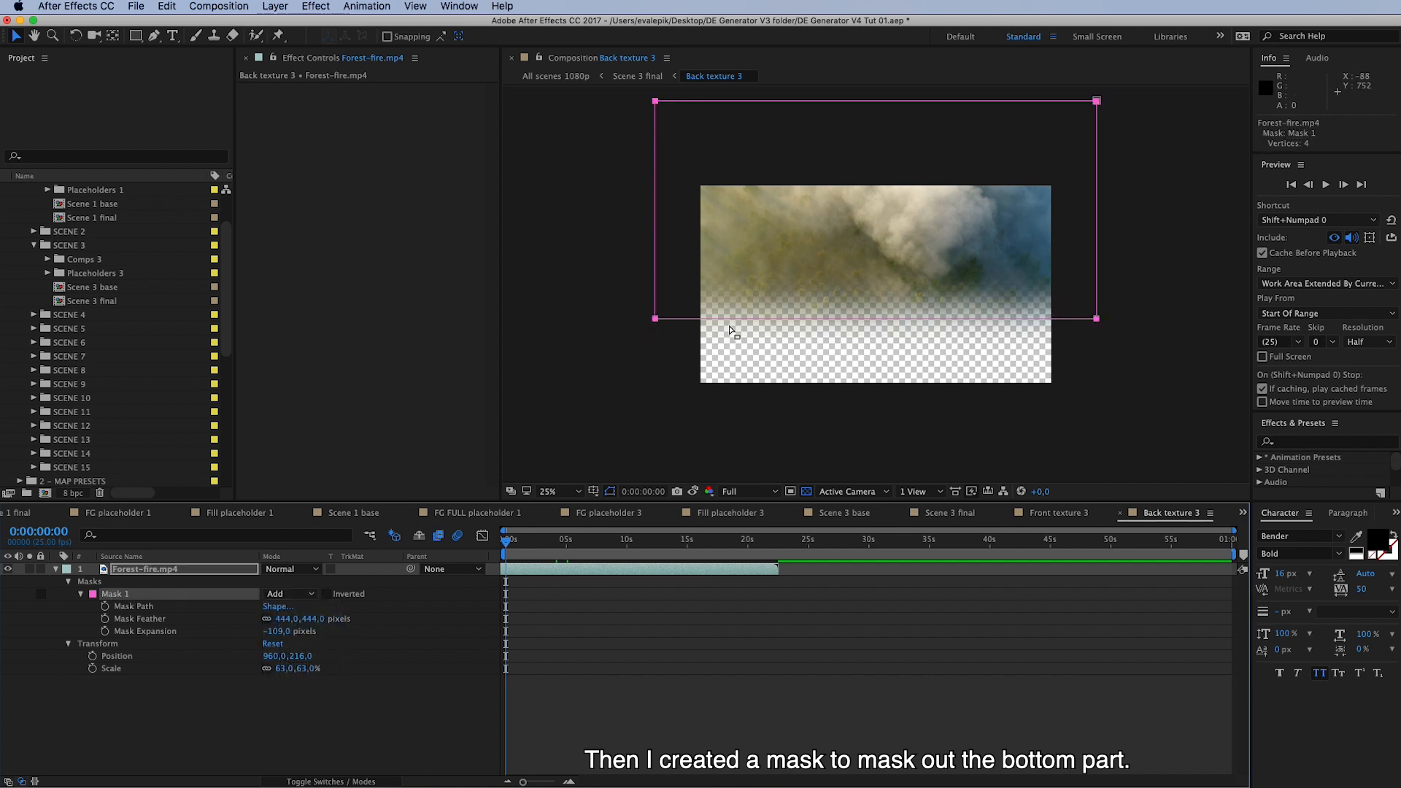
mouse_move(985, 188)
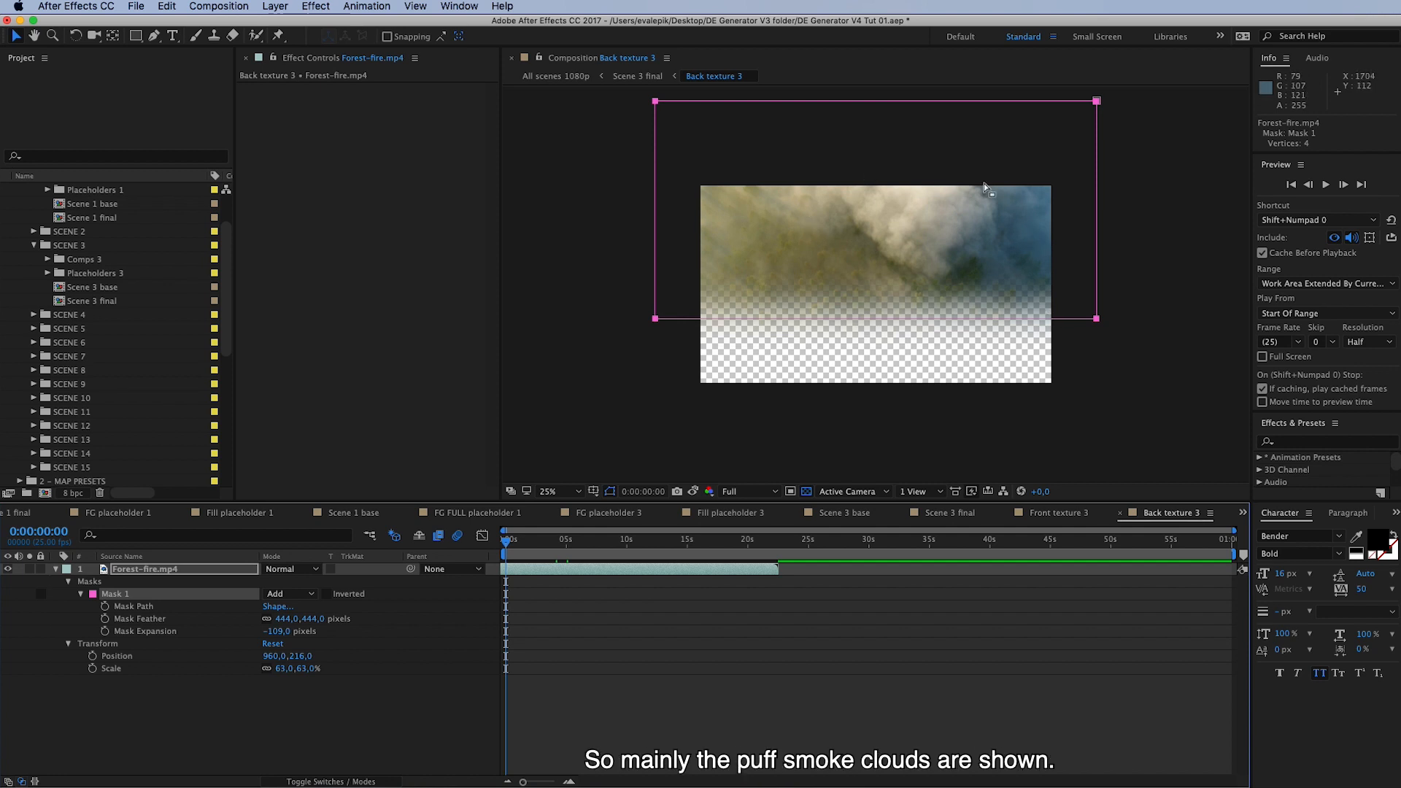
mouse_move(965, 333)
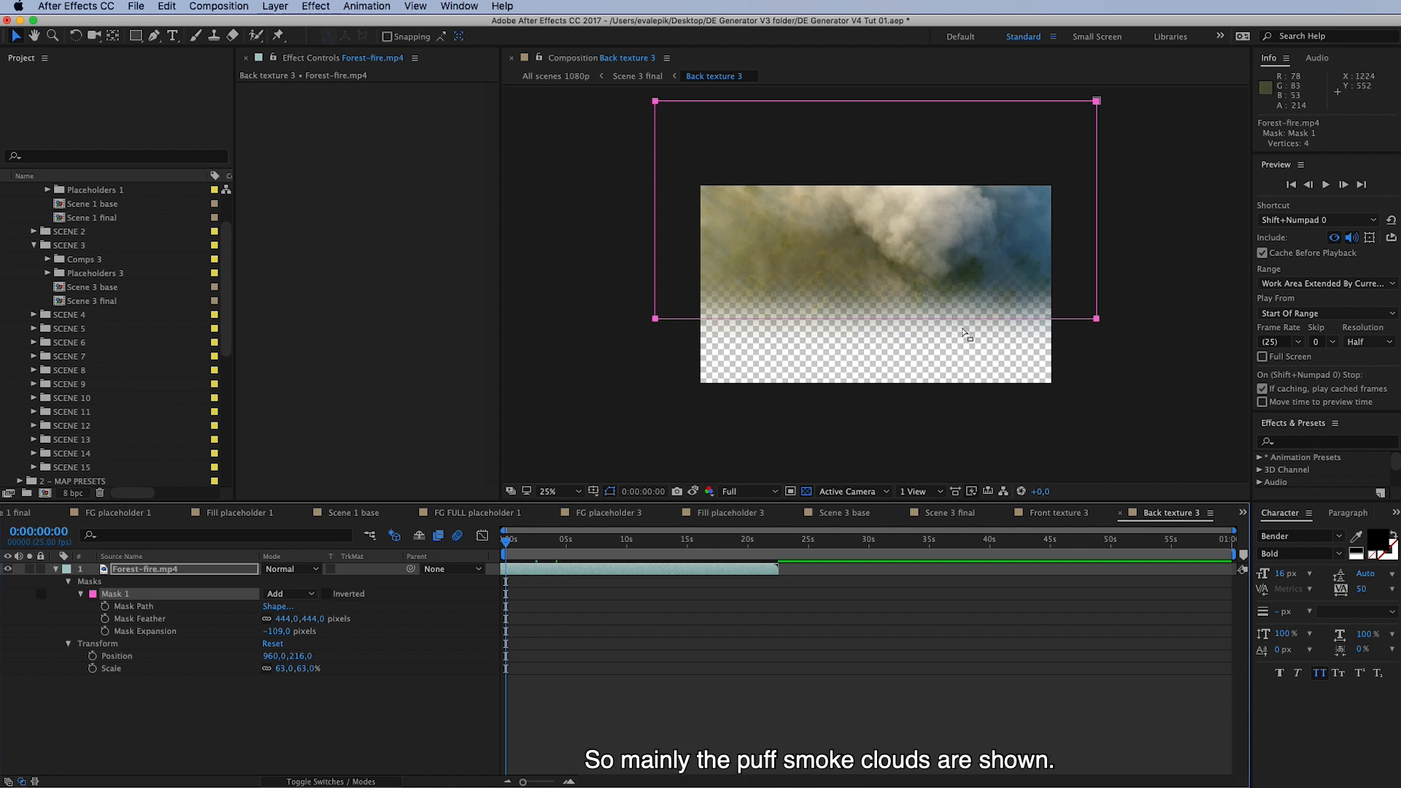
left_click(941, 512)
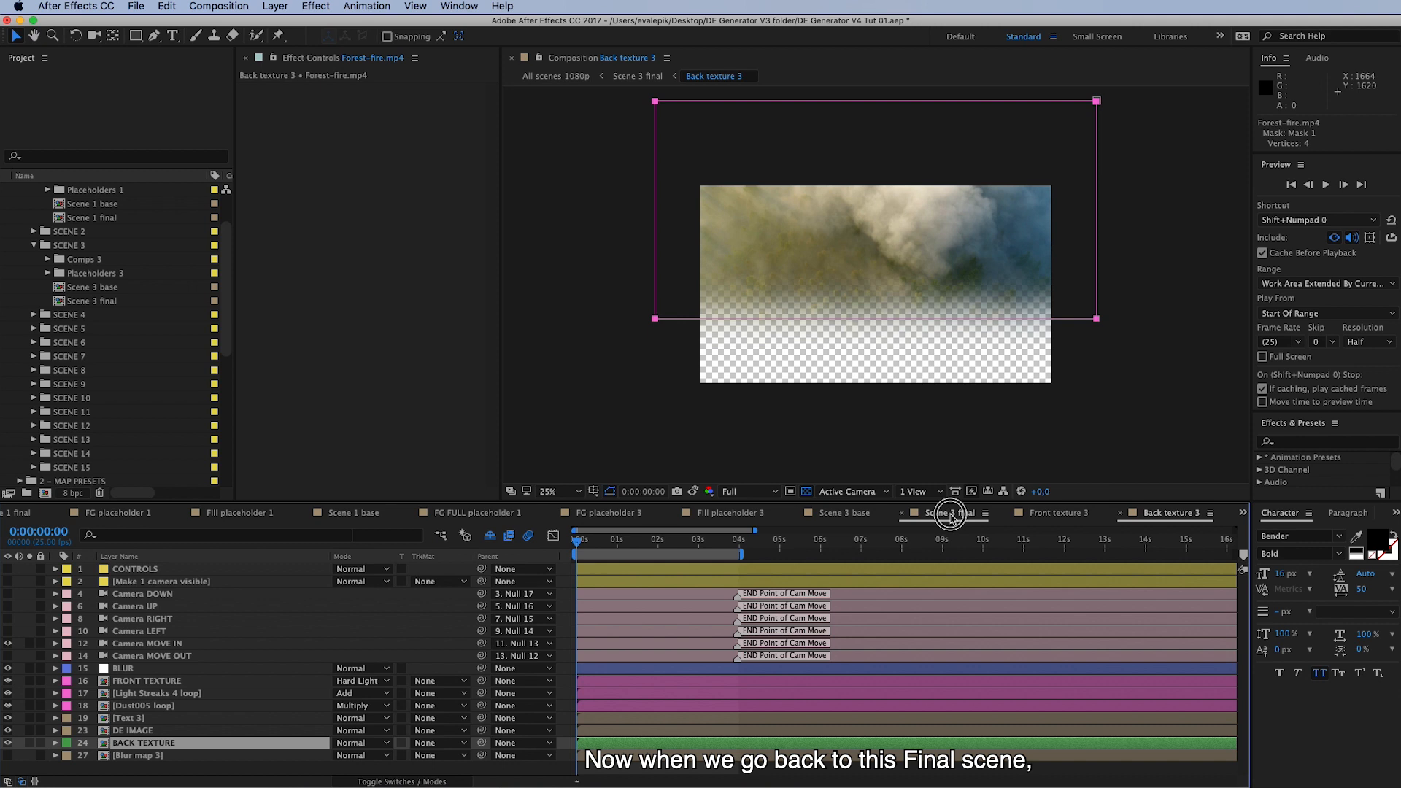
Solo the BACK TEXTURE layer in Scene 3 final, then show all layers with the CONTROLS settings again.
left_click(940, 513)
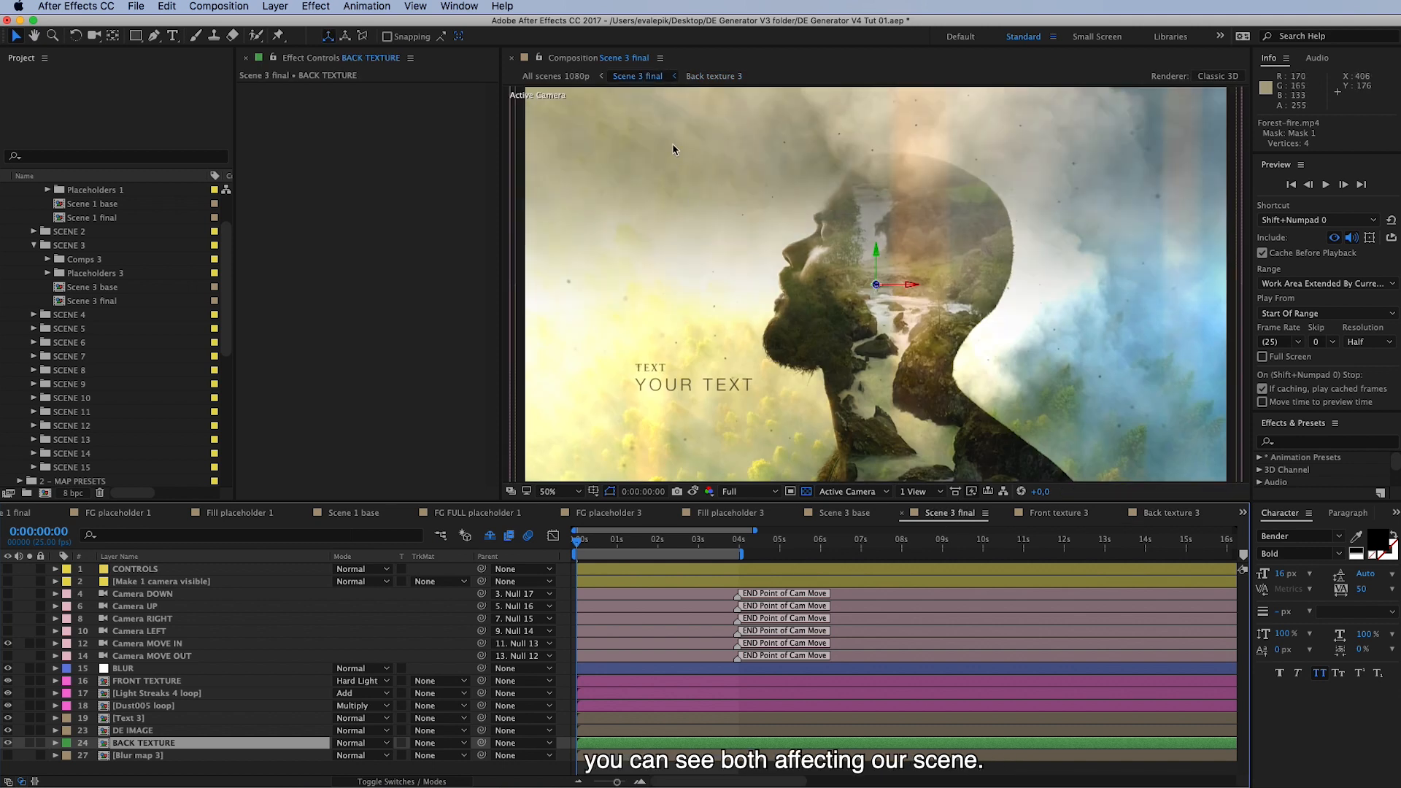
mouse_move(696, 135)
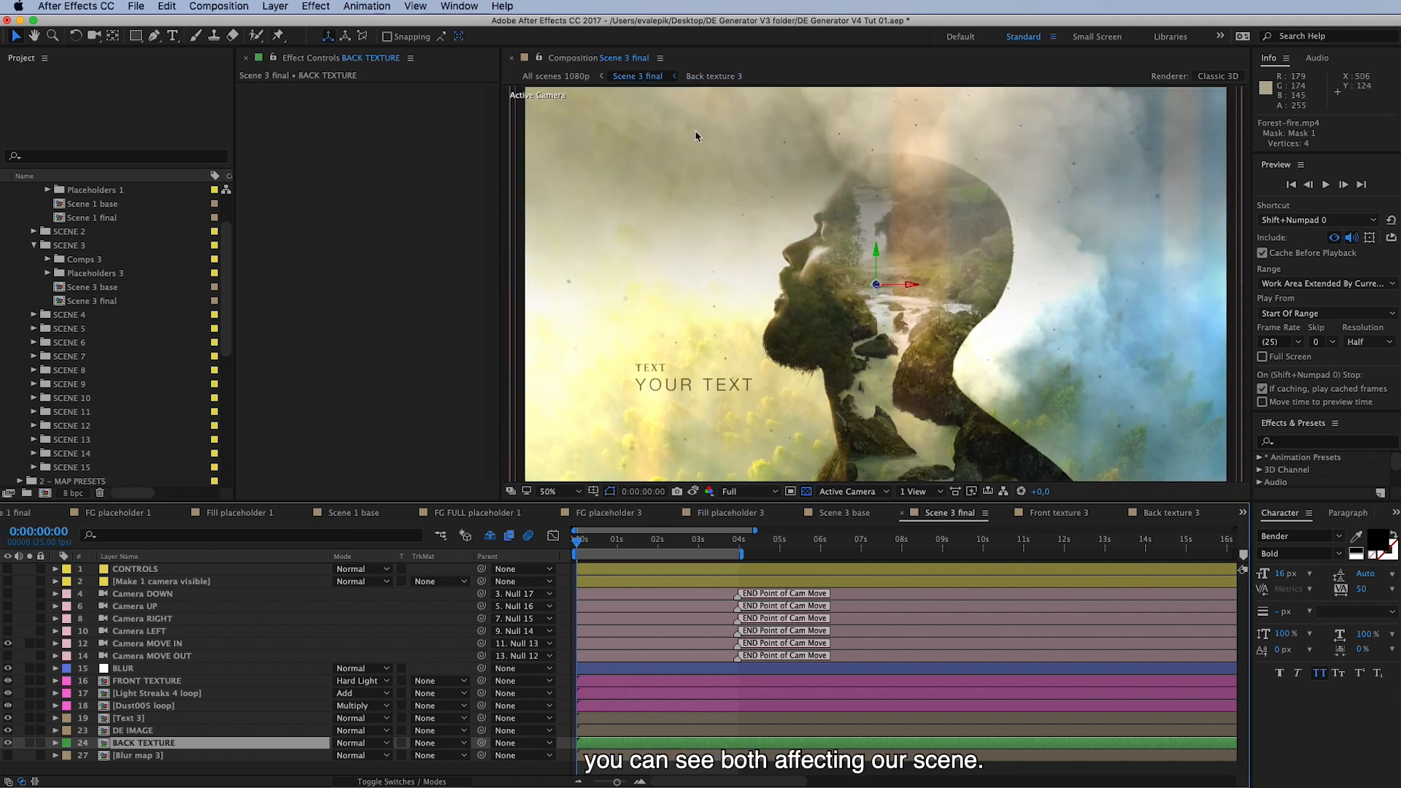
mouse_move(792, 450)
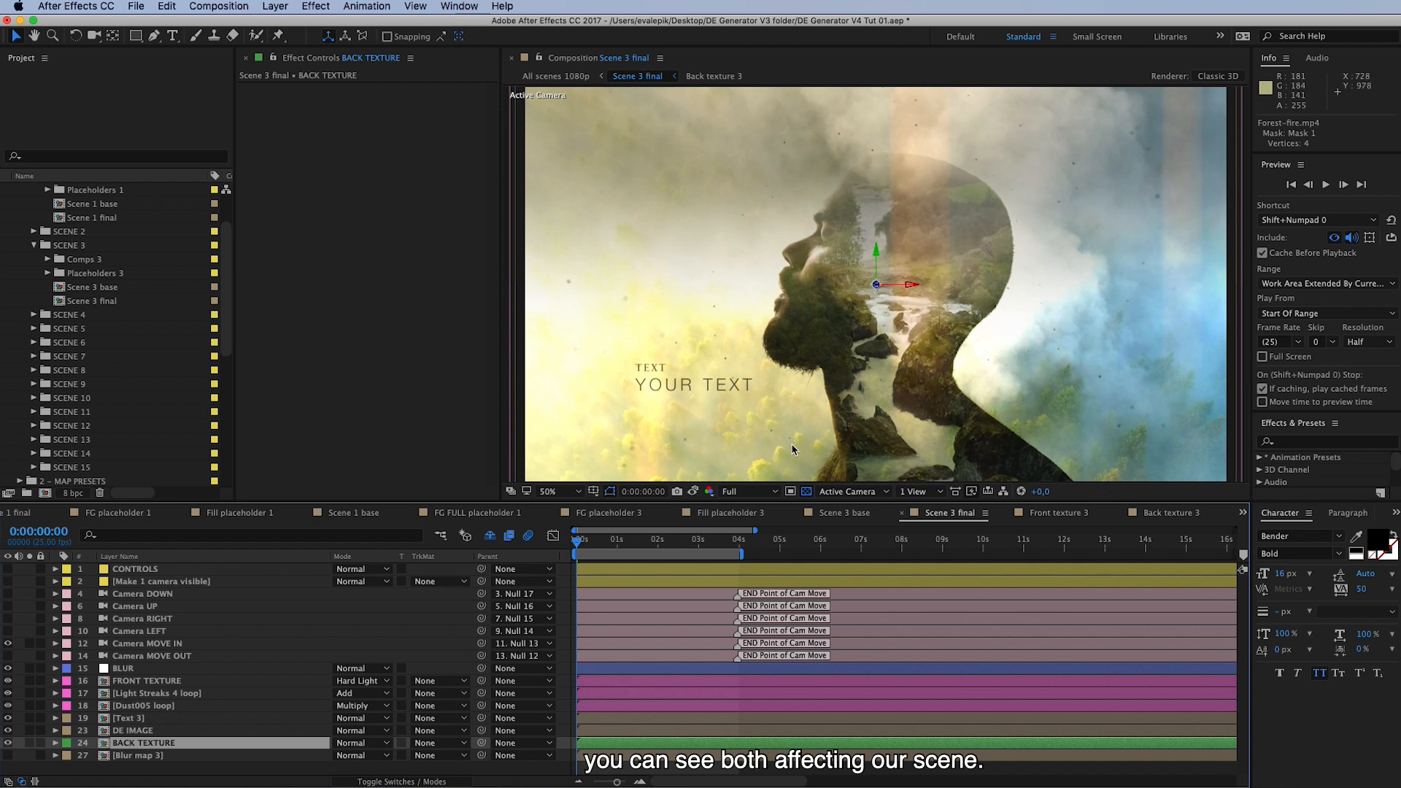
mouse_move(282, 715)
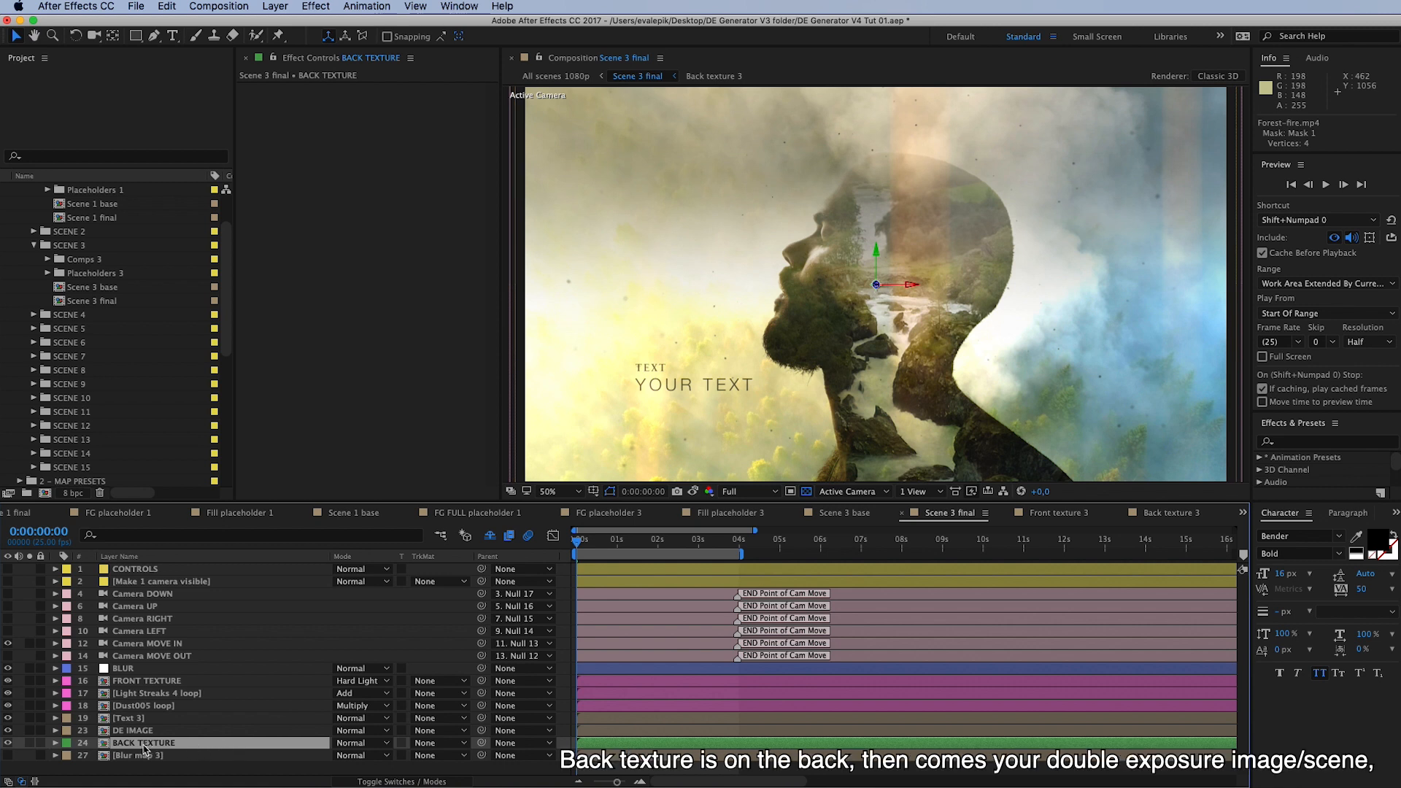
mouse_move(81, 741)
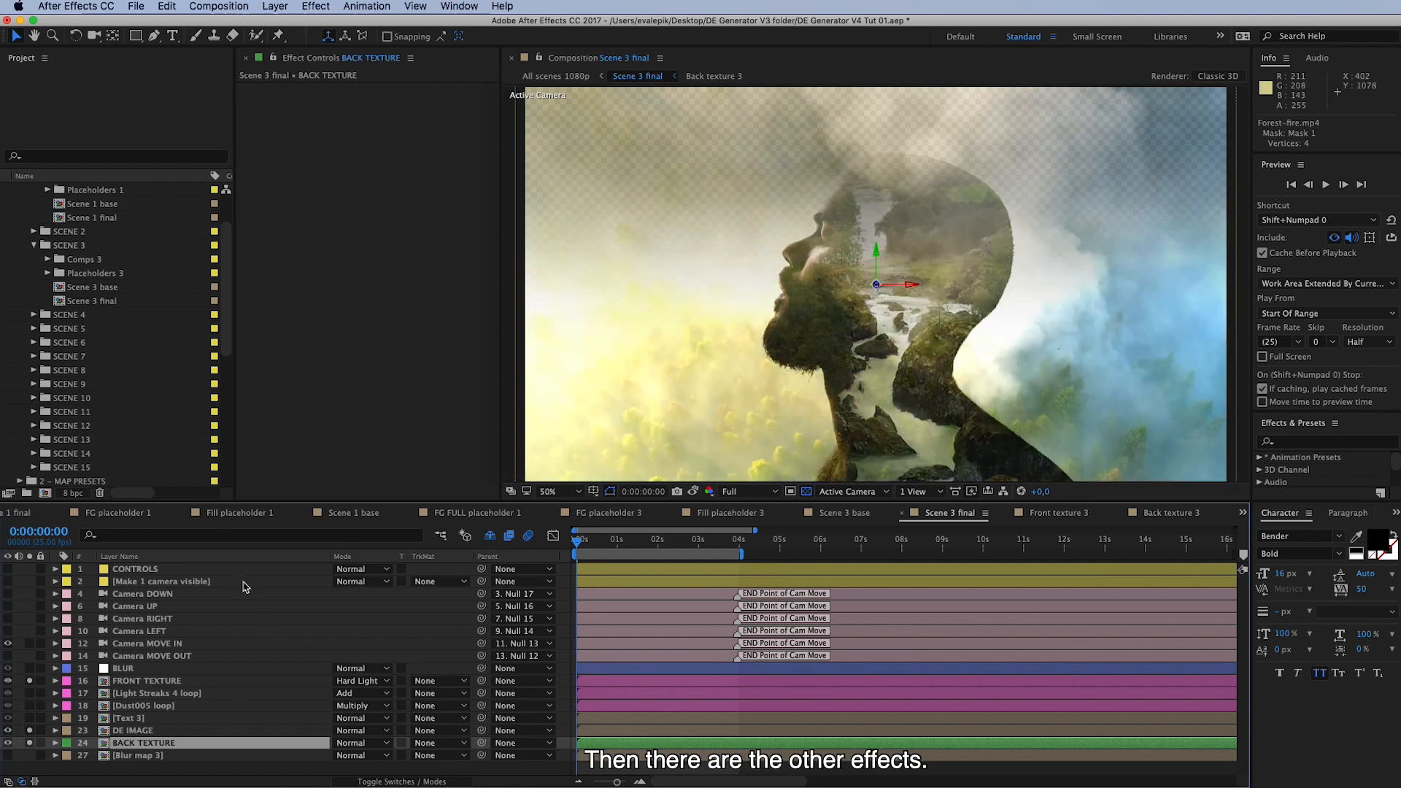
left_click(9, 741)
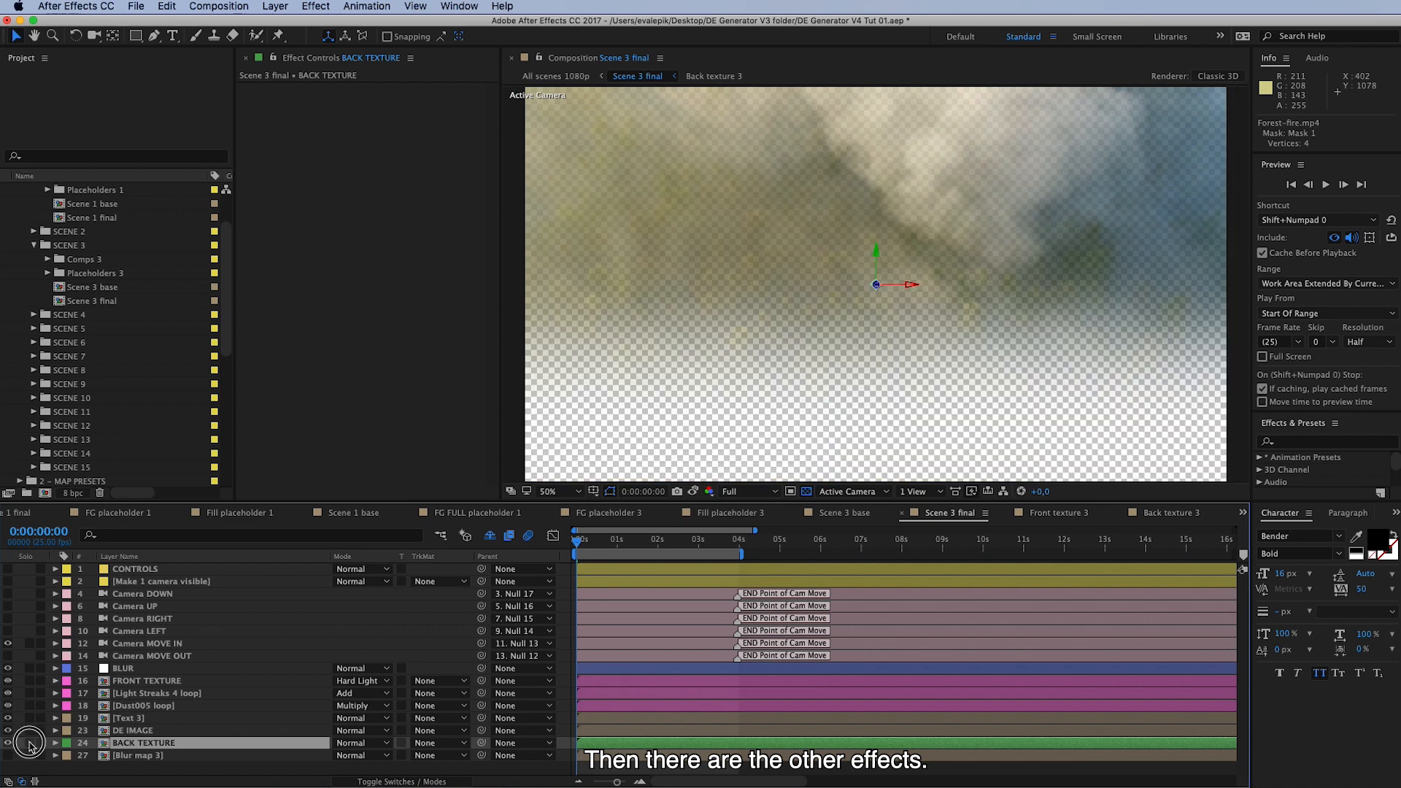
left_click(135, 569)
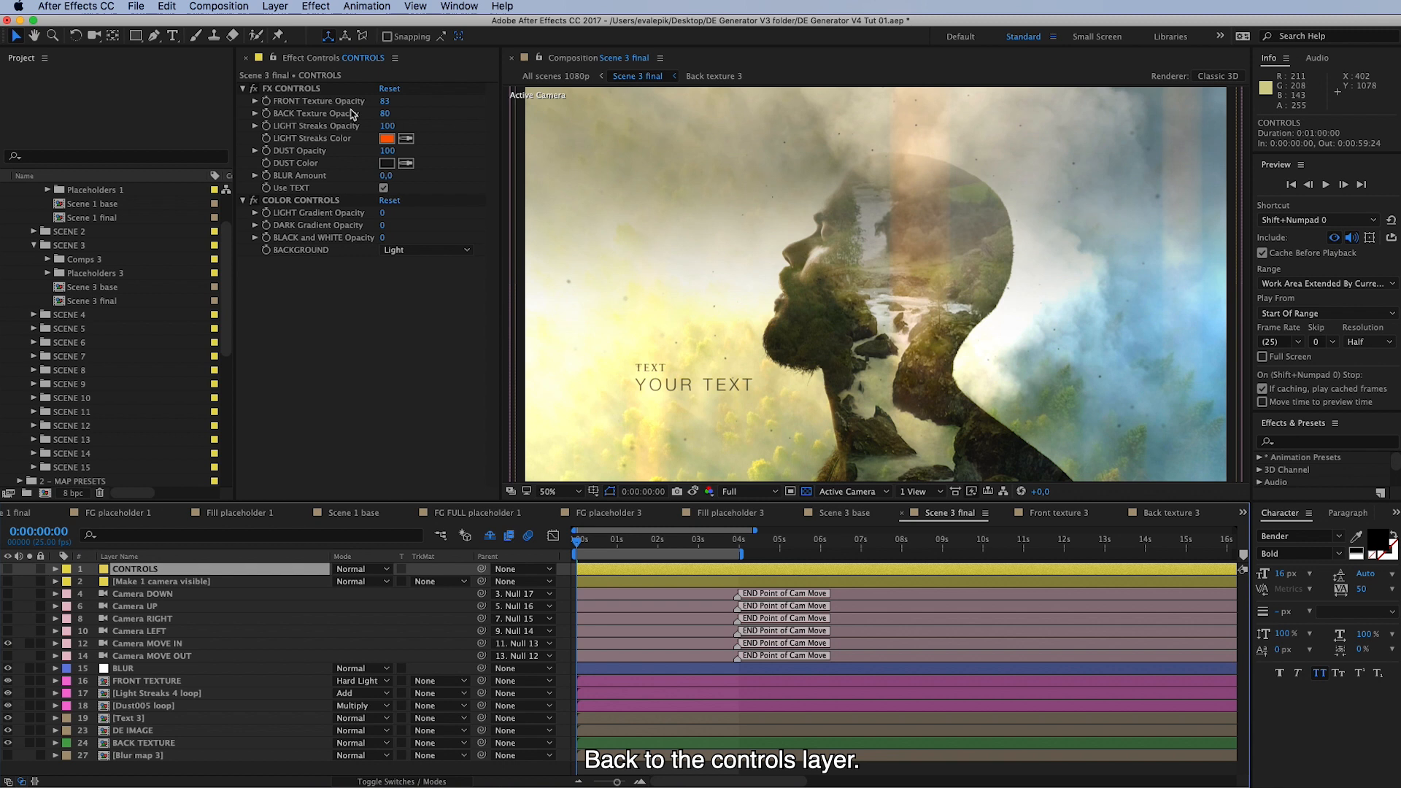
mouse_move(295, 140)
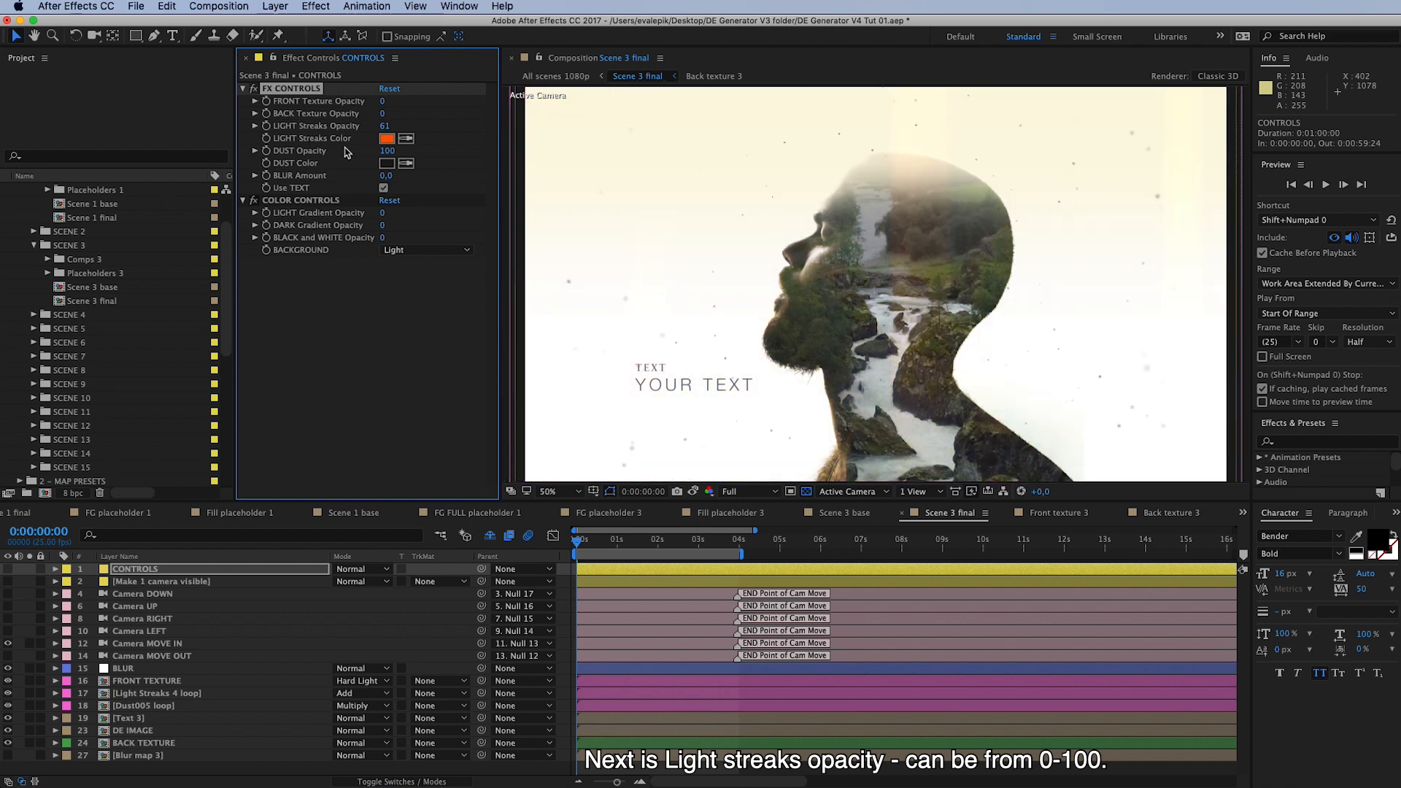
mouse_move(296, 136)
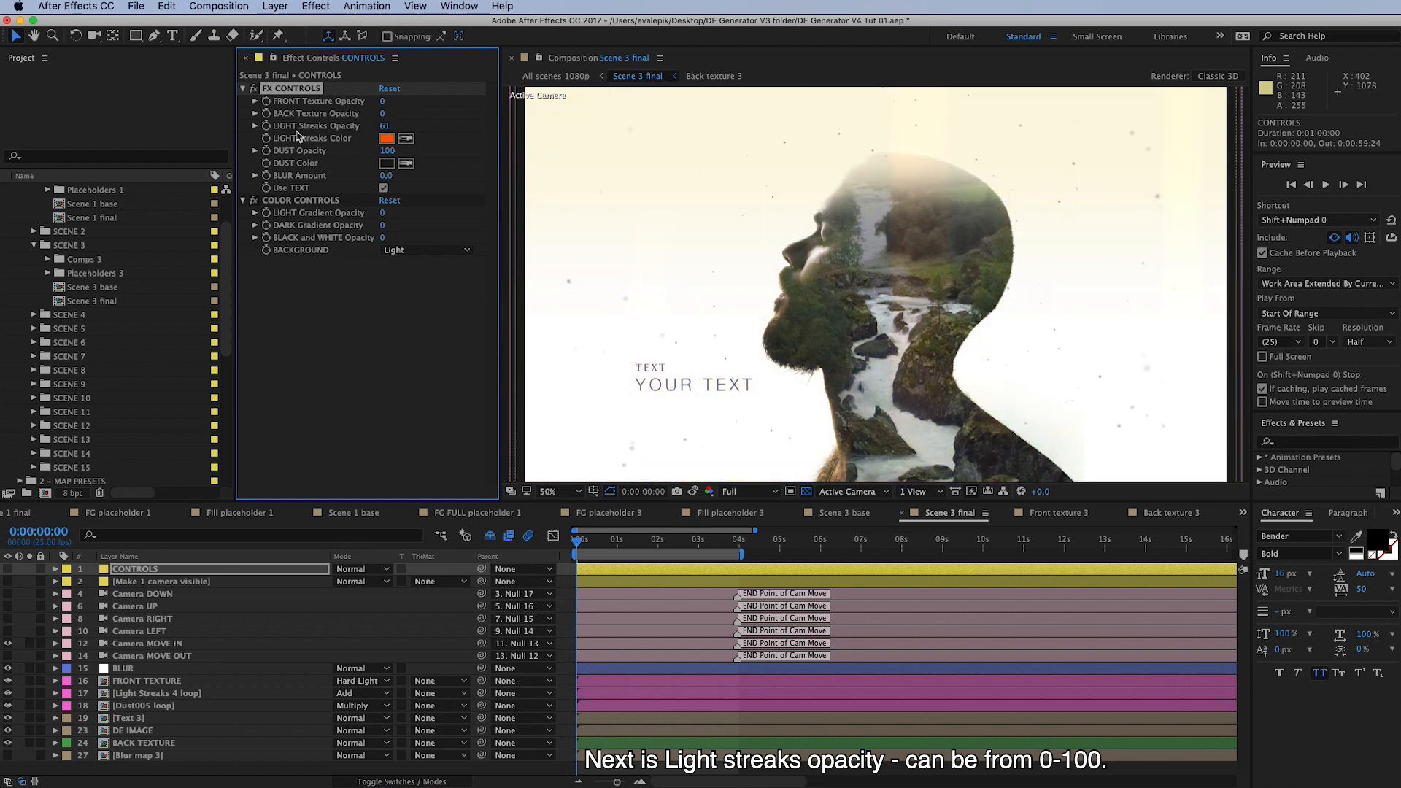
Set LIGHT Streaks Opacity to 100 and change the streak colour from orange to bright green.
left_click_drag(385, 126, 468, 121)
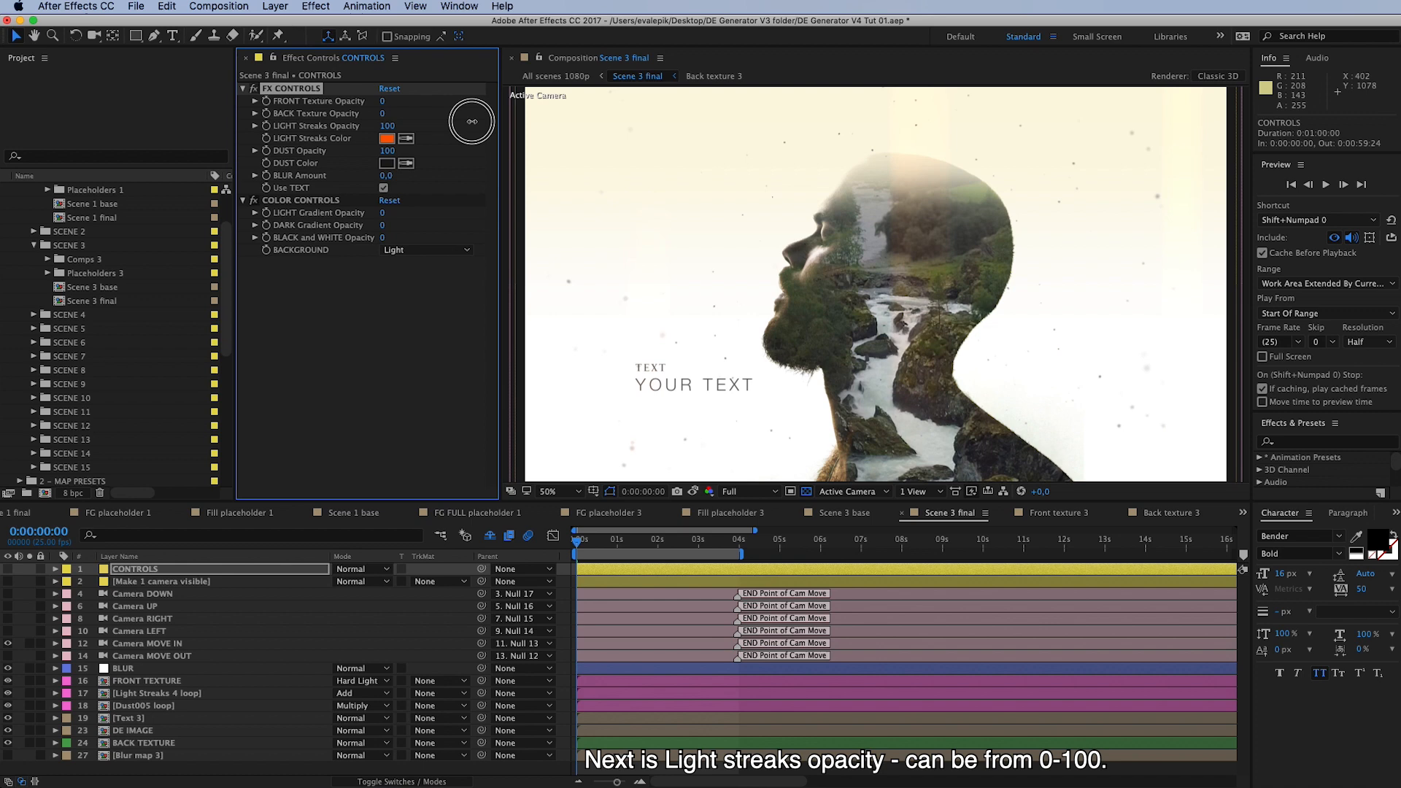
mouse_move(407, 133)
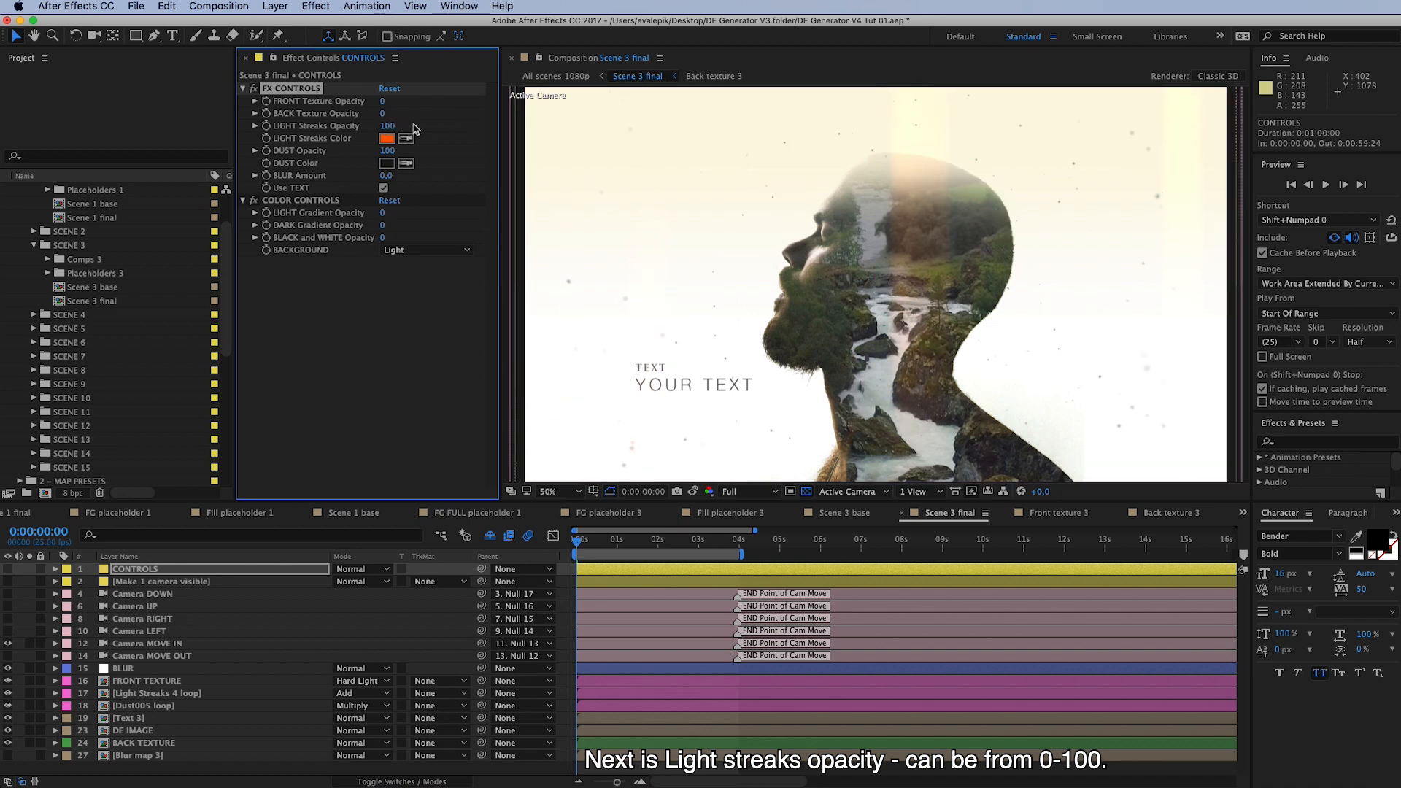
left_click(386, 139)
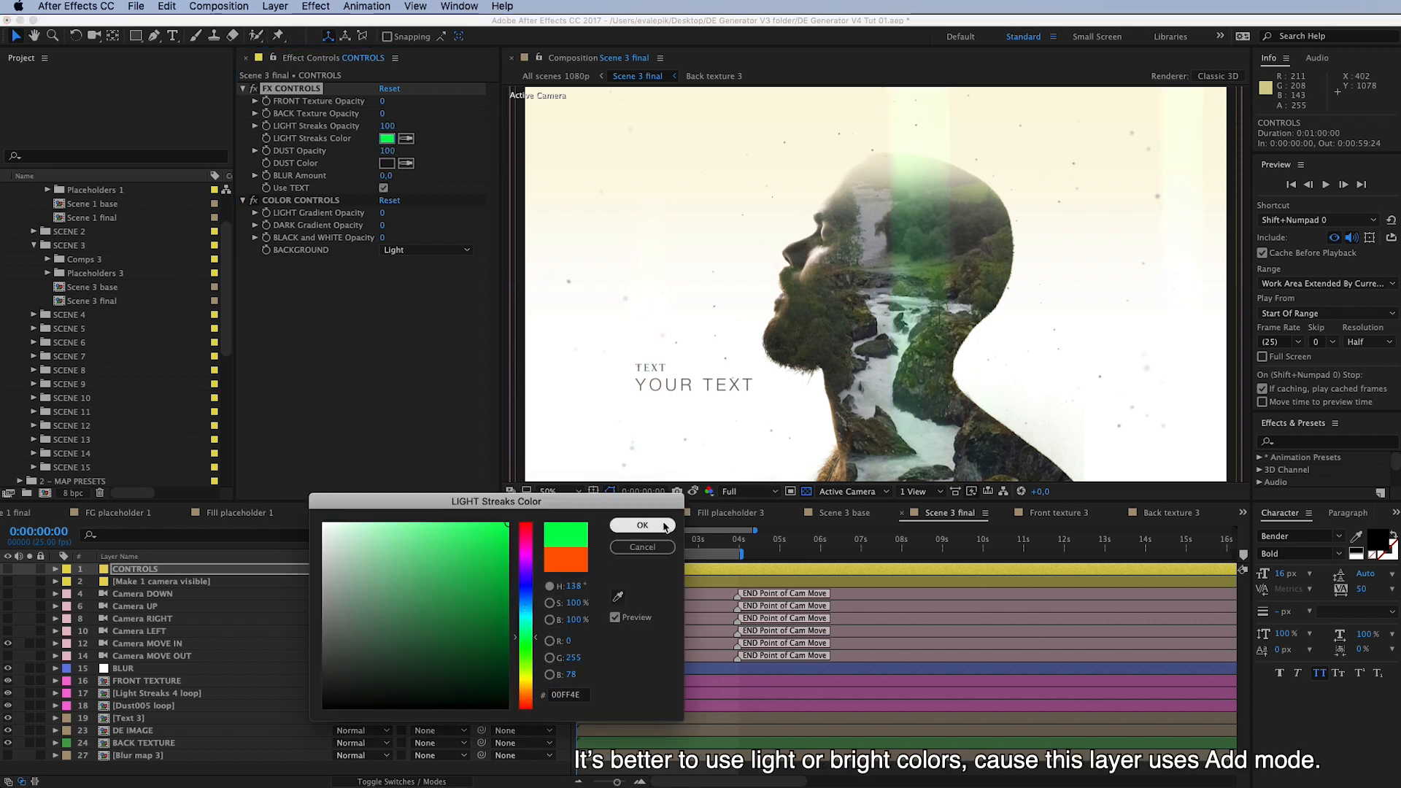
mouse_move(653, 532)
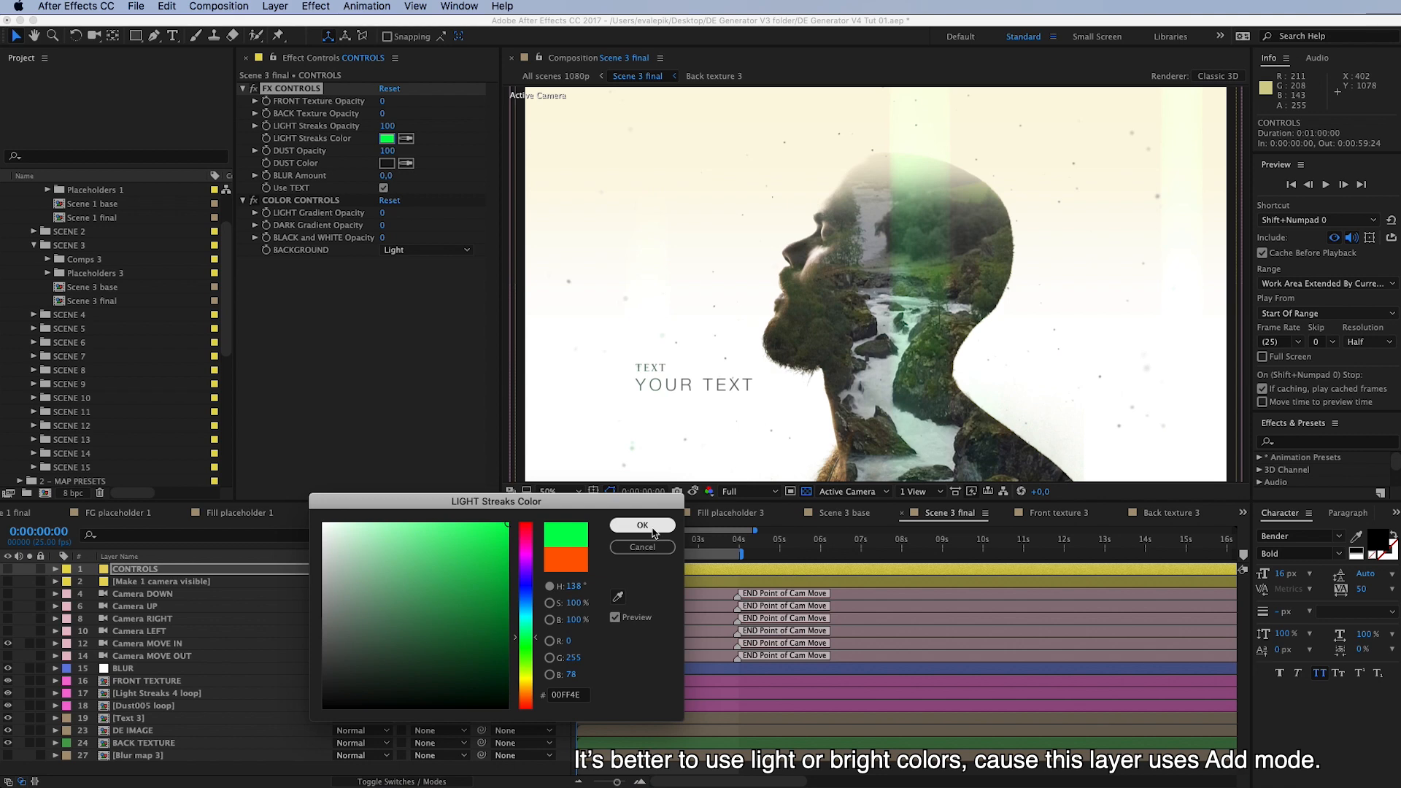
left_click(643, 526)
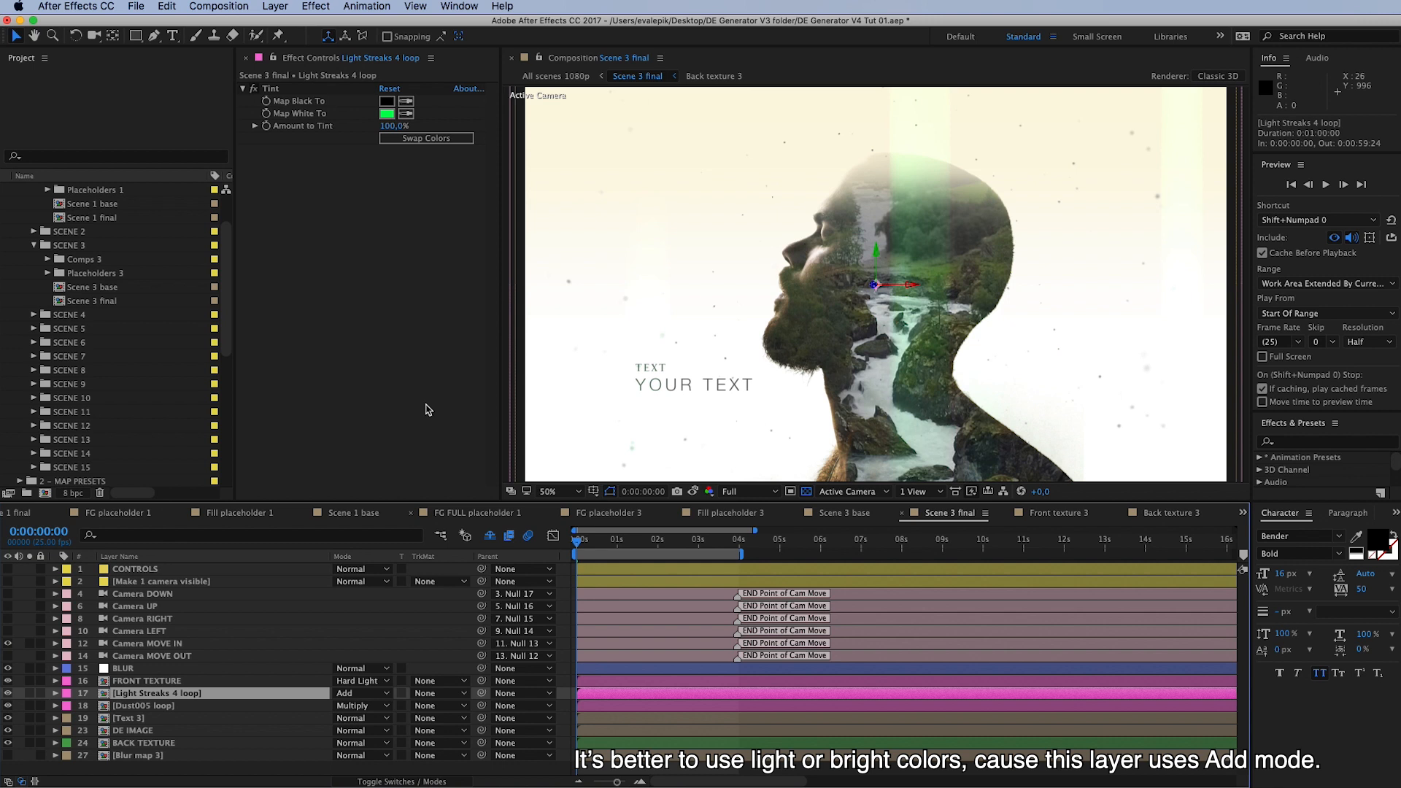
left_click(134, 568)
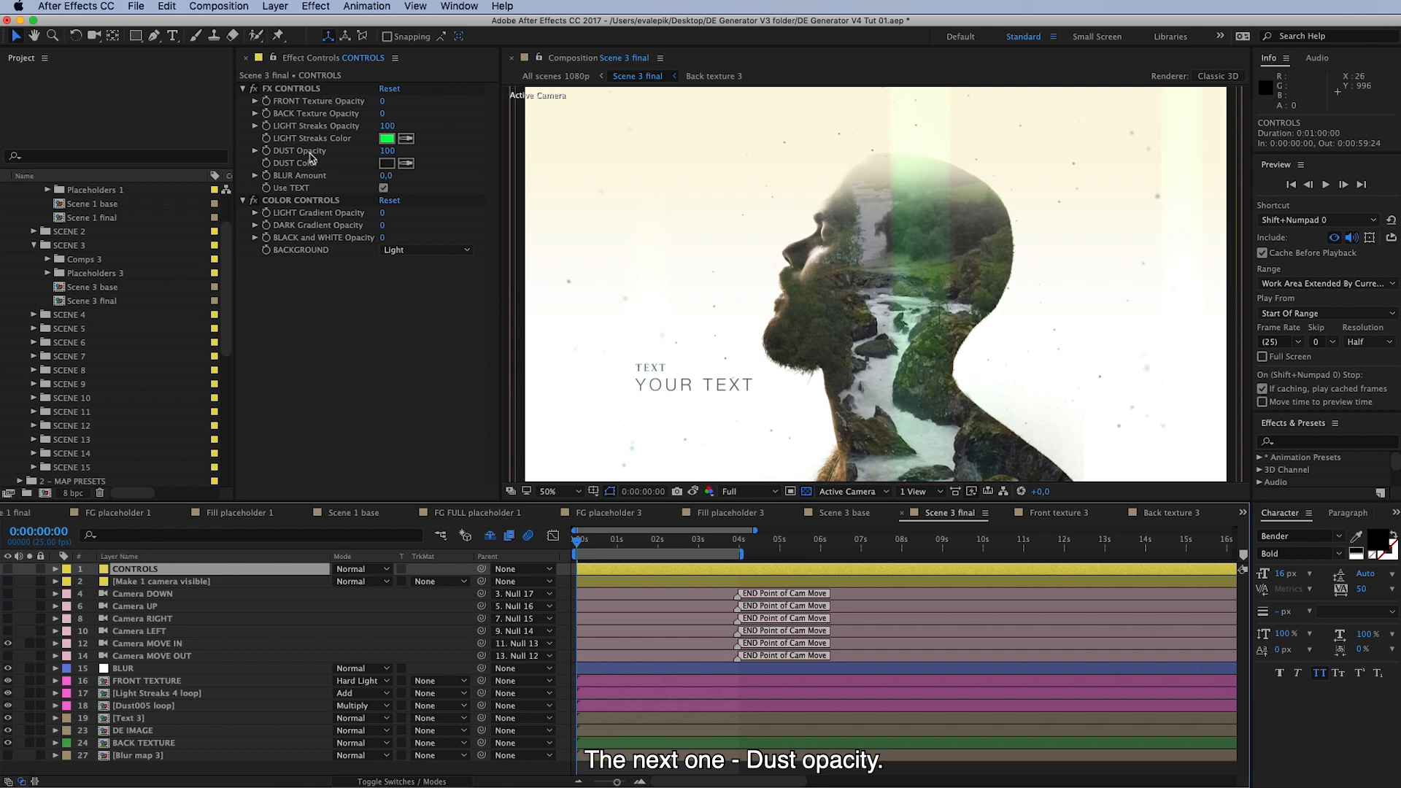
mouse_move(703, 436)
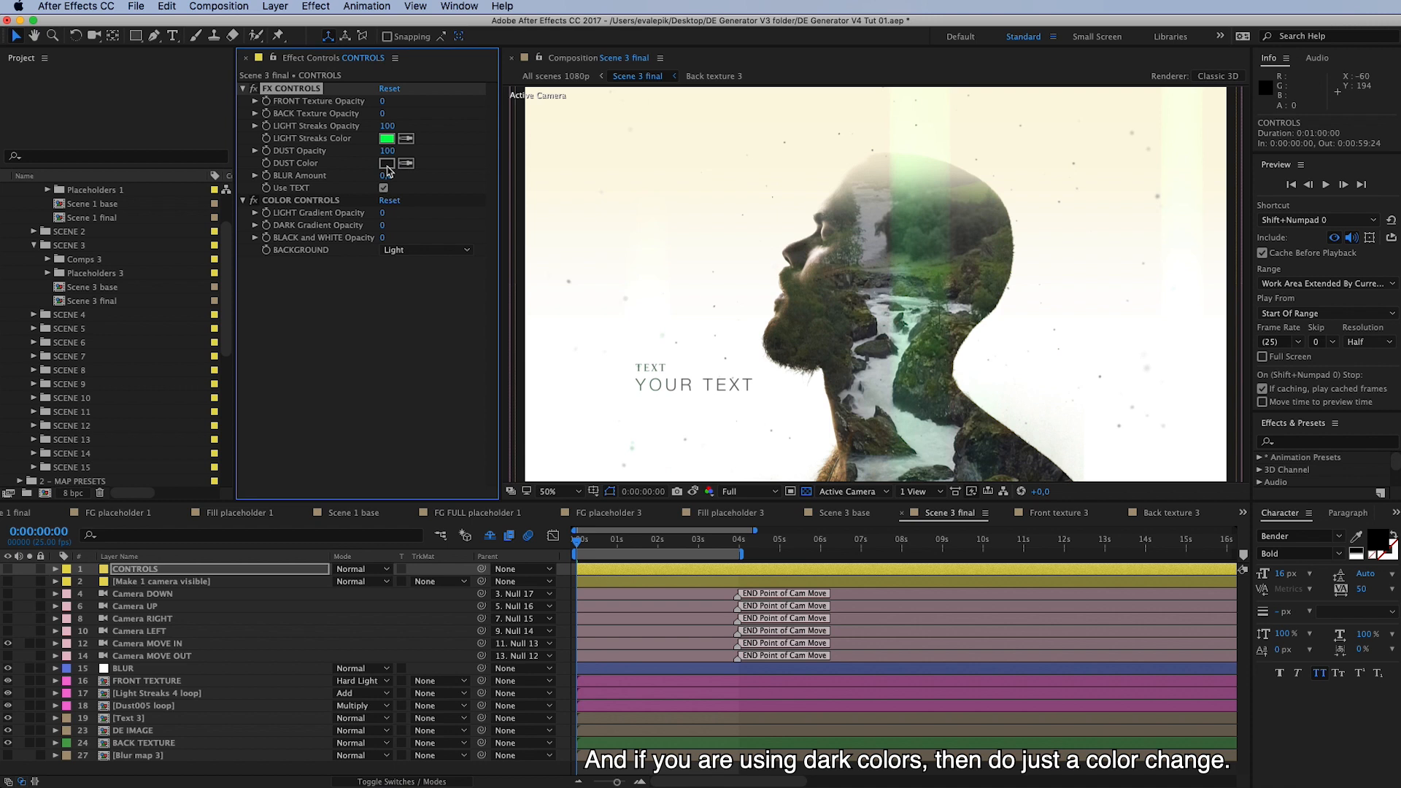
Set the DUST Color to the pale pinkish white FFE9E9.
left_click(388, 163)
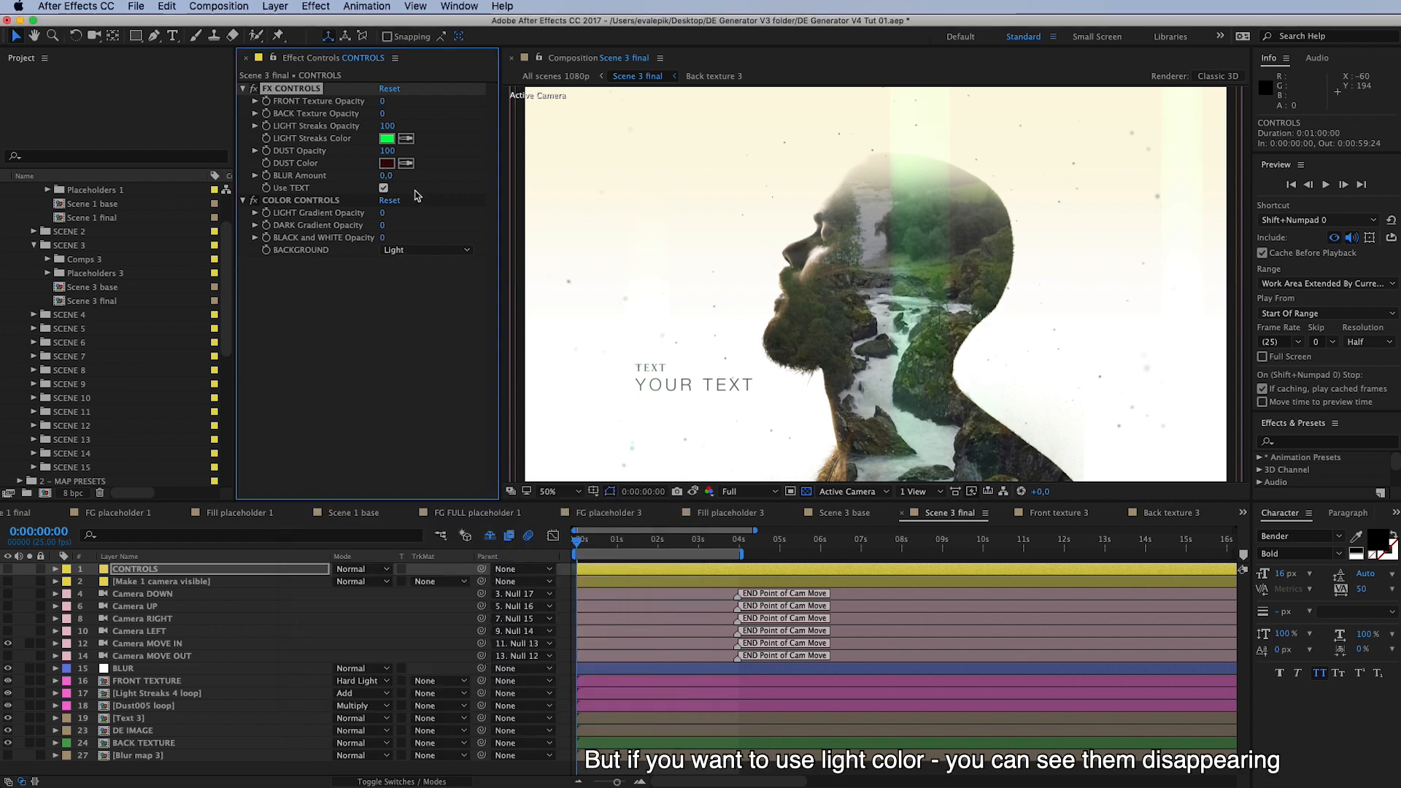
left_click(386, 163)
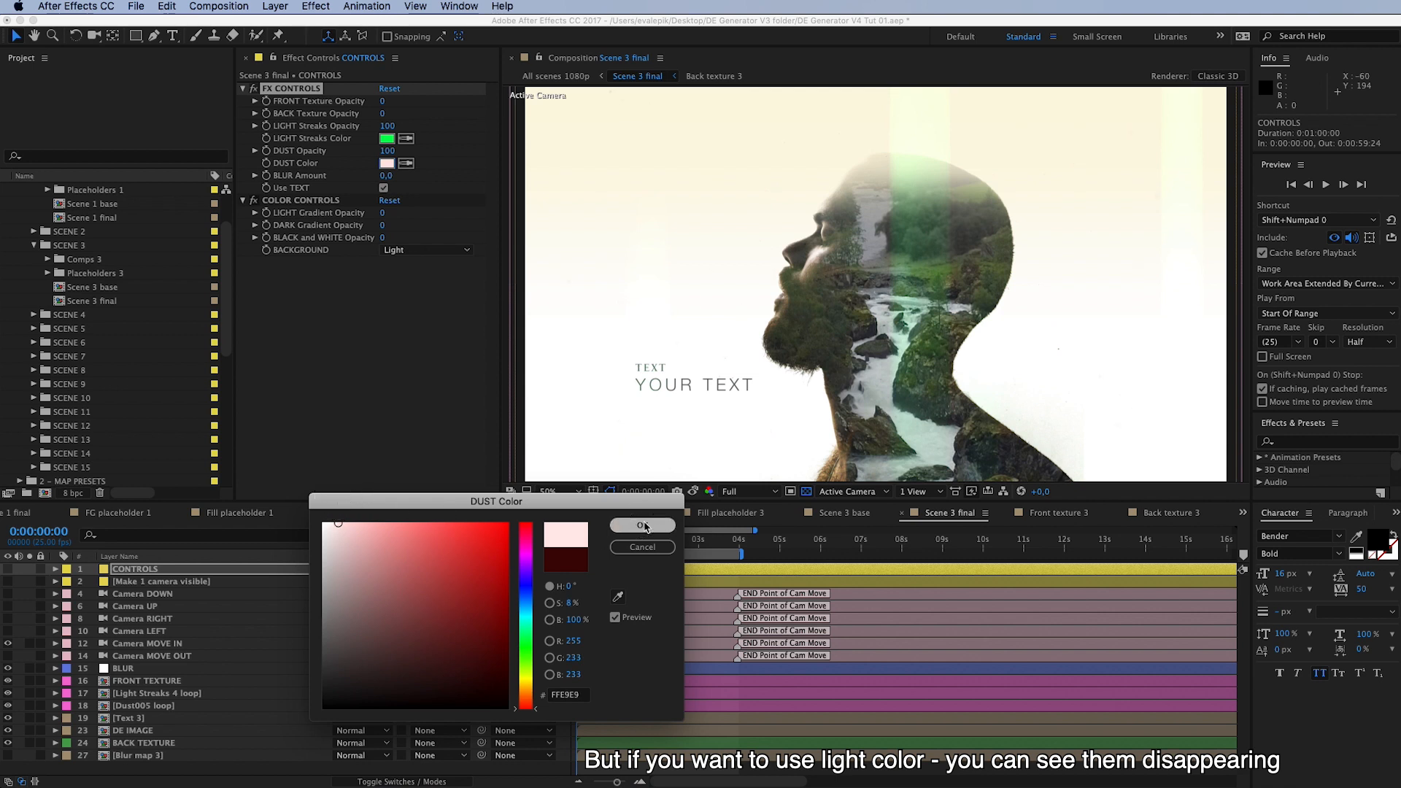
left_click(643, 525)
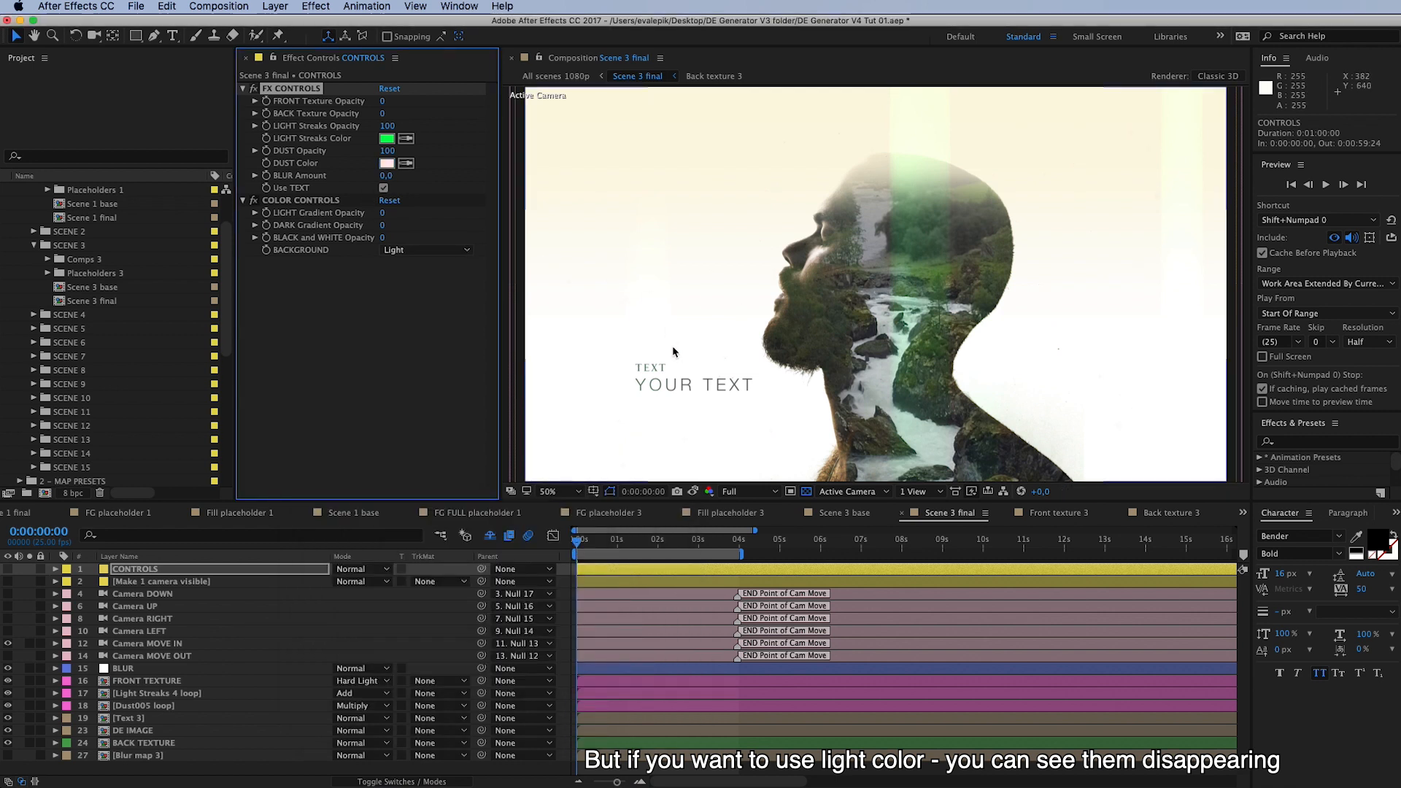
mouse_move(635, 471)
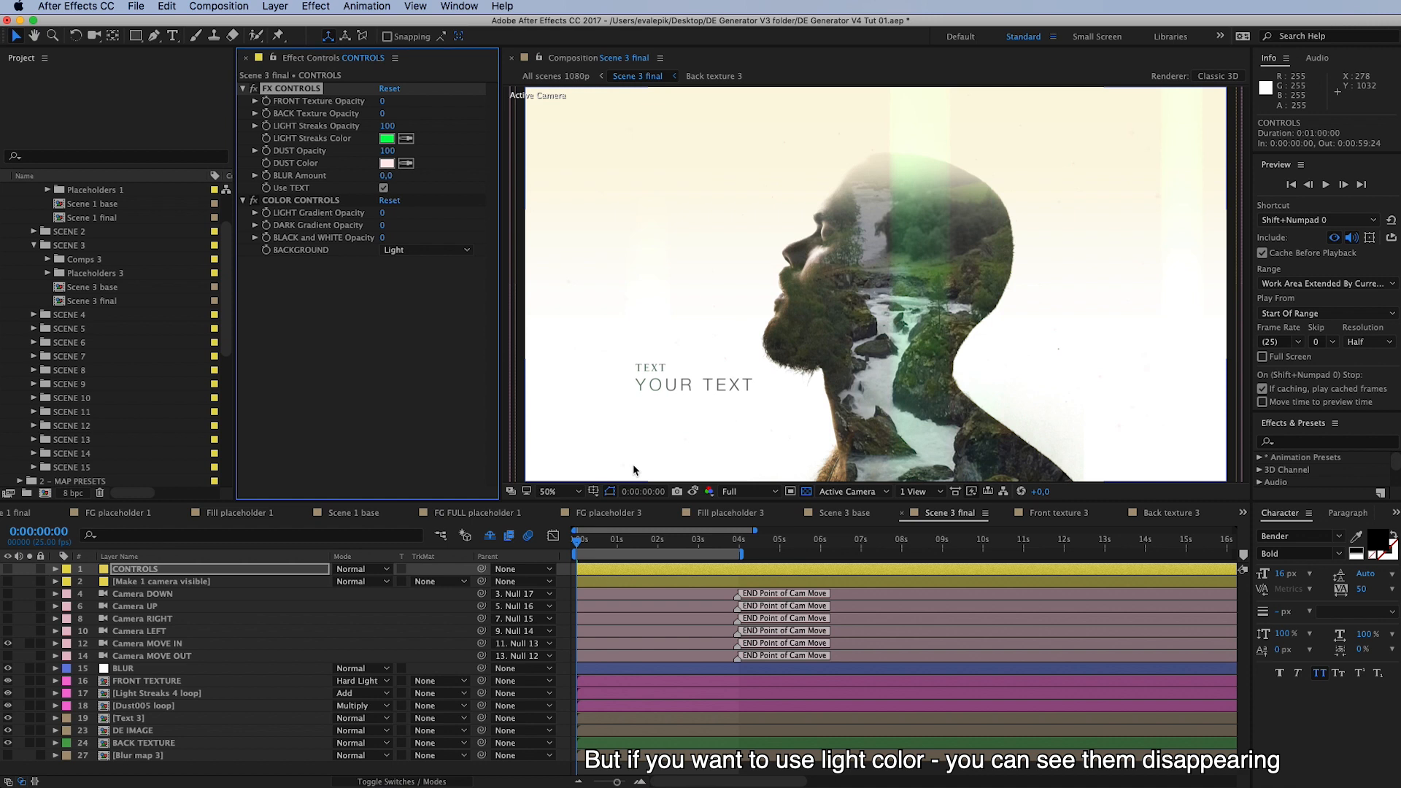
Select the Dust005 loop layer and bring up its blend mode choices.
left_click(145, 707)
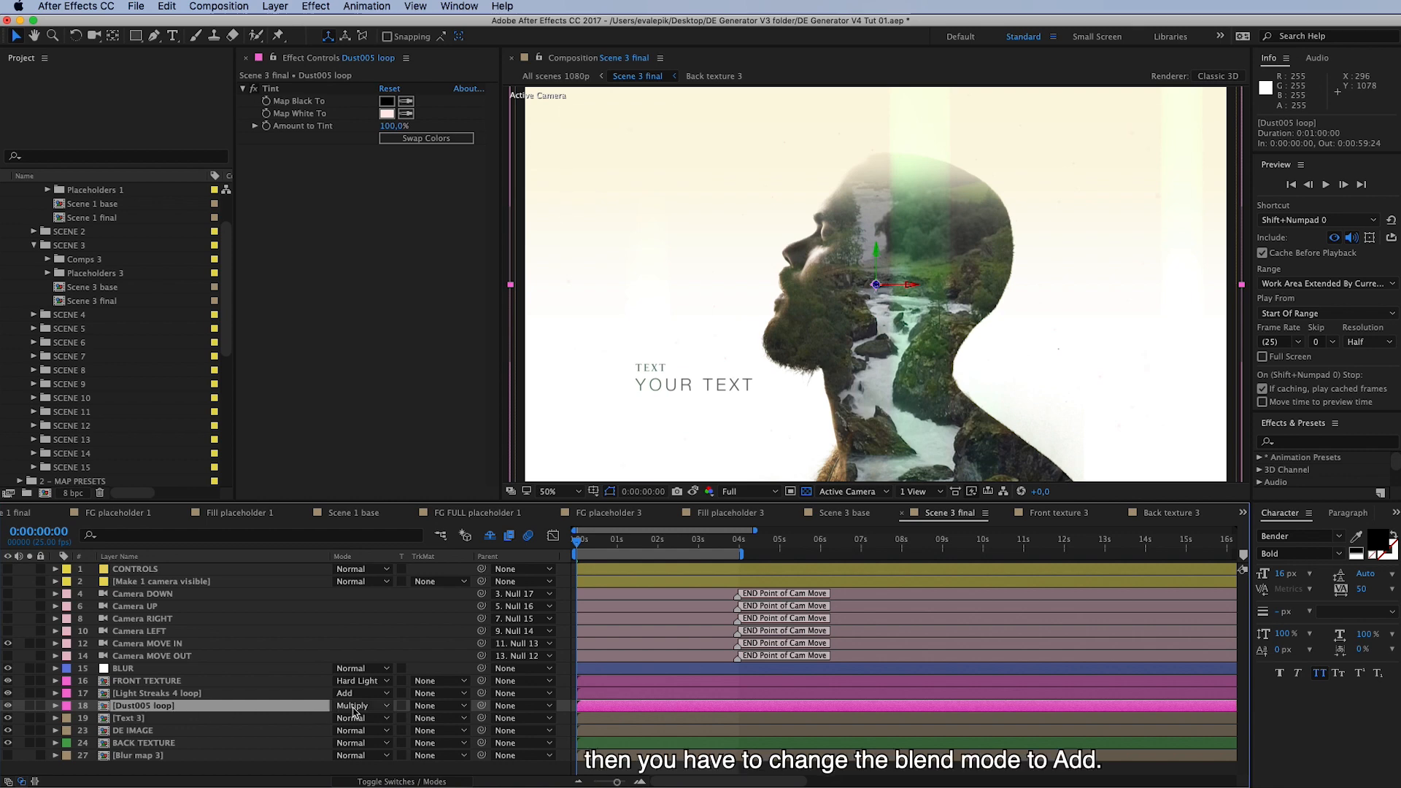
left_click(359, 705)
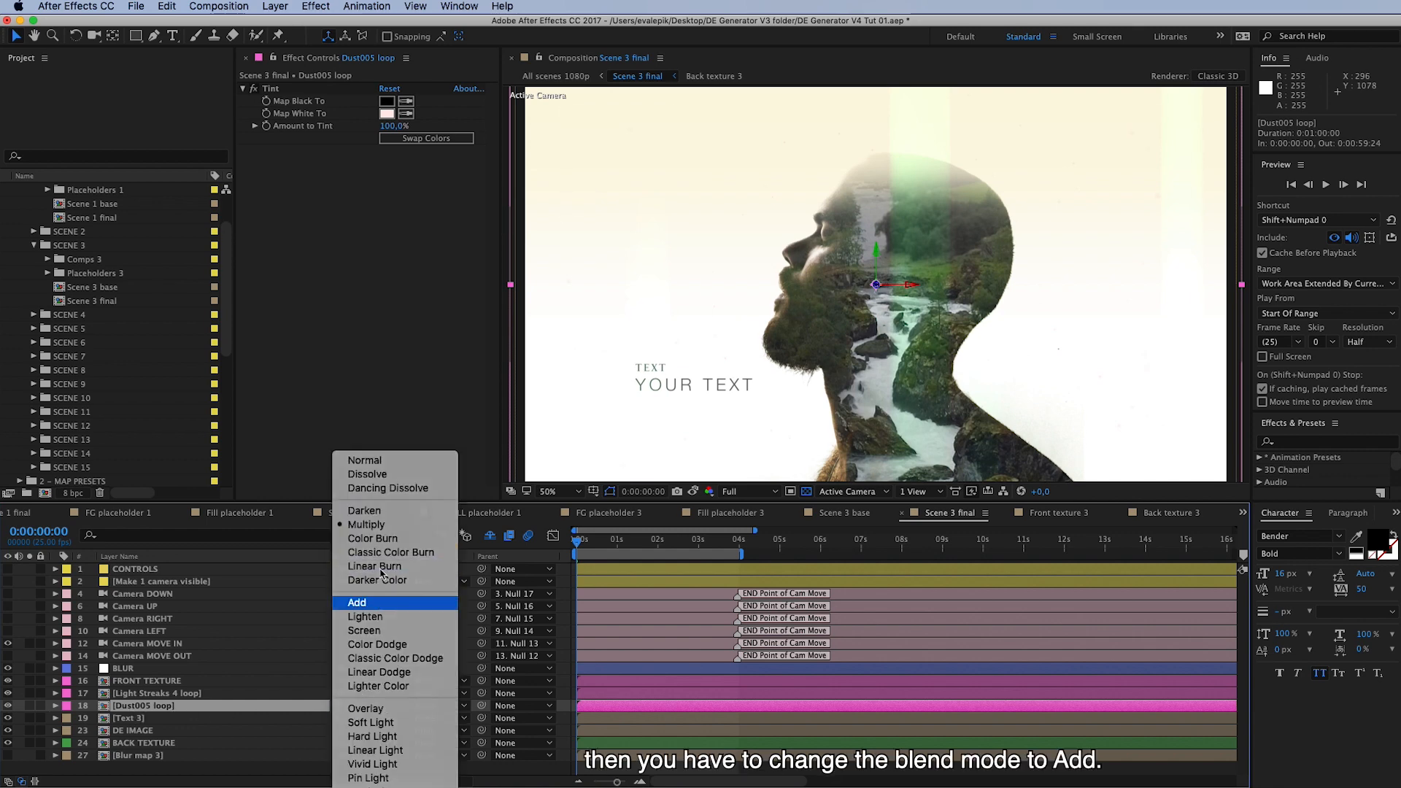
Set Dust005 loop to Add blending and switch the CONTROLS BACKGROUND to Dark.
left_click(356, 602)
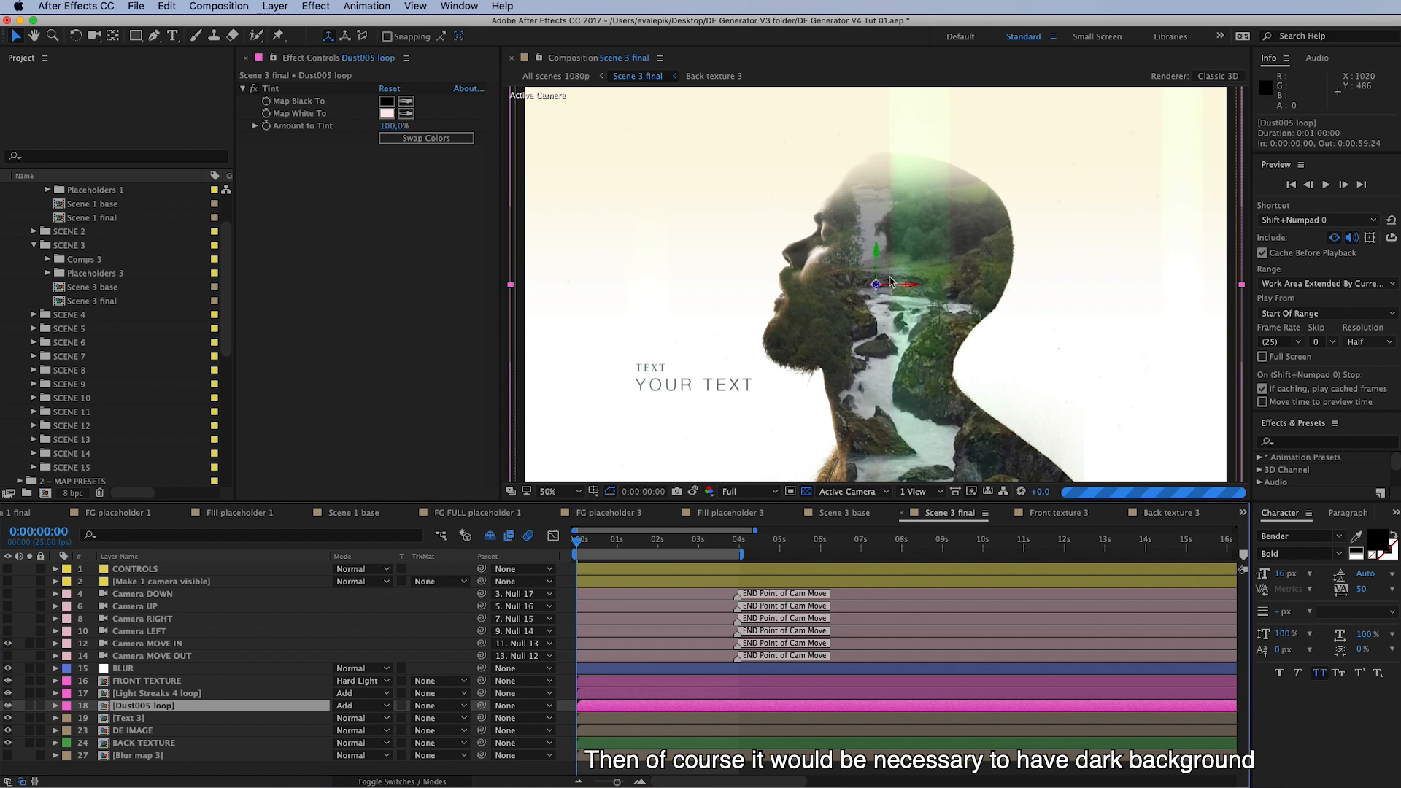
mouse_move(288, 515)
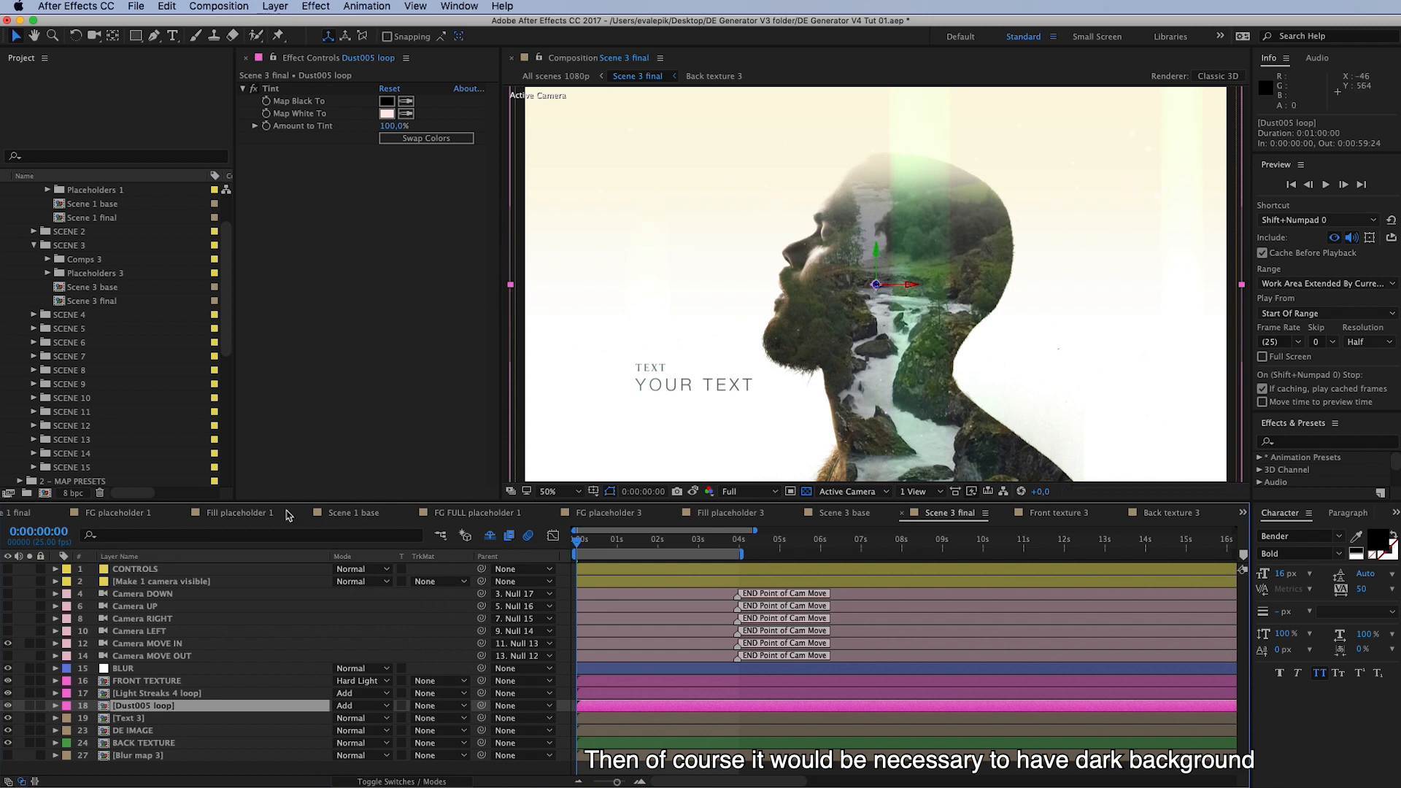
left_click(134, 569)
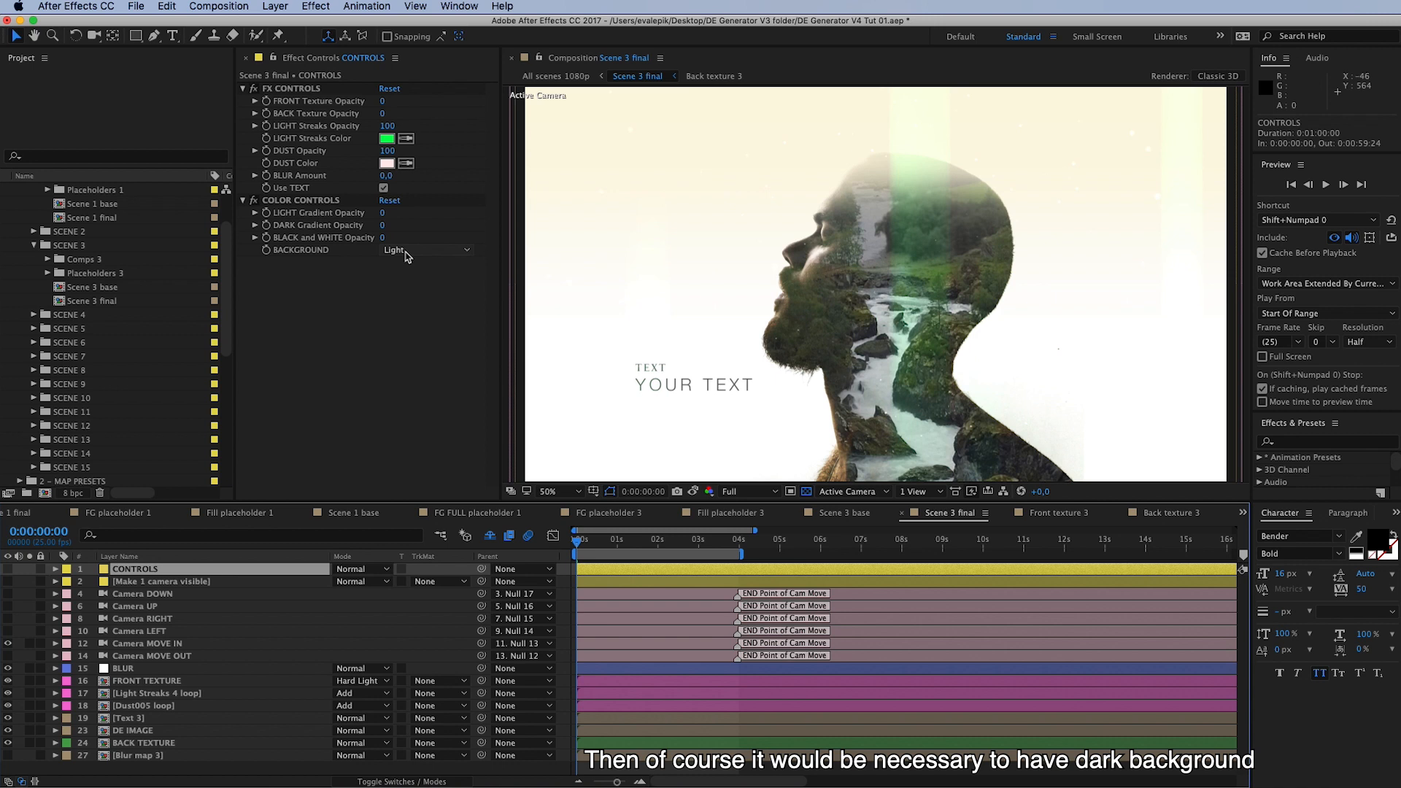
left_click(428, 250)
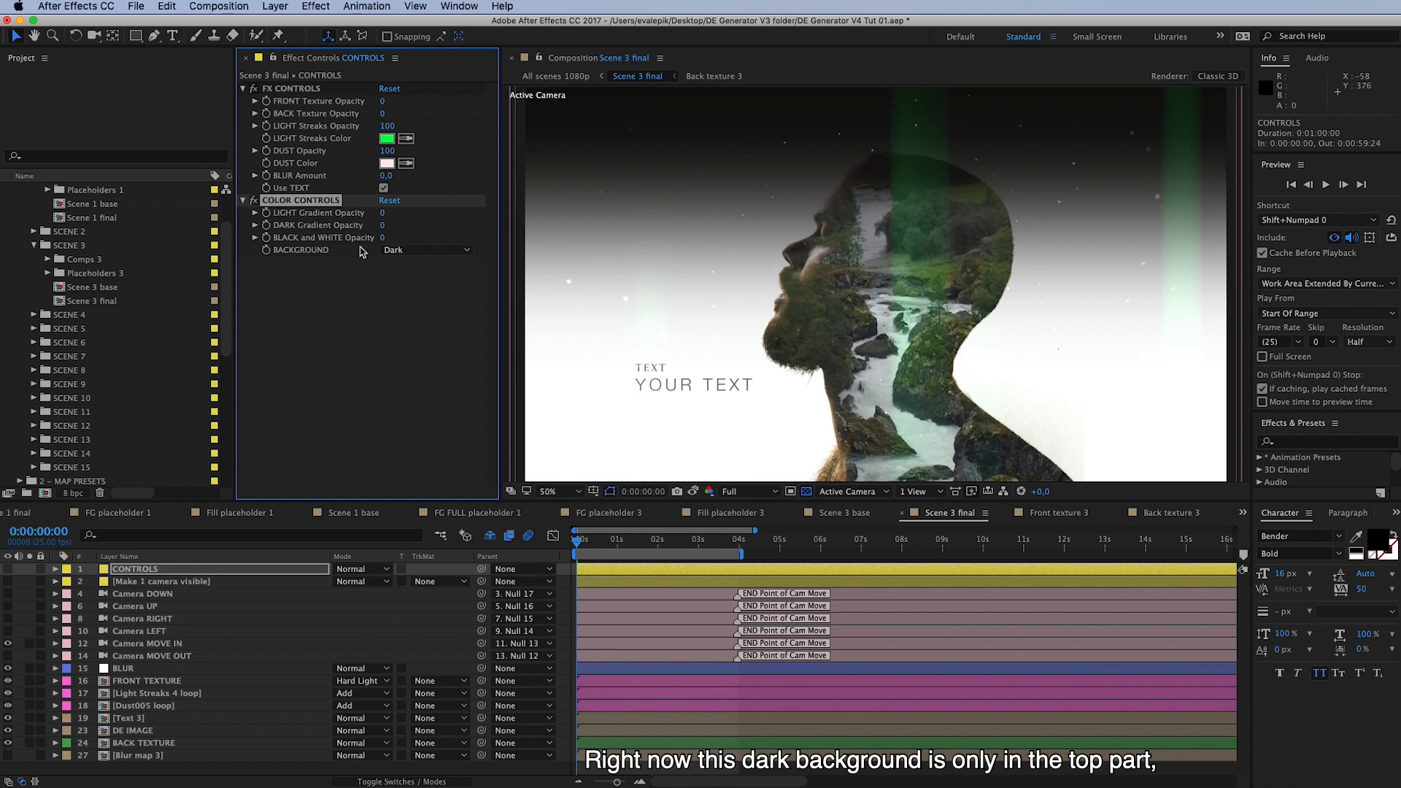
mouse_move(523, 121)
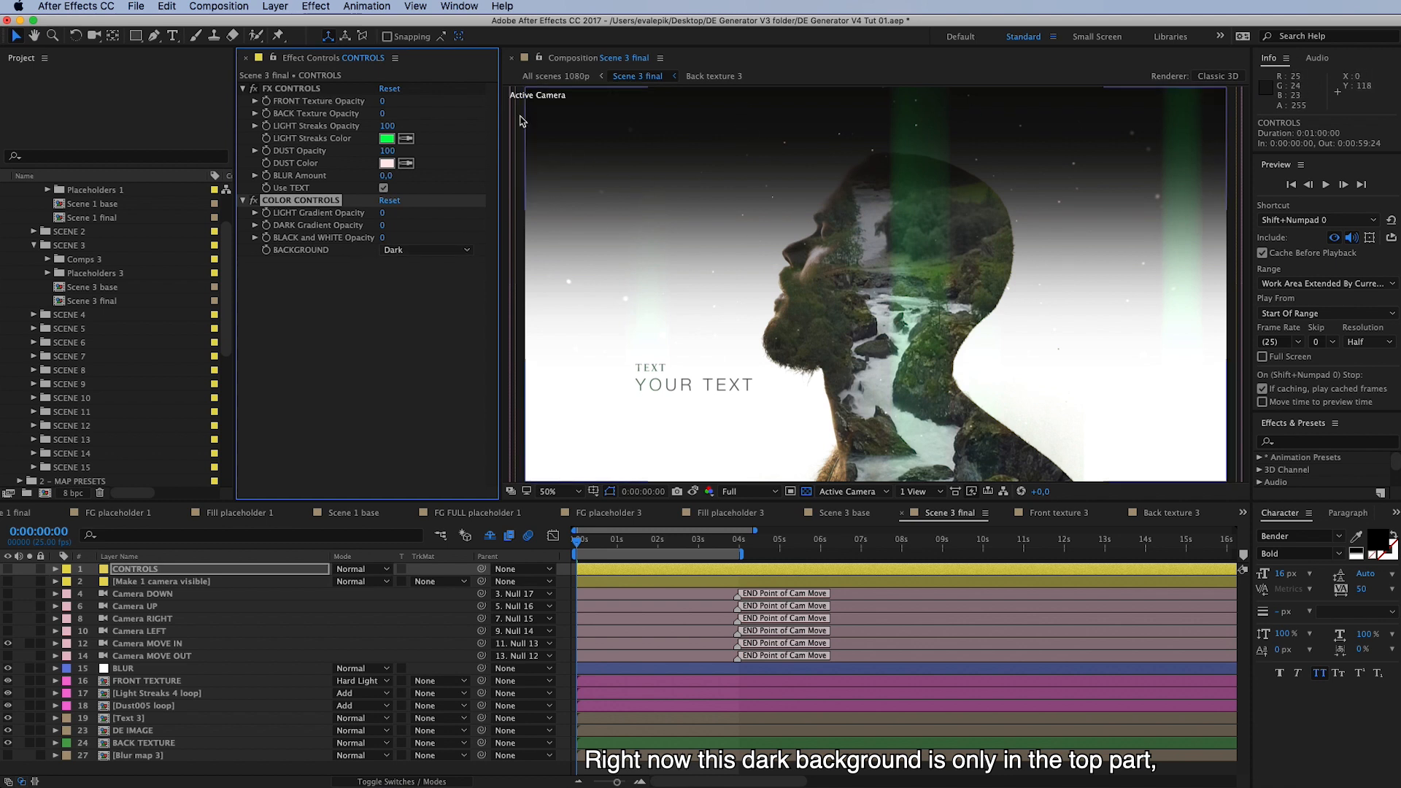
mouse_move(841, 400)
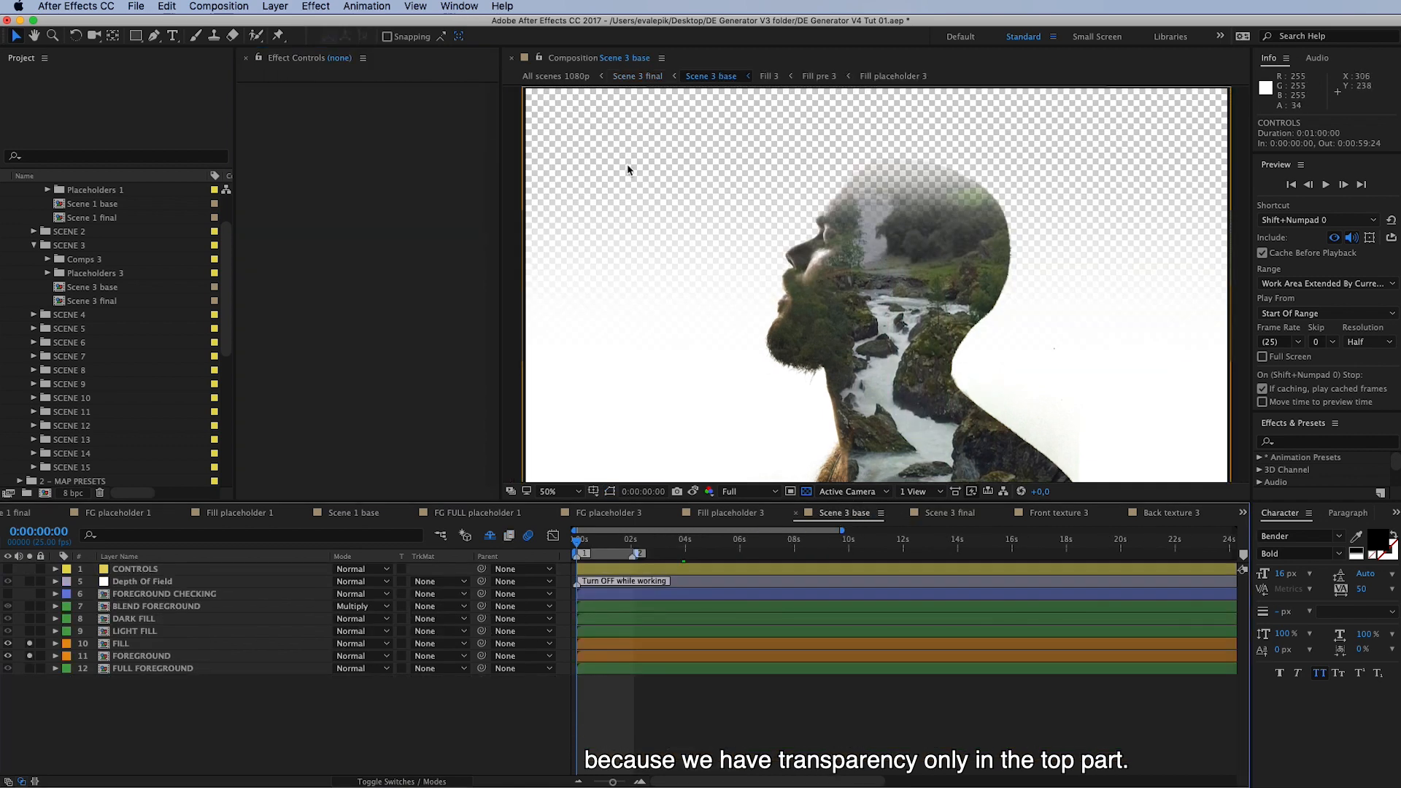
mouse_move(1029, 297)
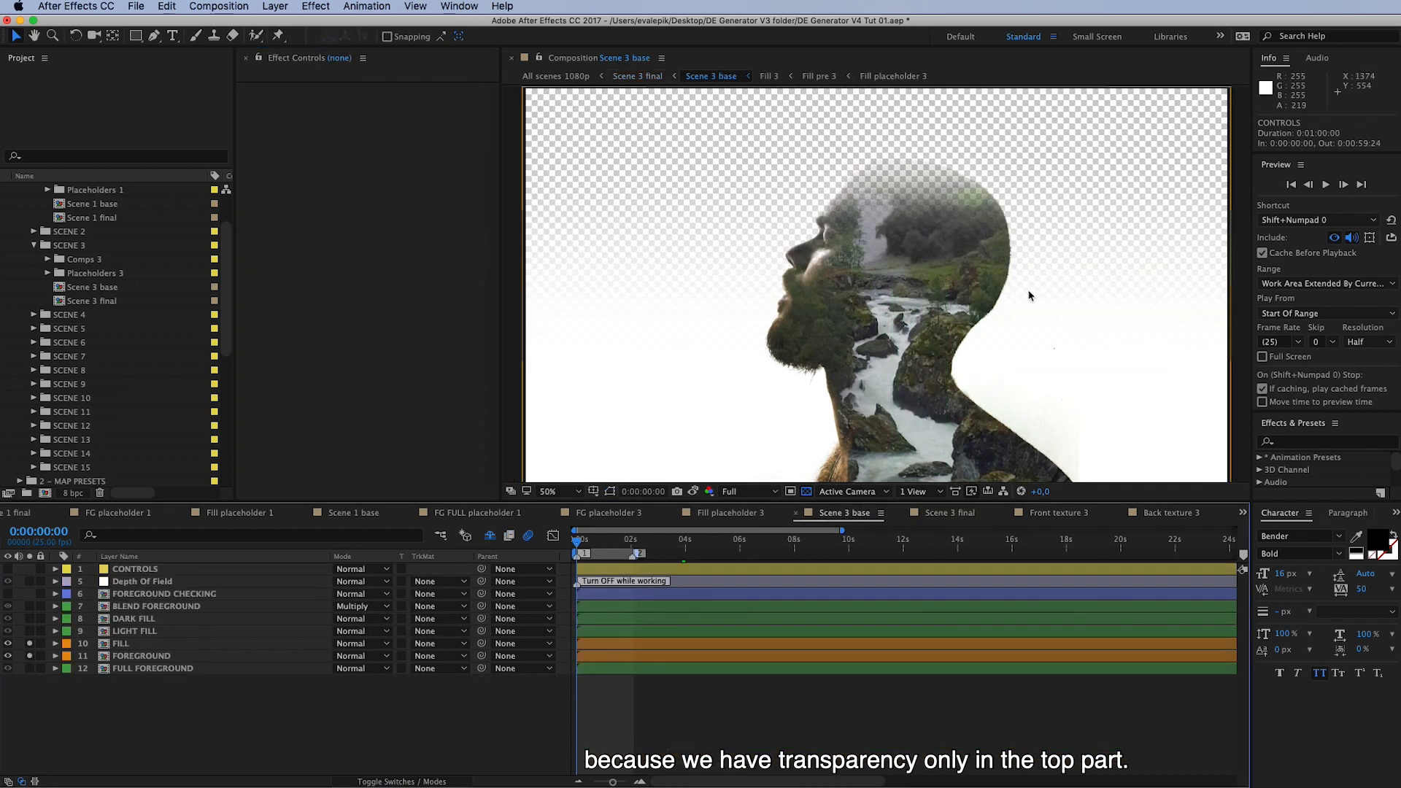
mouse_move(1108, 324)
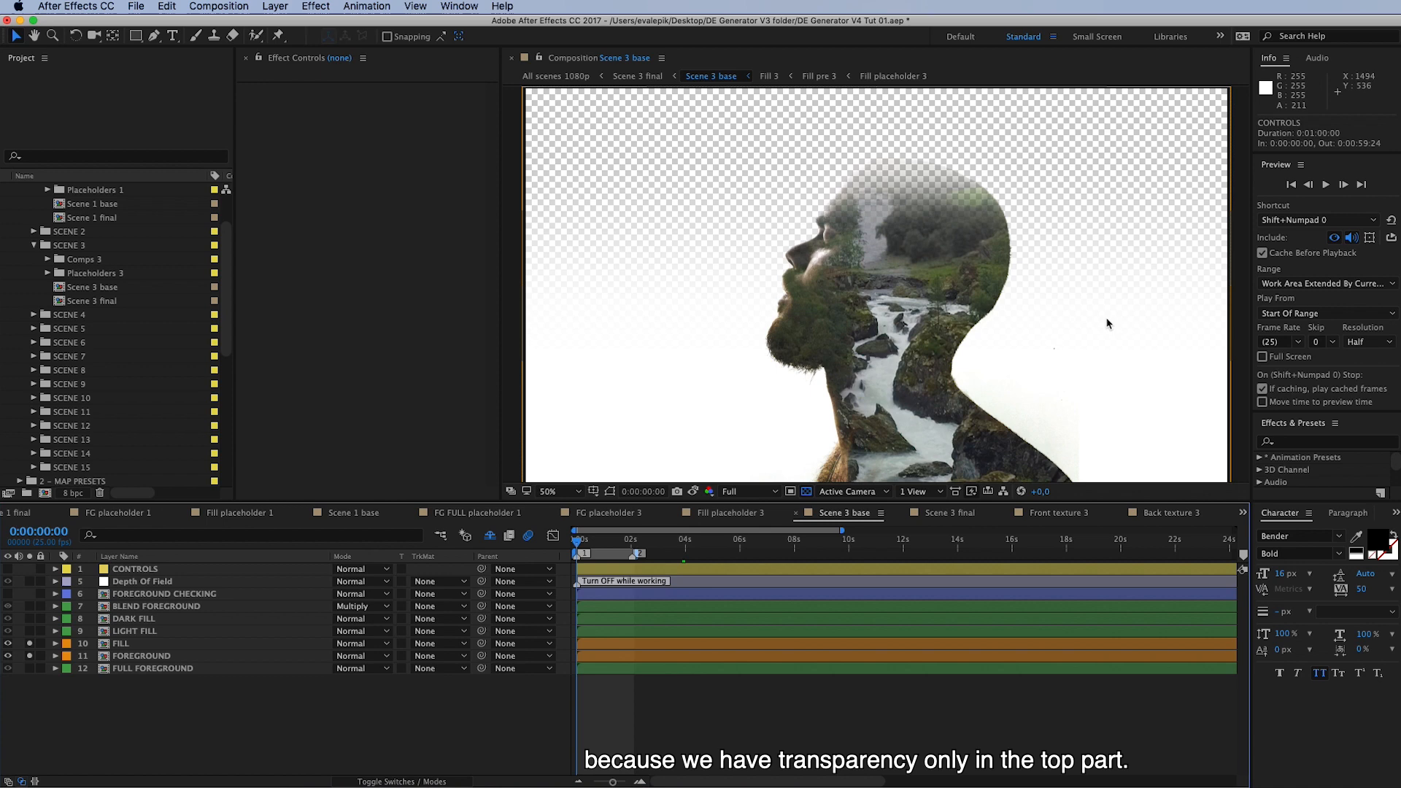
Back in Scene 3 final, set BACKGROUND to Light and the DUST Color to black.
left_click(943, 512)
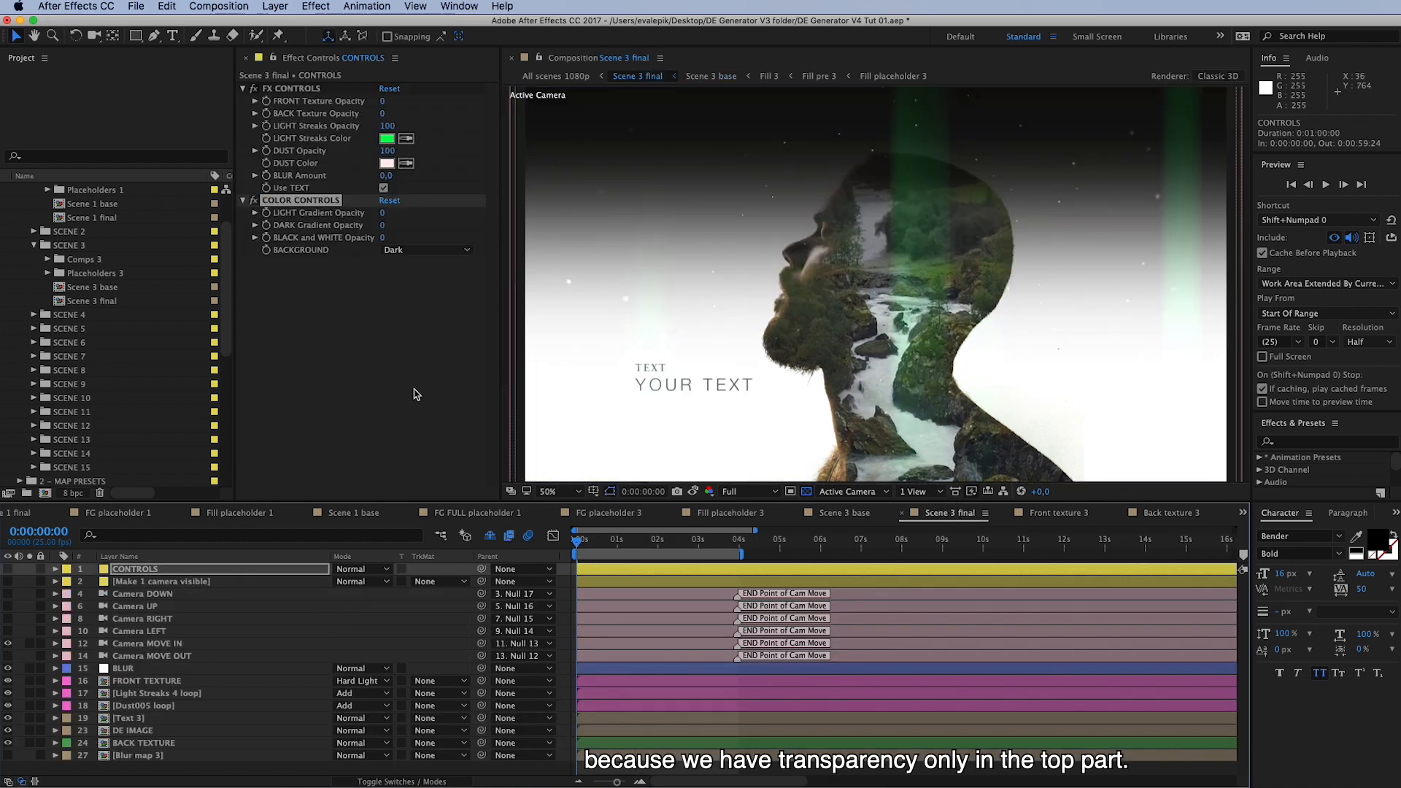
left_click(428, 249)
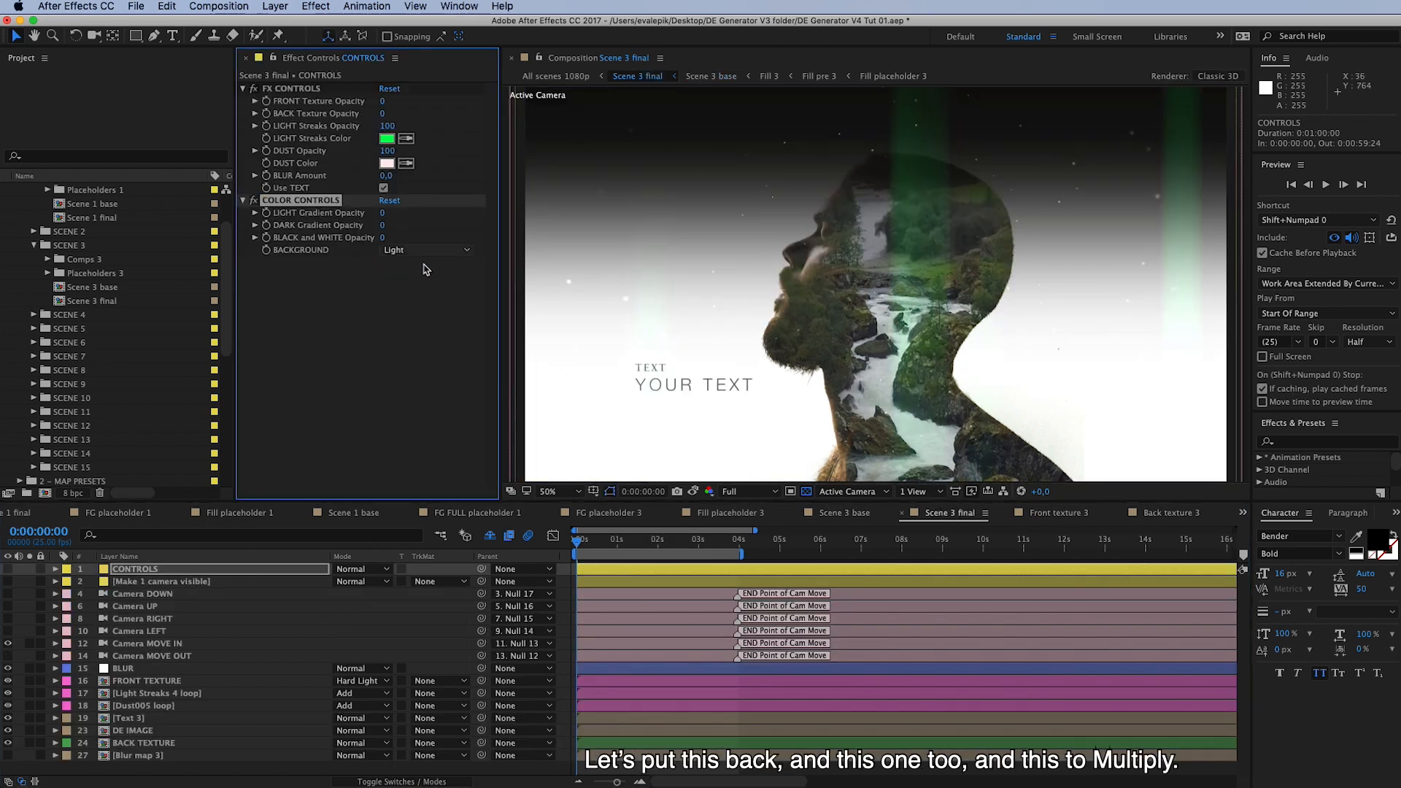
left_click(385, 162)
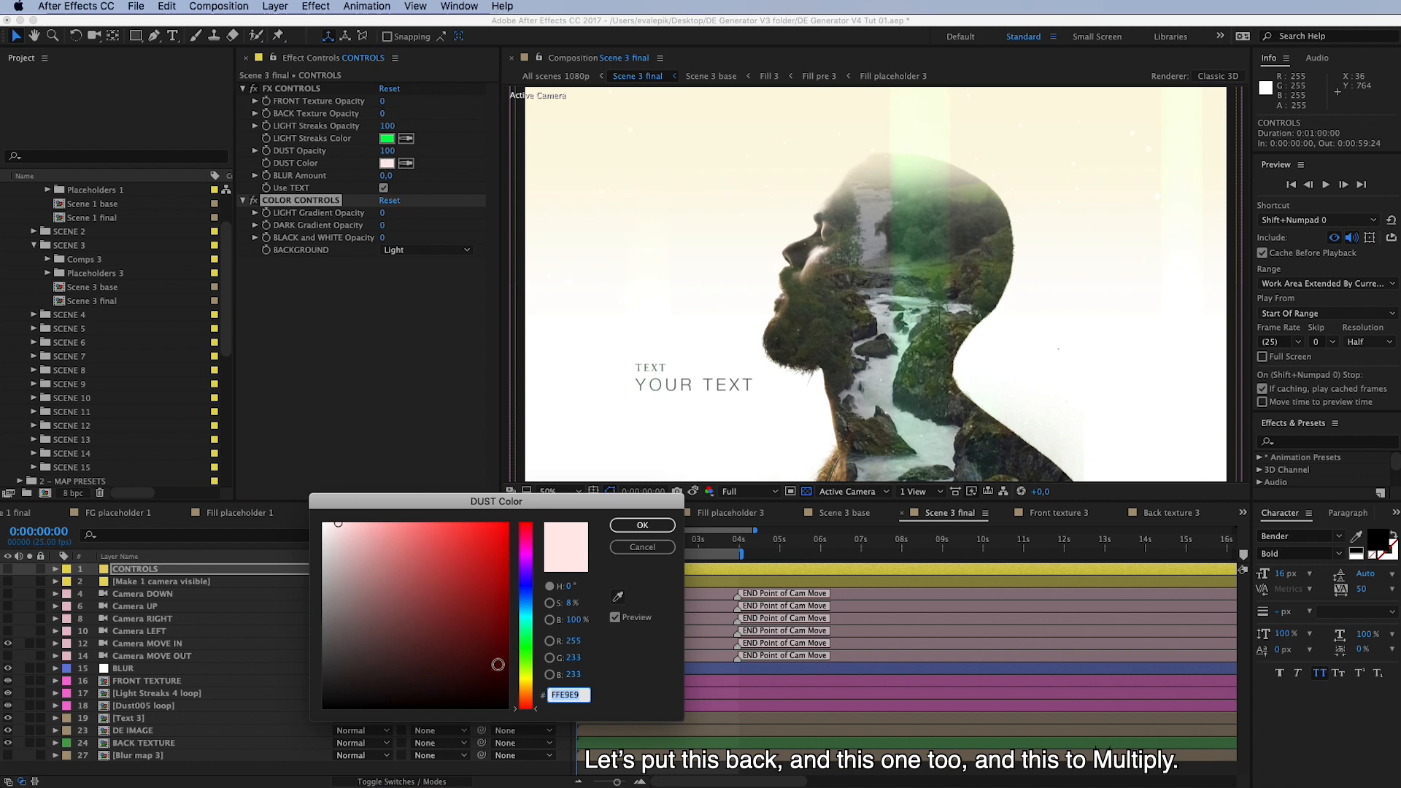
left_click(639, 524)
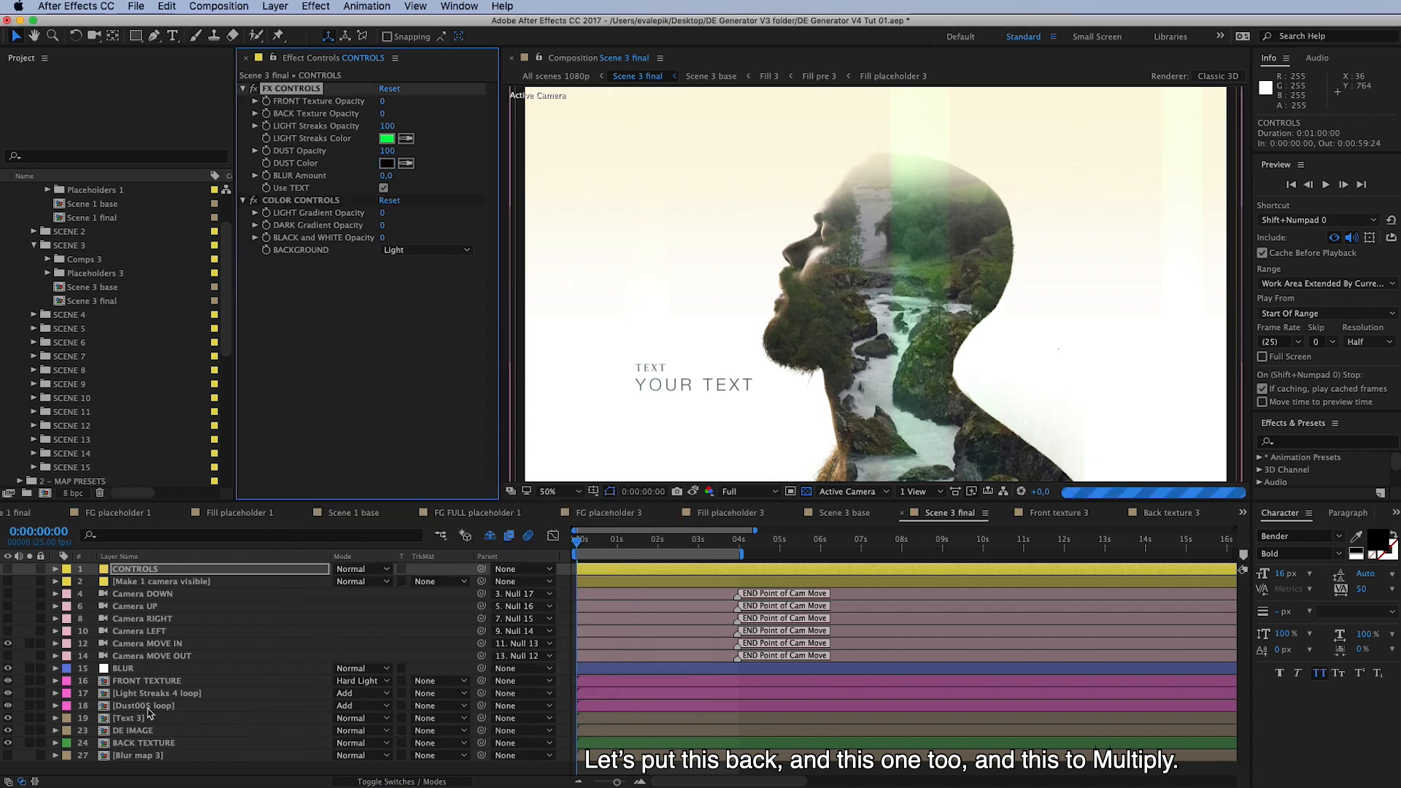
Change the Dust005 loop layer to Multiply blending.
left_click(362, 705)
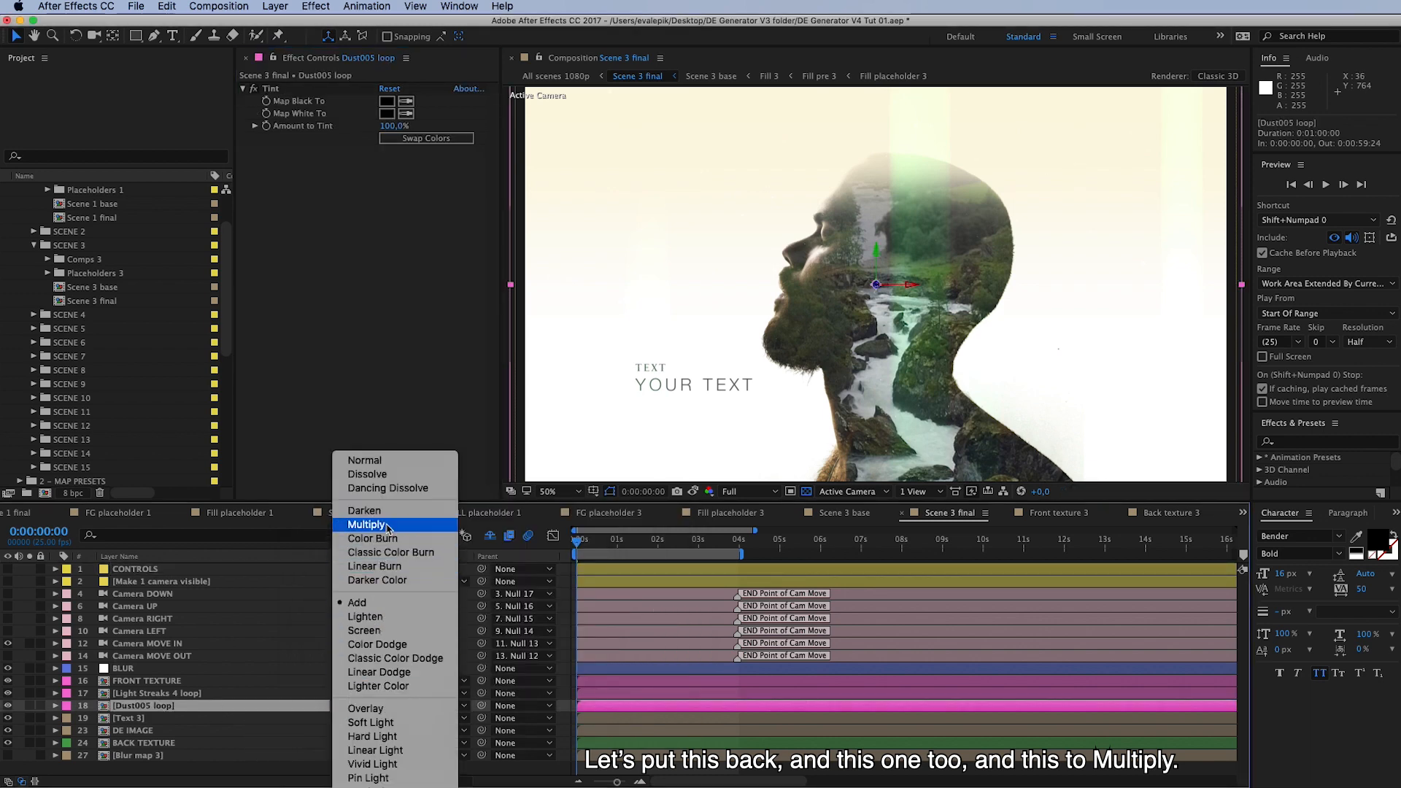
left_click(368, 524)
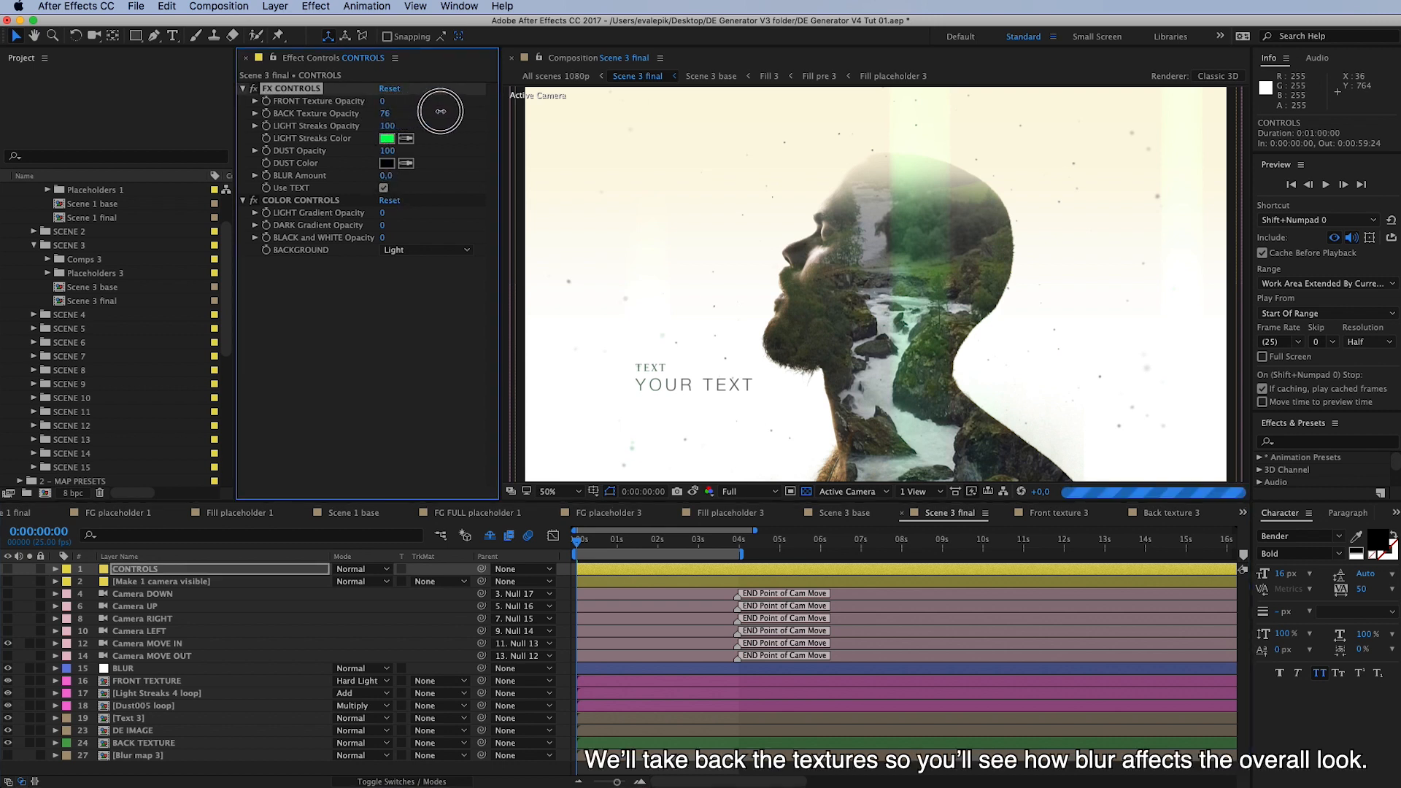
Raise BACK Texture Opacity to 100, then select the Blur map 3 layer.
left_click_drag(385, 114, 385, 121)
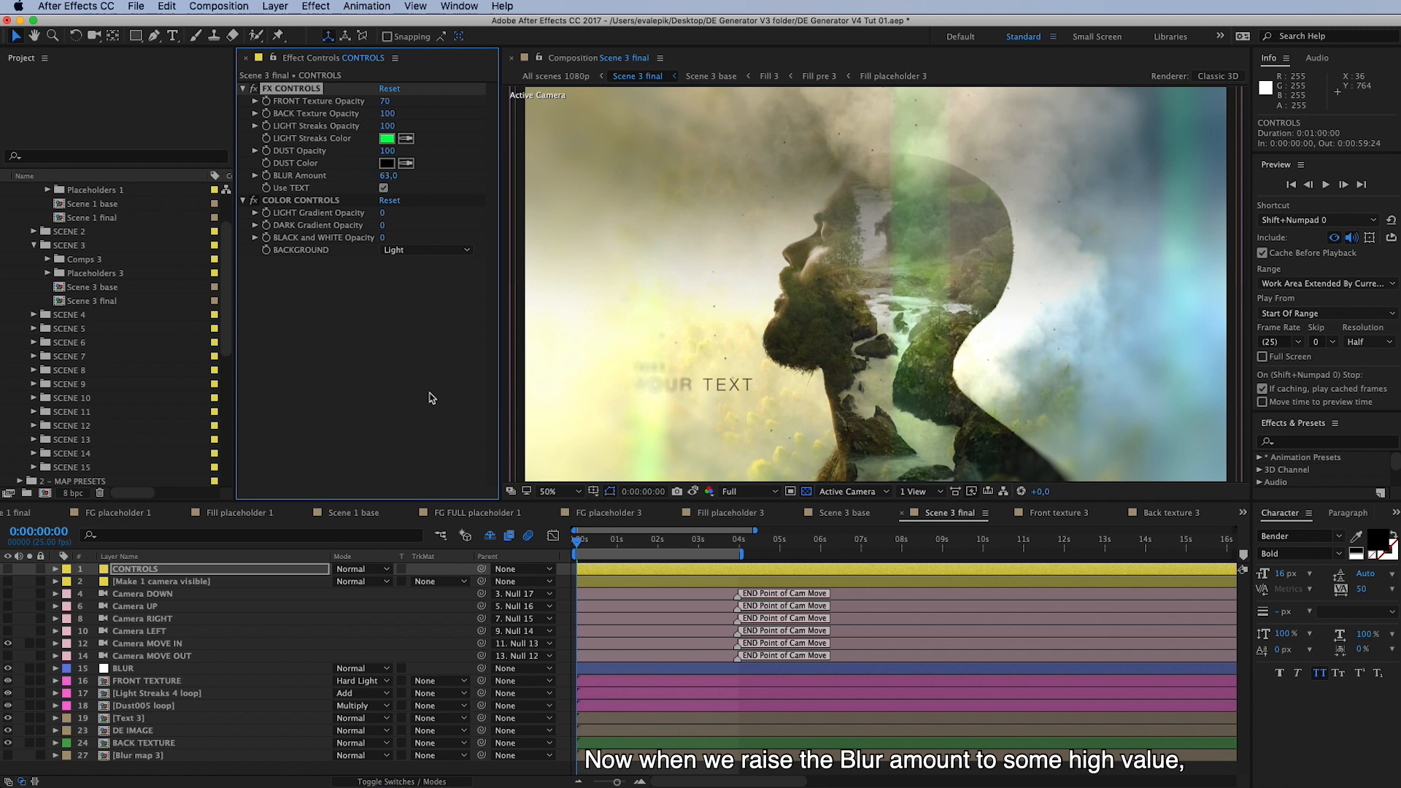
mouse_move(1207, 315)
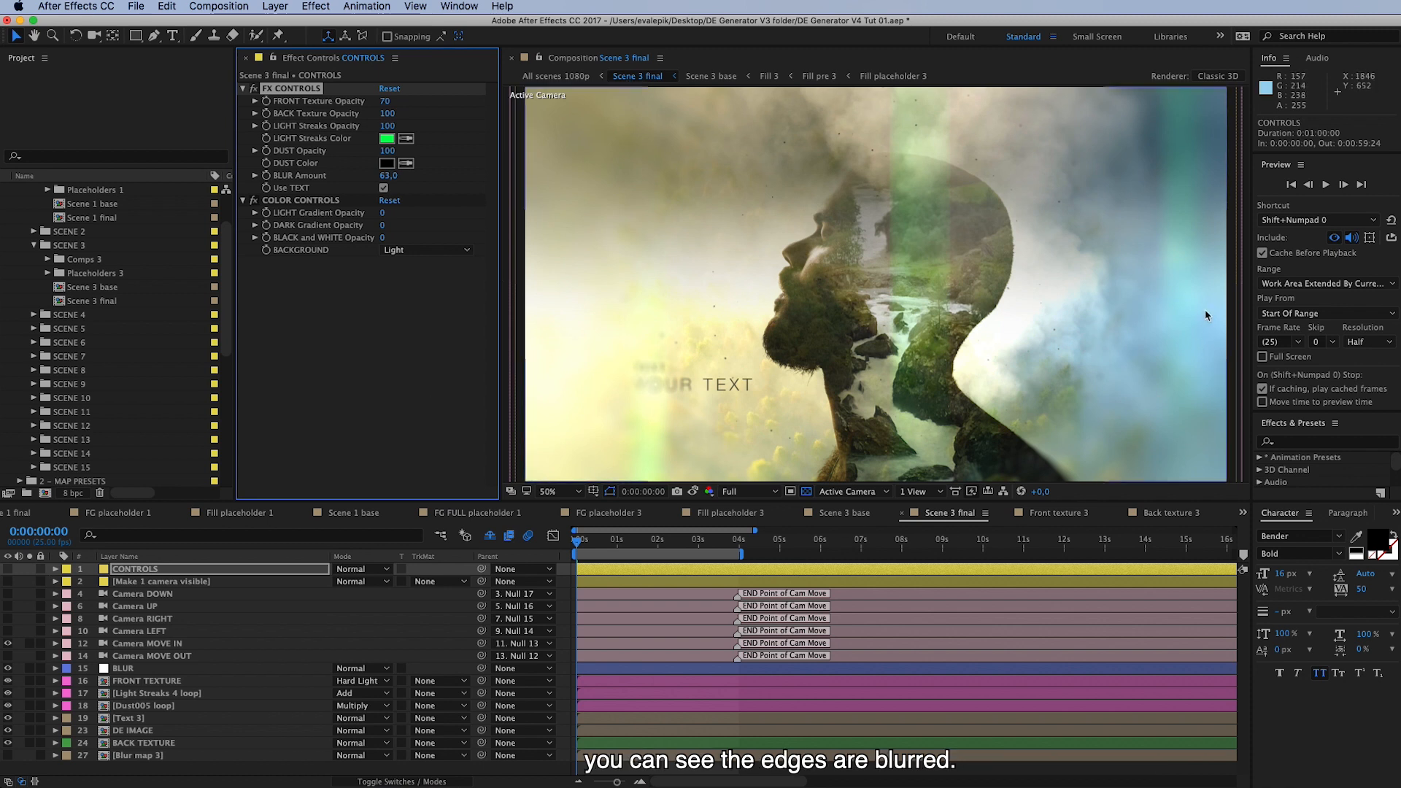
mouse_move(590, 519)
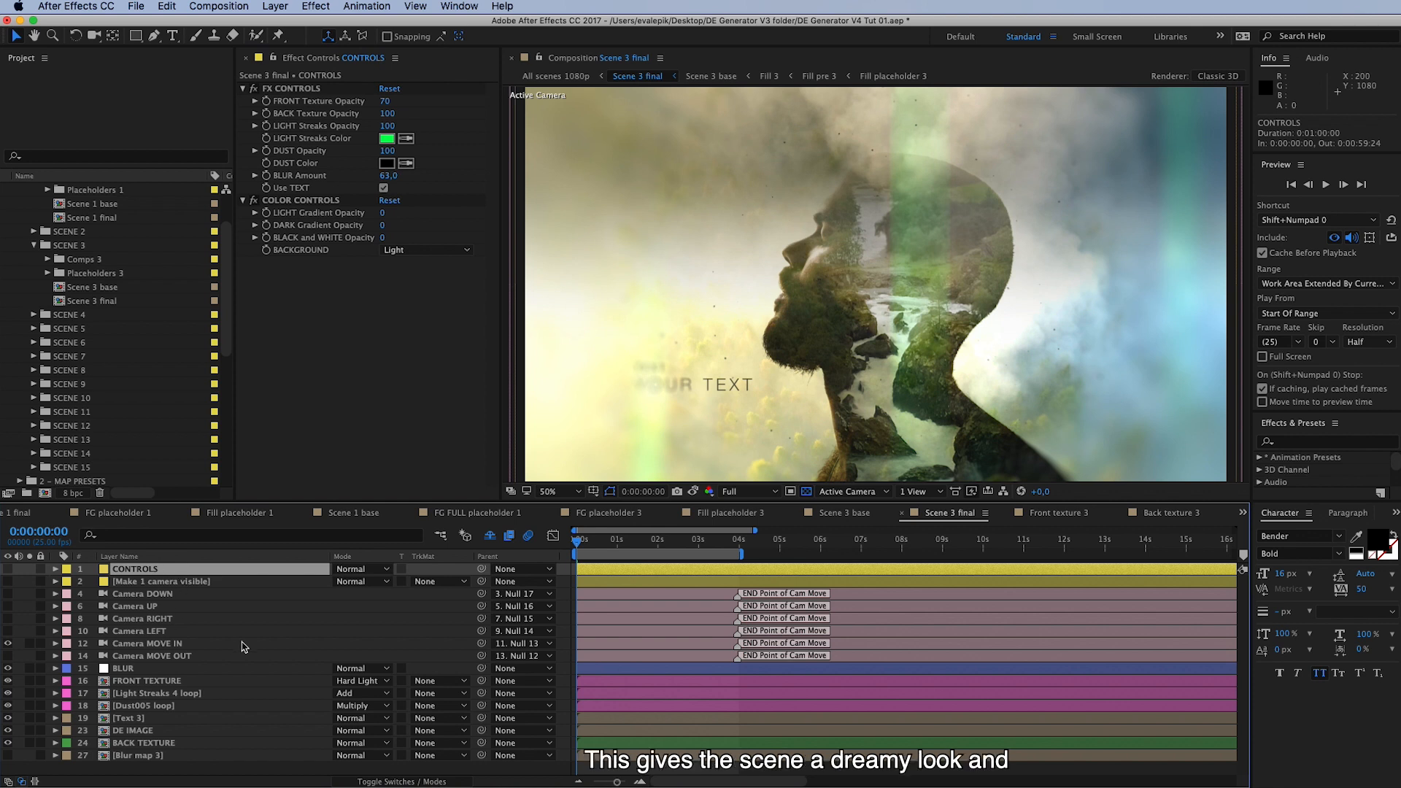
mouse_move(657, 438)
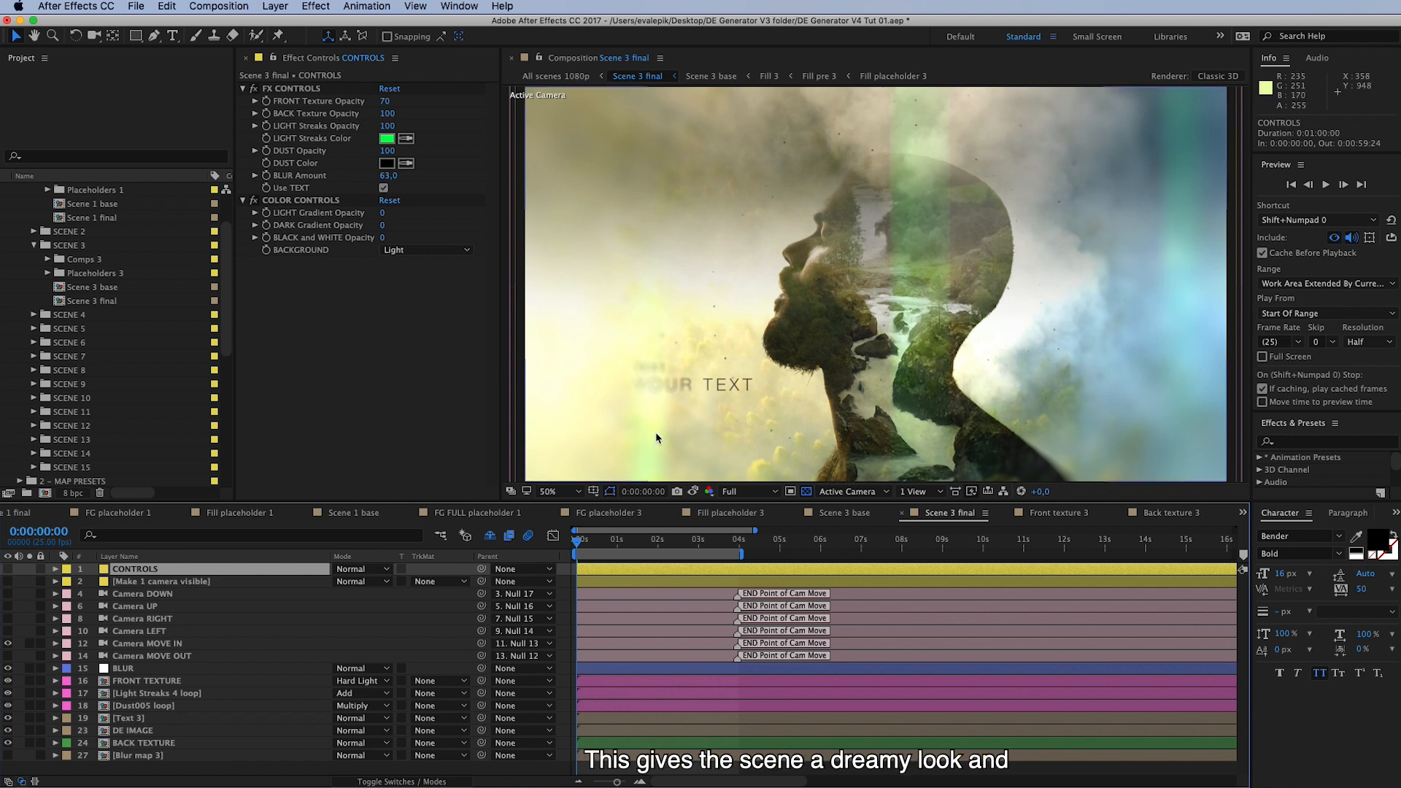
mouse_move(958, 233)
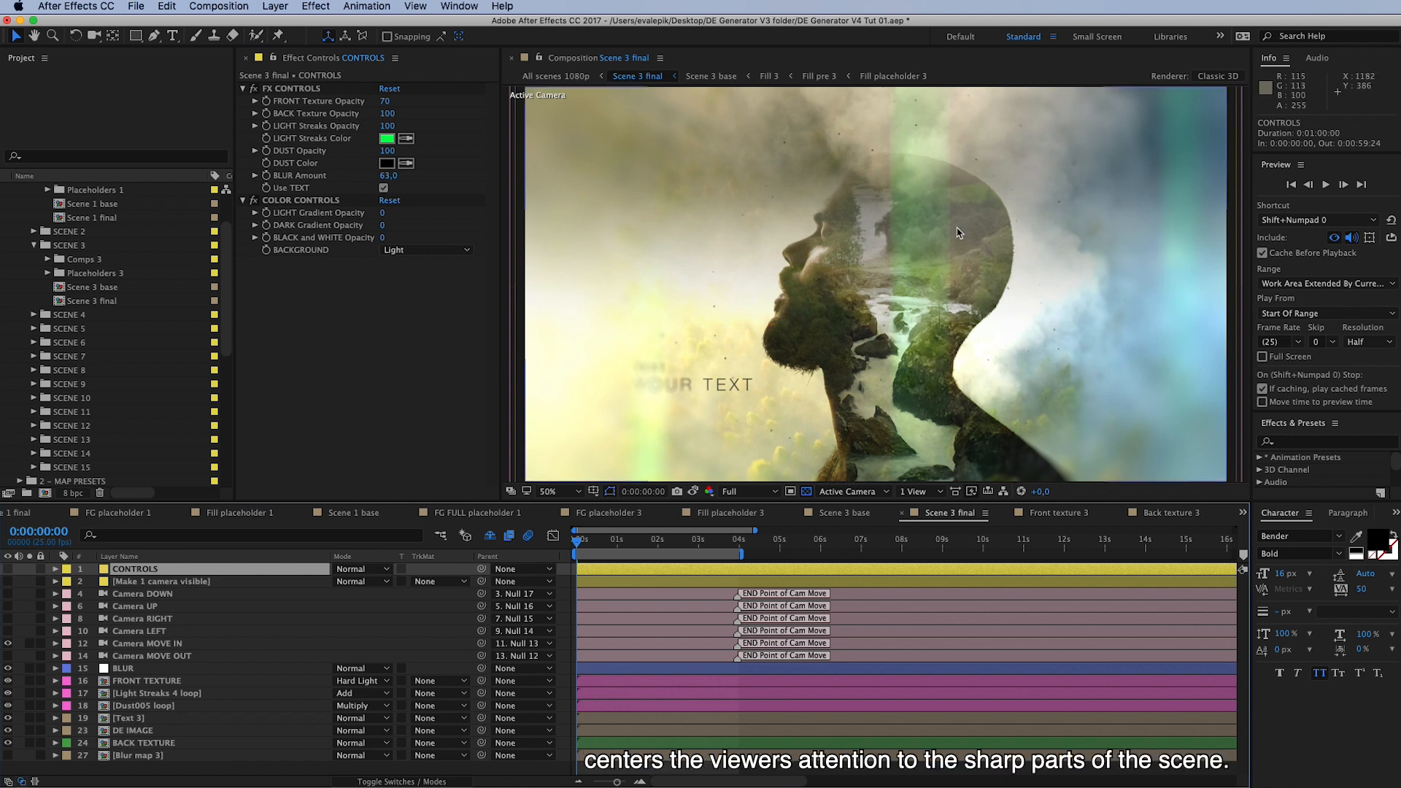
mouse_move(910, 198)
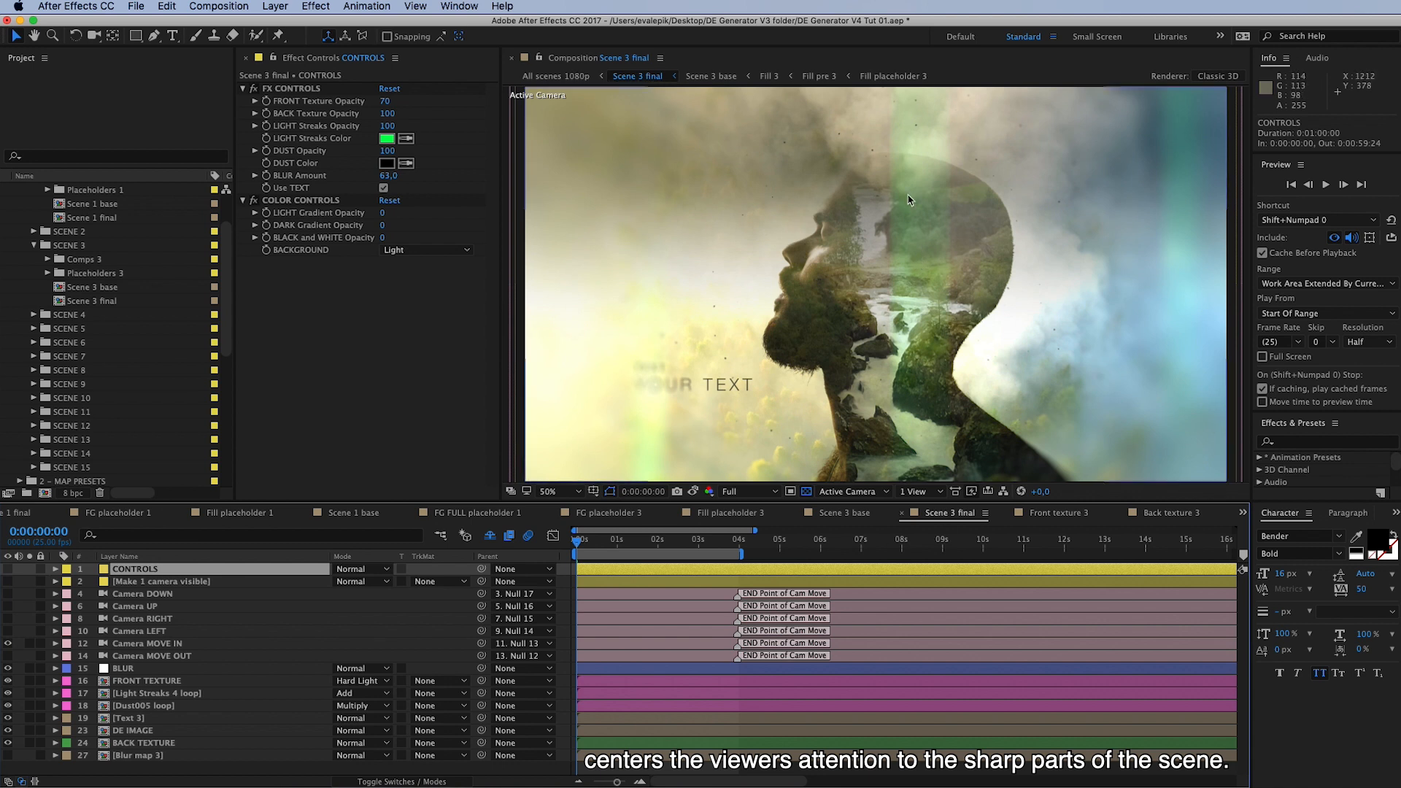
mouse_move(863, 370)
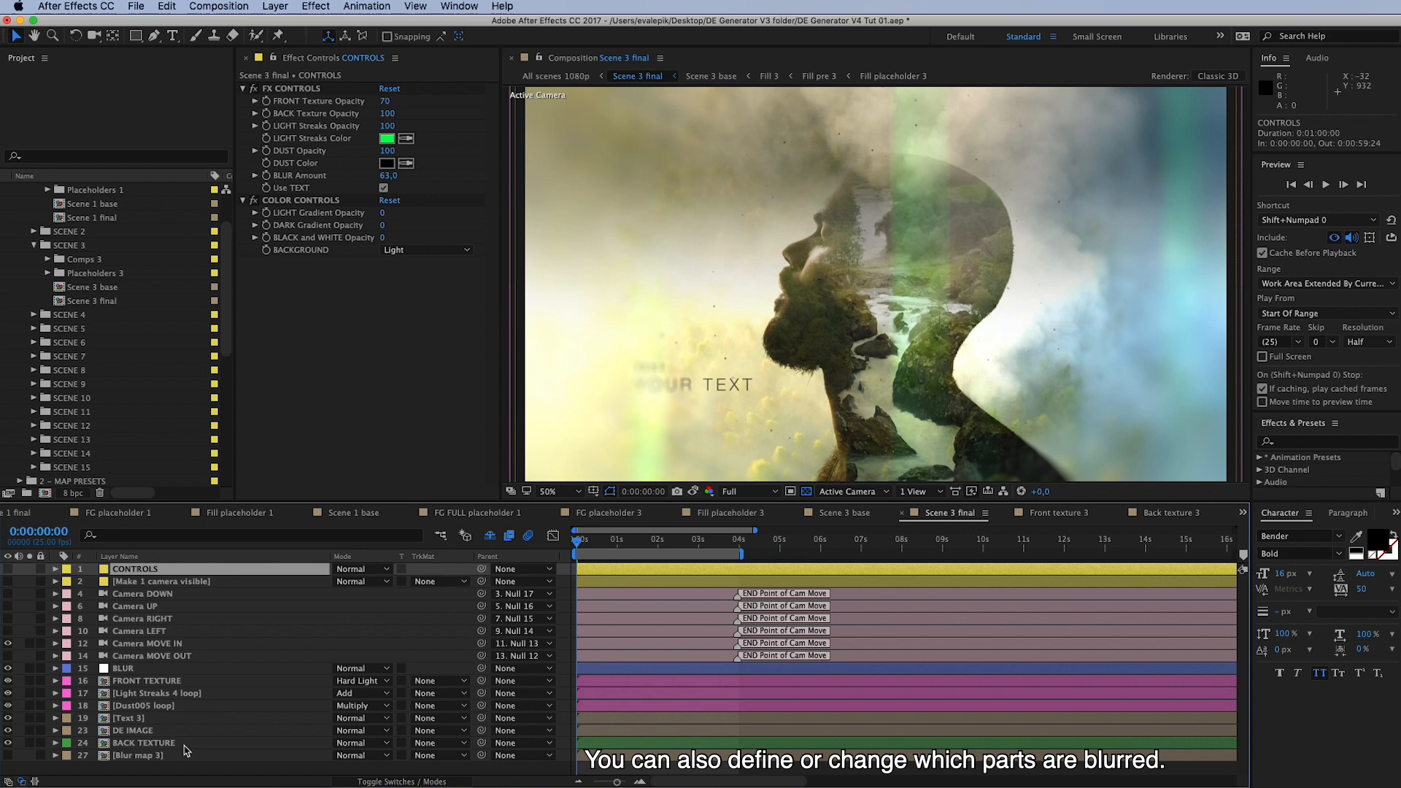
mouse_move(1017, 100)
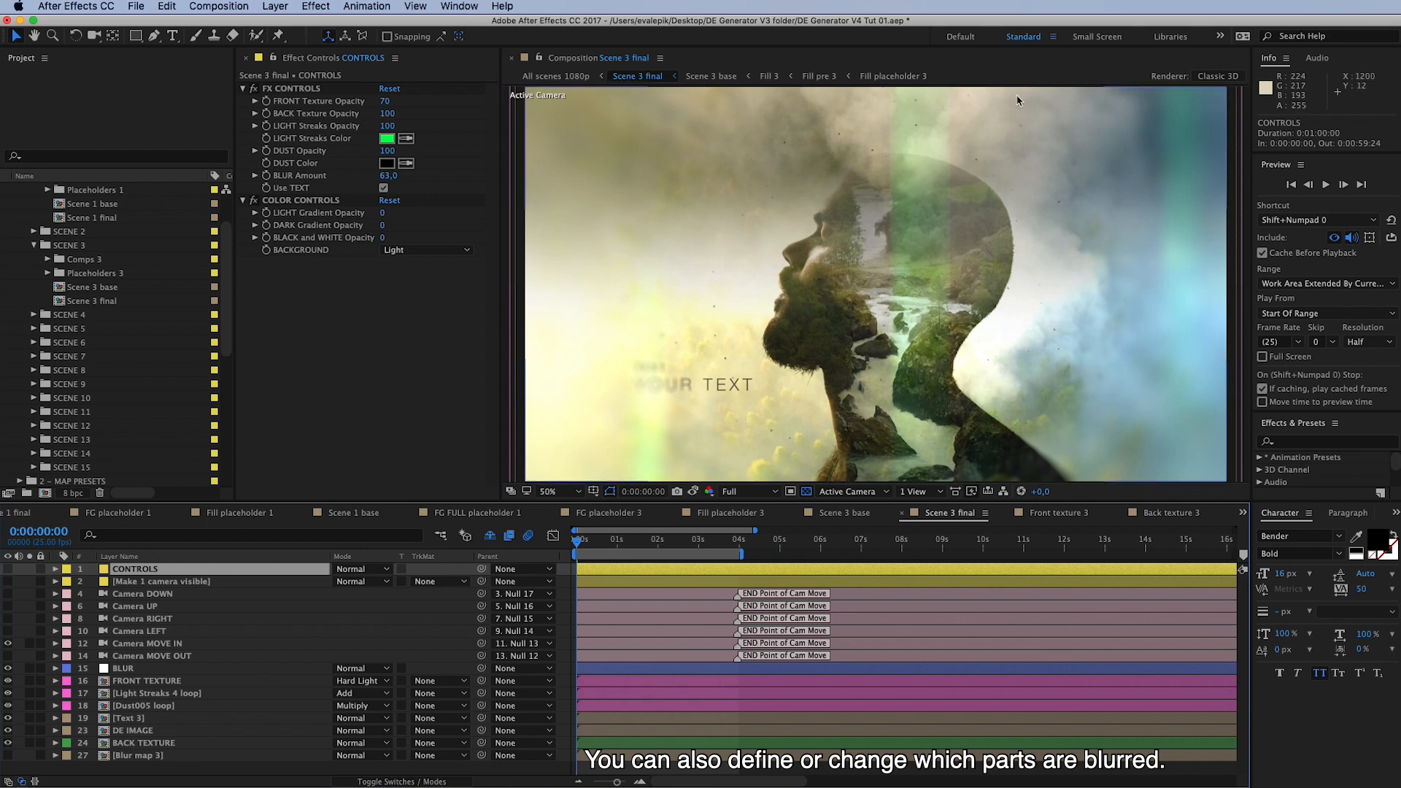
mouse_move(170, 777)
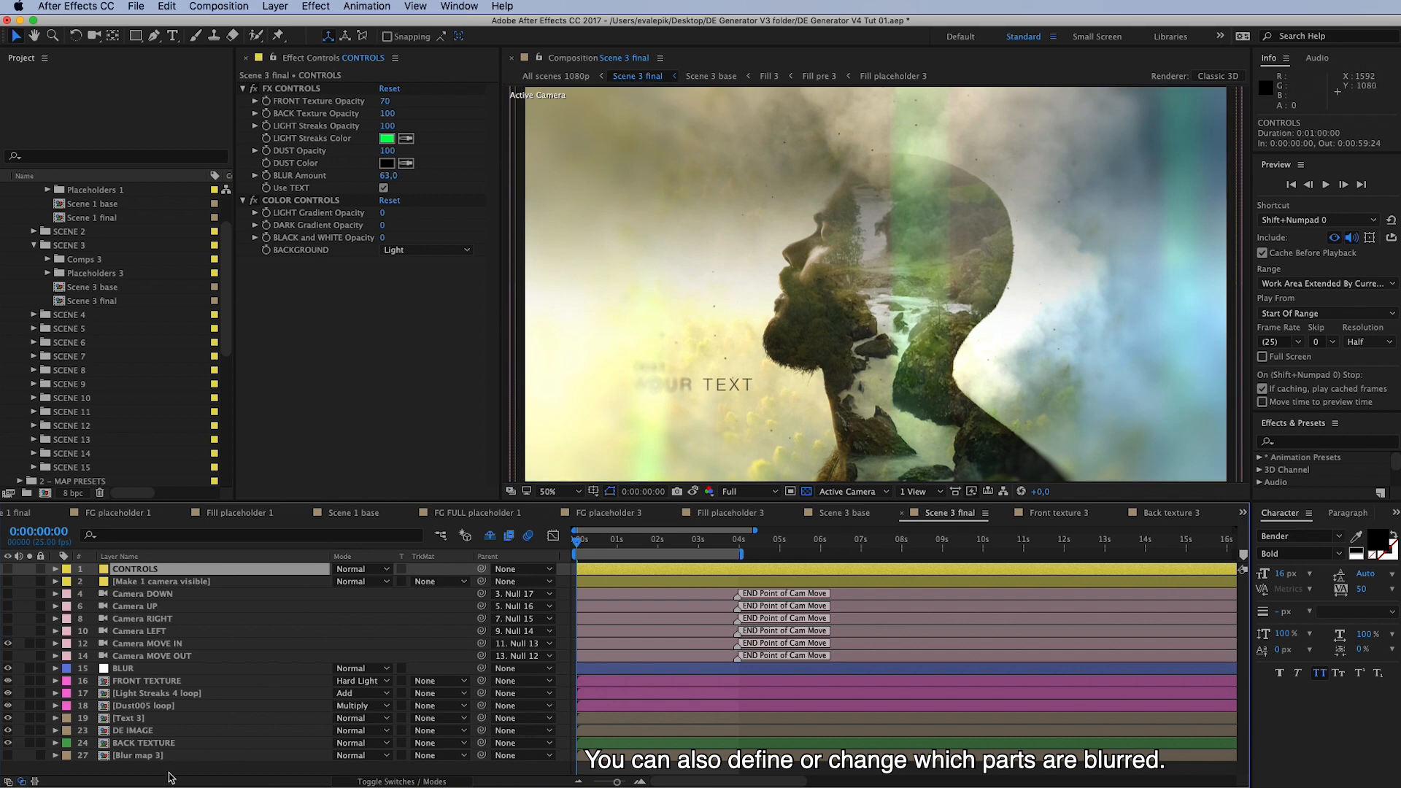
left_click(138, 755)
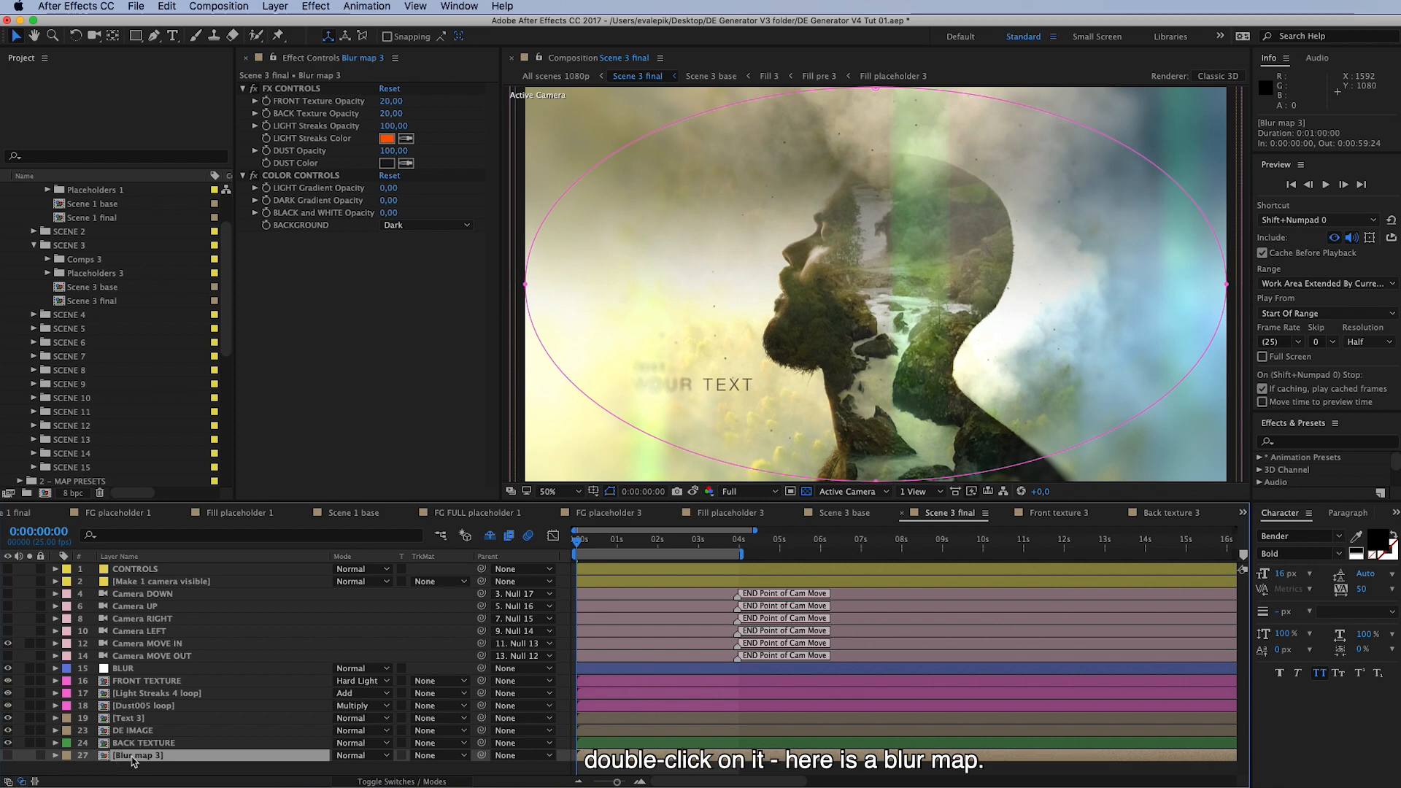
View the Blur map 3 radial gradient, then return to Scene 3 final.
double_click(136, 754)
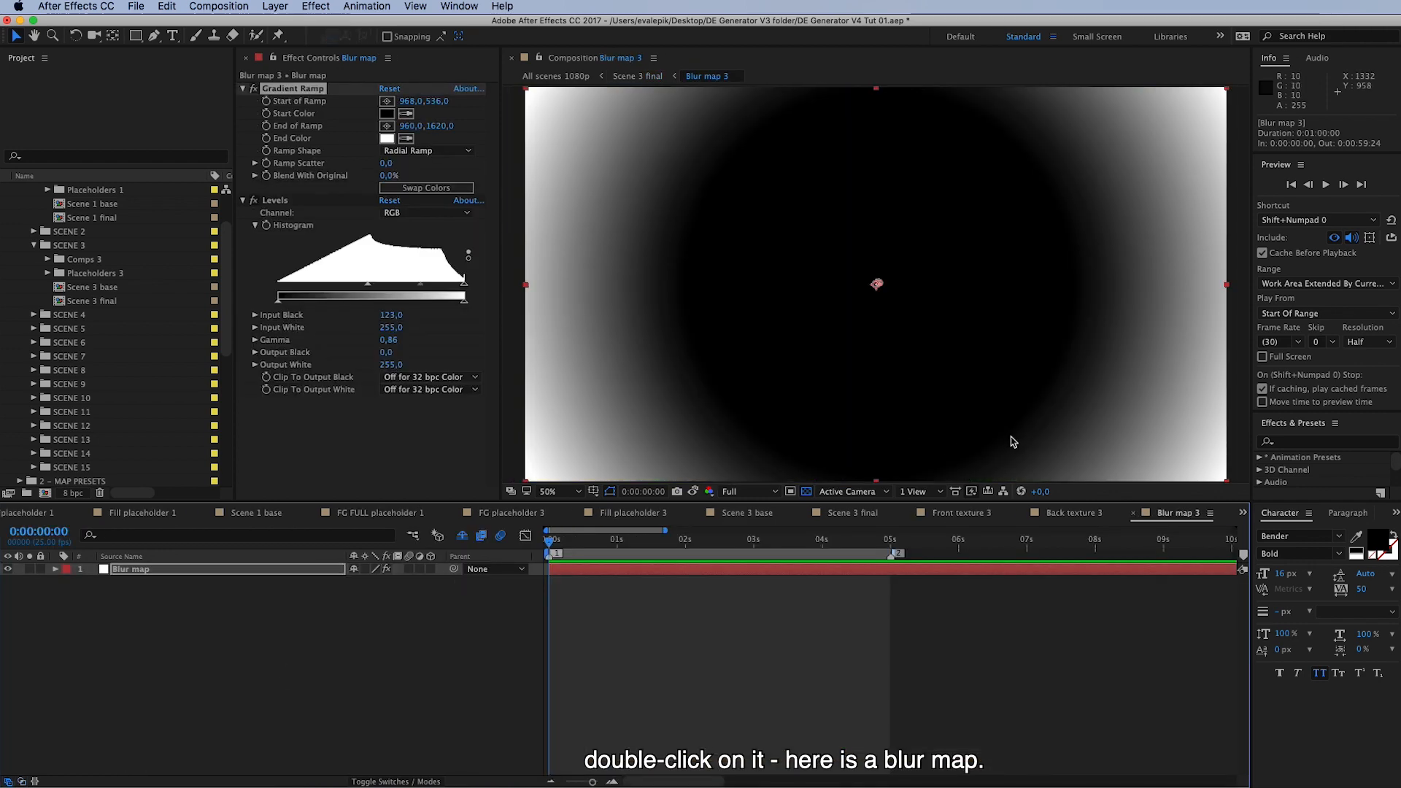
mouse_move(1091, 321)
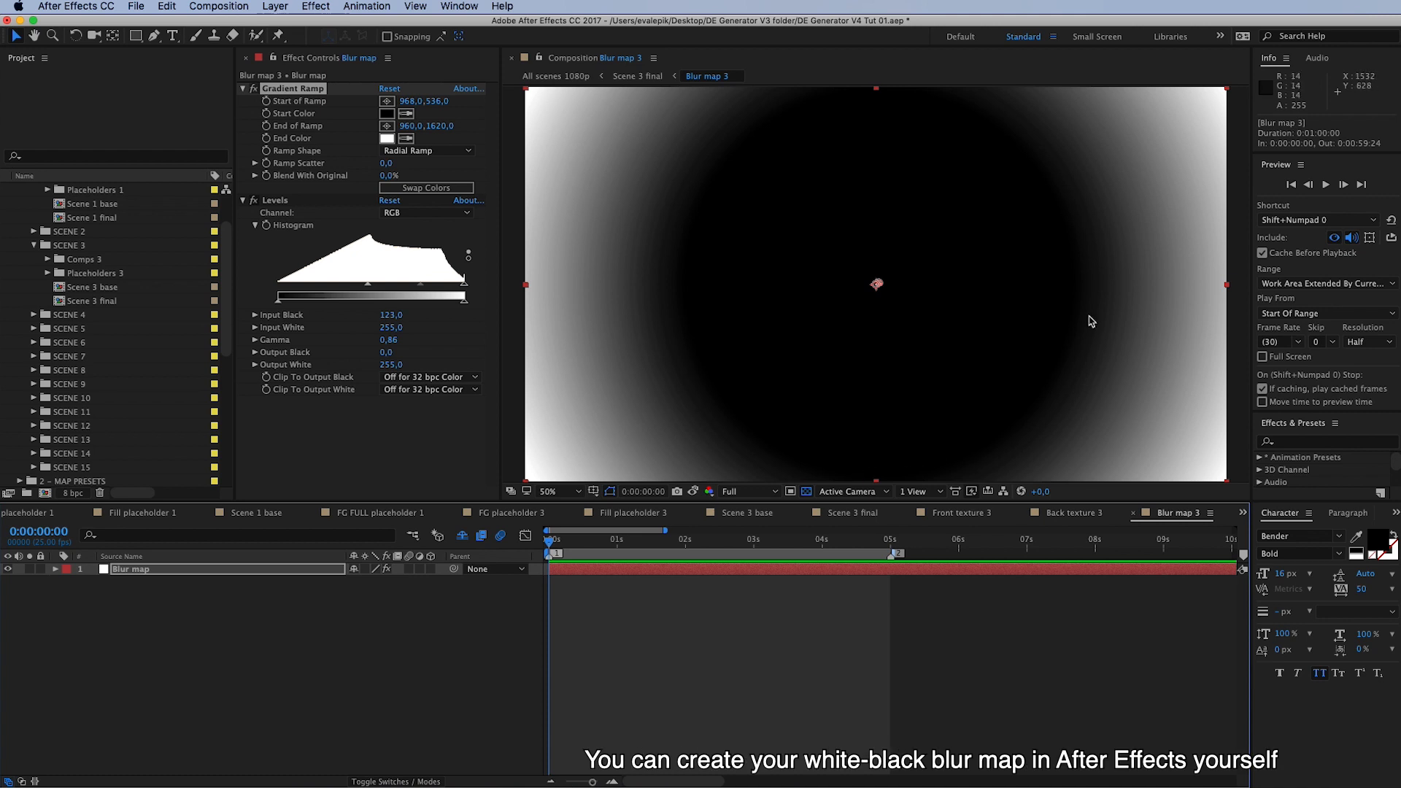
mouse_move(1052, 320)
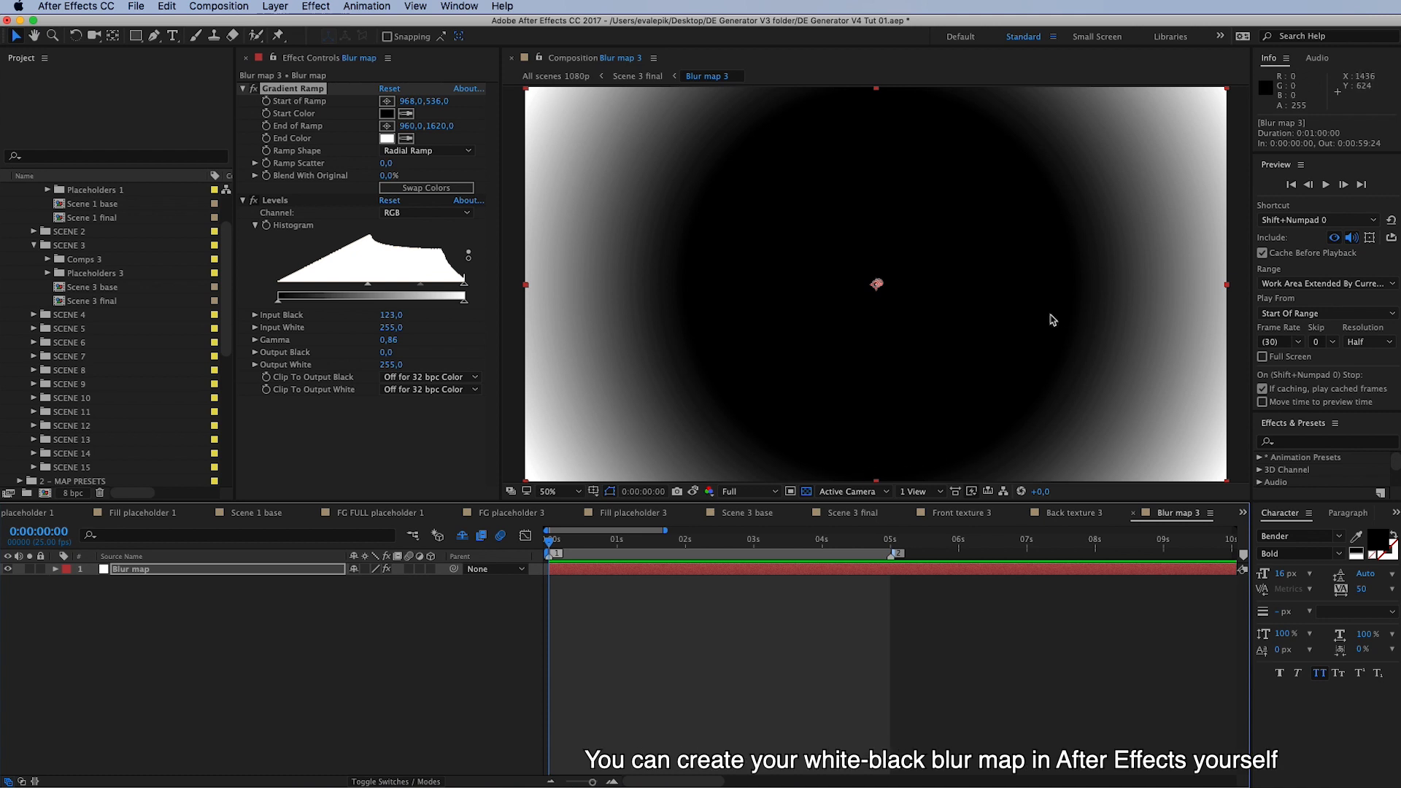
mouse_move(1051, 321)
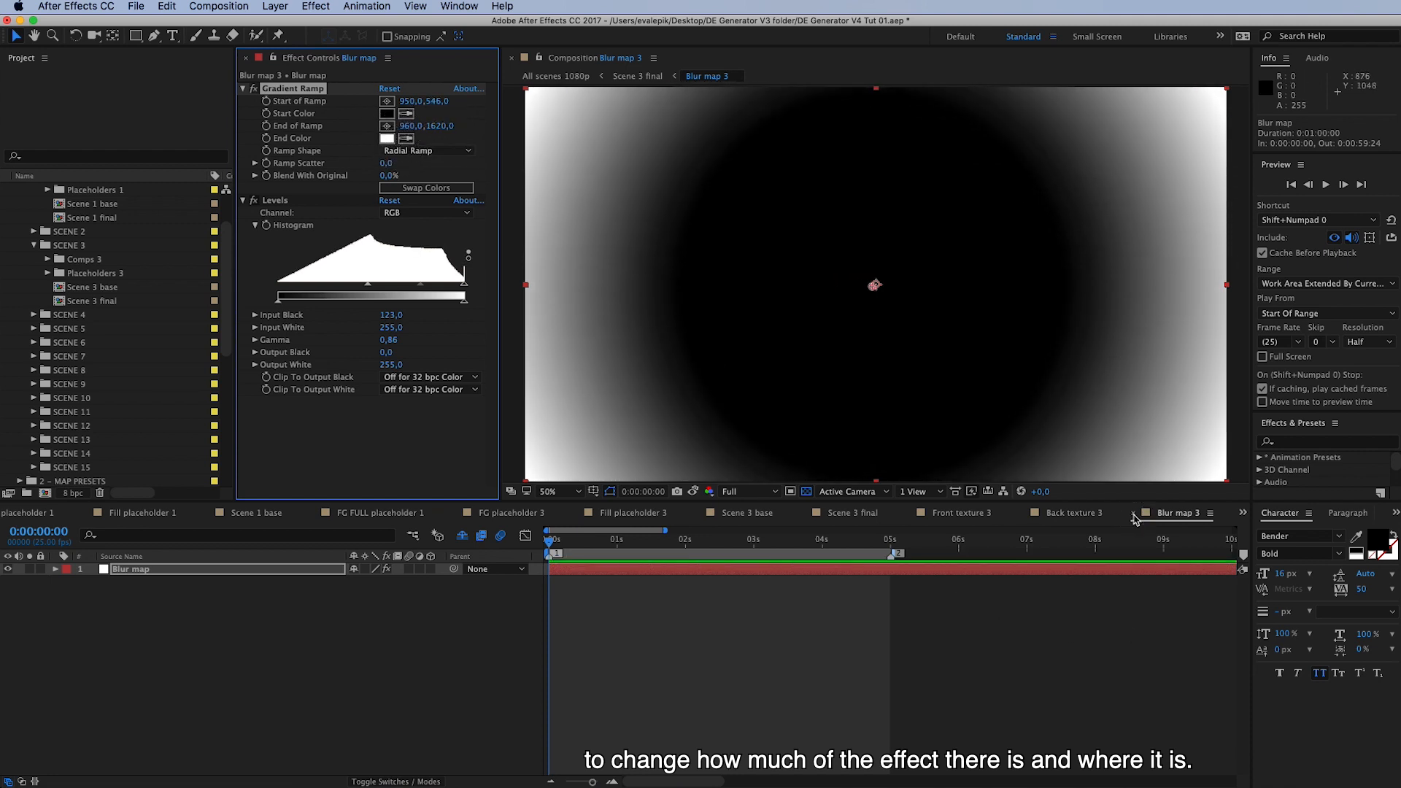
left_click(945, 513)
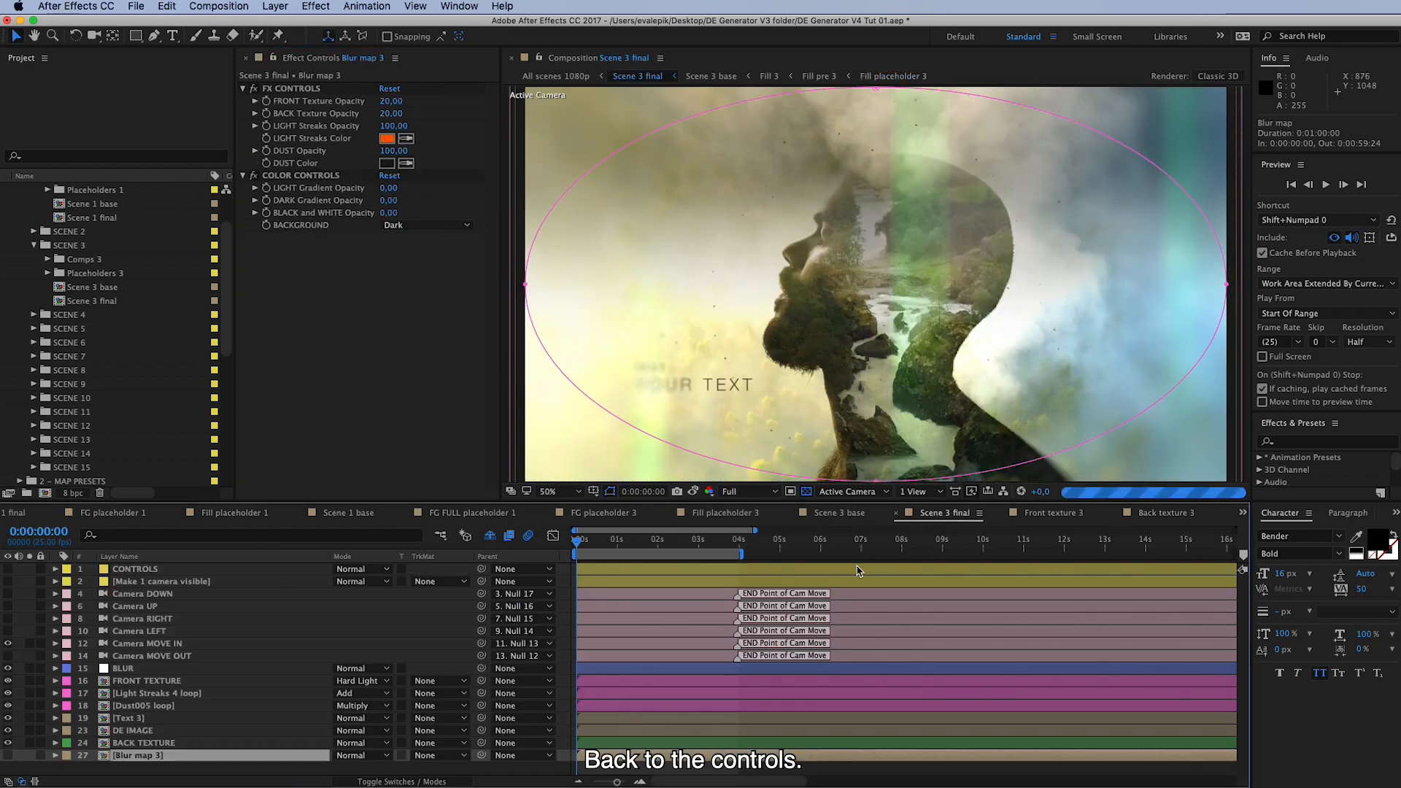
mouse_move(133, 657)
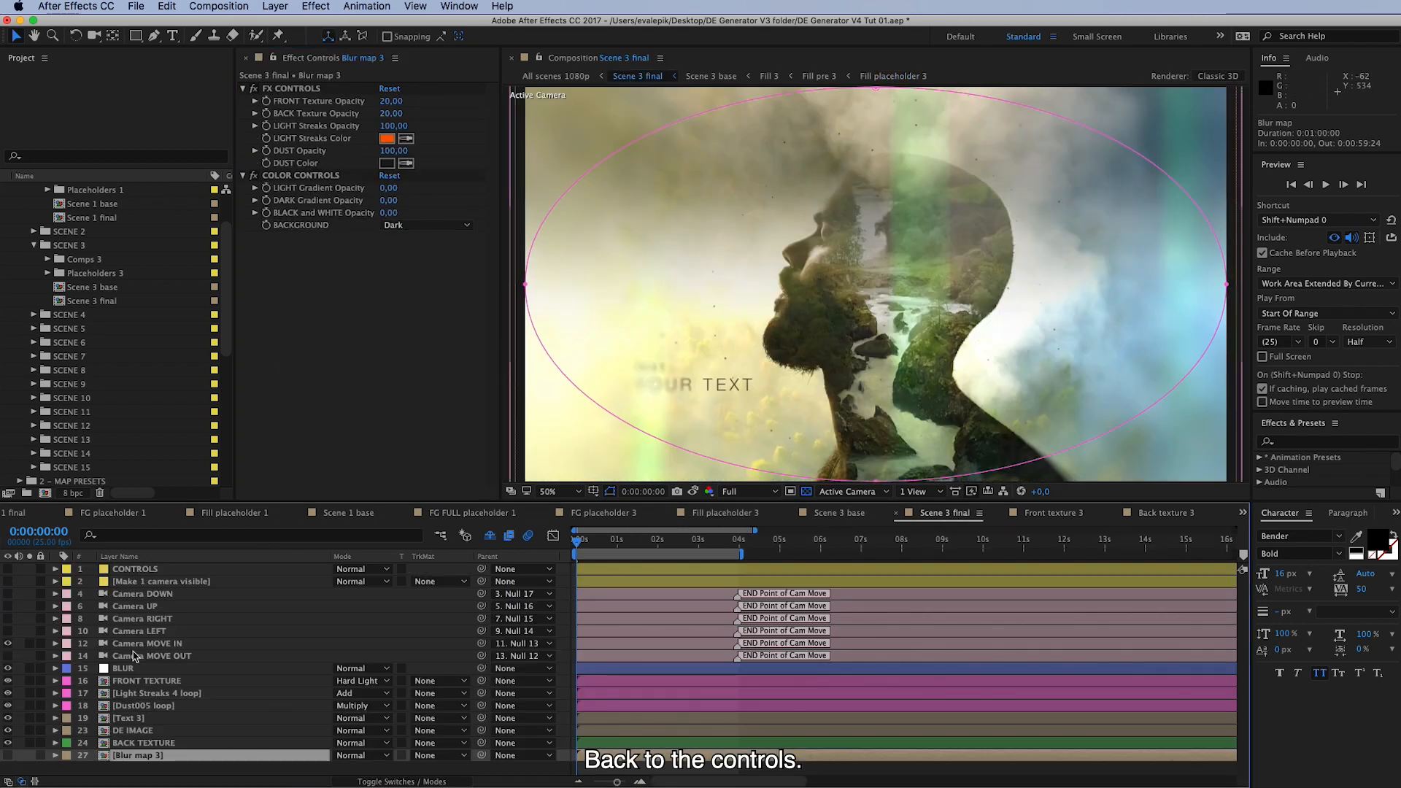
left_click(134, 569)
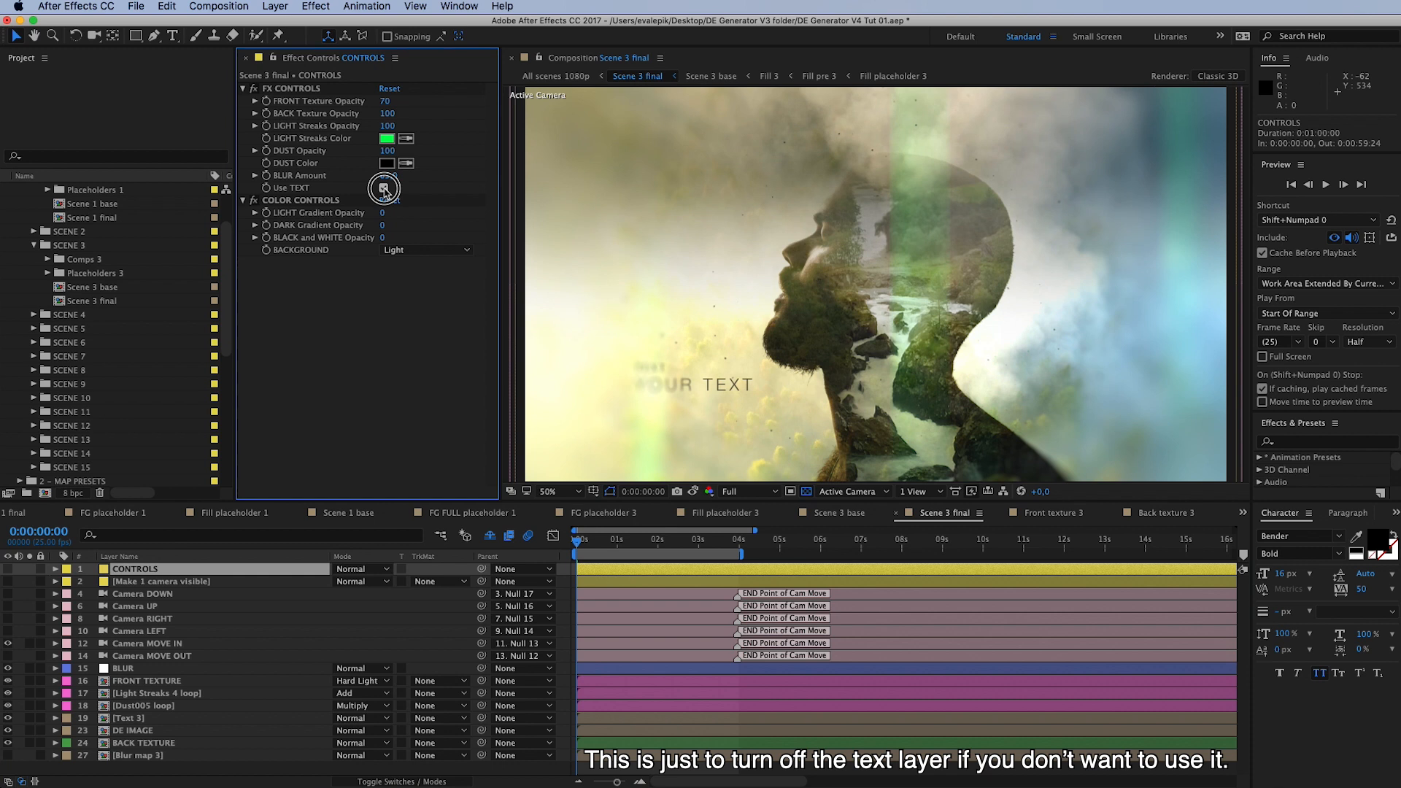
left_click(384, 188)
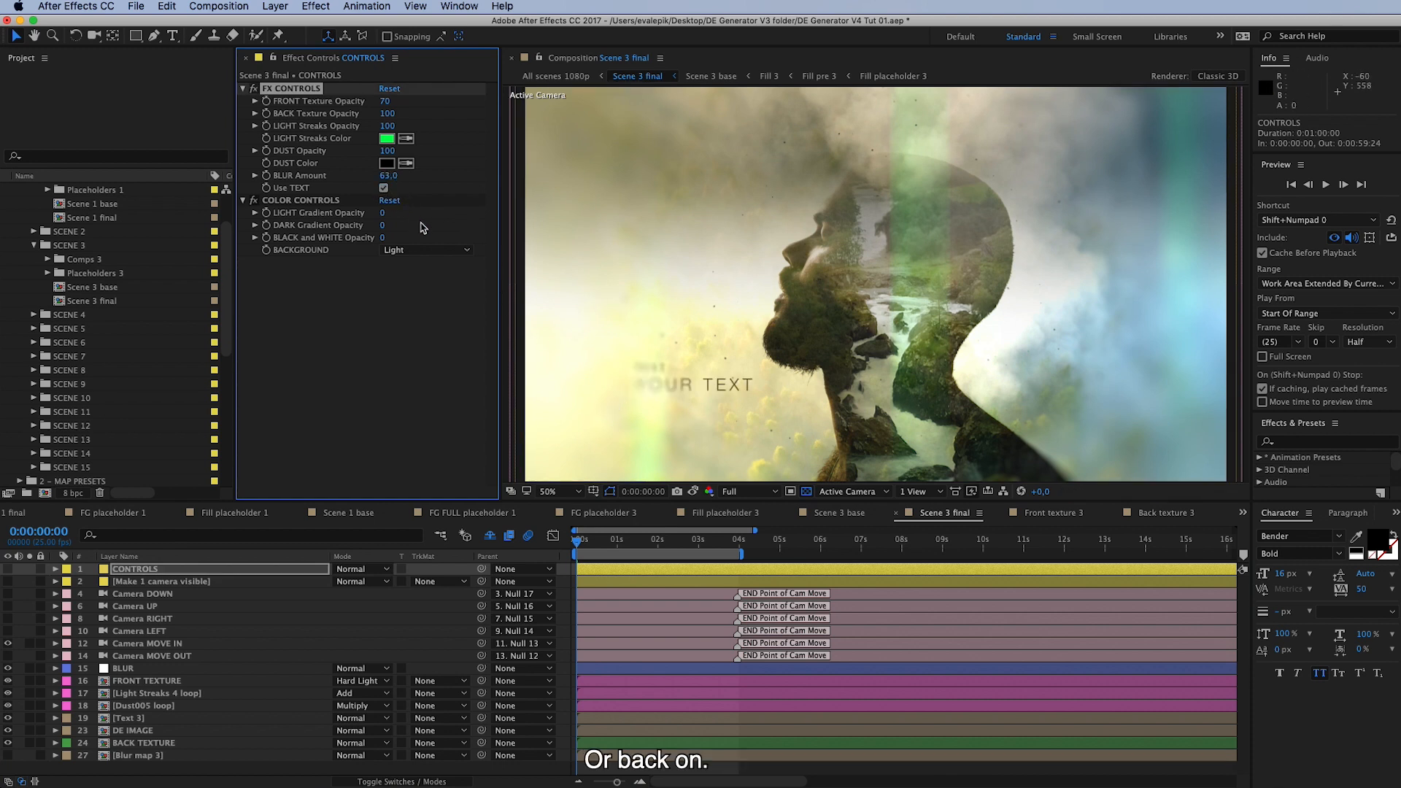
left_click(130, 718)
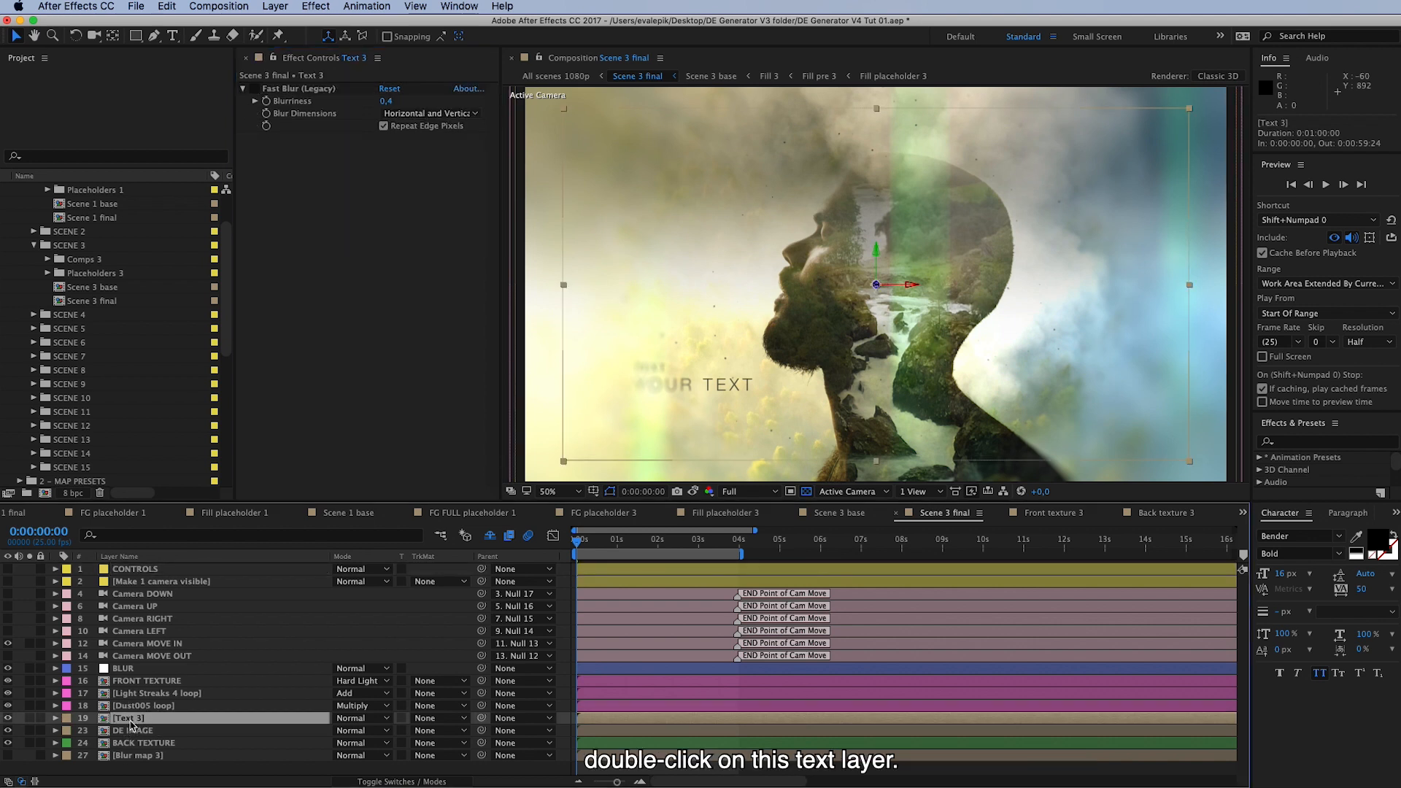
double_click(129, 718)
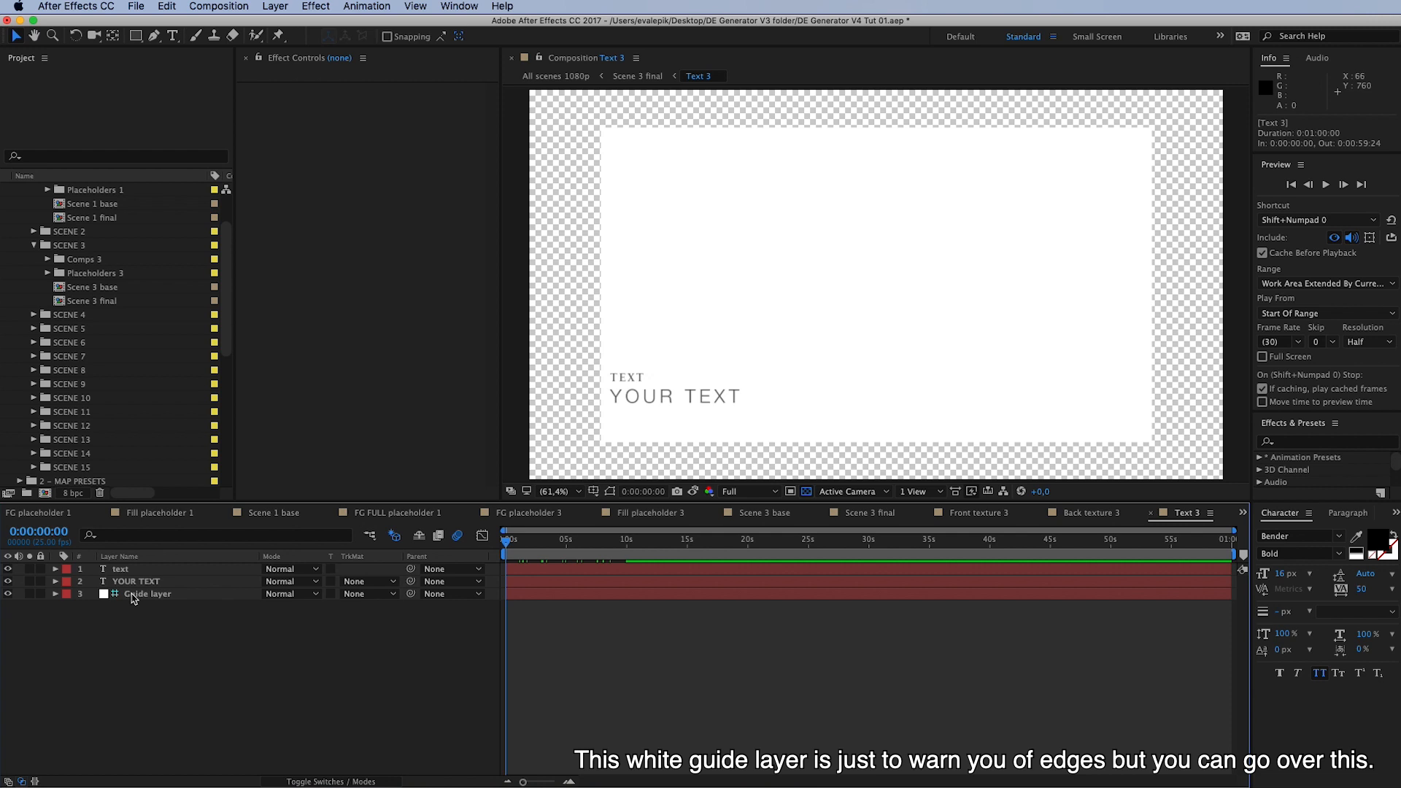
mouse_move(1142, 179)
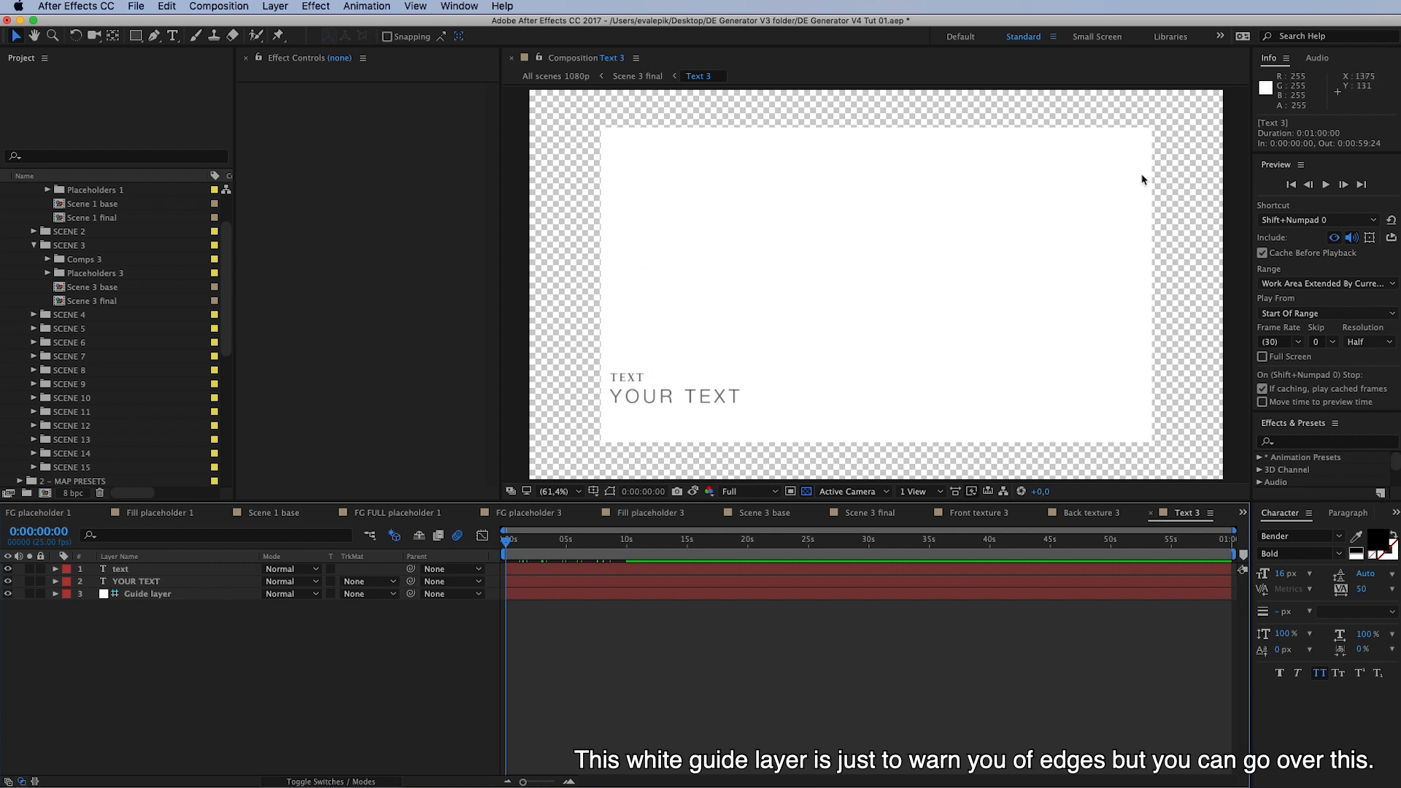
mouse_move(570, 393)
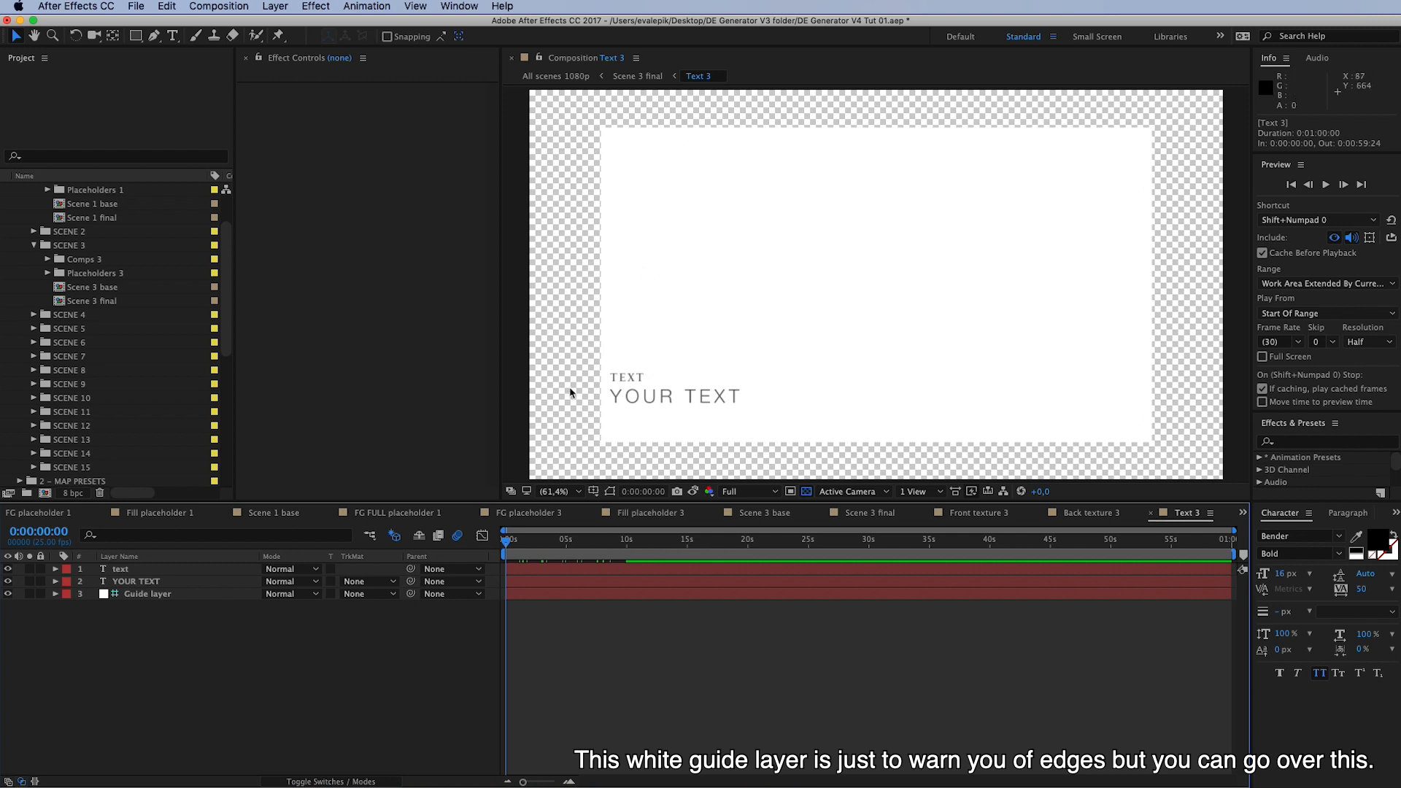
mouse_move(1022, 527)
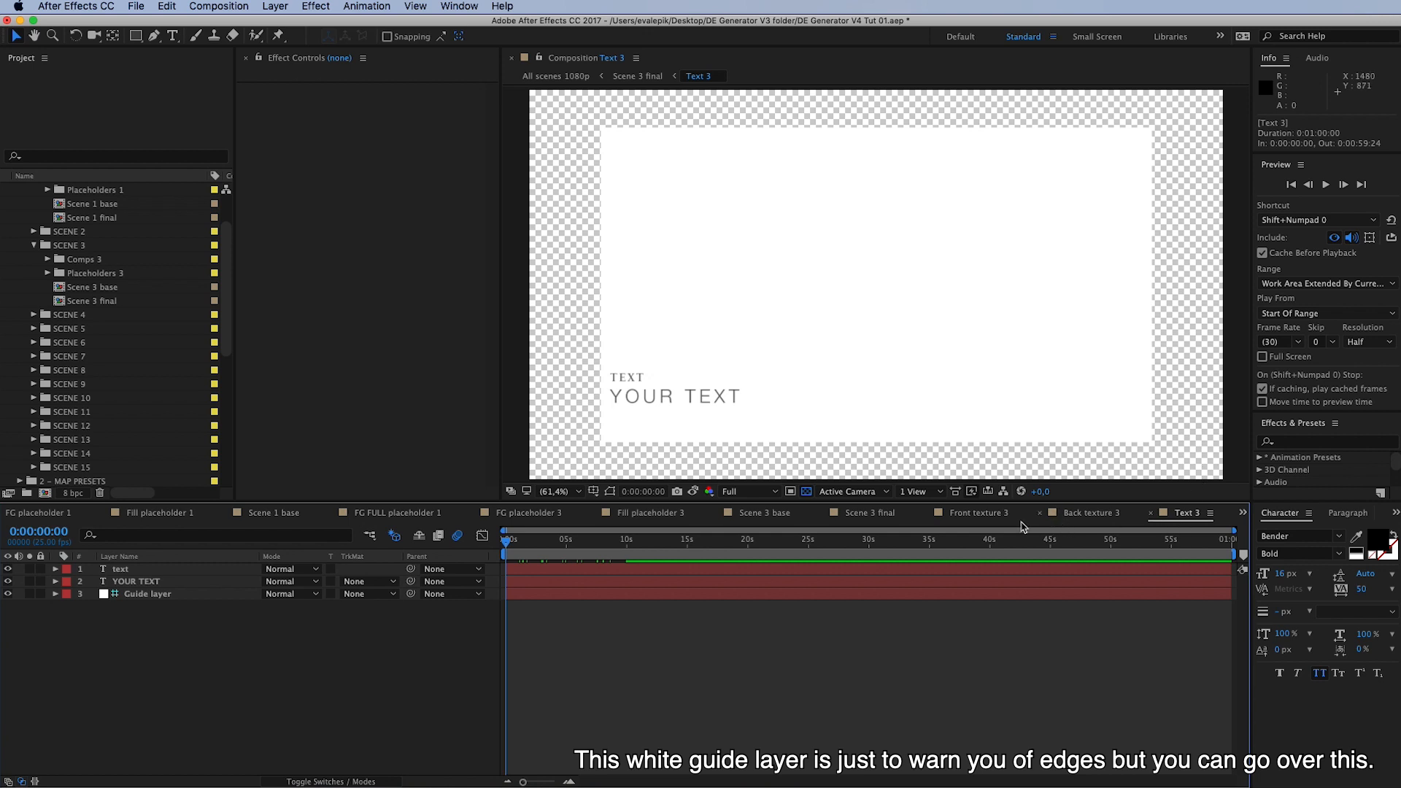
left_click(863, 512)
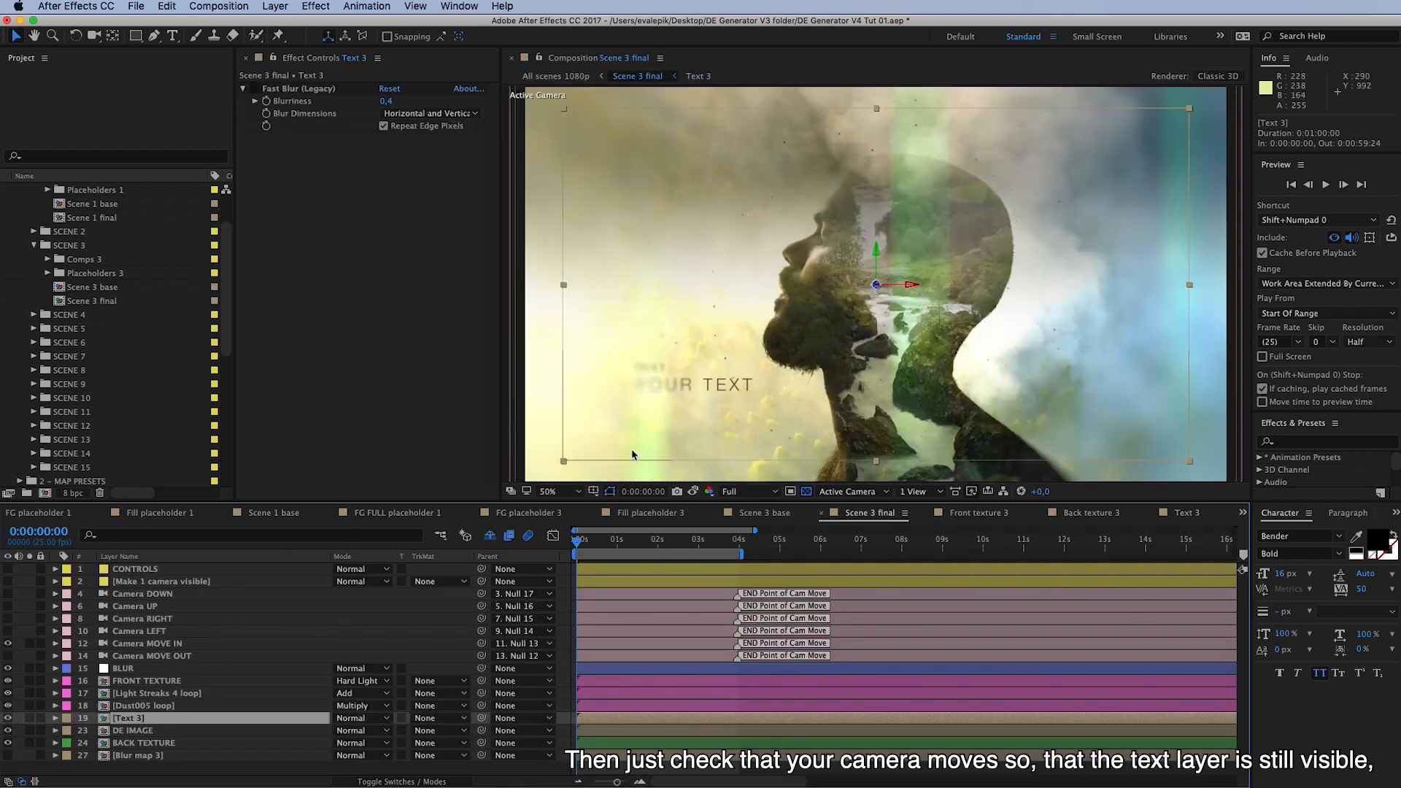
mouse_move(568, 366)
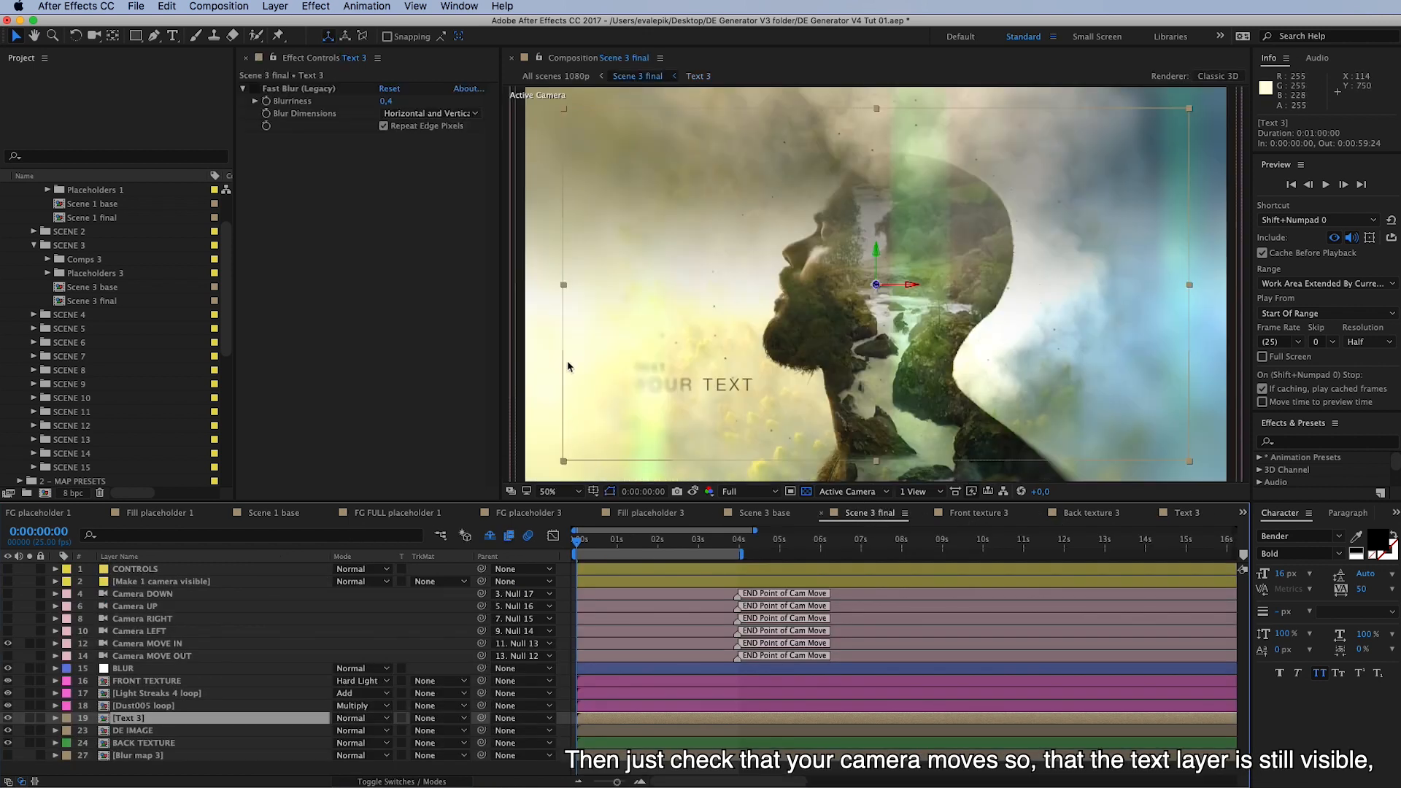
mouse_move(653, 426)
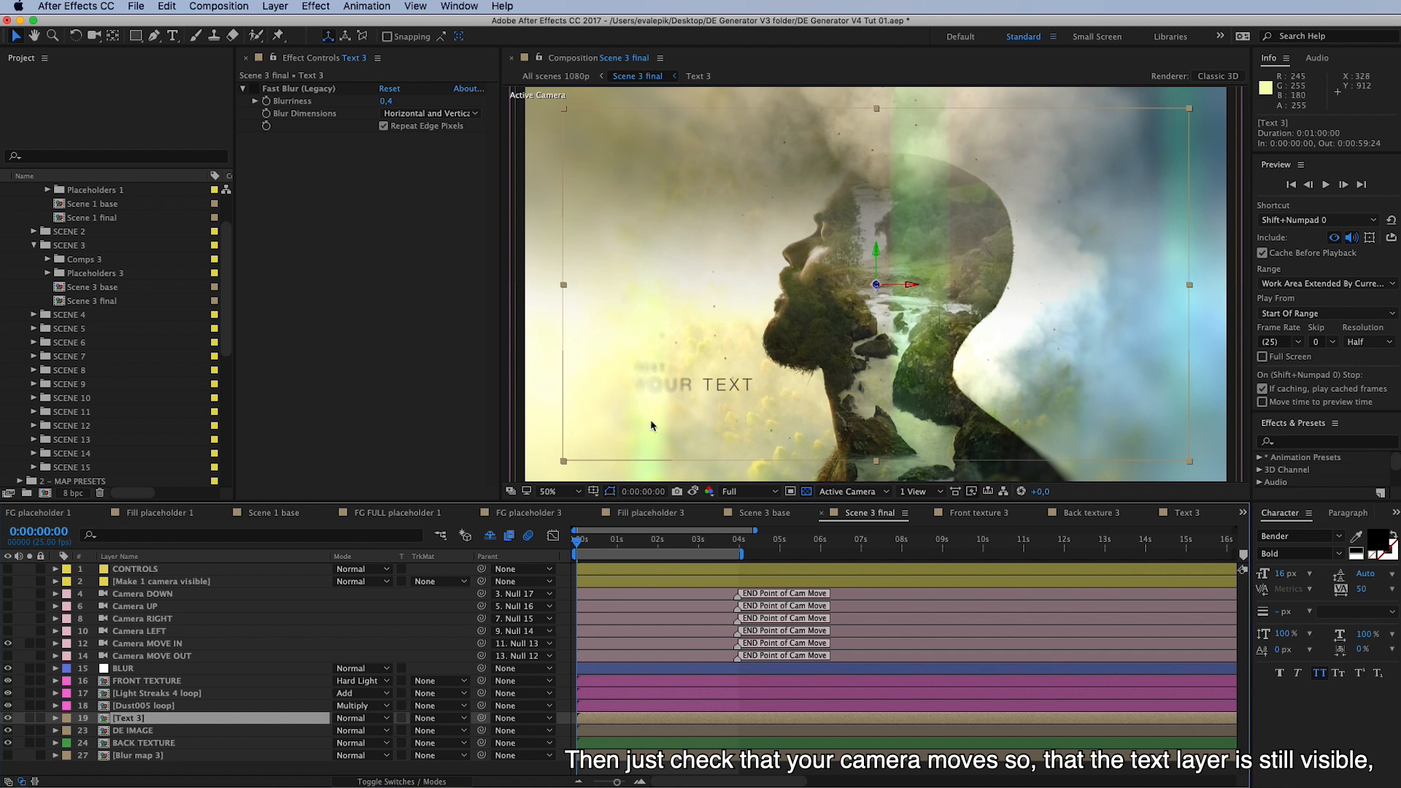
mouse_move(252, 714)
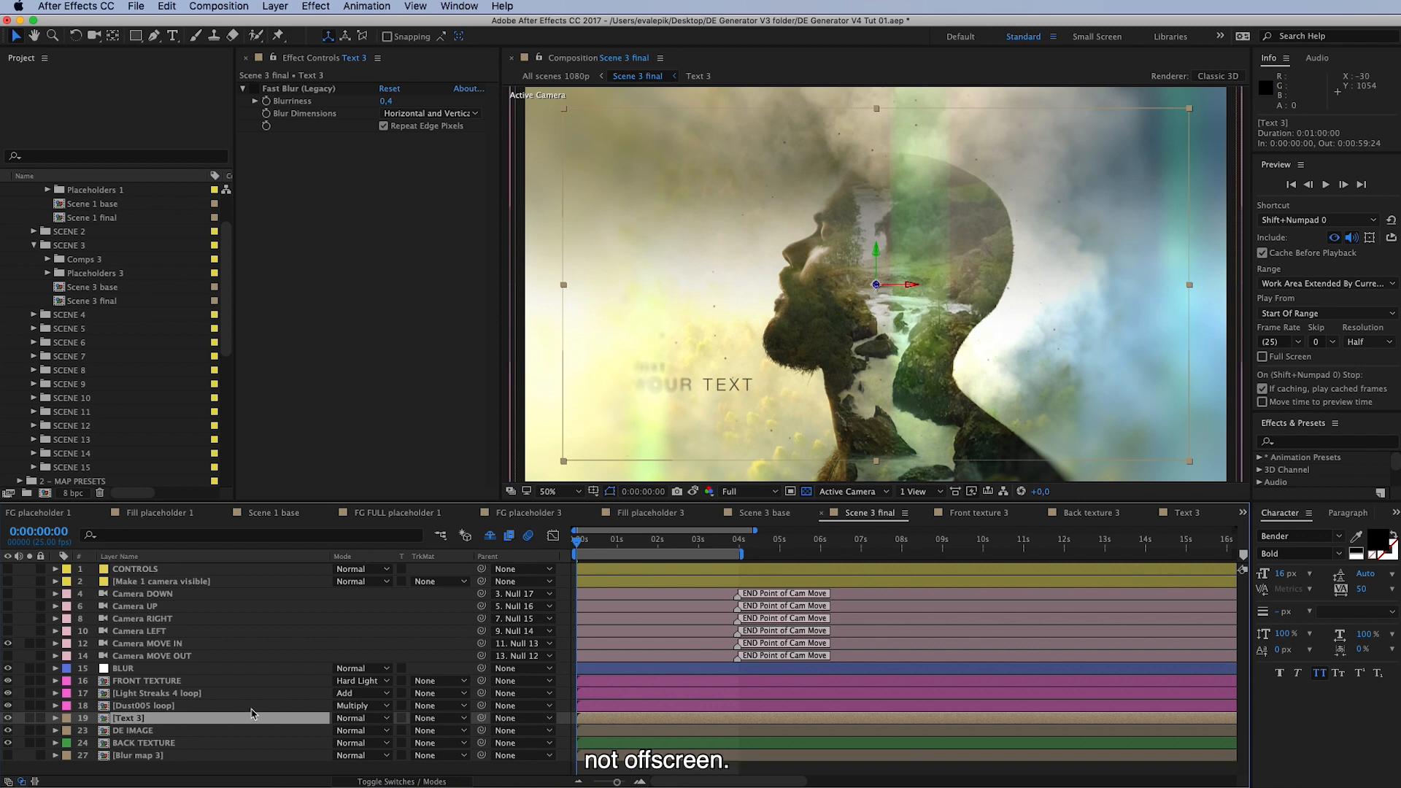
mouse_move(234, 666)
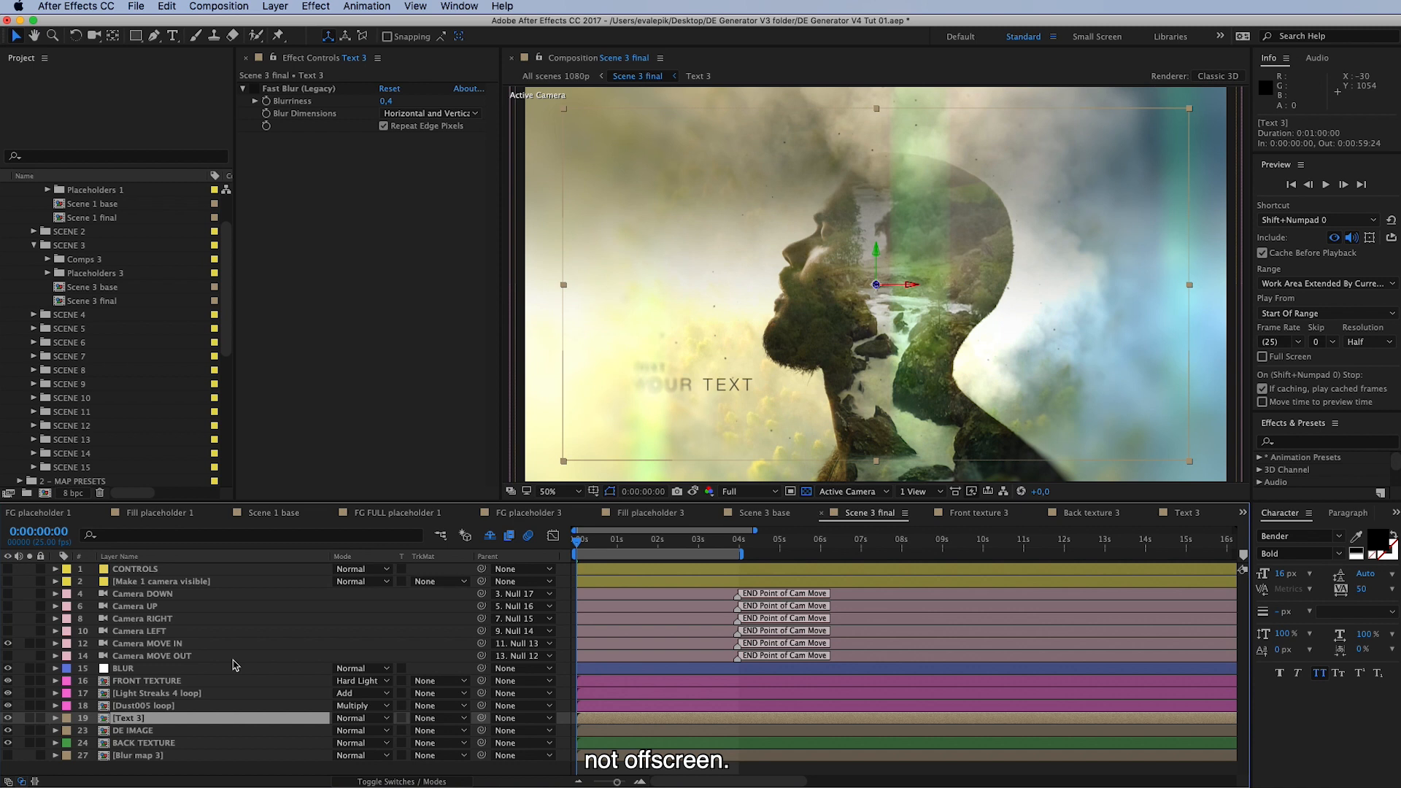
left_click(134, 568)
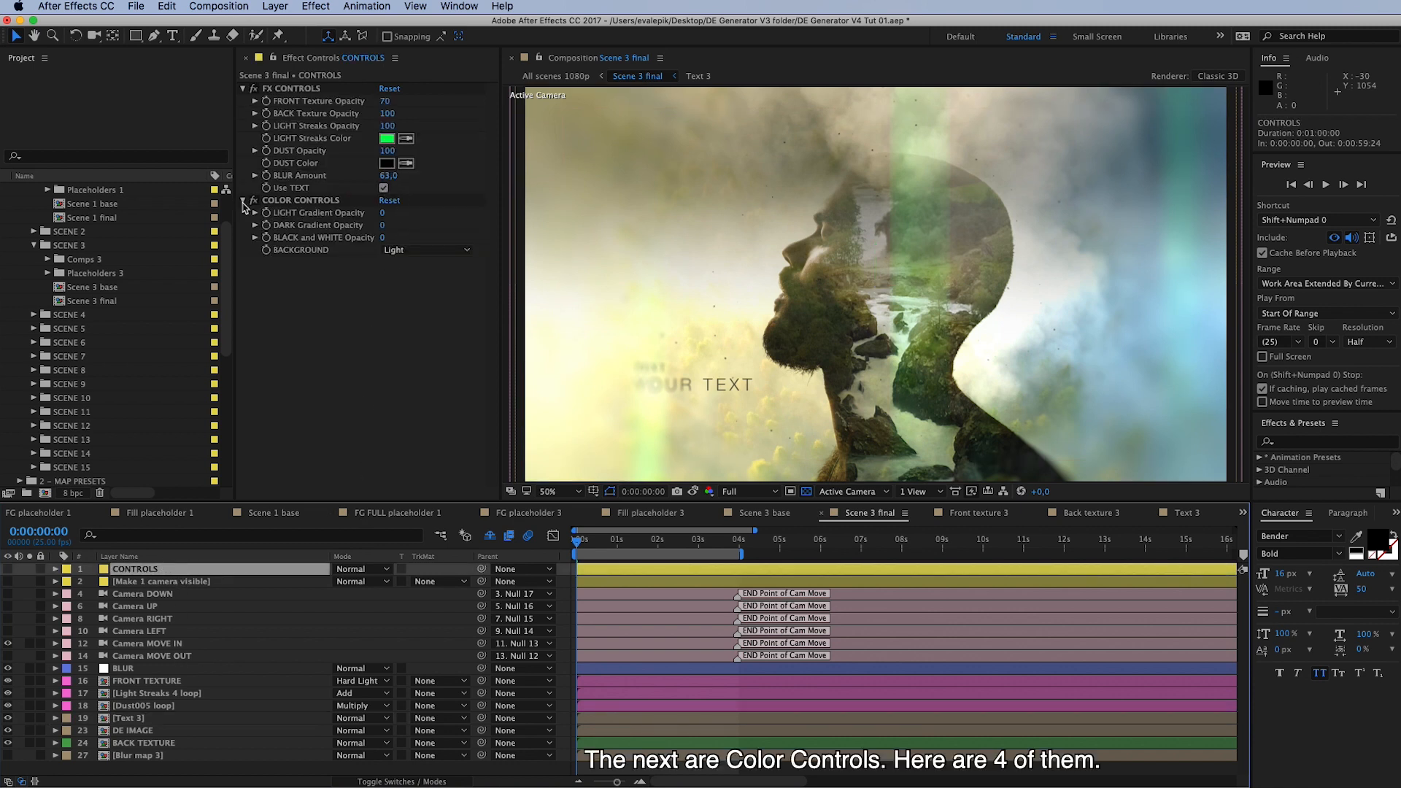
mouse_move(276, 220)
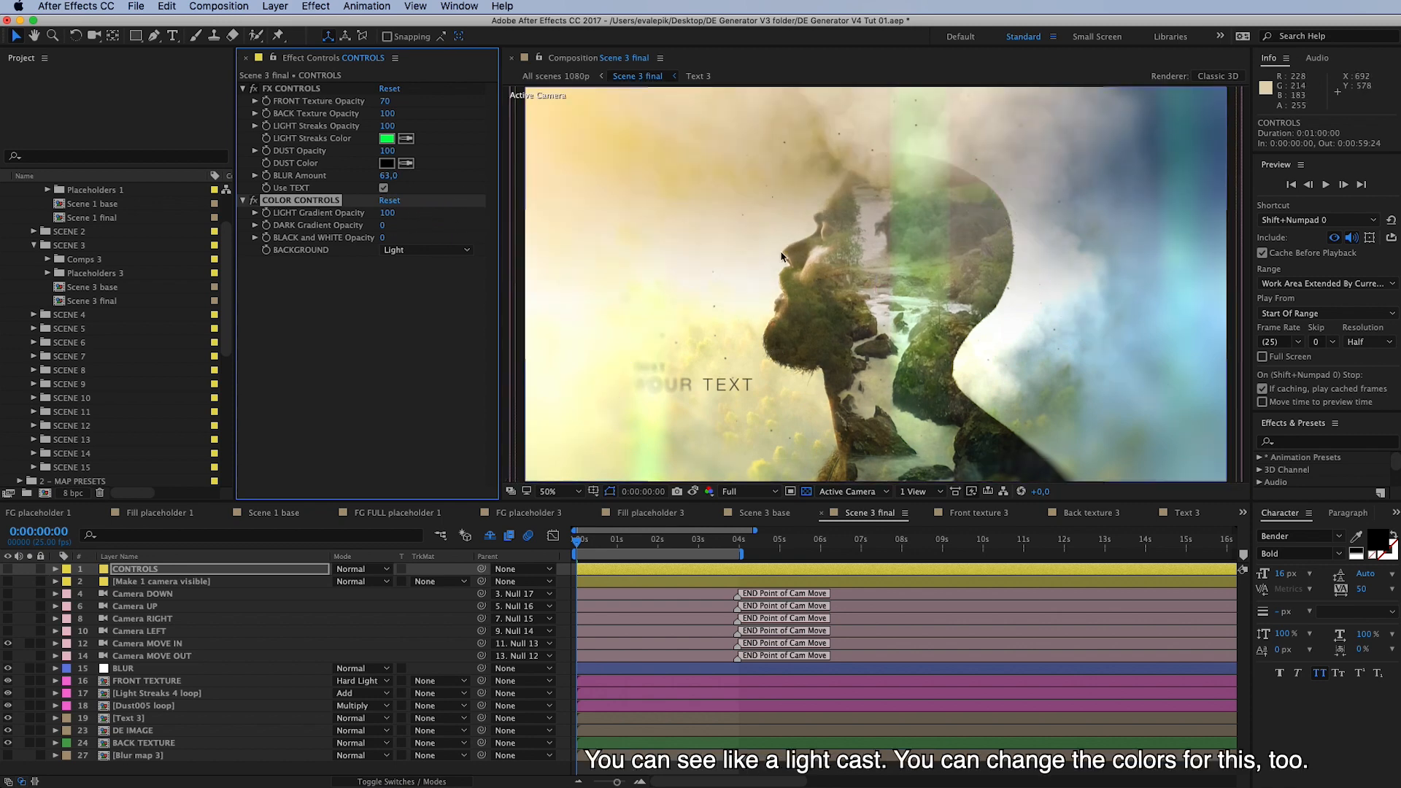
mouse_move(695, 184)
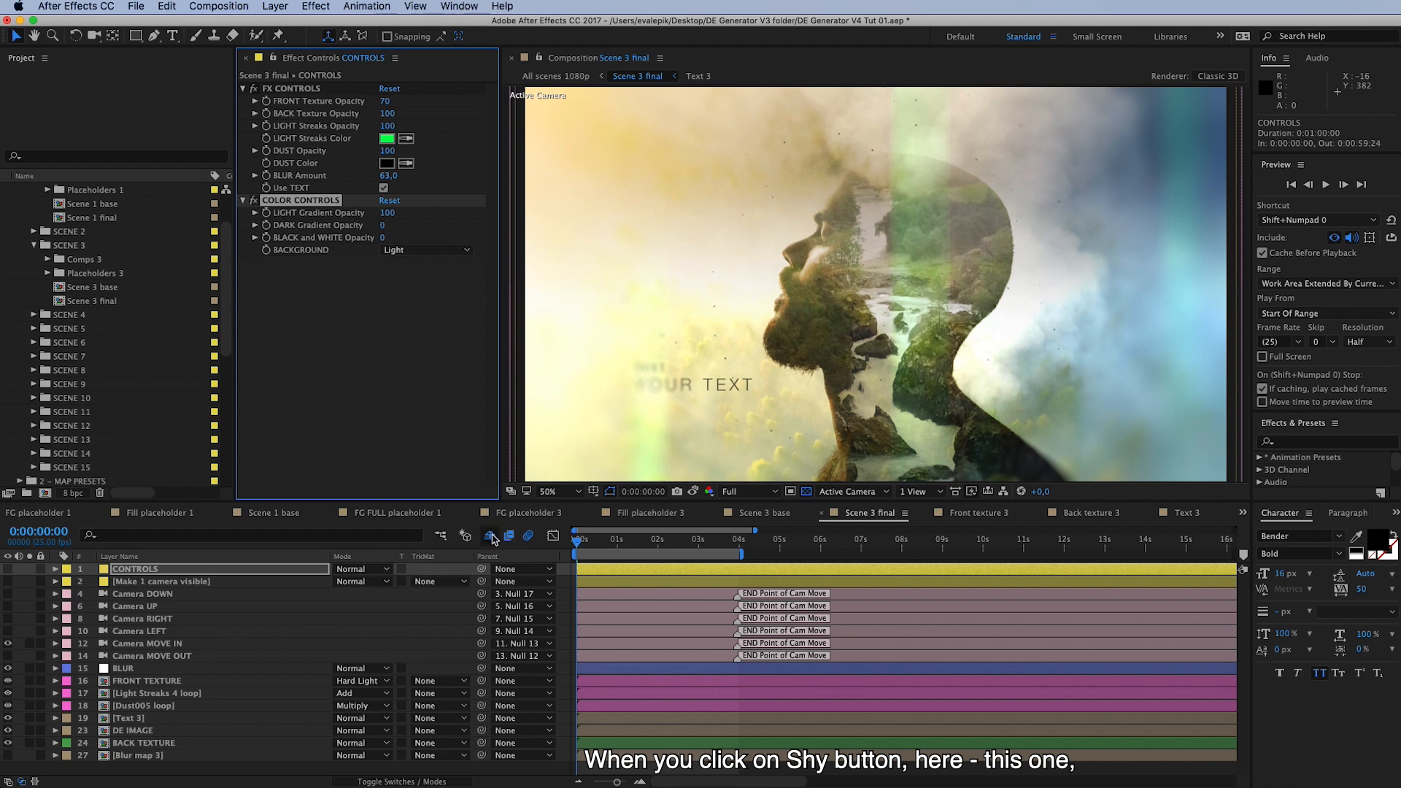
mouse_move(490, 536)
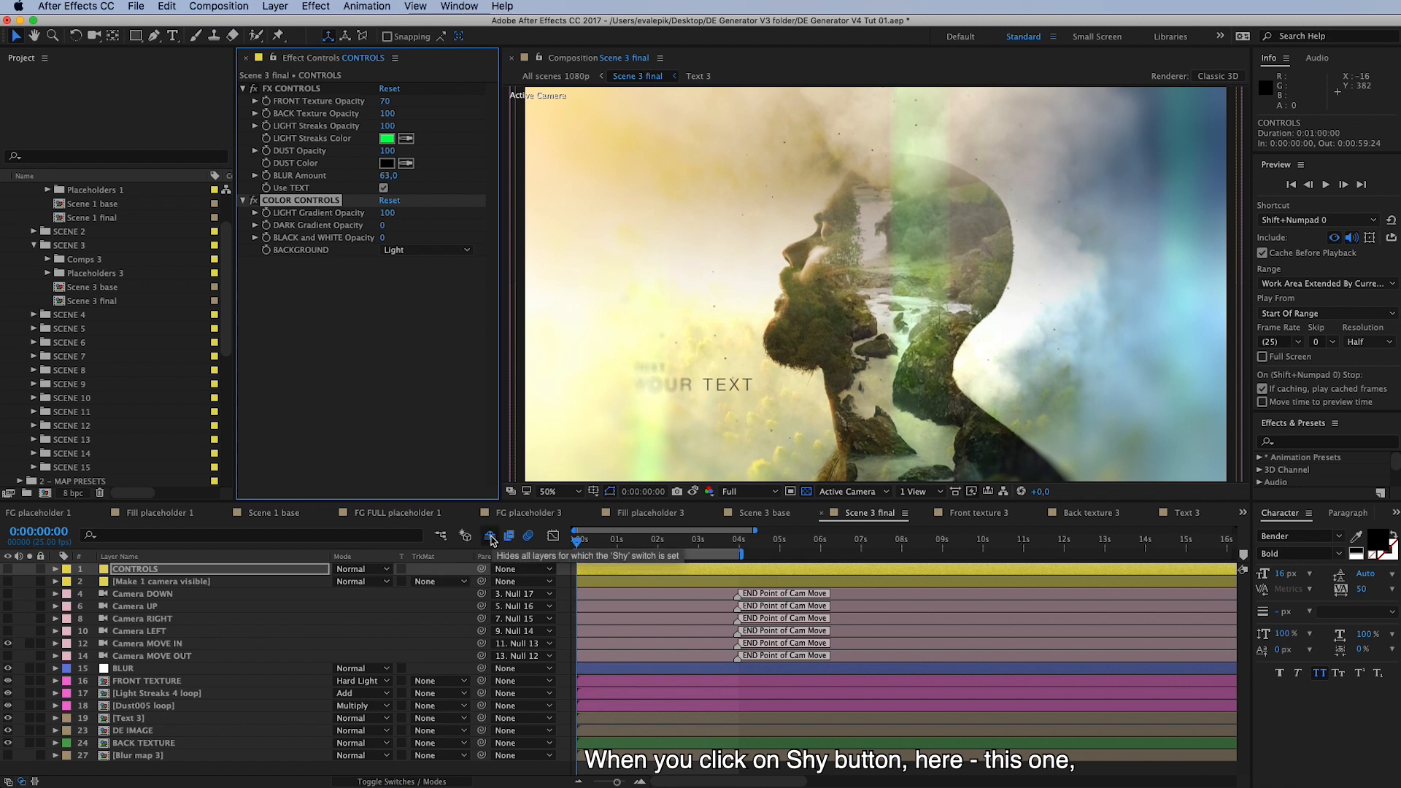
Unhide the shy layers and give LIGHT COLOR GRADIENT's Gradient Ramp an orange start colour.
left_click(490, 535)
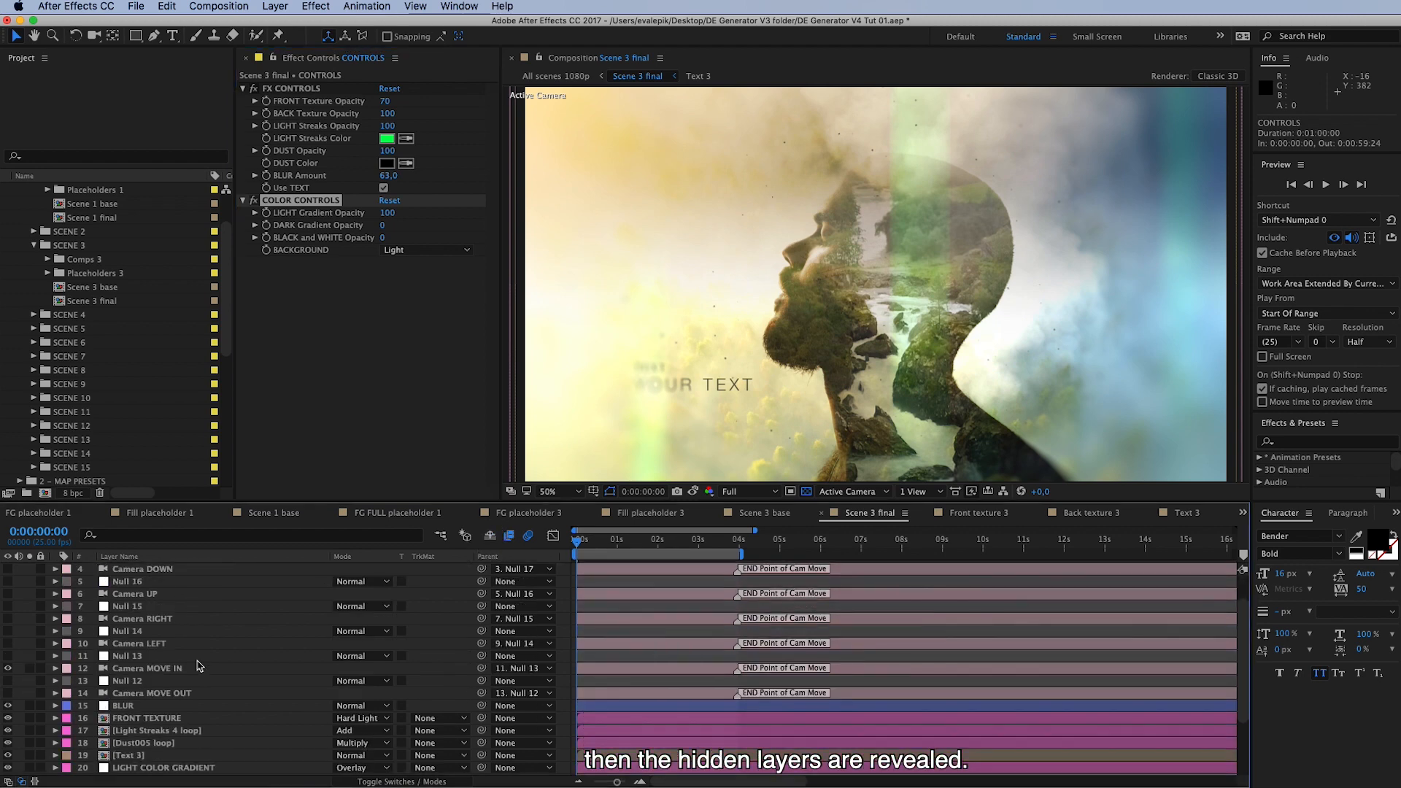
scroll("down", 3)
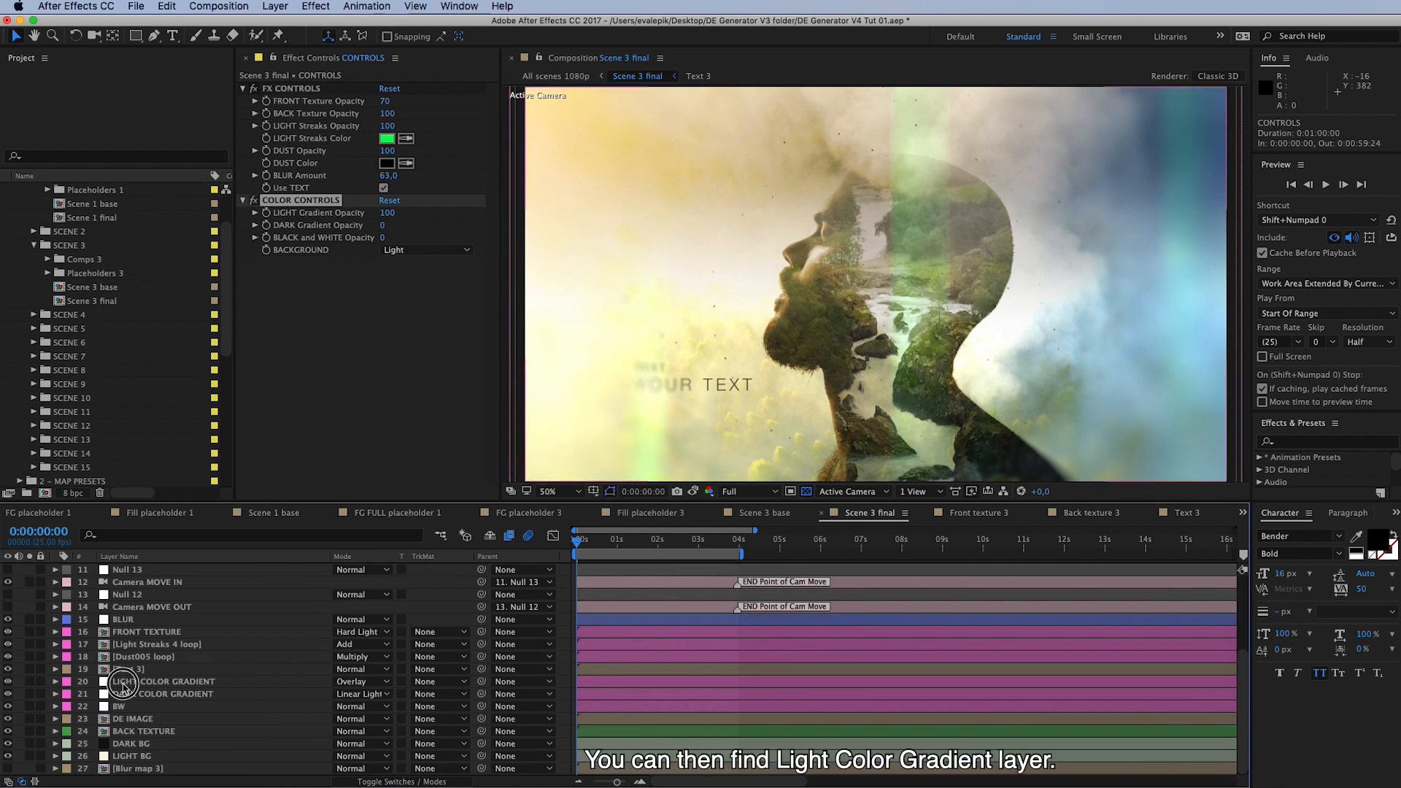
left_click(164, 682)
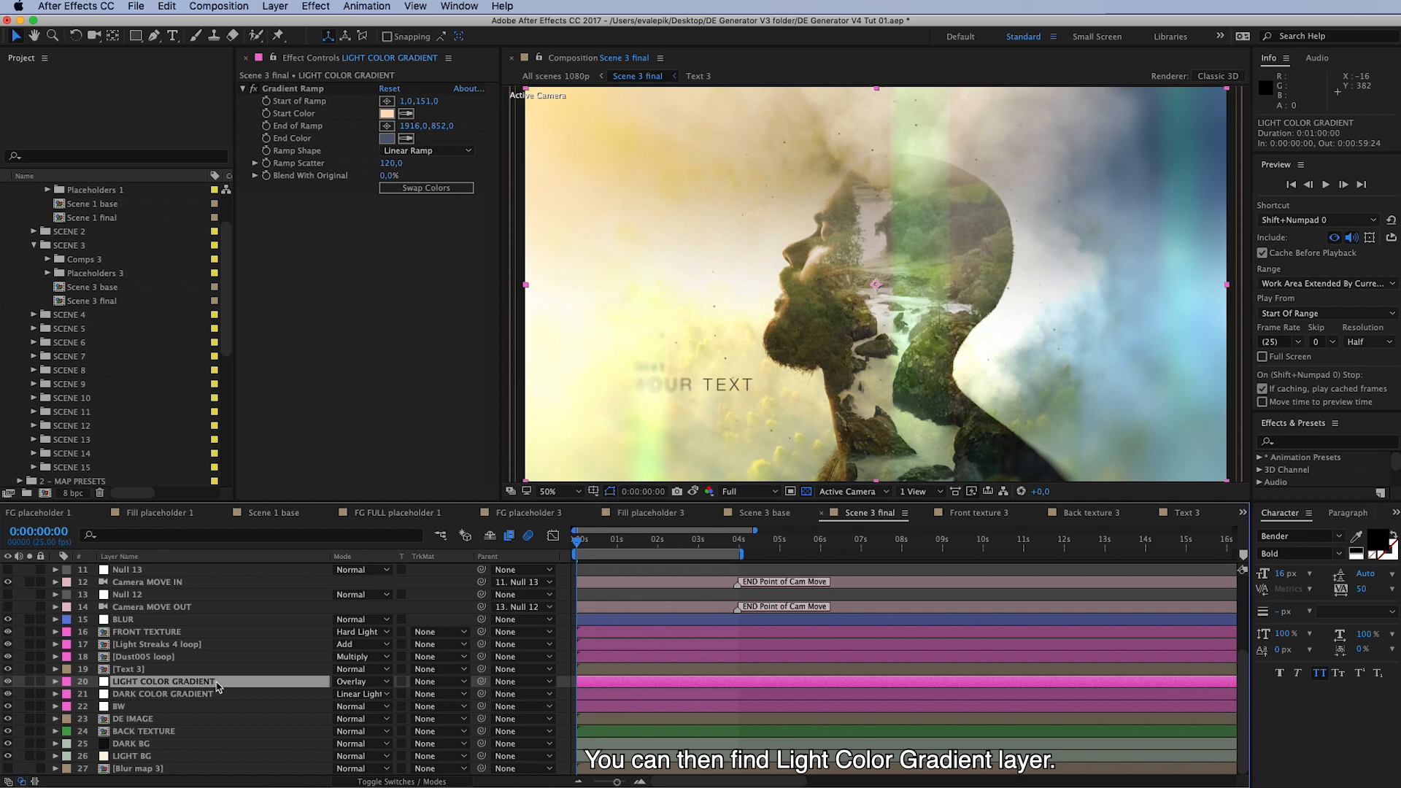
mouse_move(352, 70)
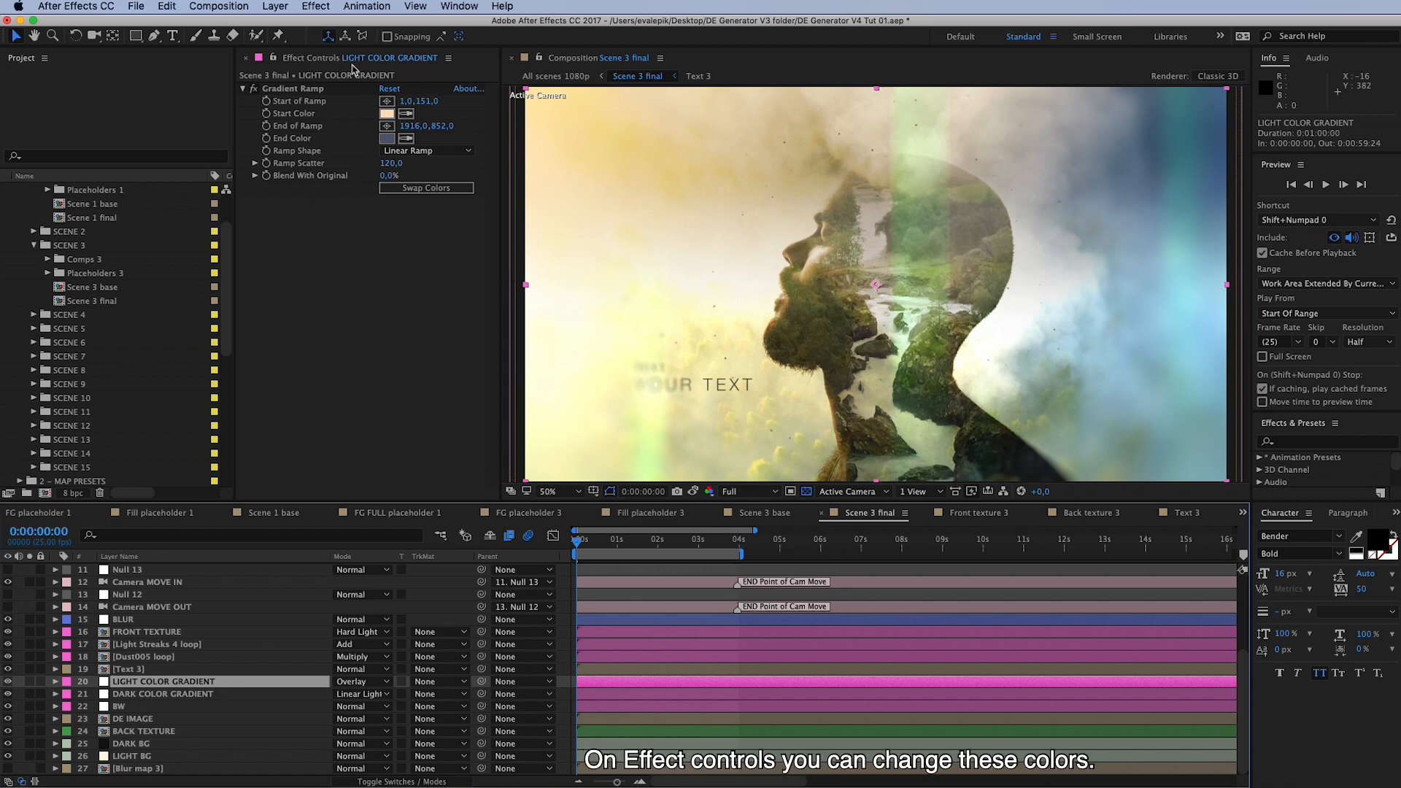
left_click(391, 114)
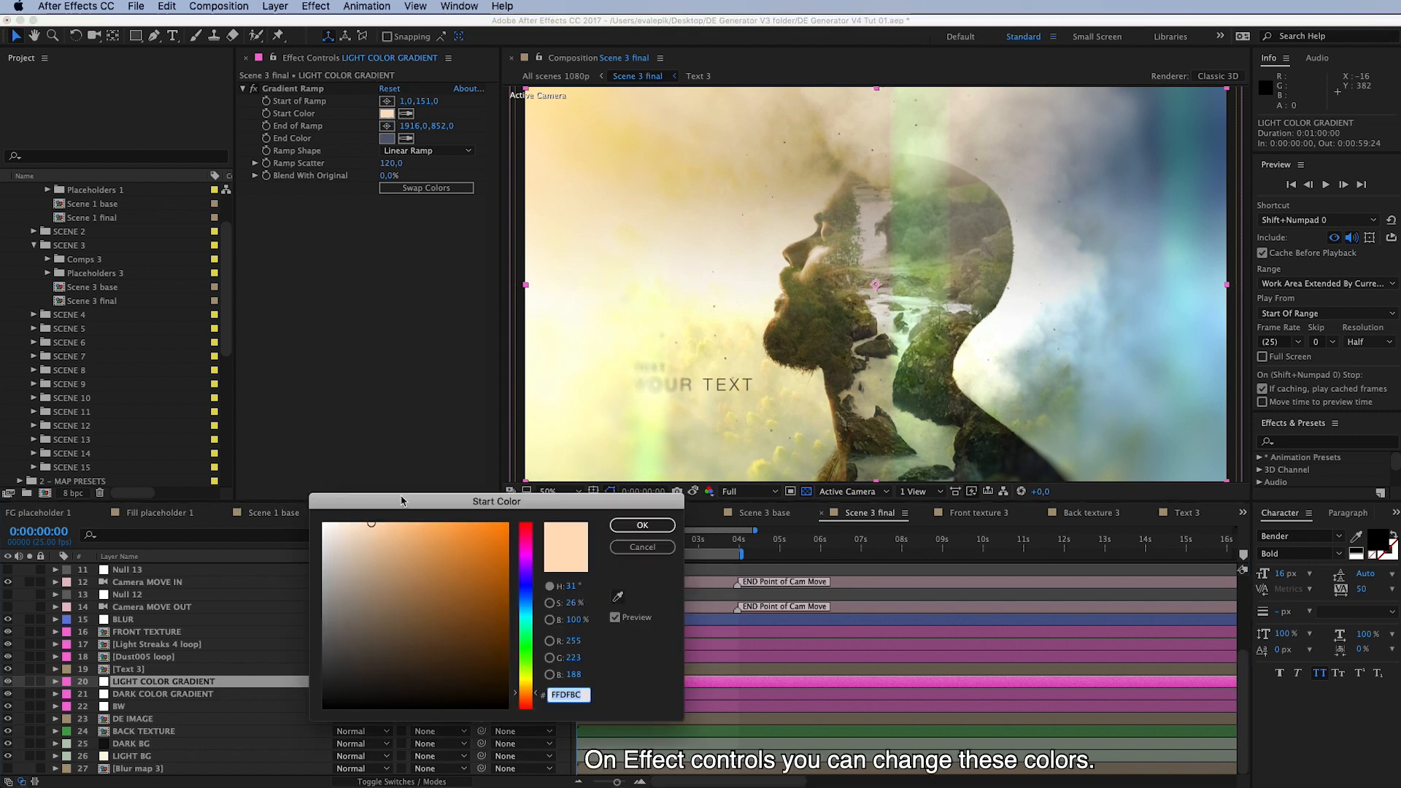
left_click(641, 524)
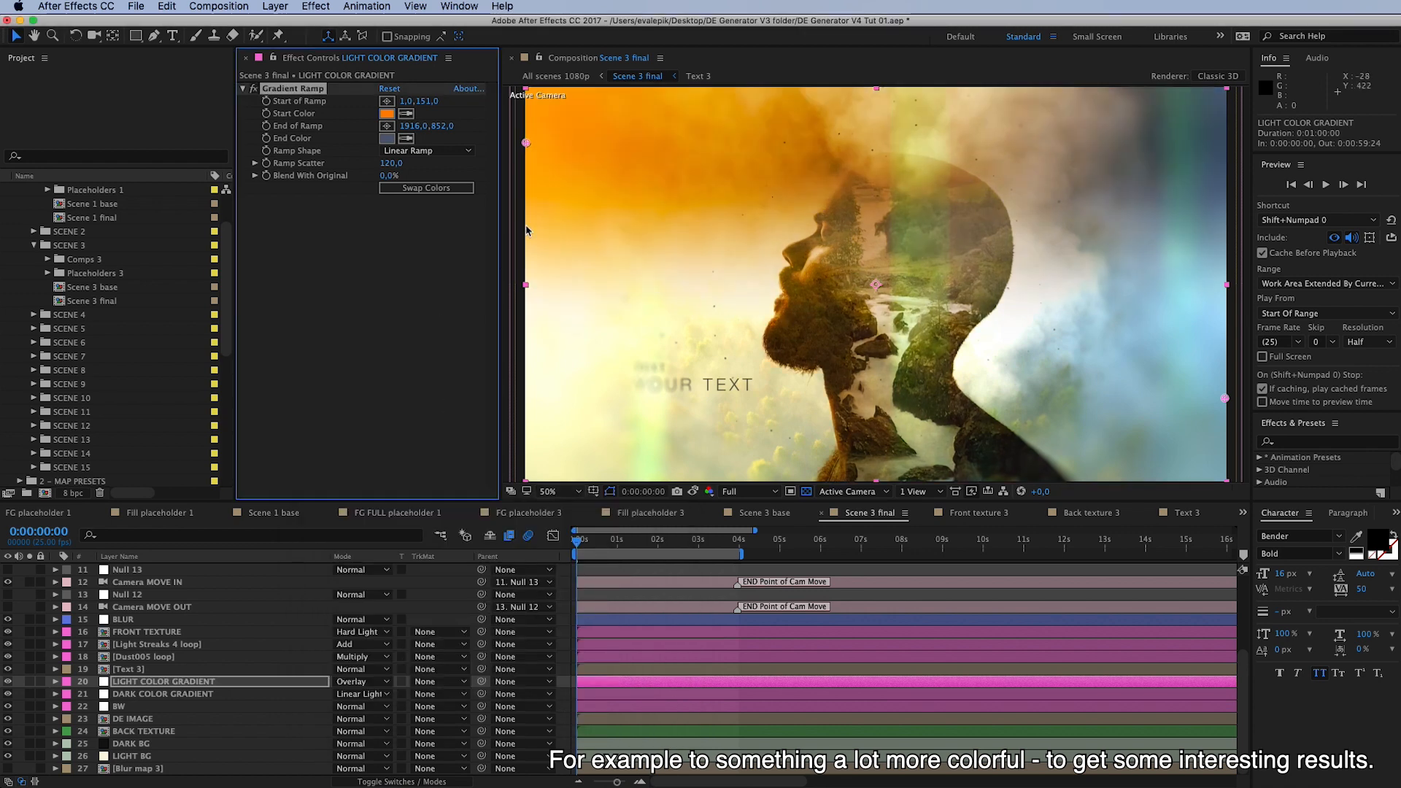
mouse_move(276, 675)
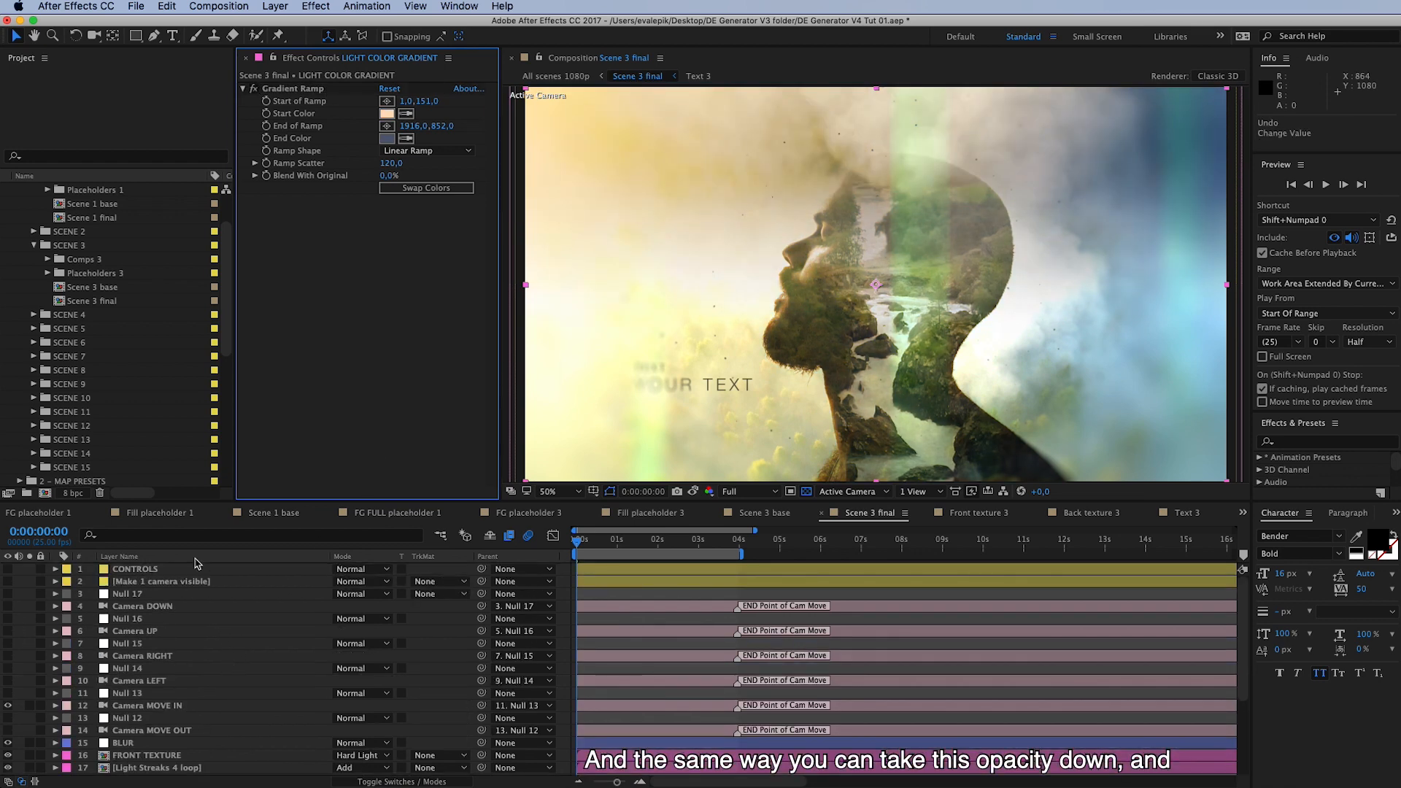
Raise the dark gradient's opacity slightly in the CONTROLS settings.
left_click(134, 568)
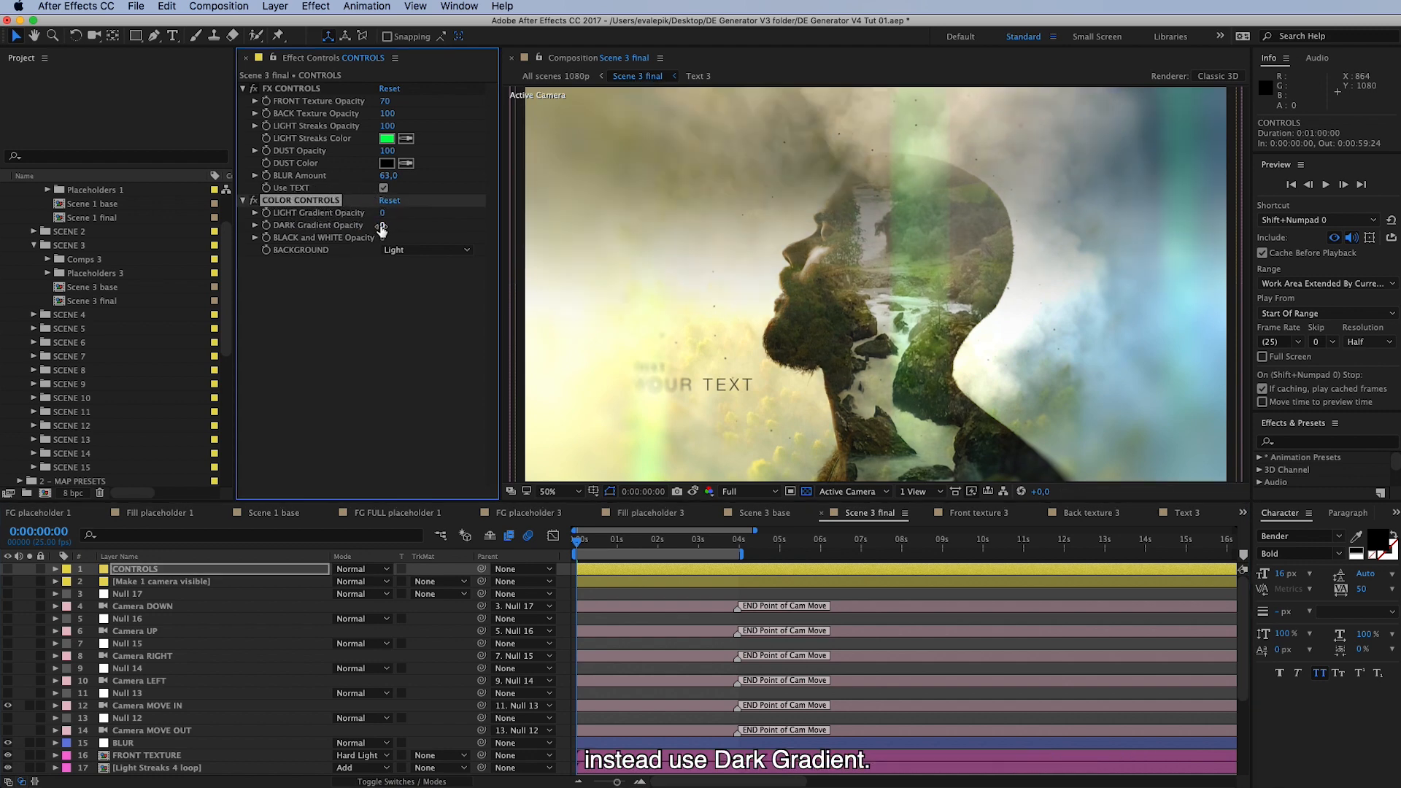
left_click_drag(383, 224, 408, 225)
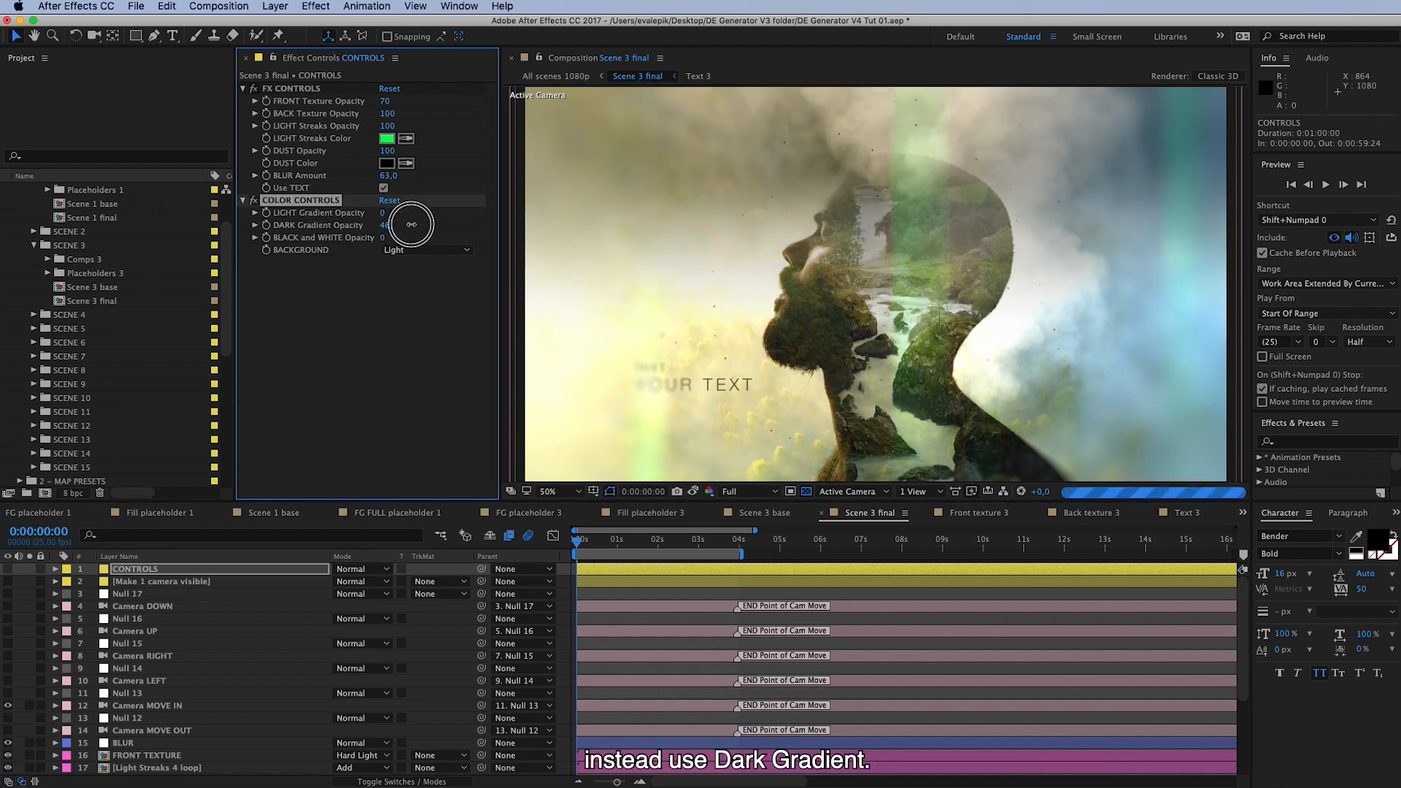
left_click_drag(386, 225, 391, 225)
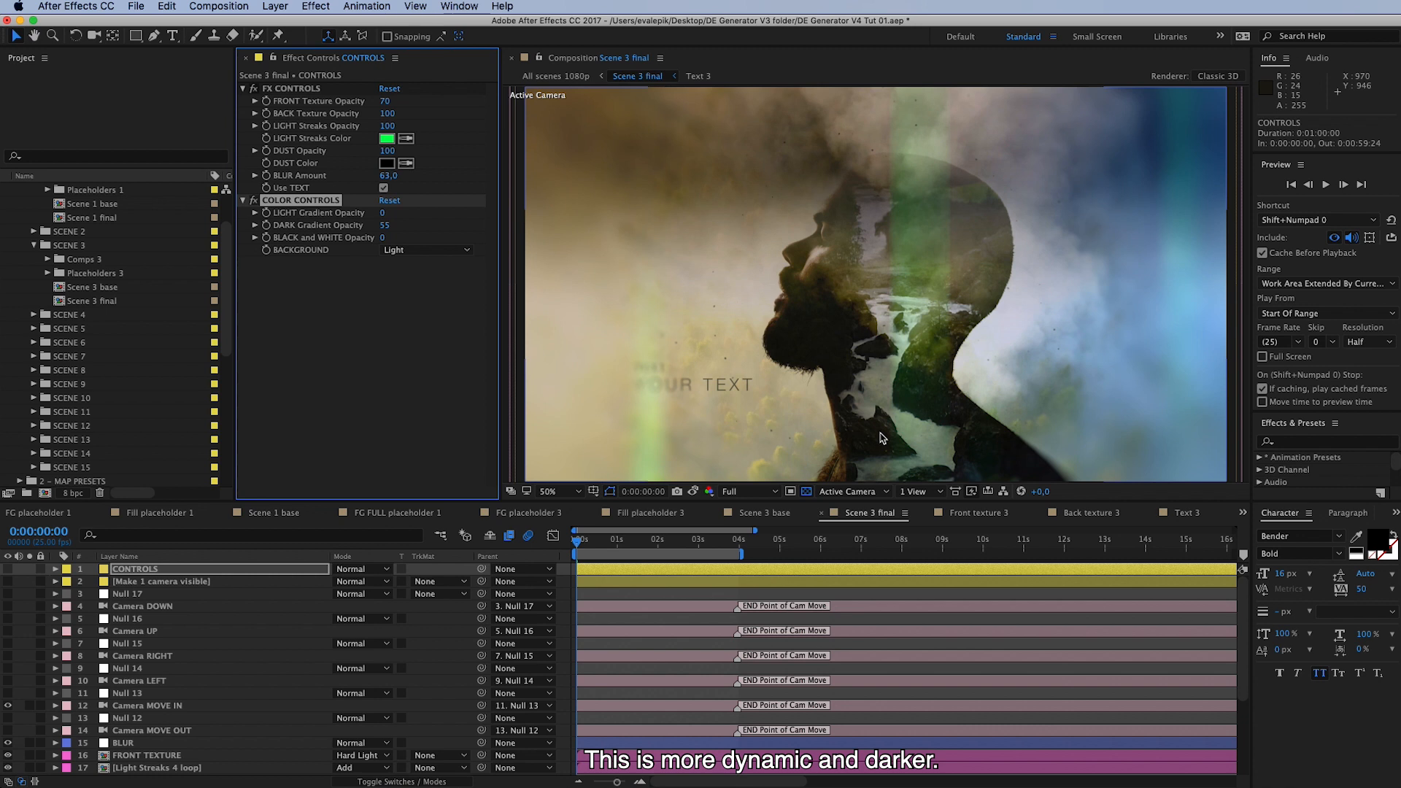
mouse_move(337, 328)
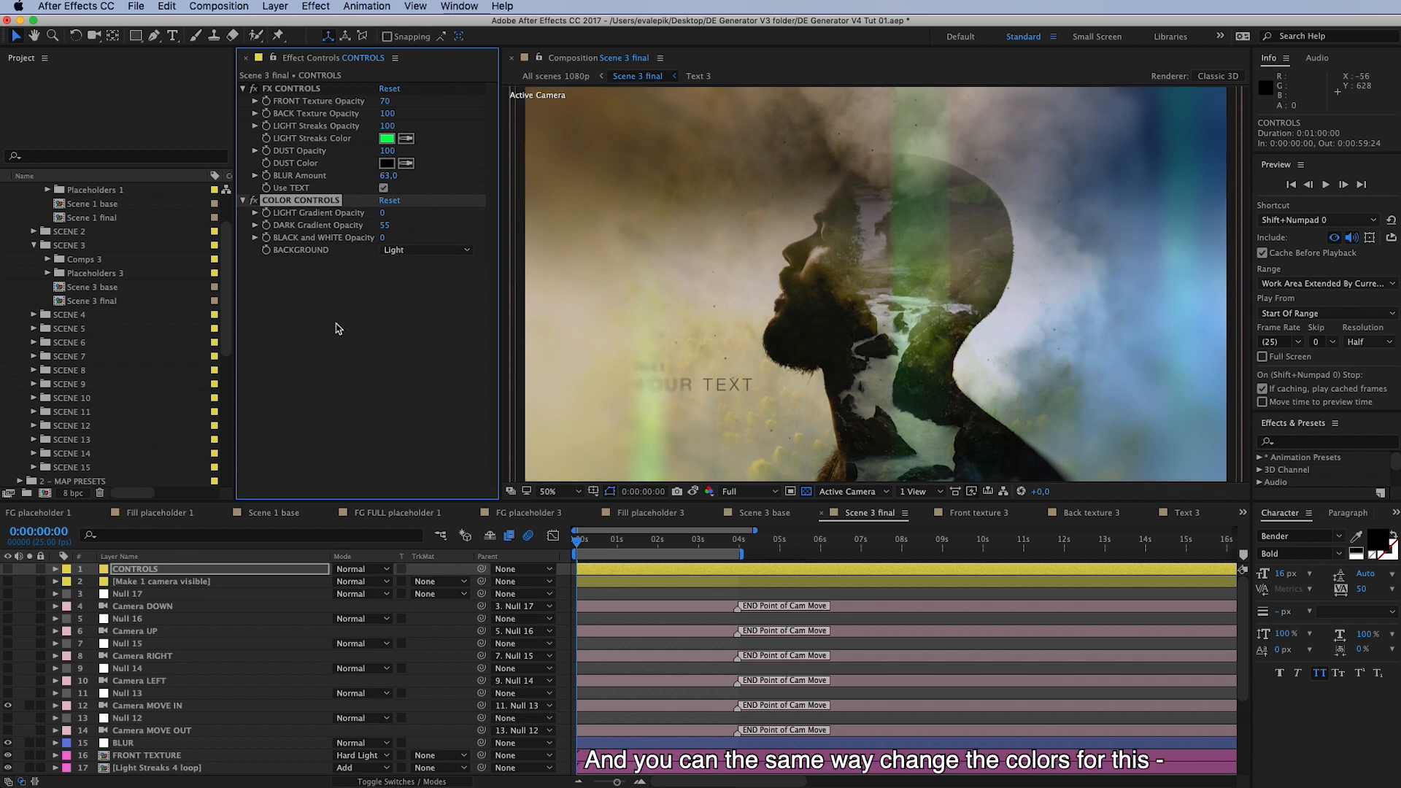
Give DARK COLOR GRADIENT's Gradient Ramp a red start colour, then hide the shy helper layers.
scroll("down", 3)
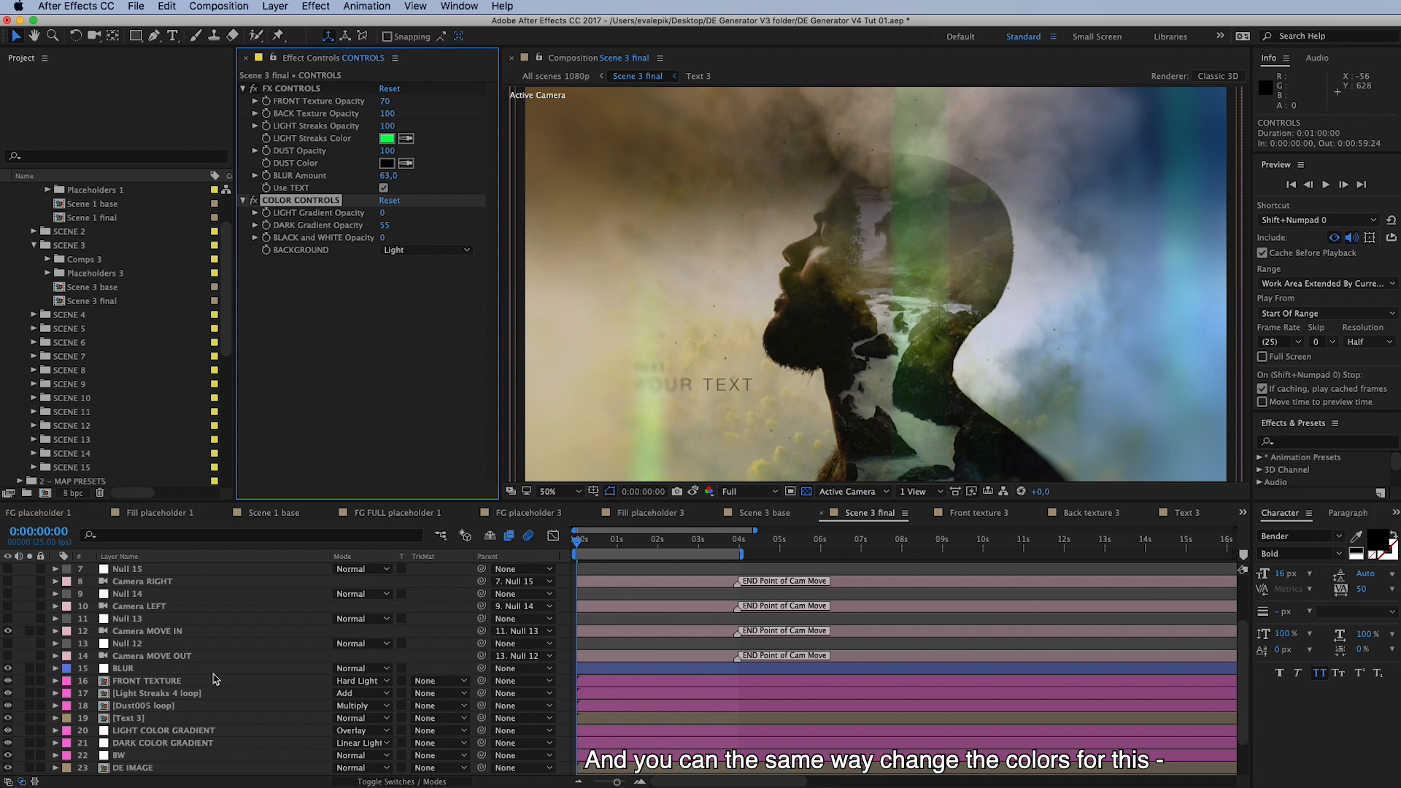
left_click(162, 681)
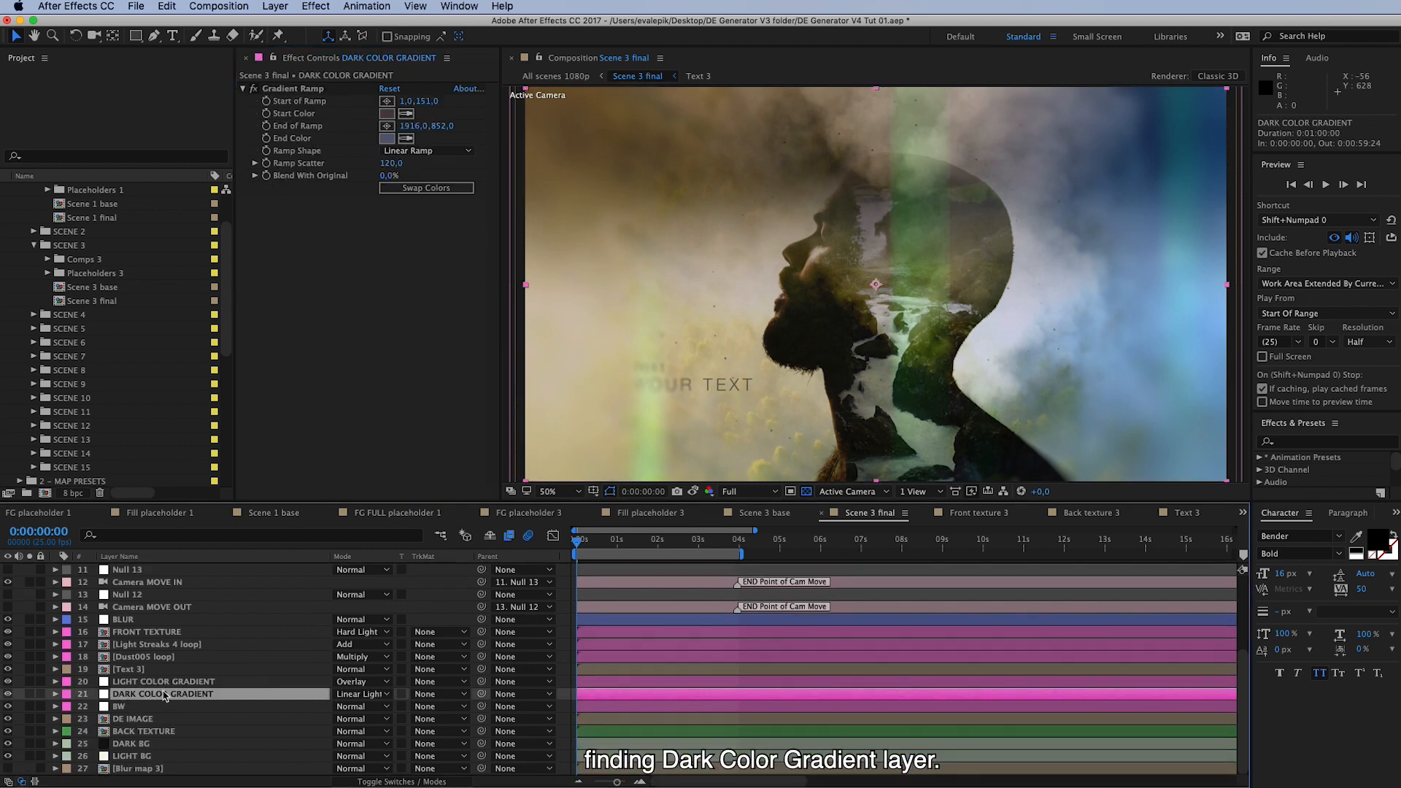
mouse_move(397, 266)
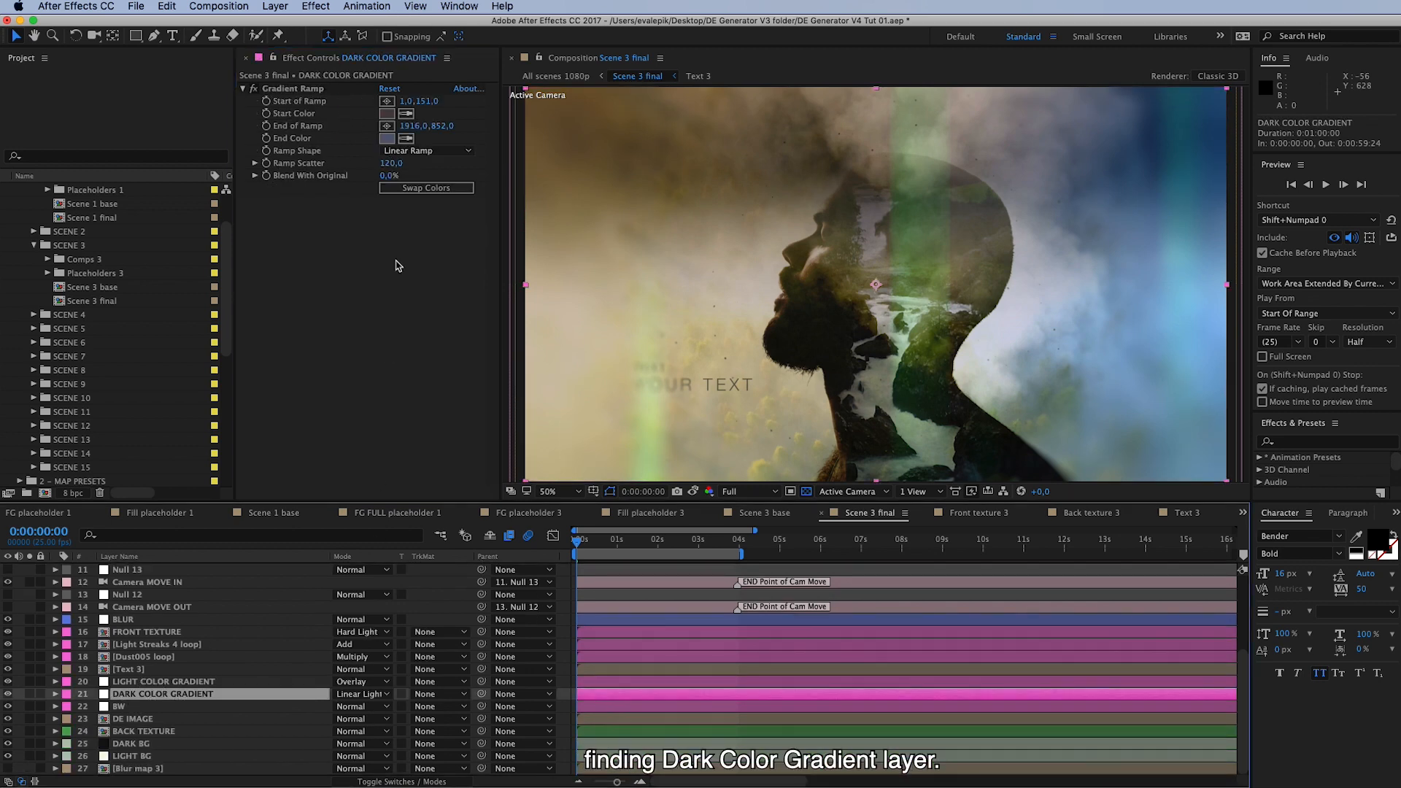
left_click(388, 113)
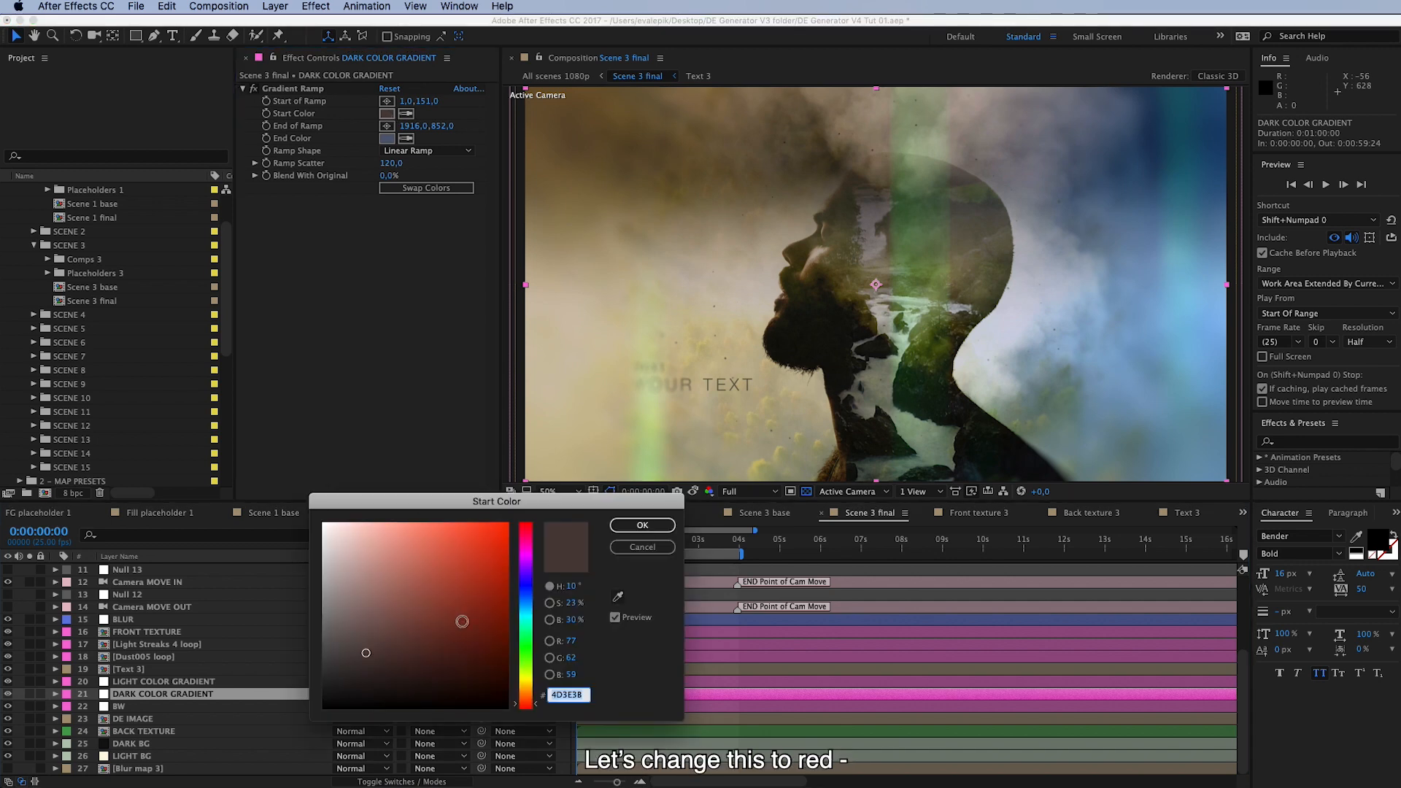
left_click(641, 524)
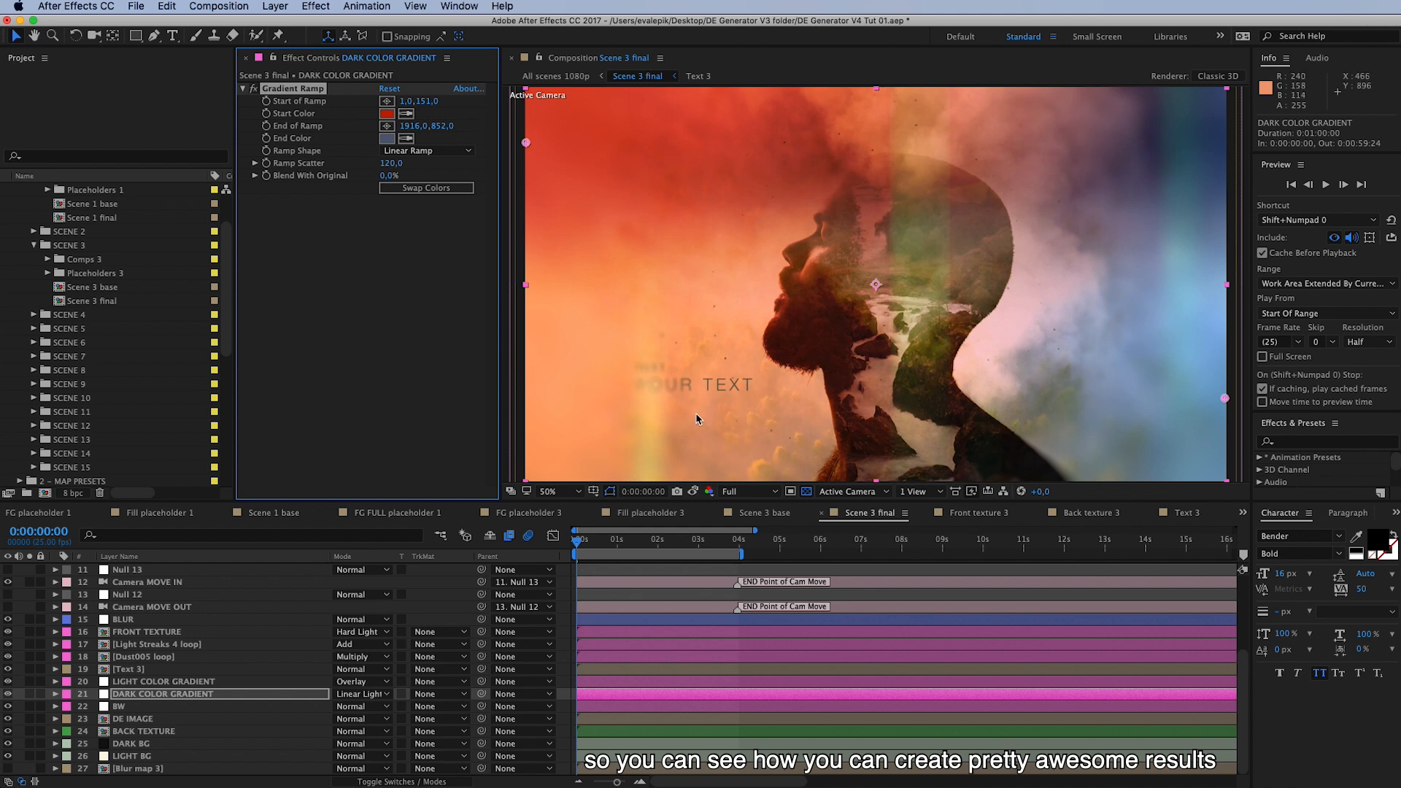
mouse_move(780, 428)
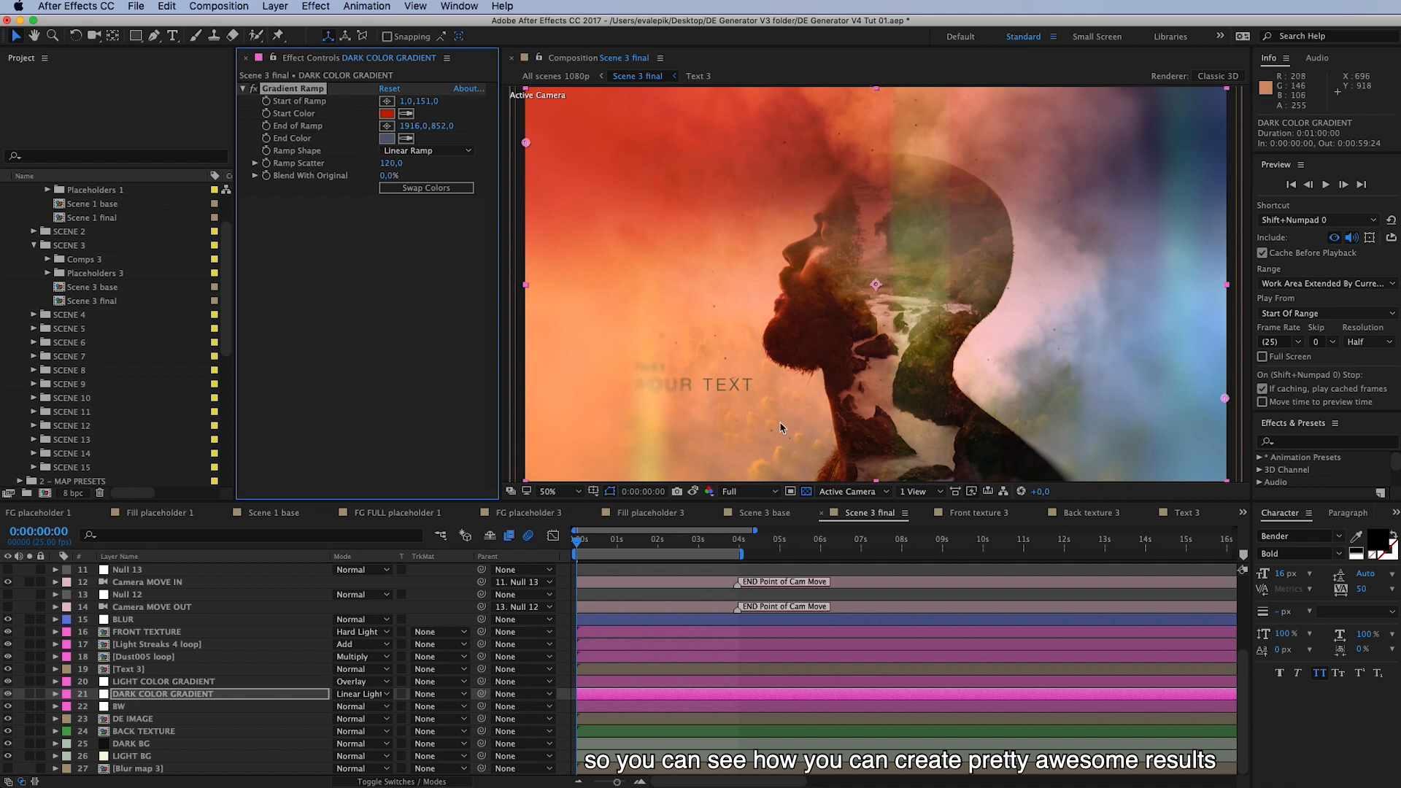
mouse_move(159, 714)
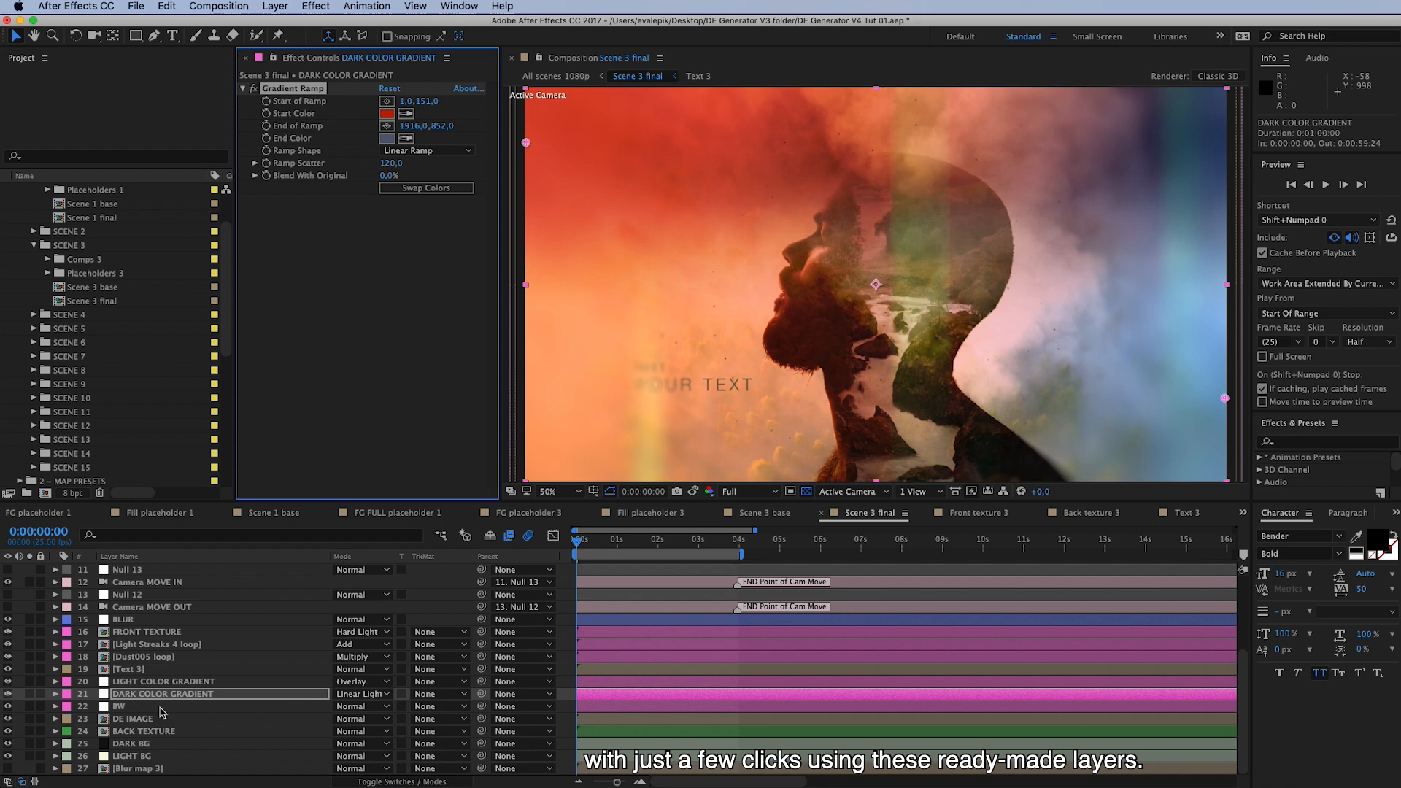
mouse_move(492, 536)
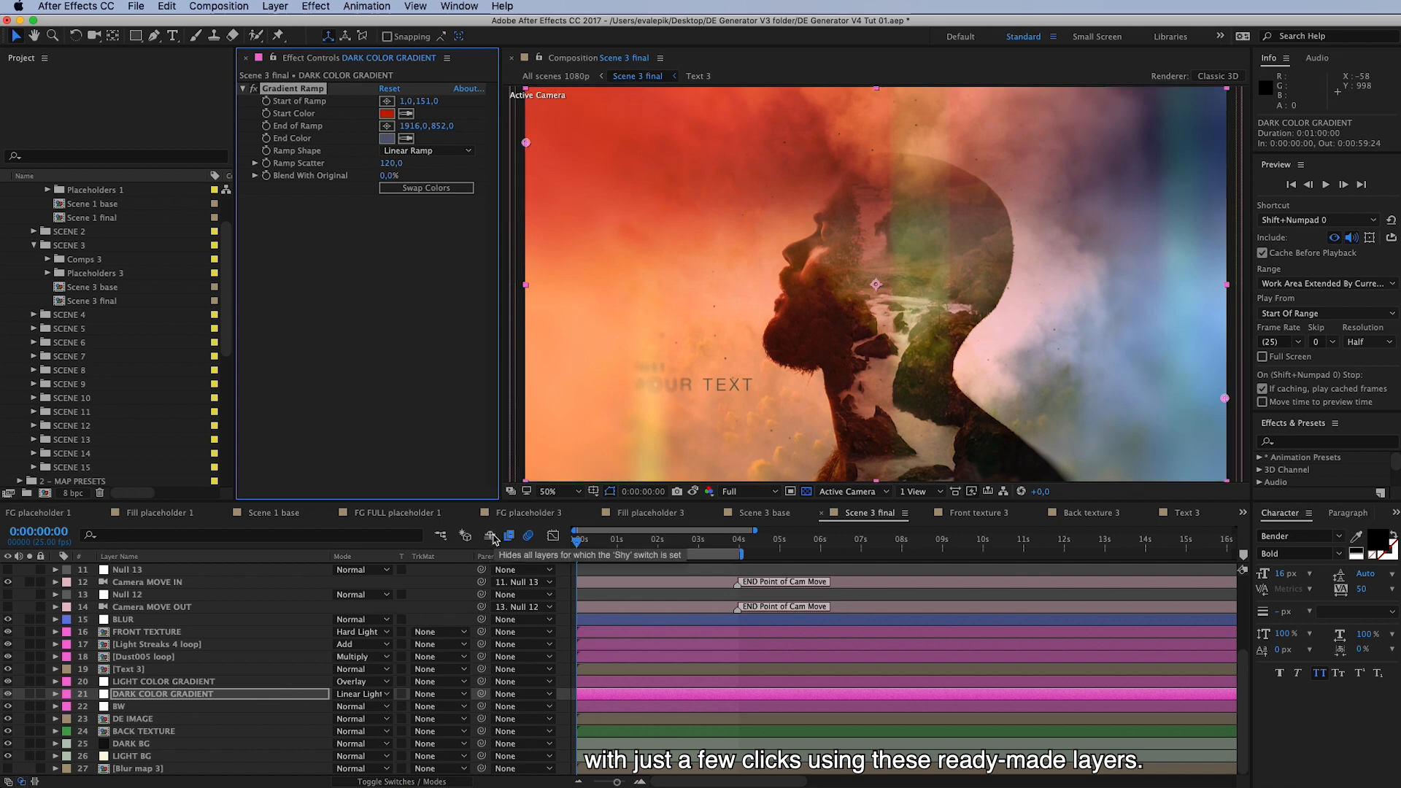
mouse_move(231, 638)
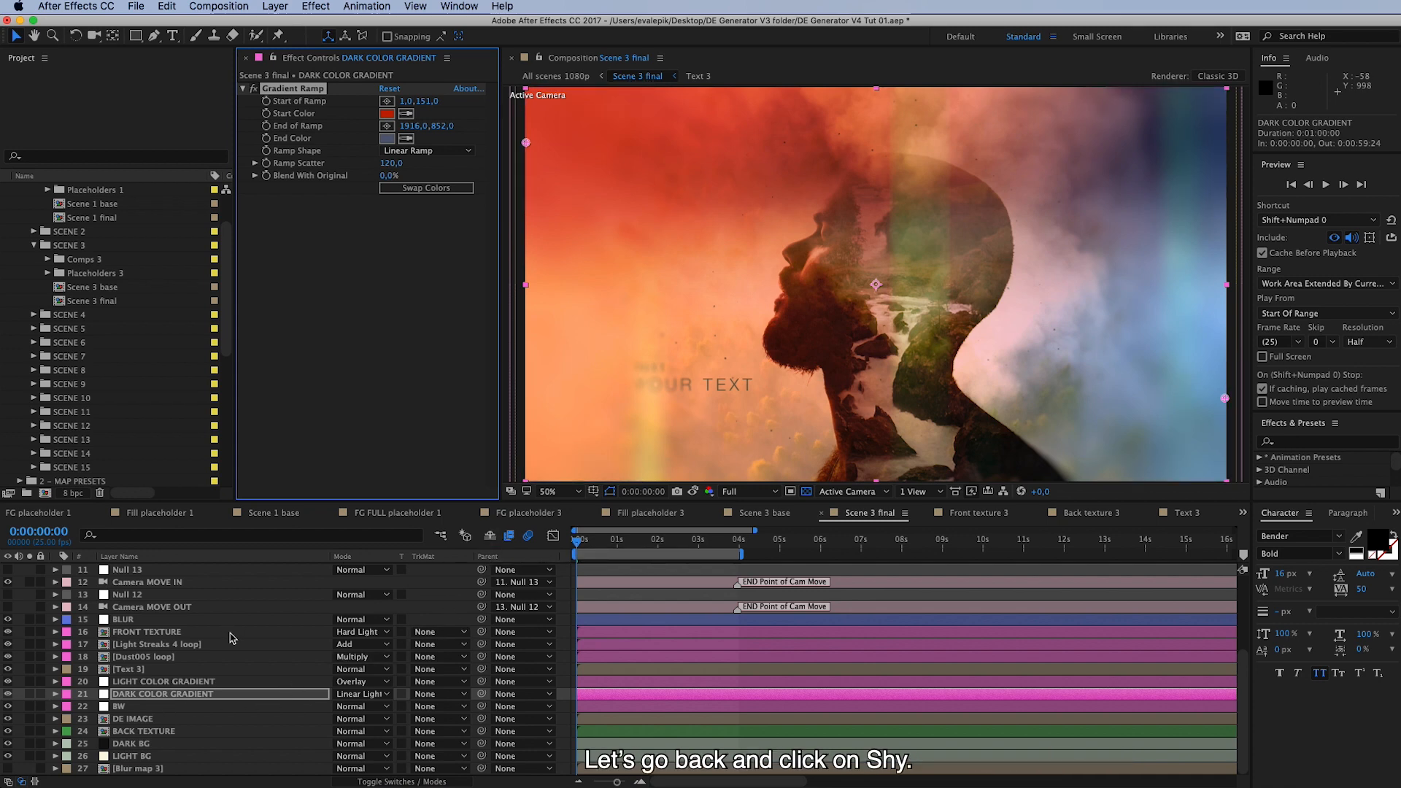
left_click(490, 536)
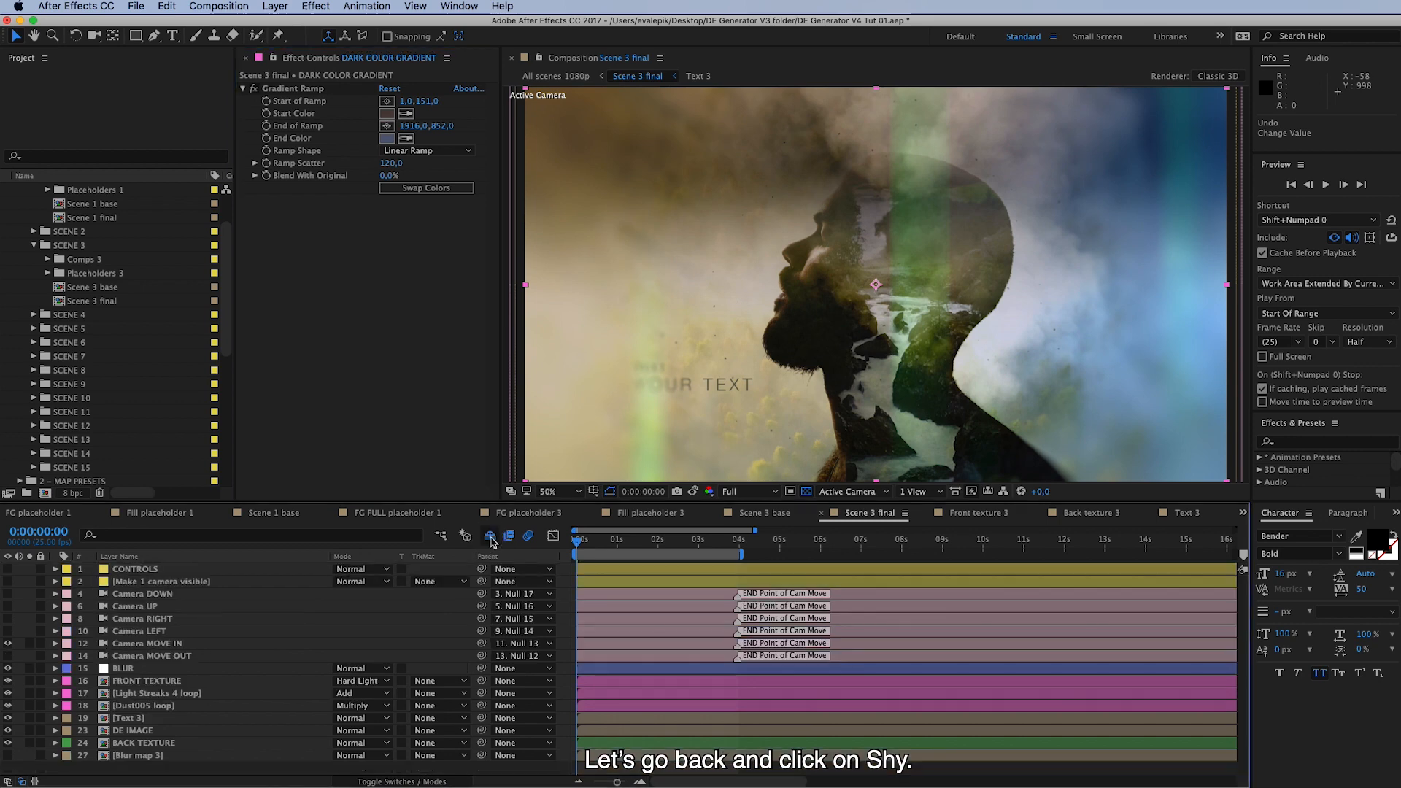
left_click(489, 535)
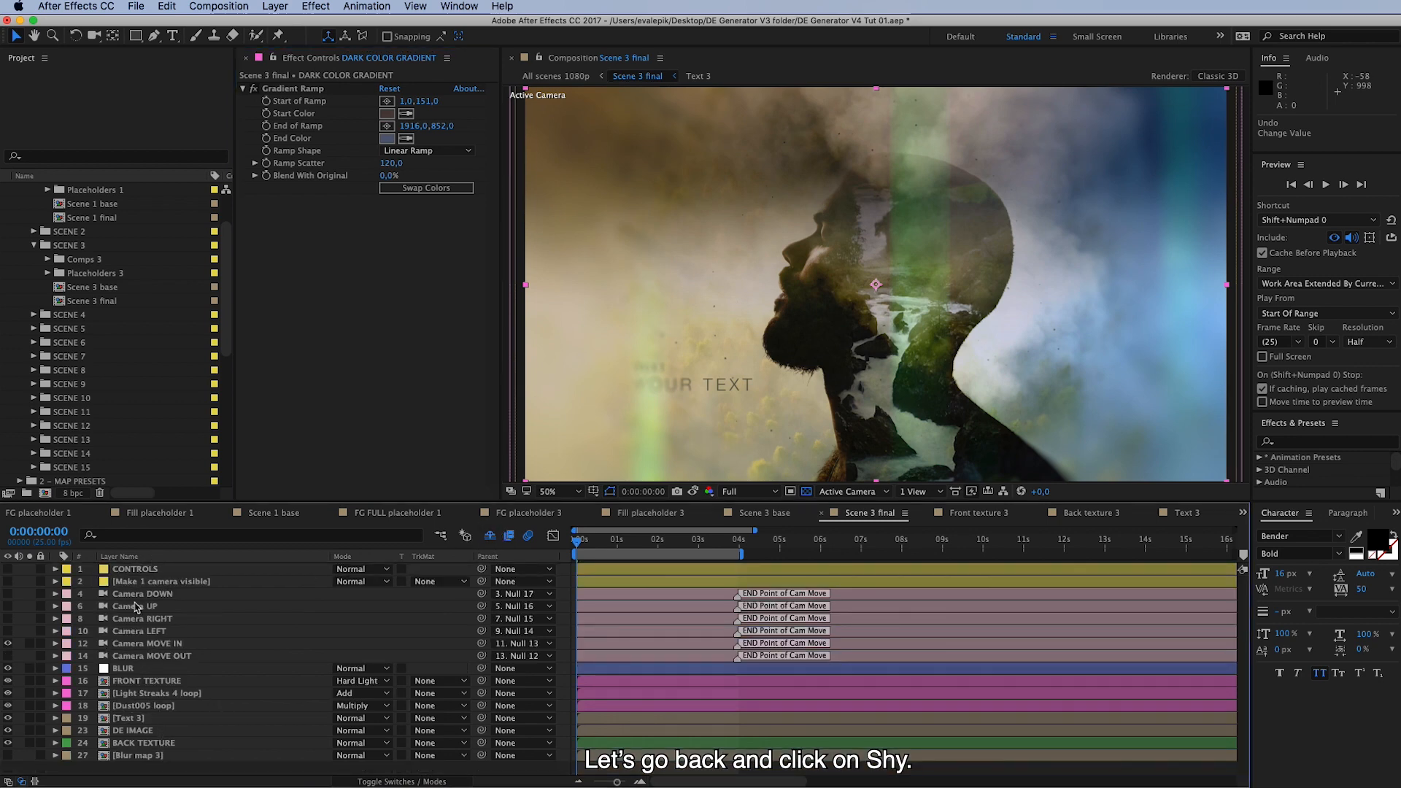
left_click(134, 569)
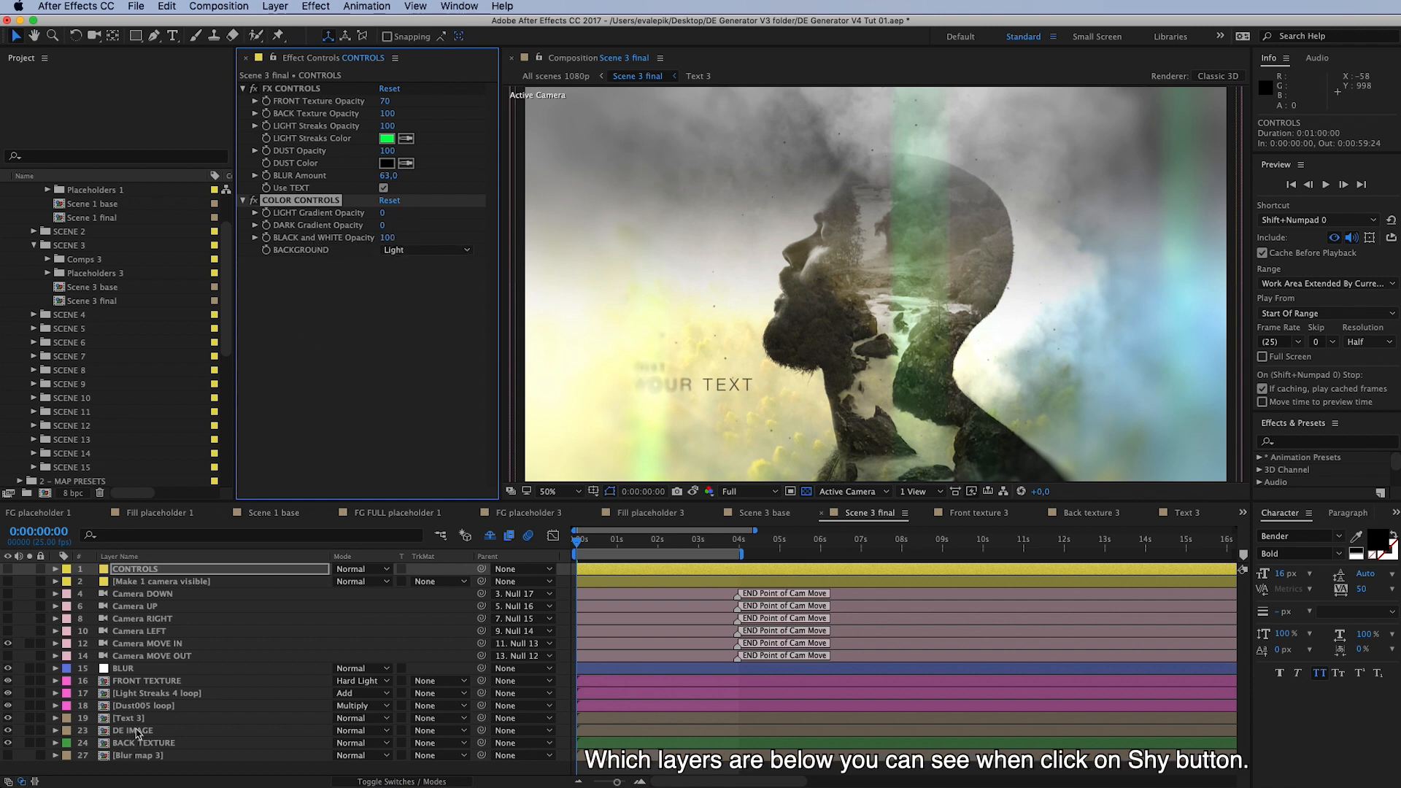
mouse_move(489, 536)
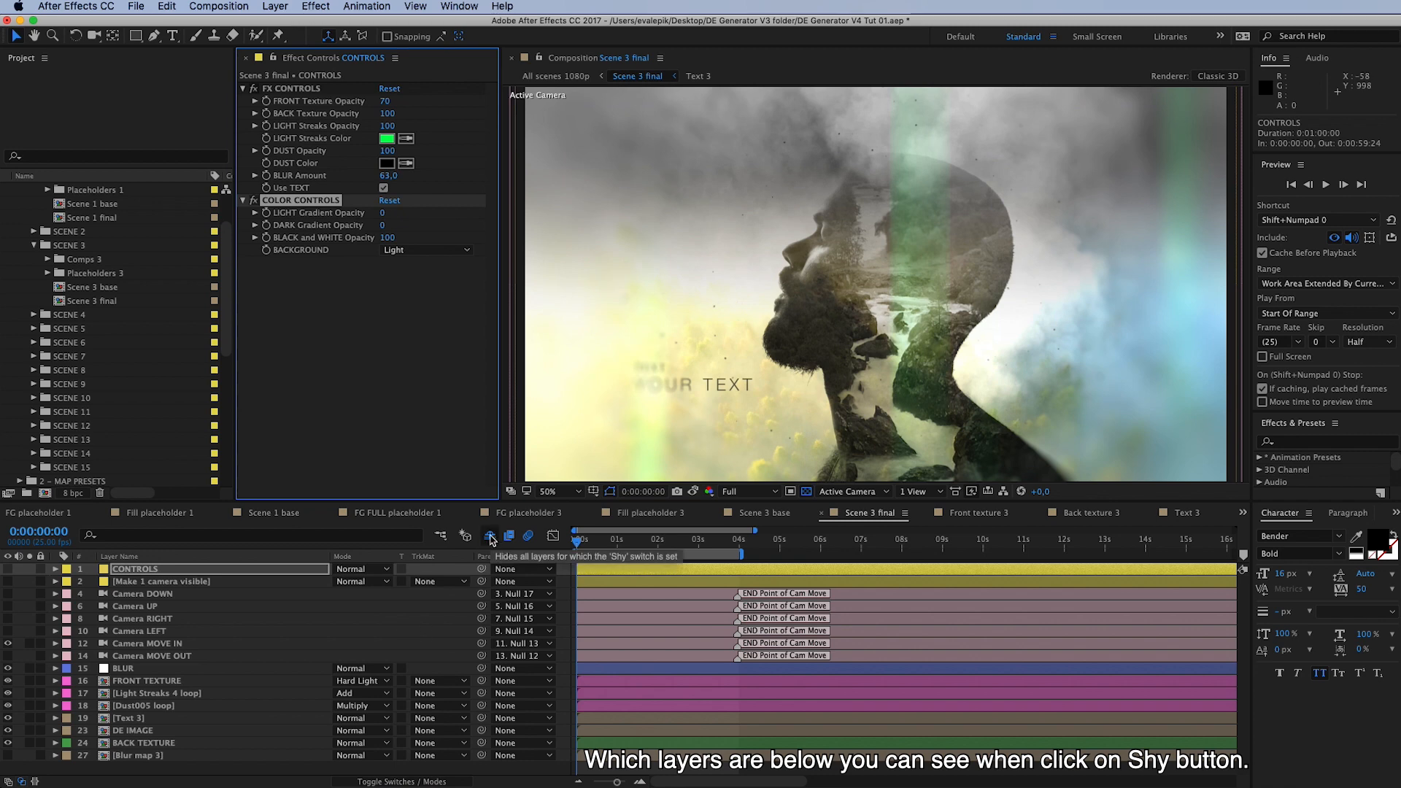
left_click(491, 535)
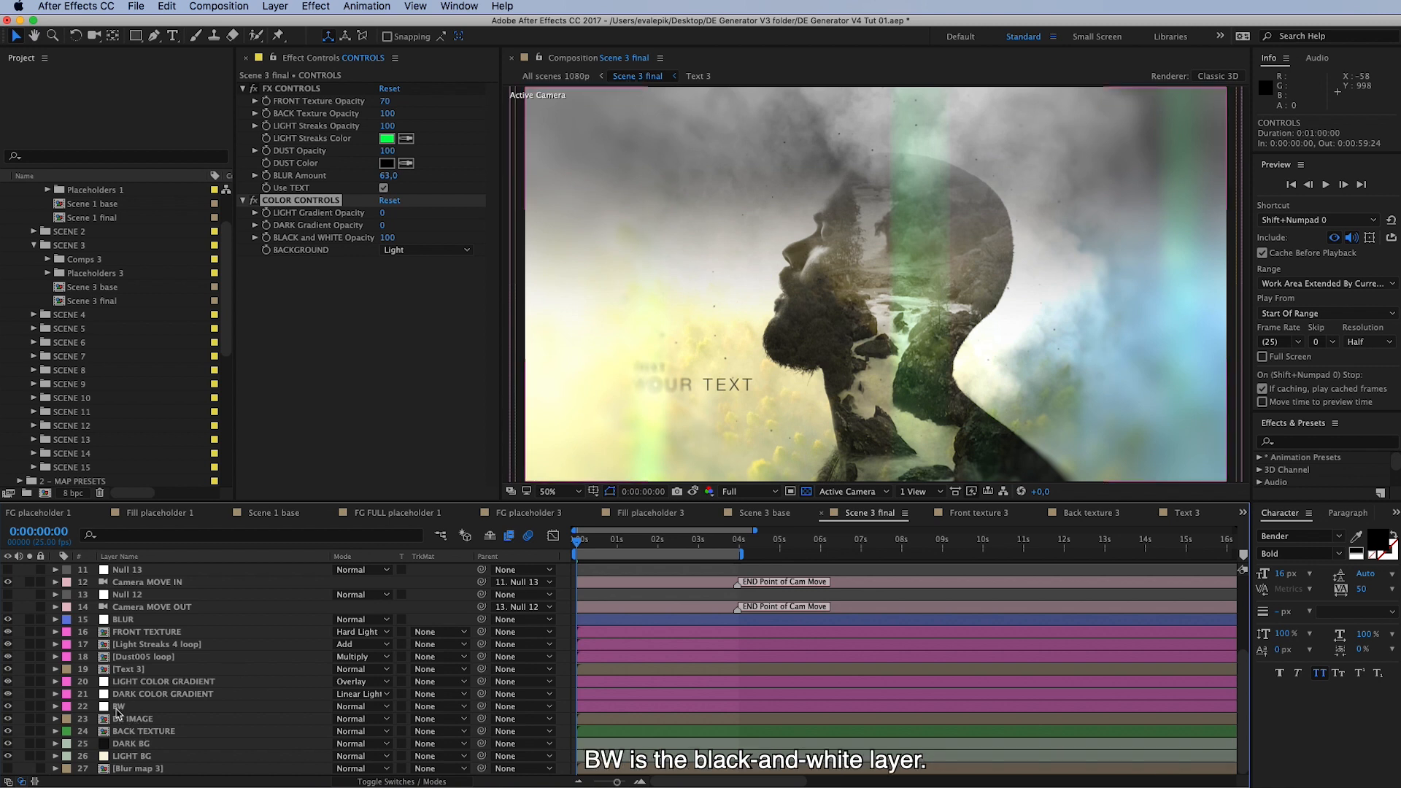
left_click(117, 707)
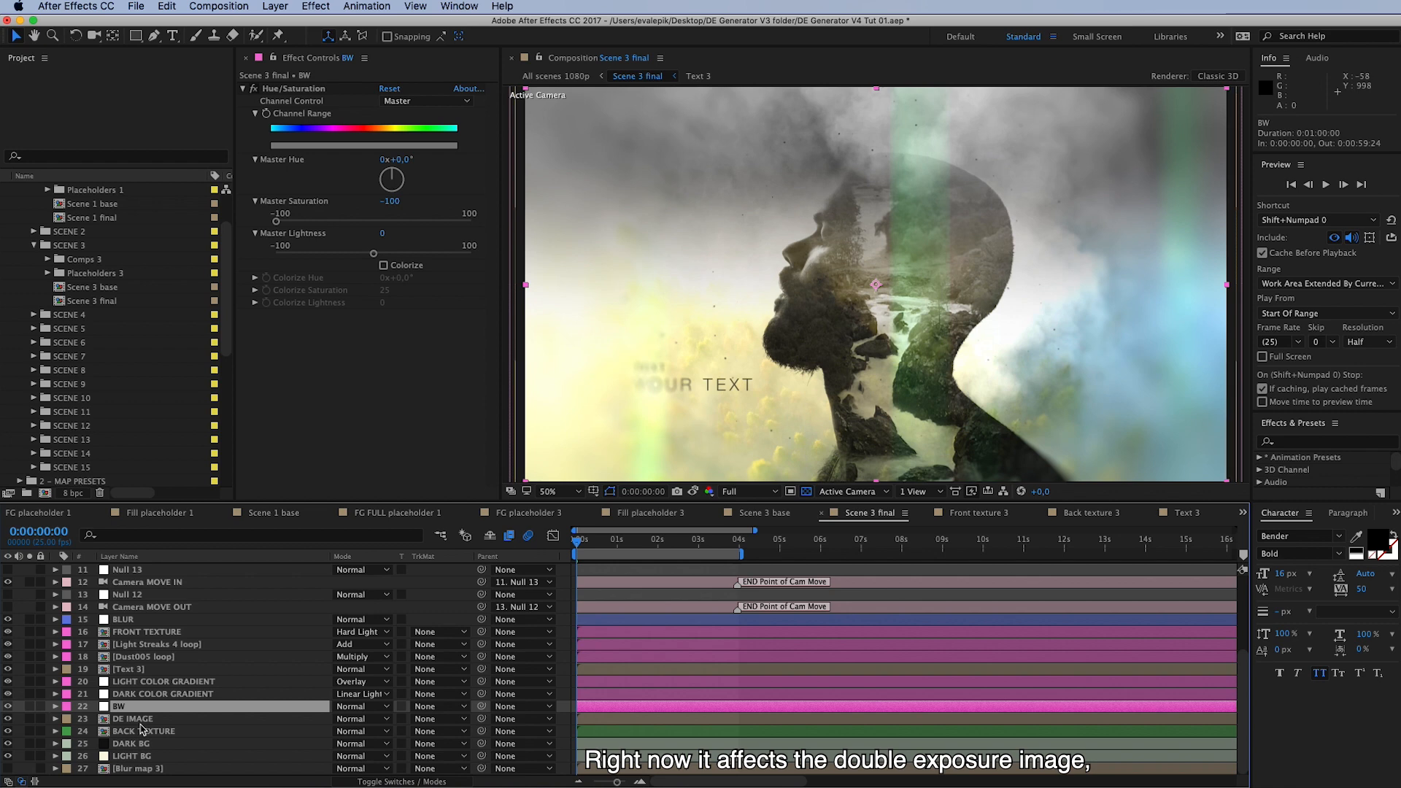
mouse_move(46, 730)
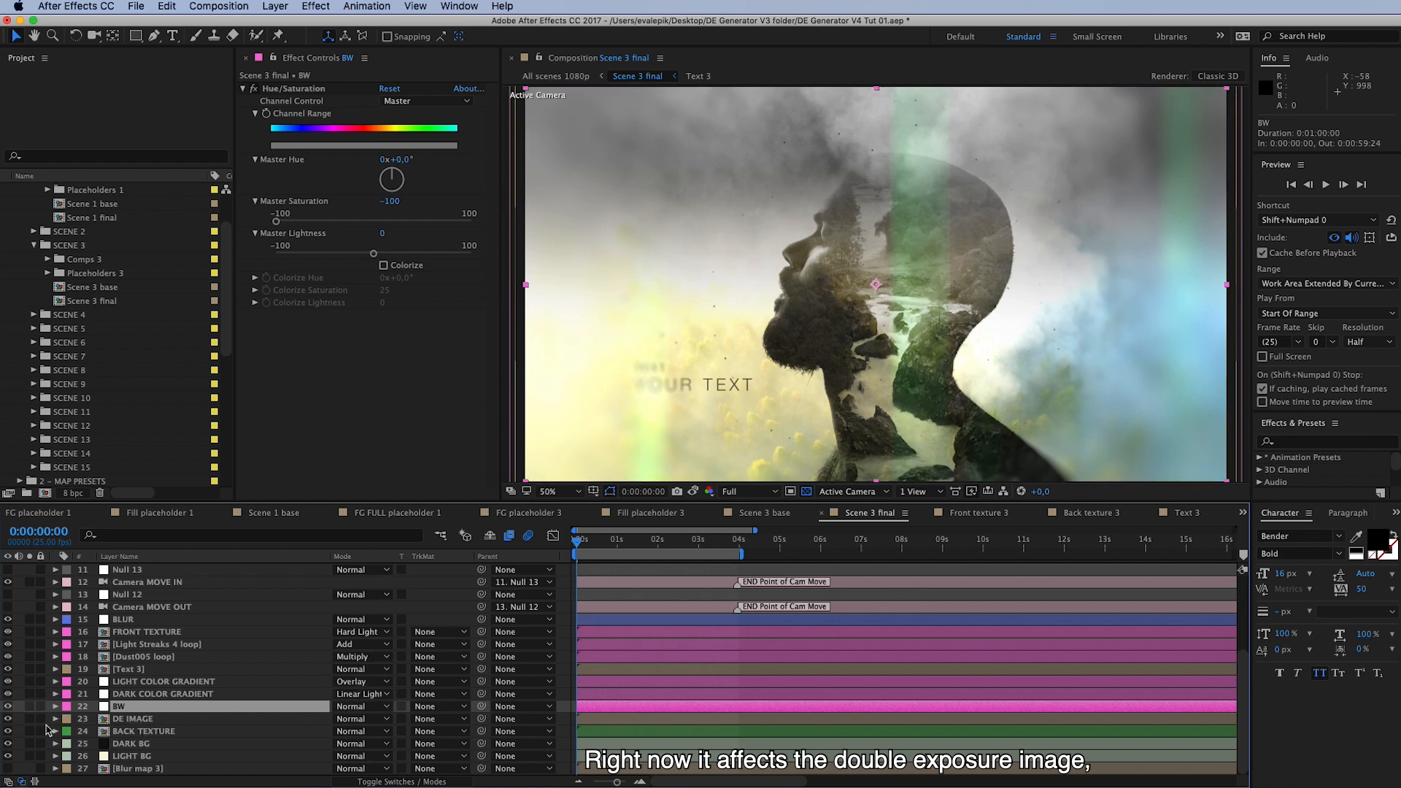
left_click(9, 718)
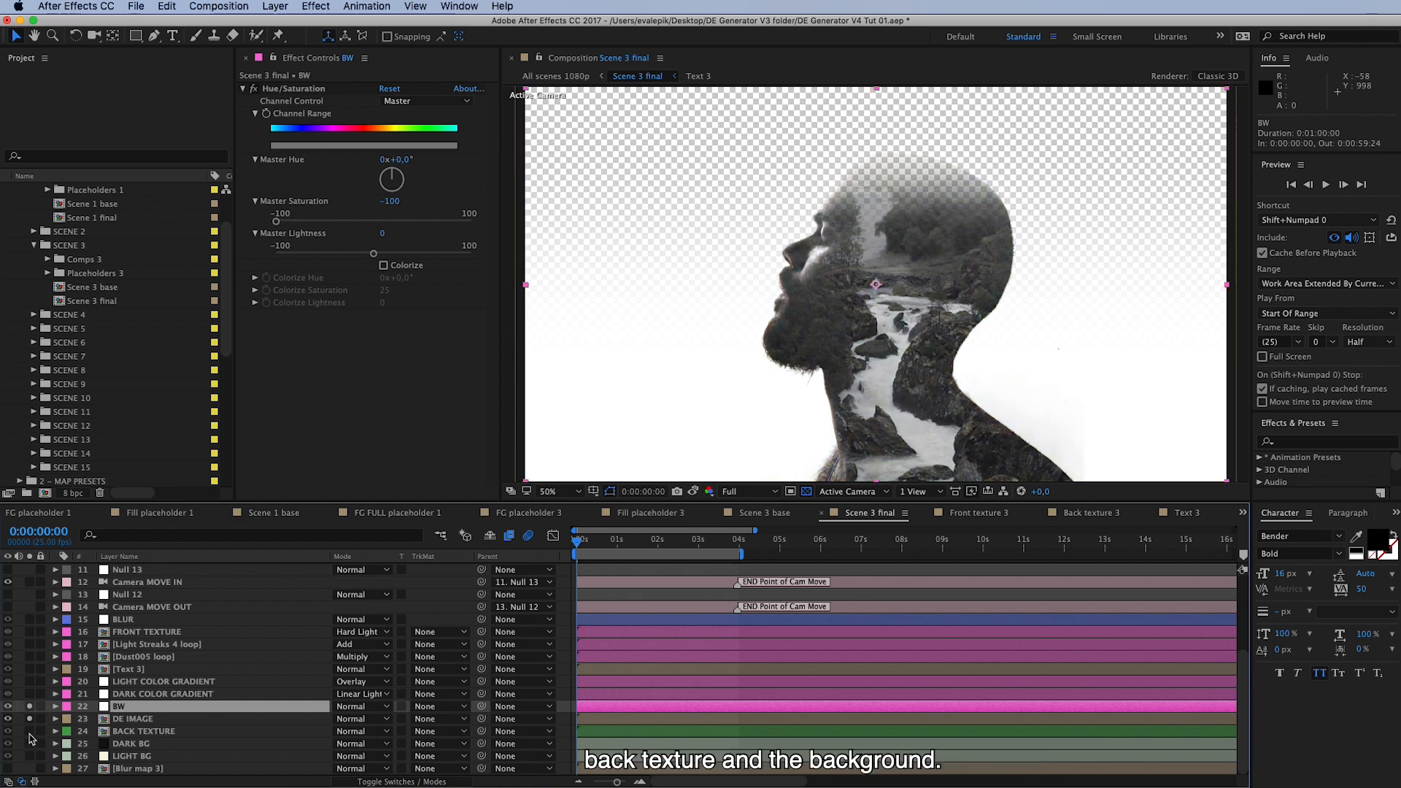
left_click(9, 731)
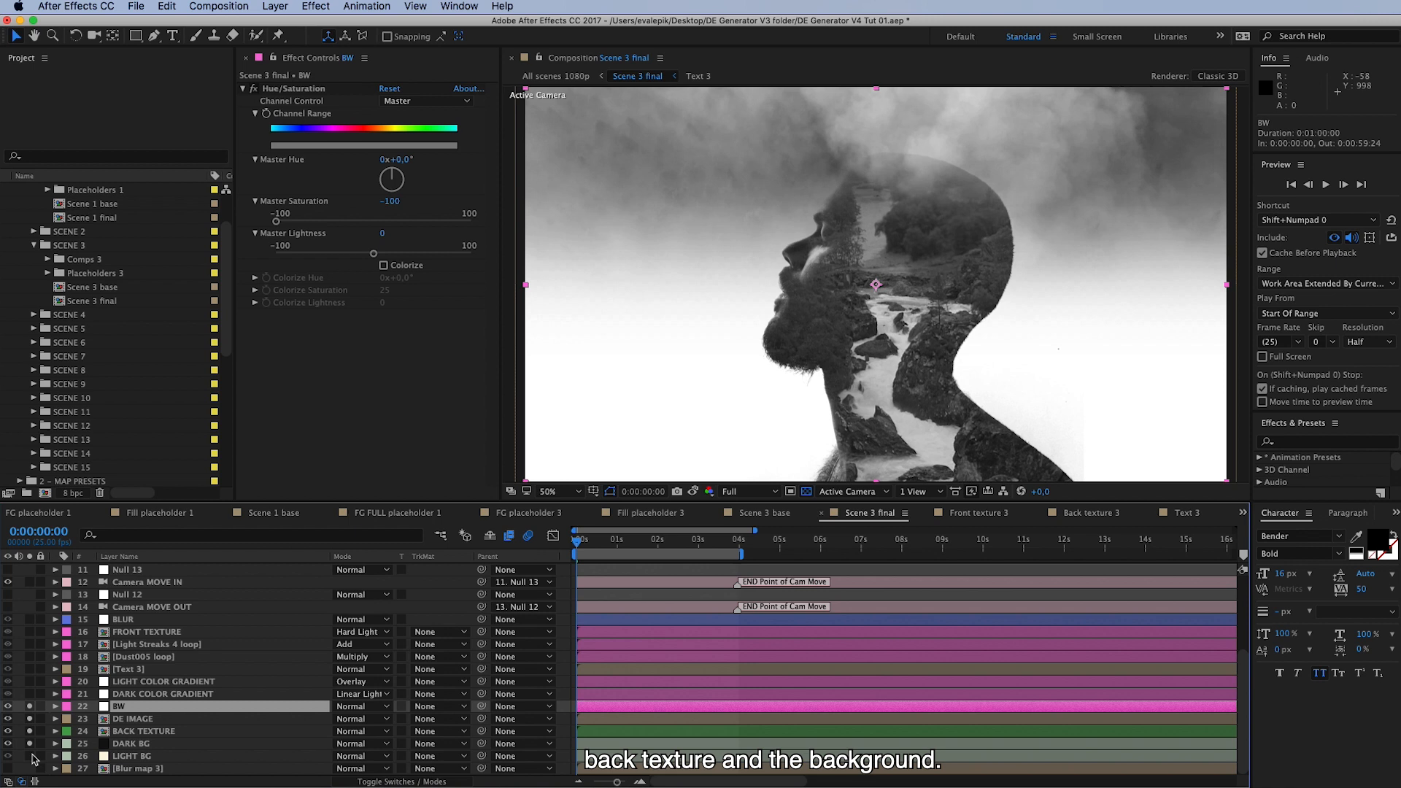
mouse_move(968, 225)
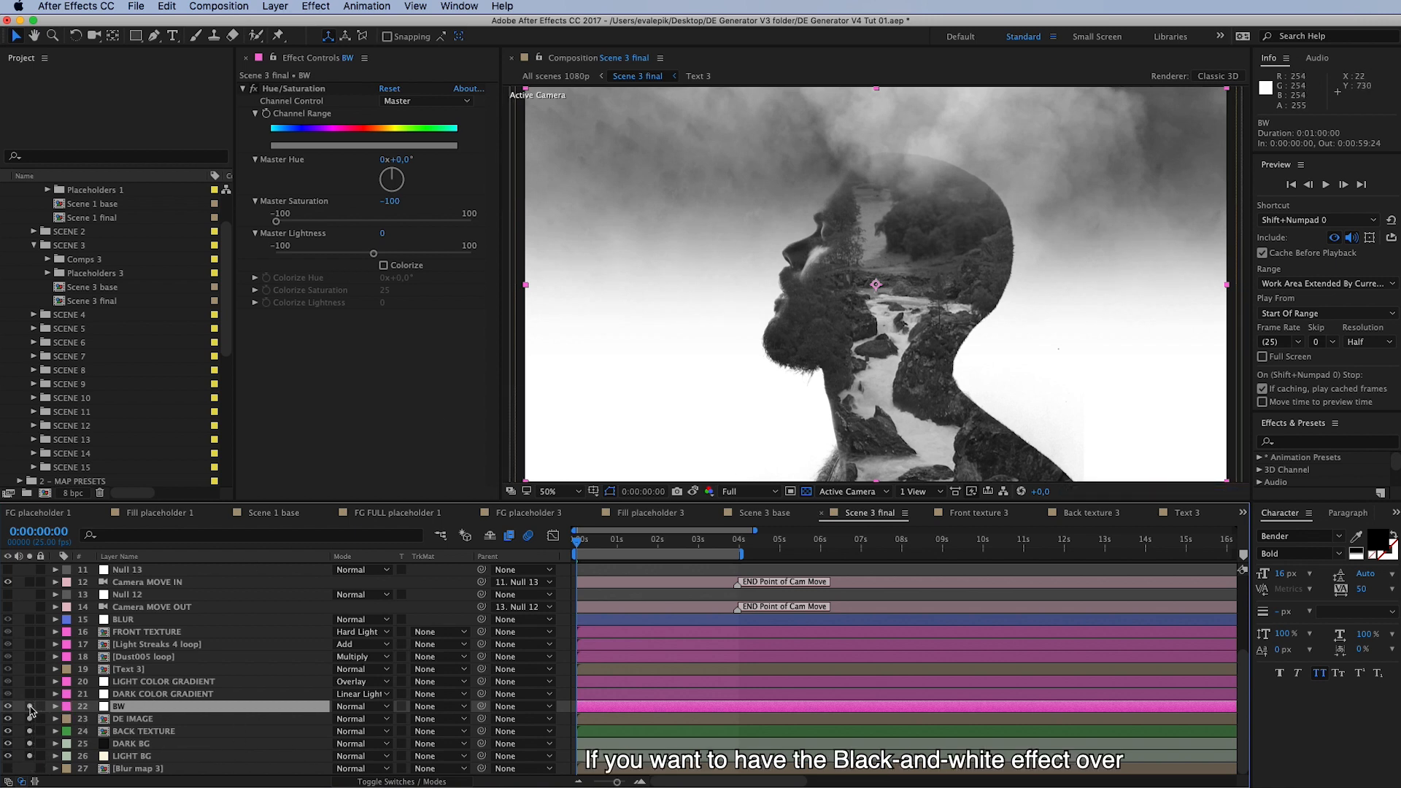
left_click(9, 707)
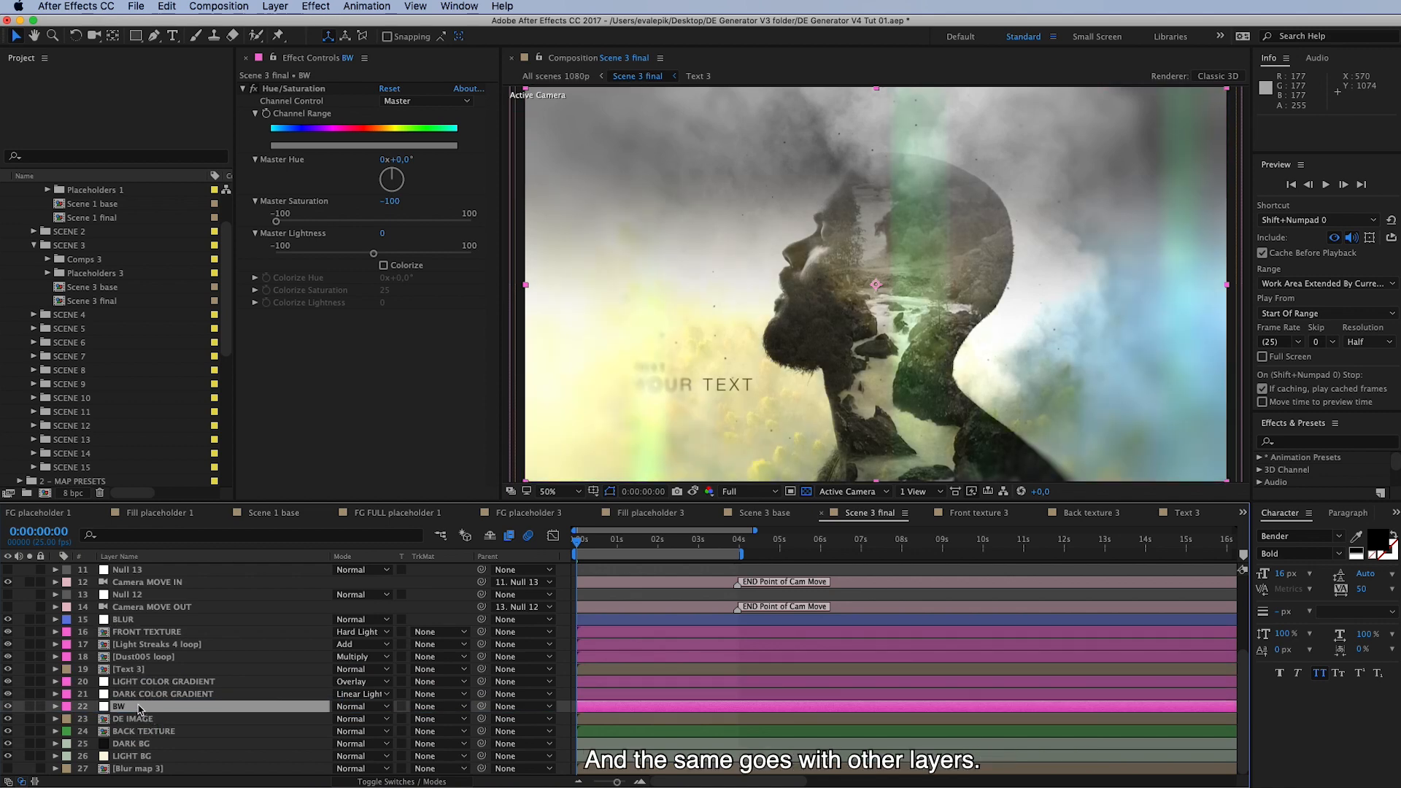
mouse_move(189, 746)
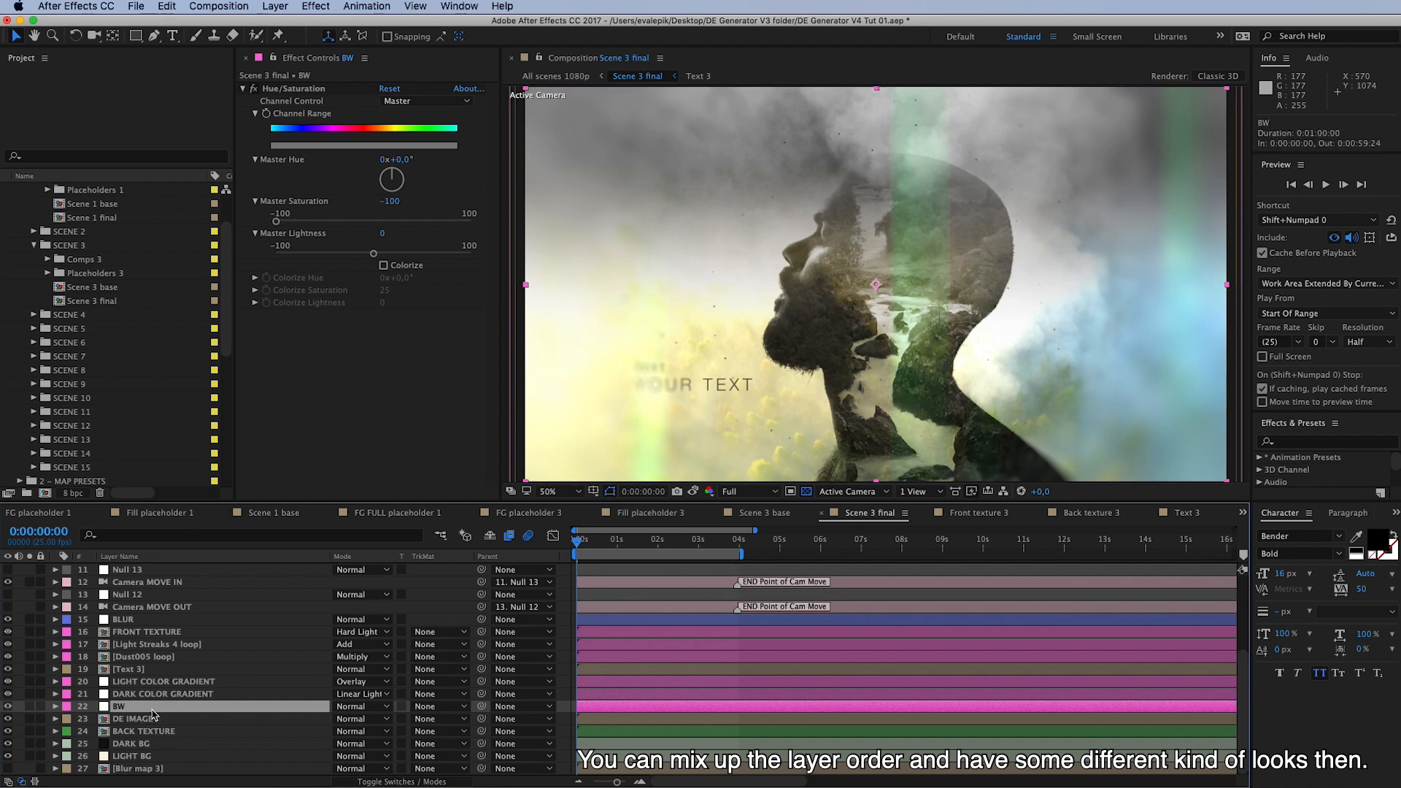
mouse_move(160, 583)
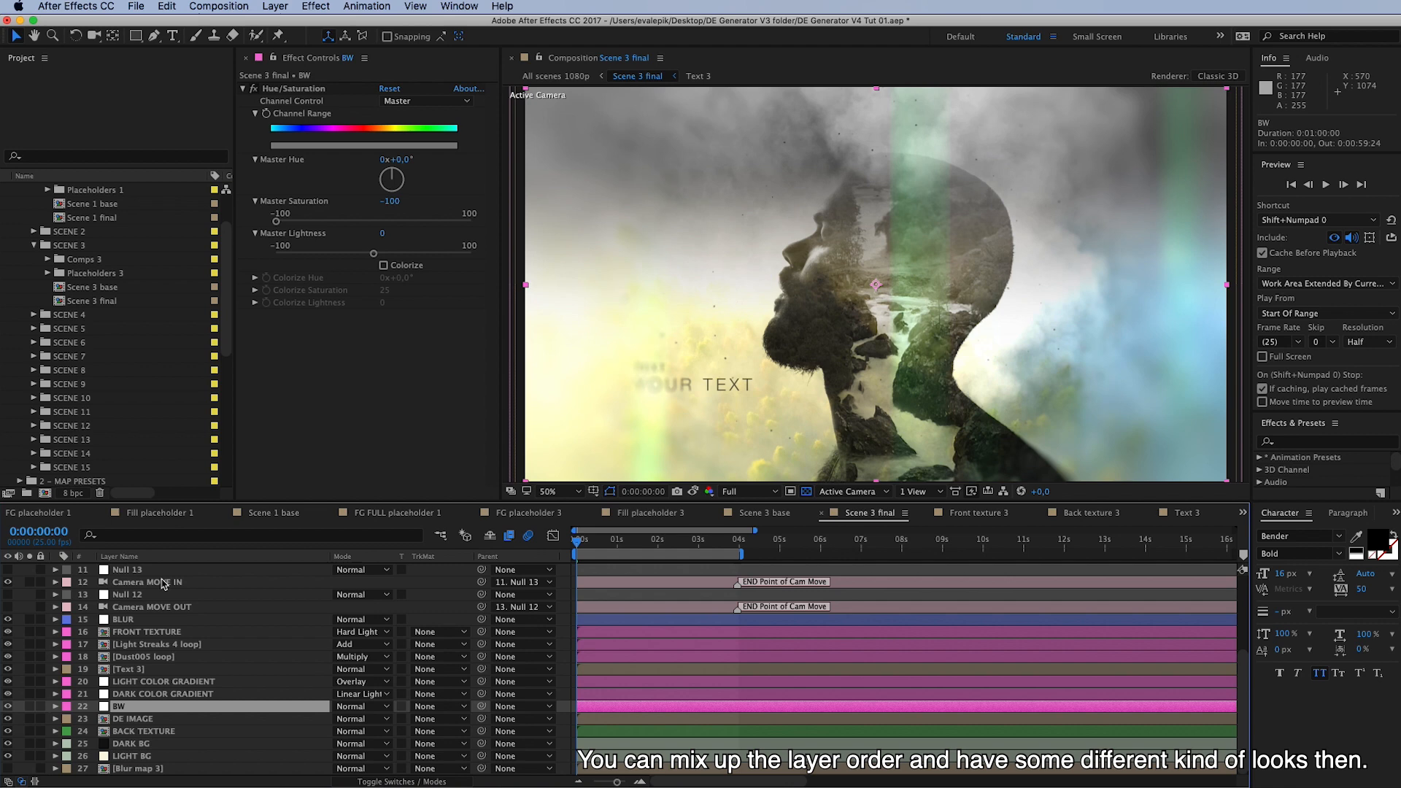
left_click(134, 569)
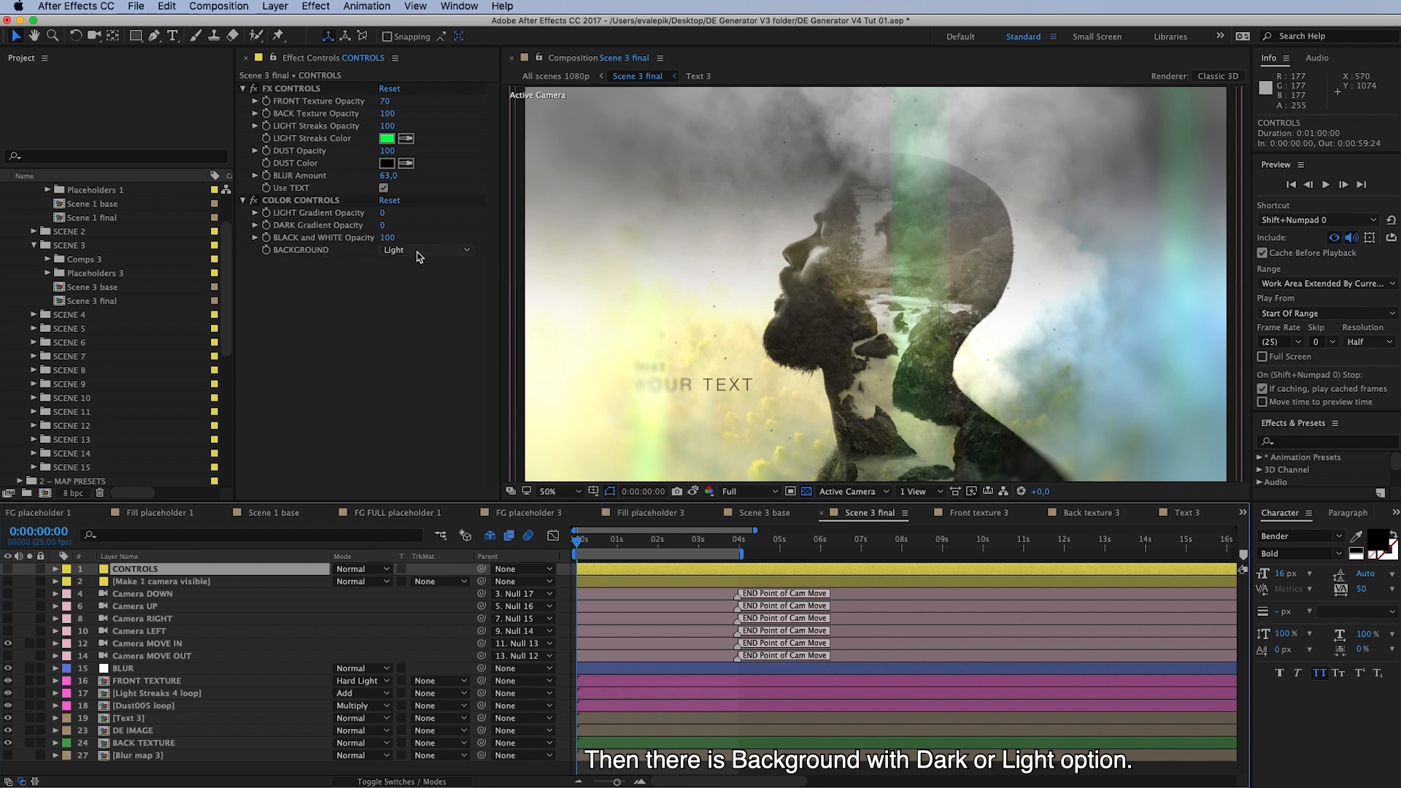
Try the Dark background and view it without the transparency checkerboard.
left_click(427, 249)
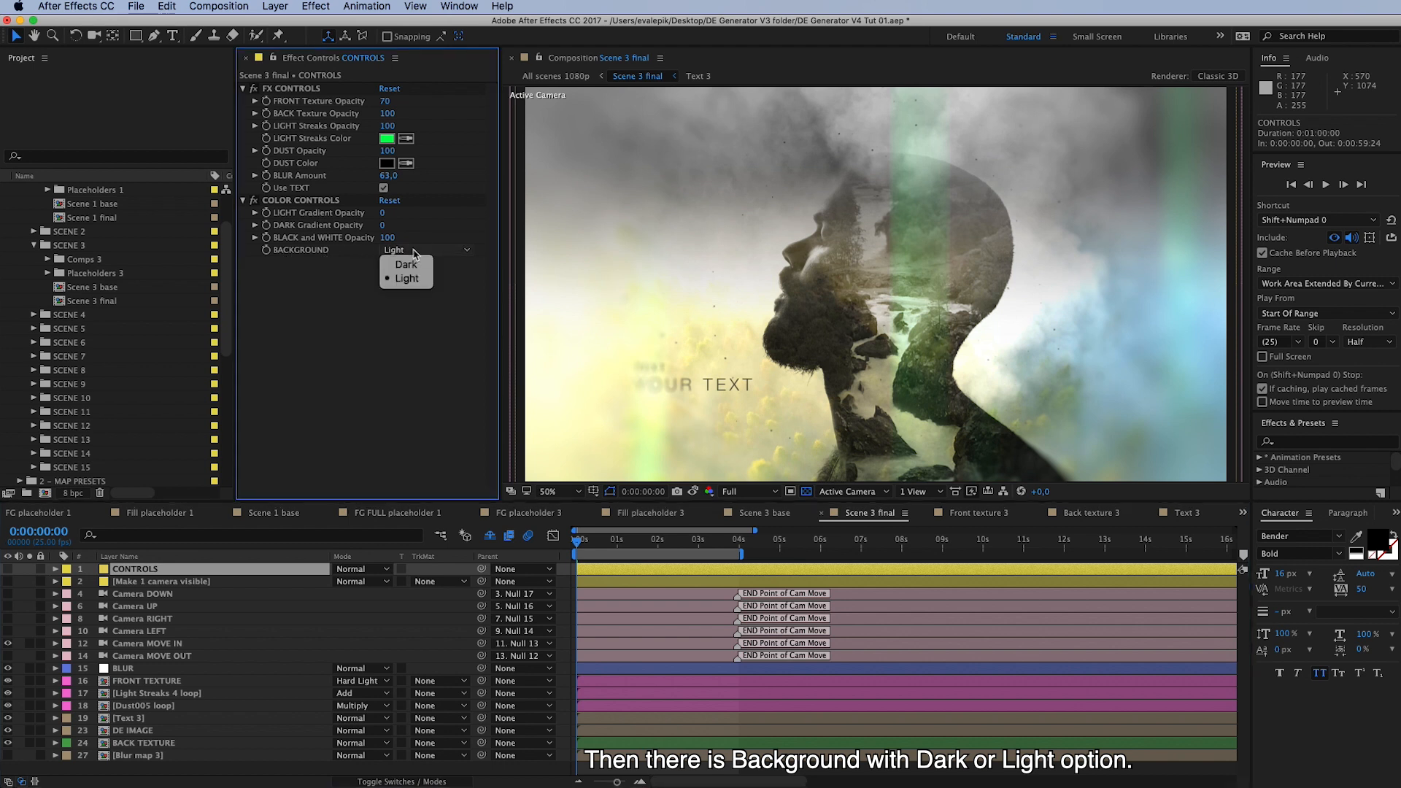
left_click(406, 264)
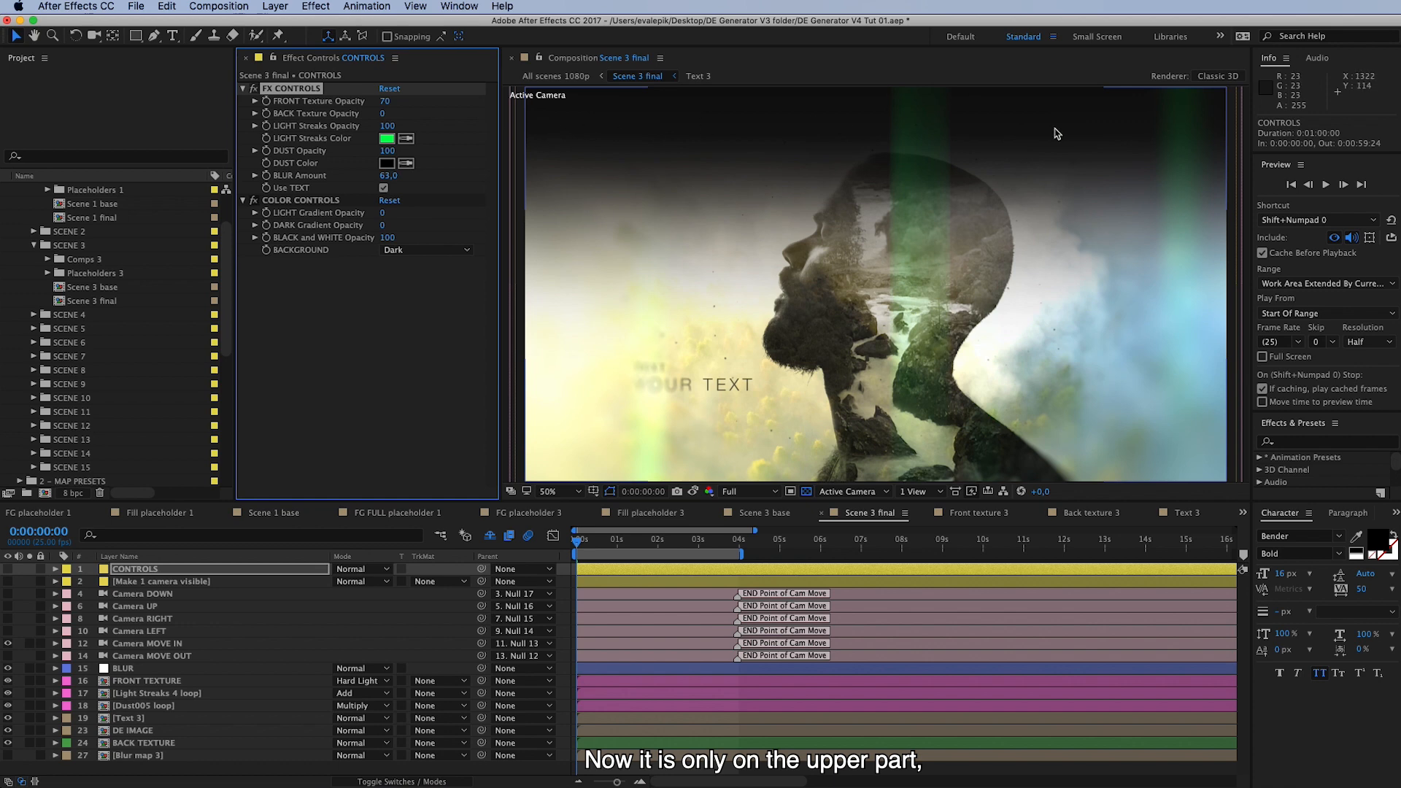
mouse_move(724, 510)
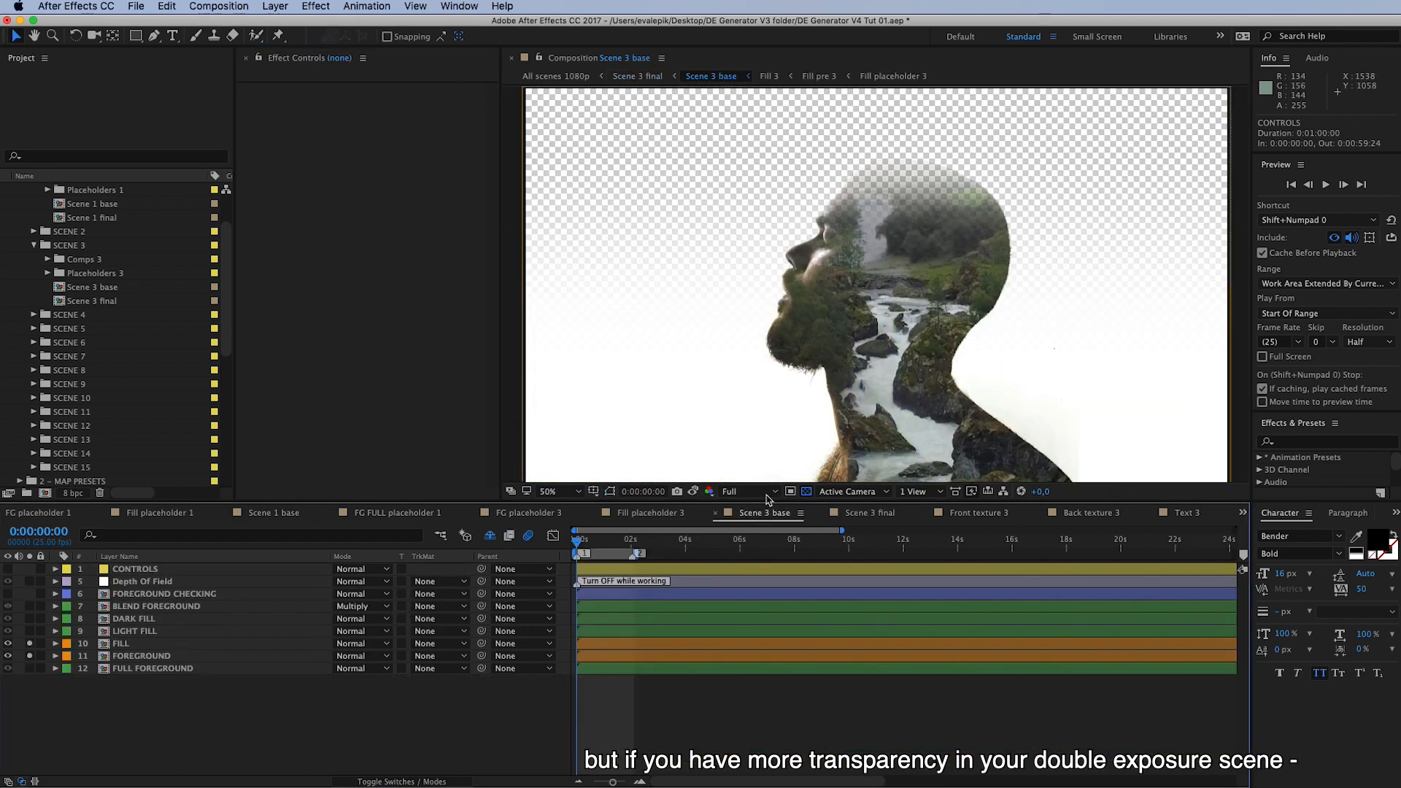
left_click(790, 492)
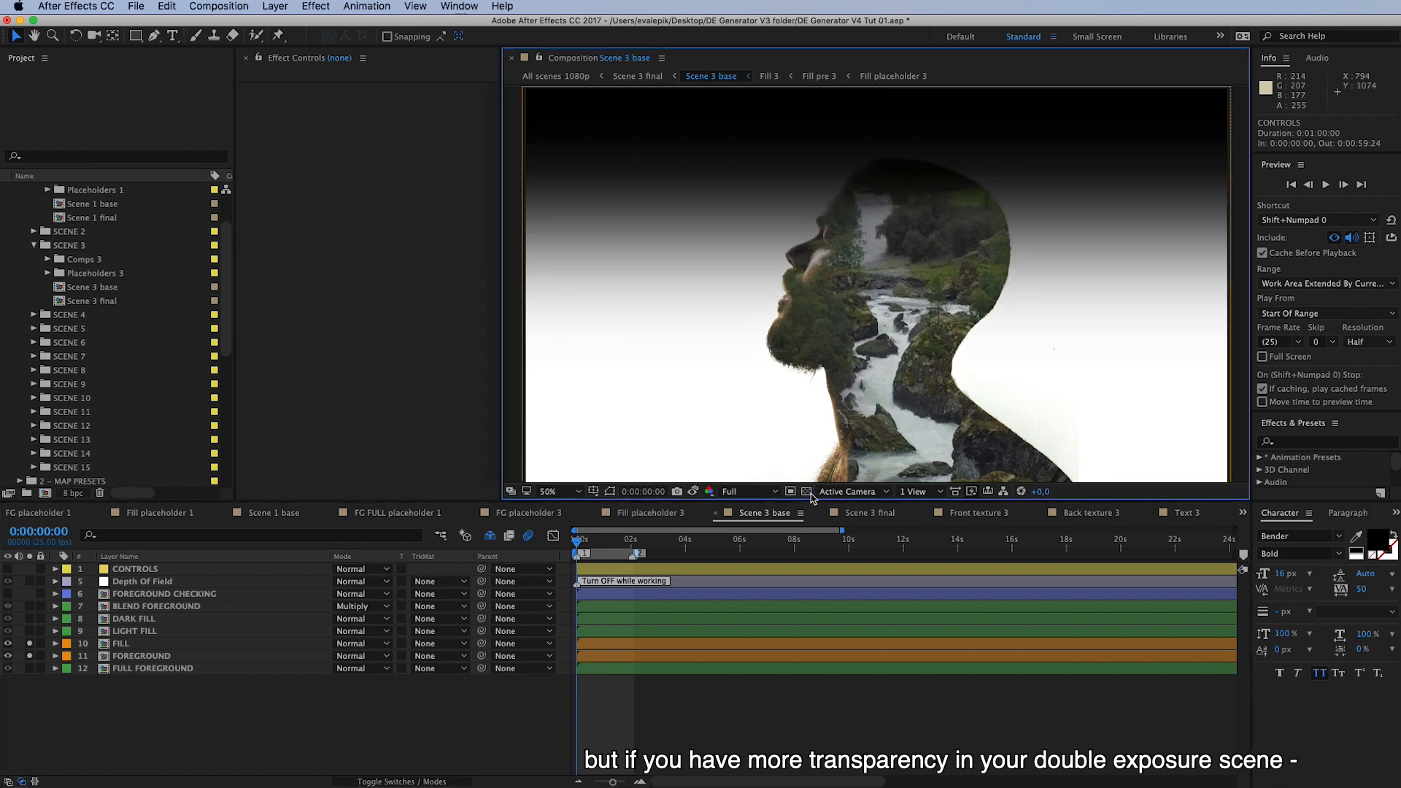
mouse_move(988, 400)
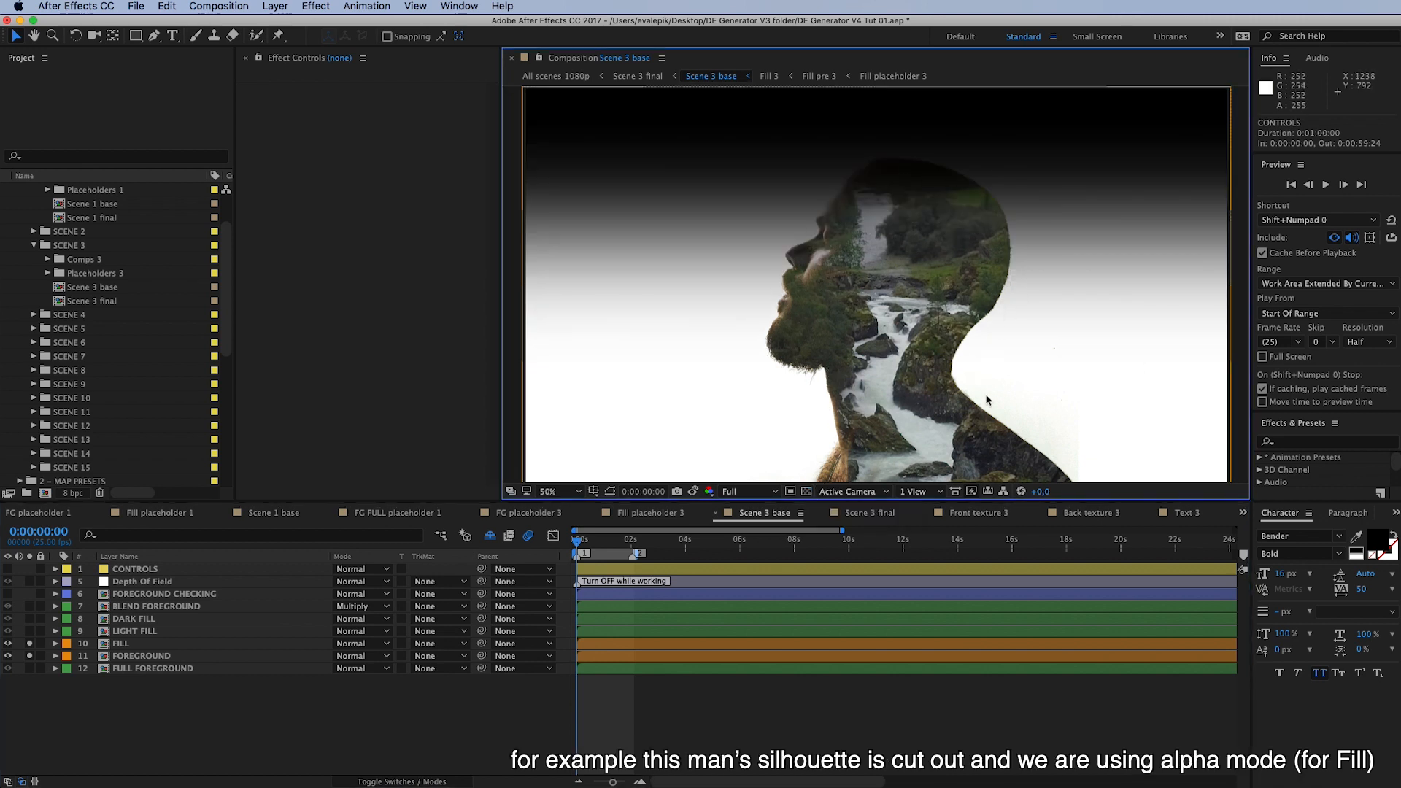
mouse_move(994, 247)
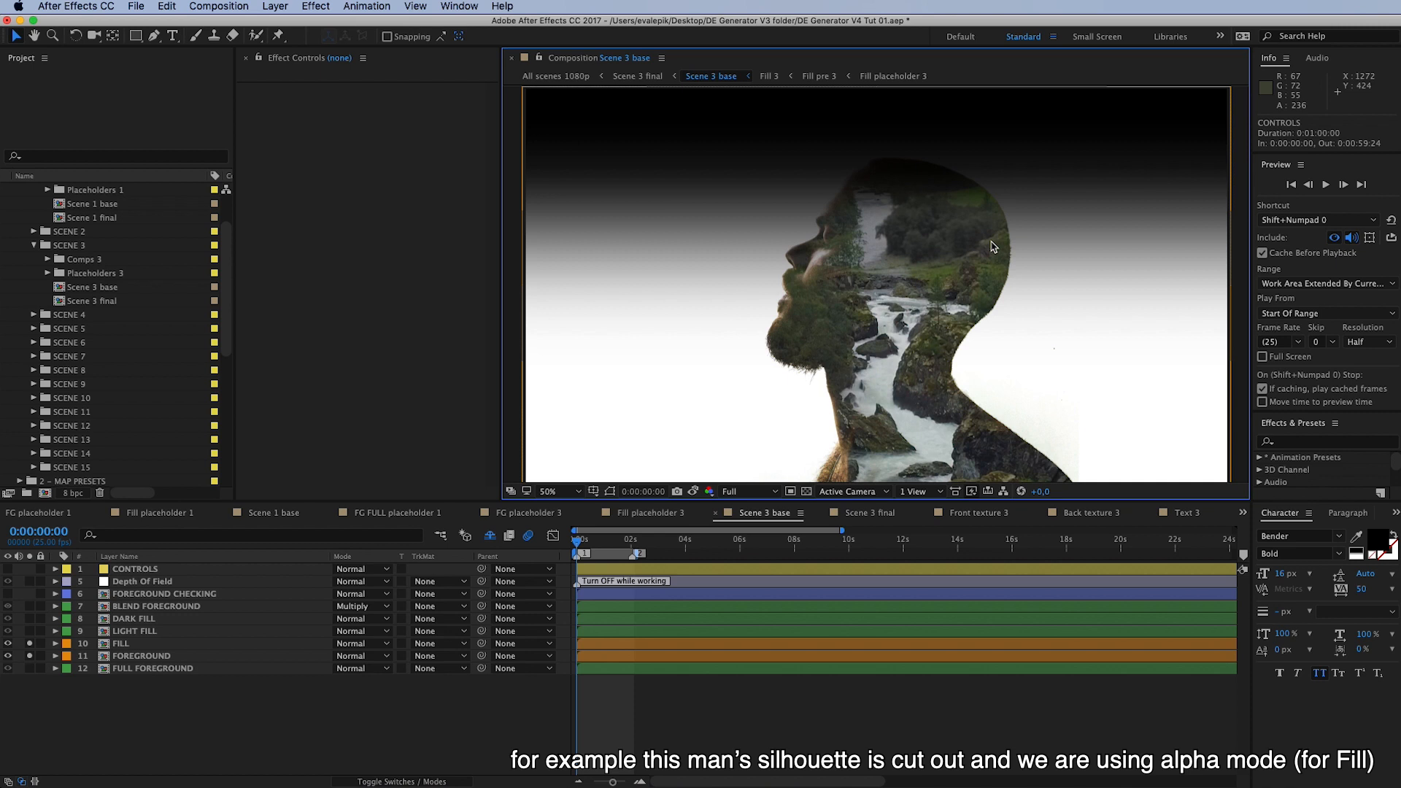
mouse_move(1082, 479)
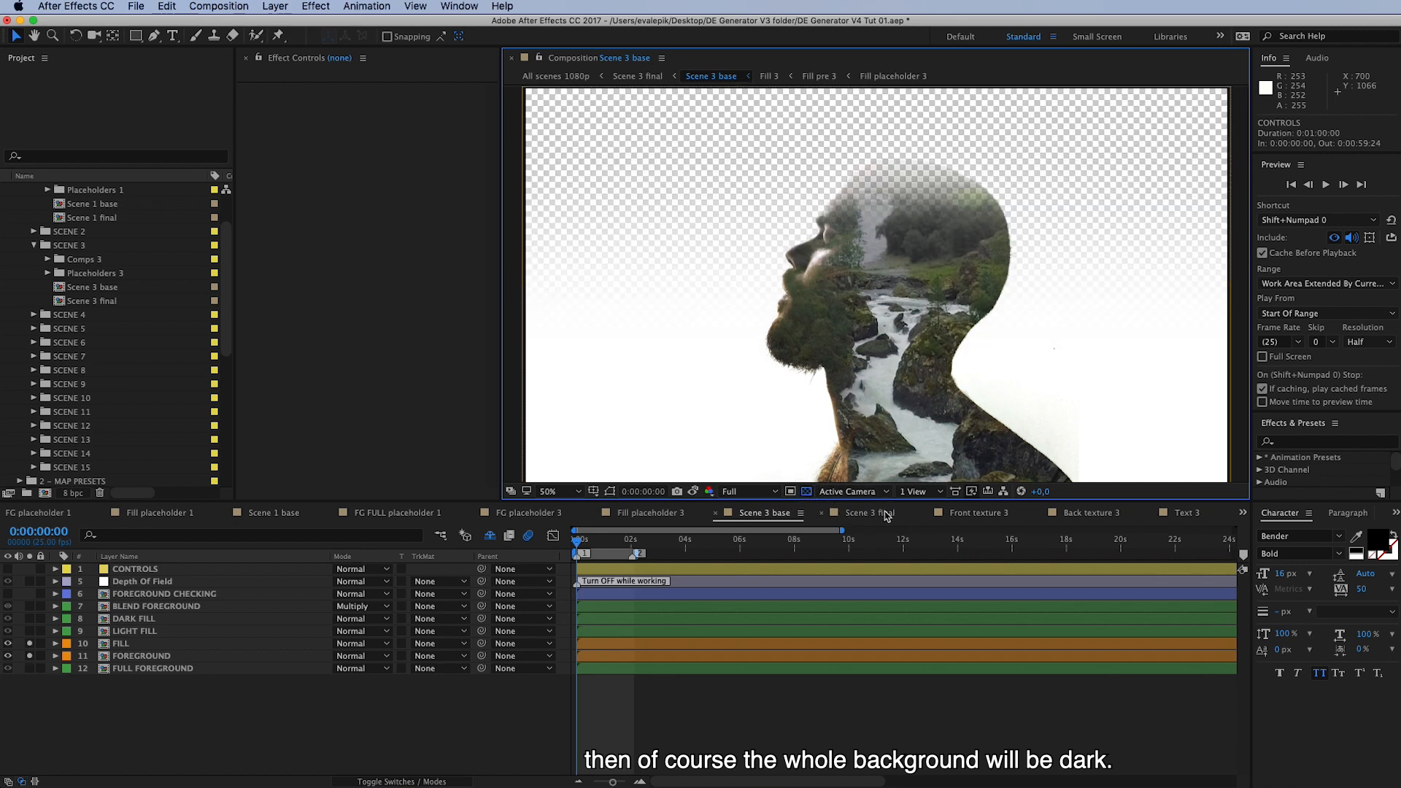
Set Scene 3 final's BACKGROUND control back to Light.
left_click(862, 513)
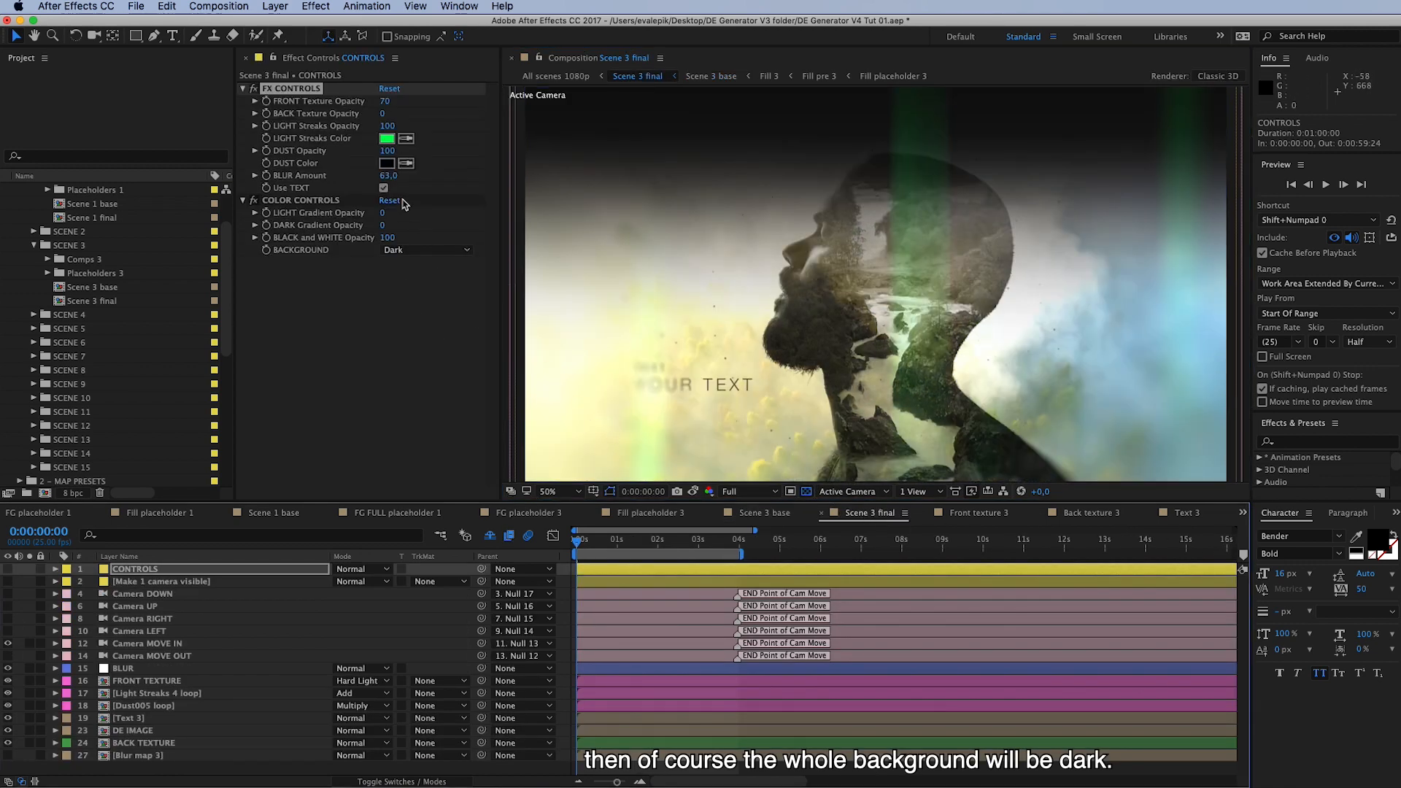
left_click(428, 249)
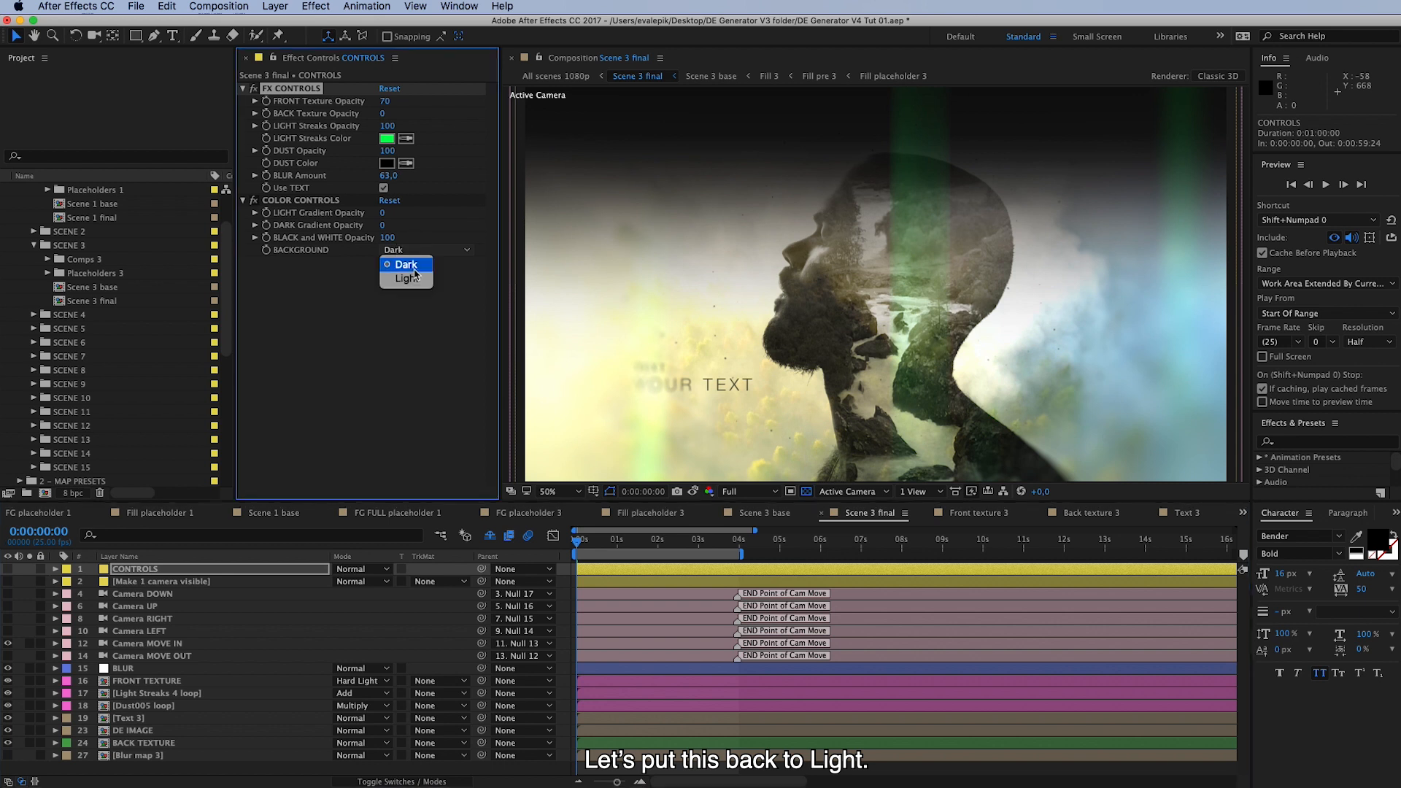
left_click(407, 279)
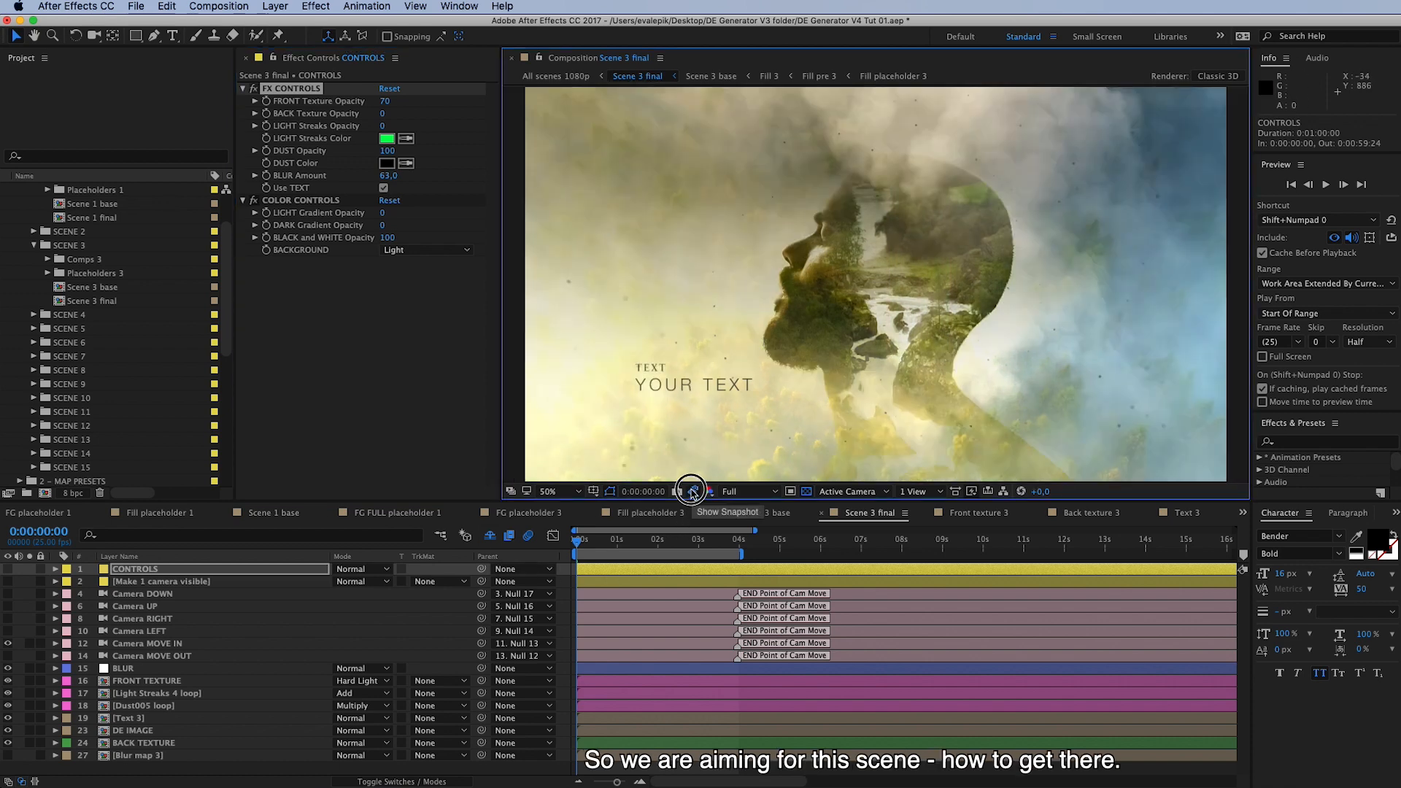
Compare with the snapshot and lower the BLUR Amount to 30.
left_click(692, 490)
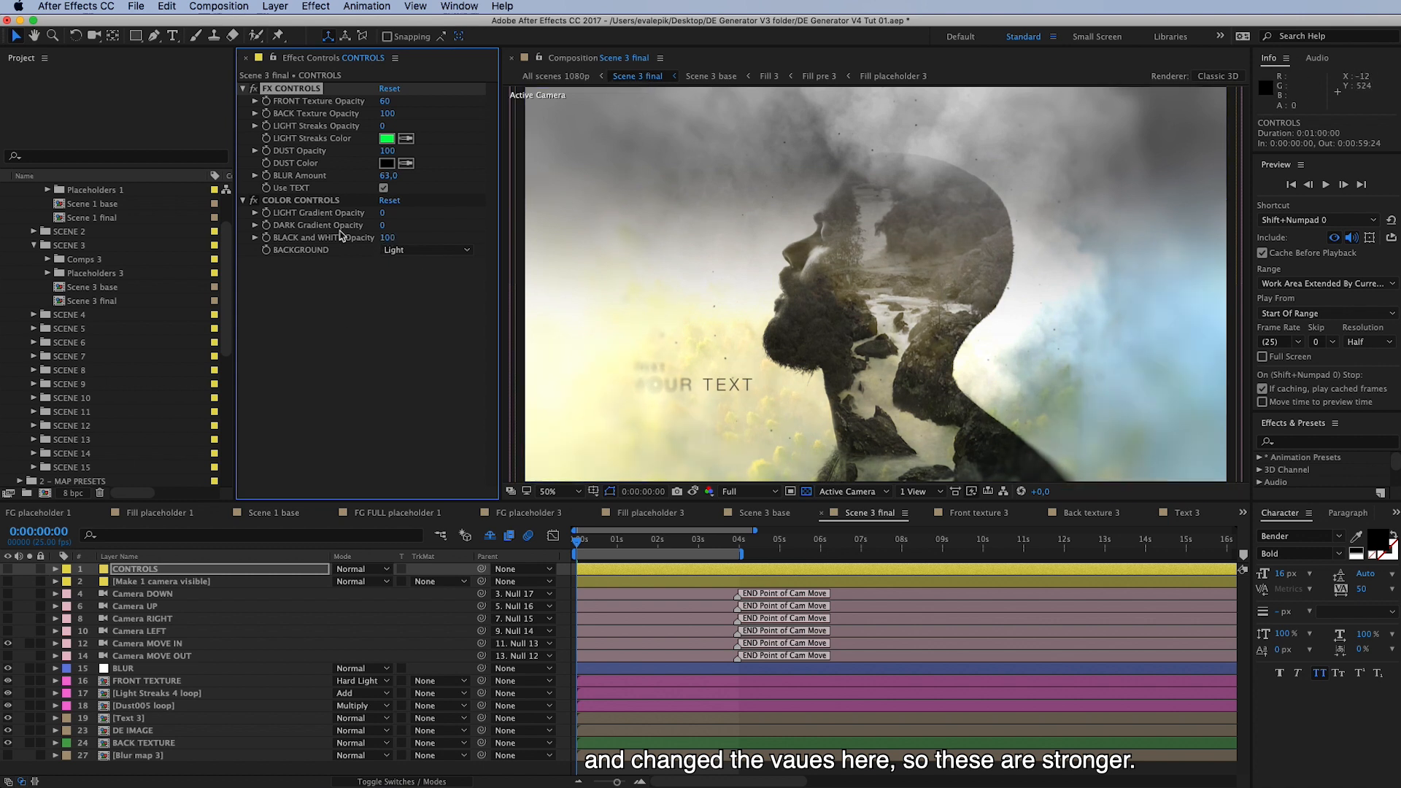
left_click_drag(387, 237, 357, 237)
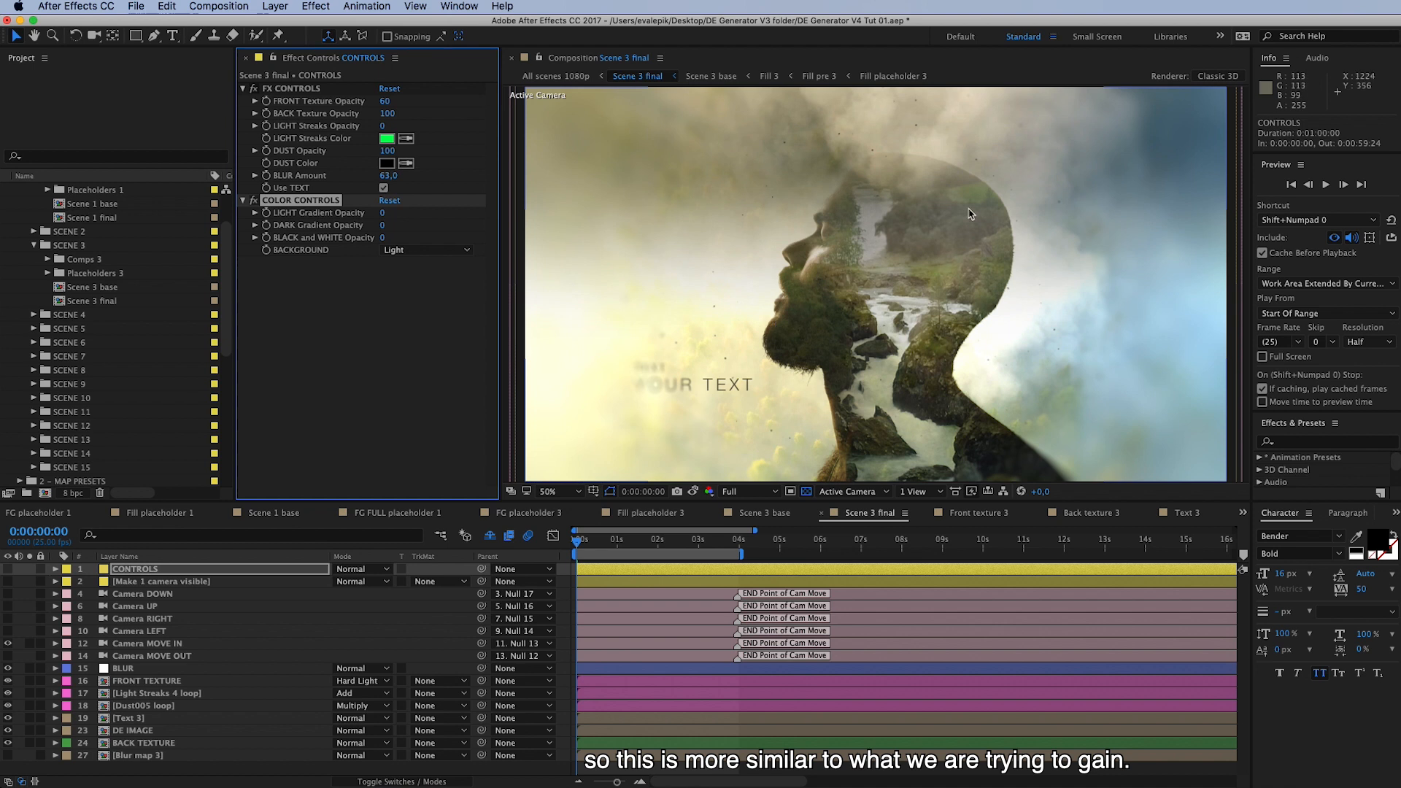
mouse_move(895, 423)
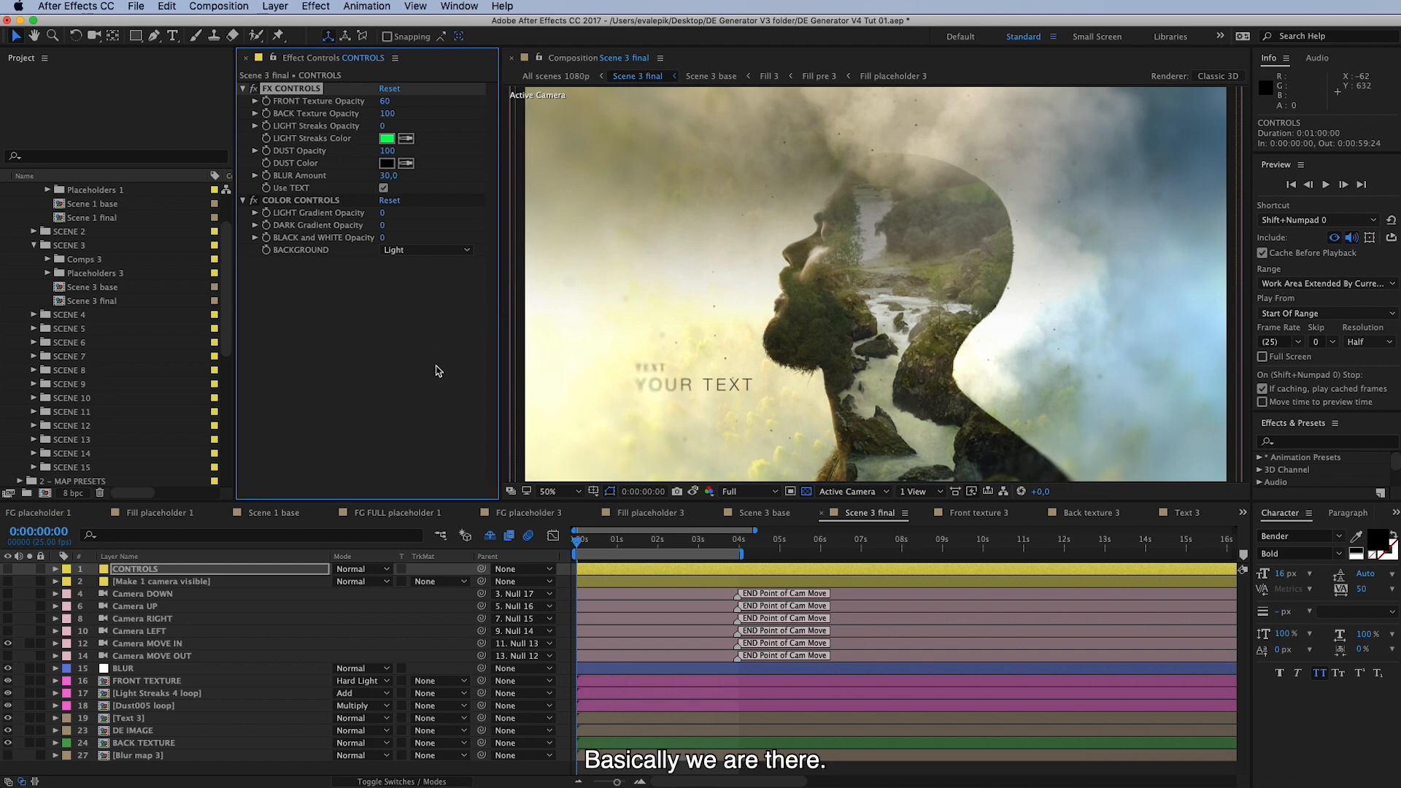
mouse_move(922, 580)
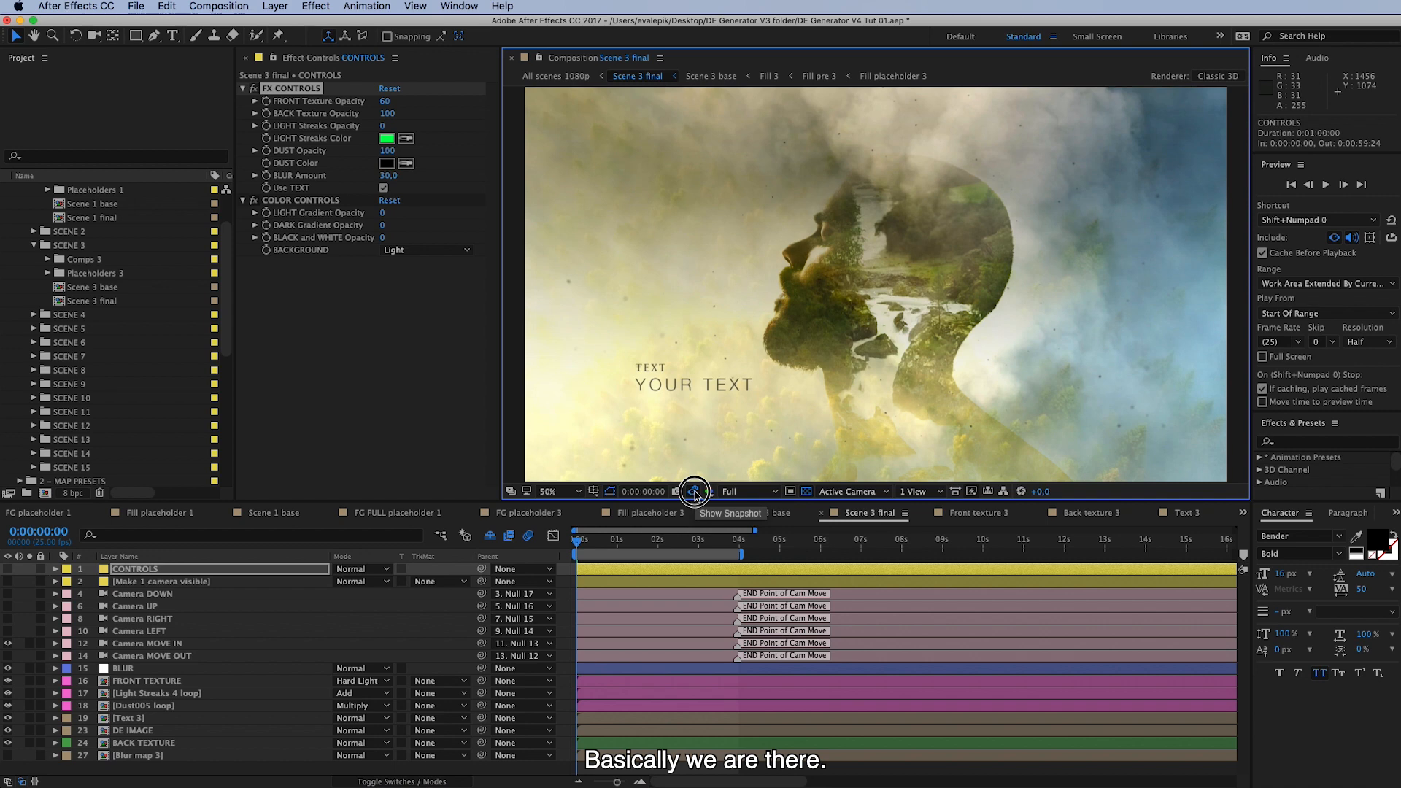
left_click(695, 491)
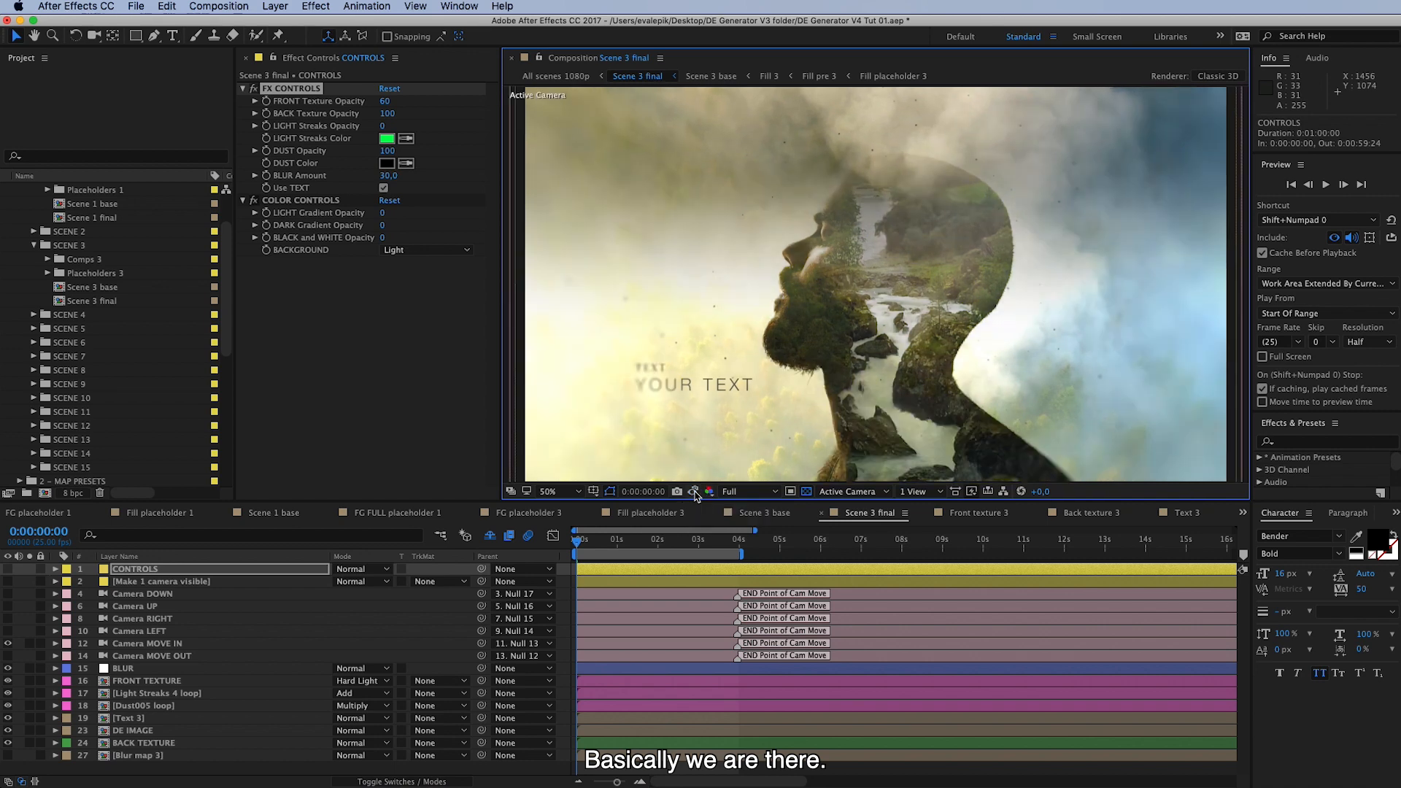
mouse_move(143, 740)
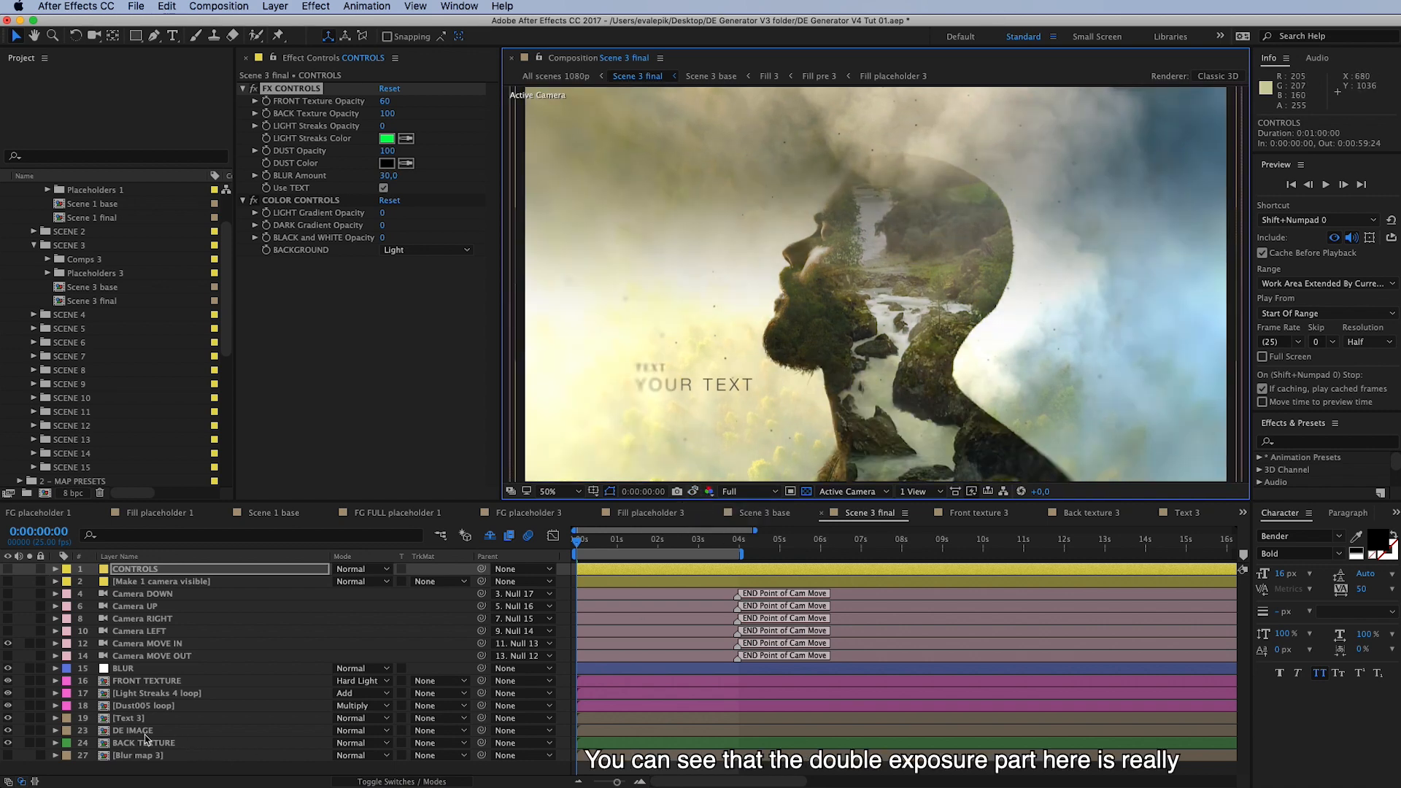
left_click(132, 730)
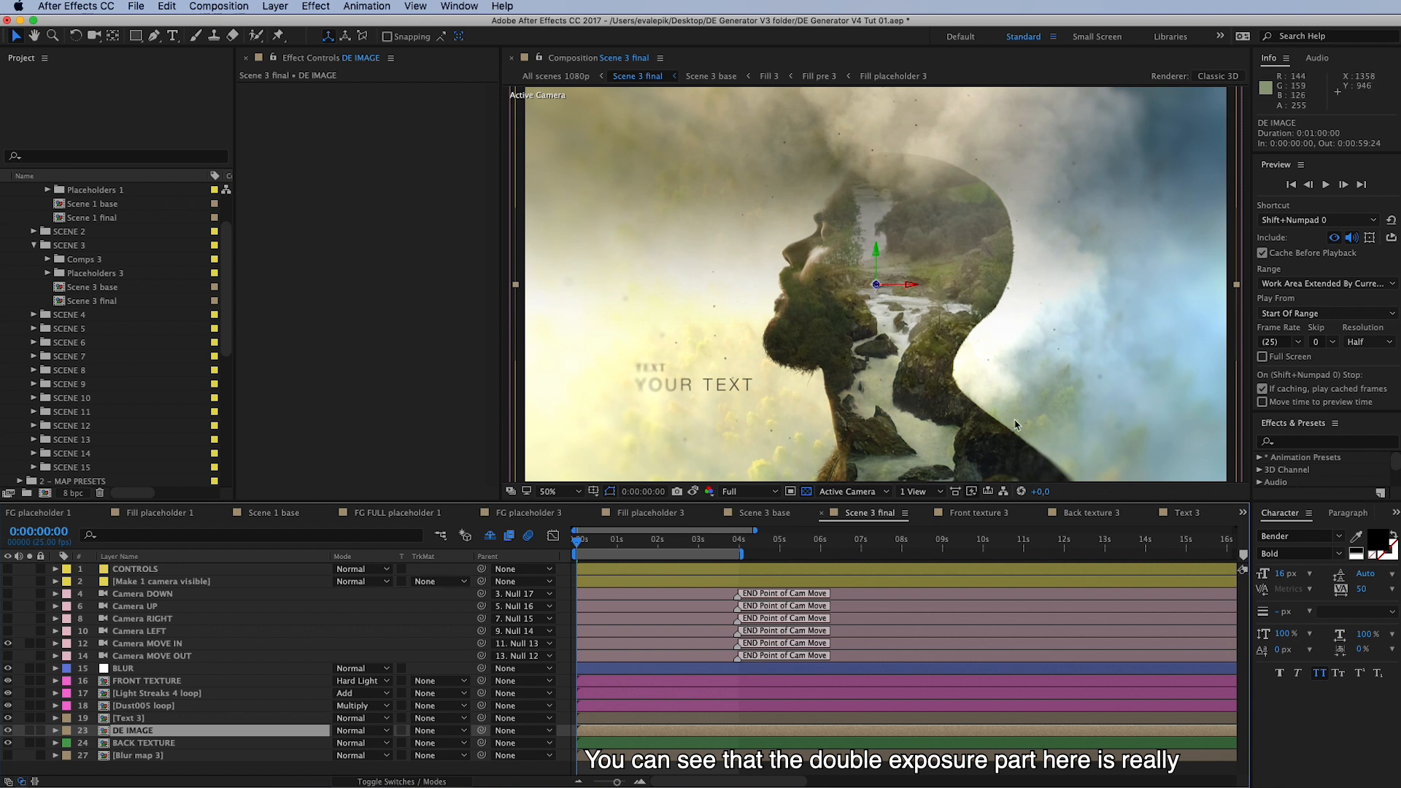
mouse_move(869, 423)
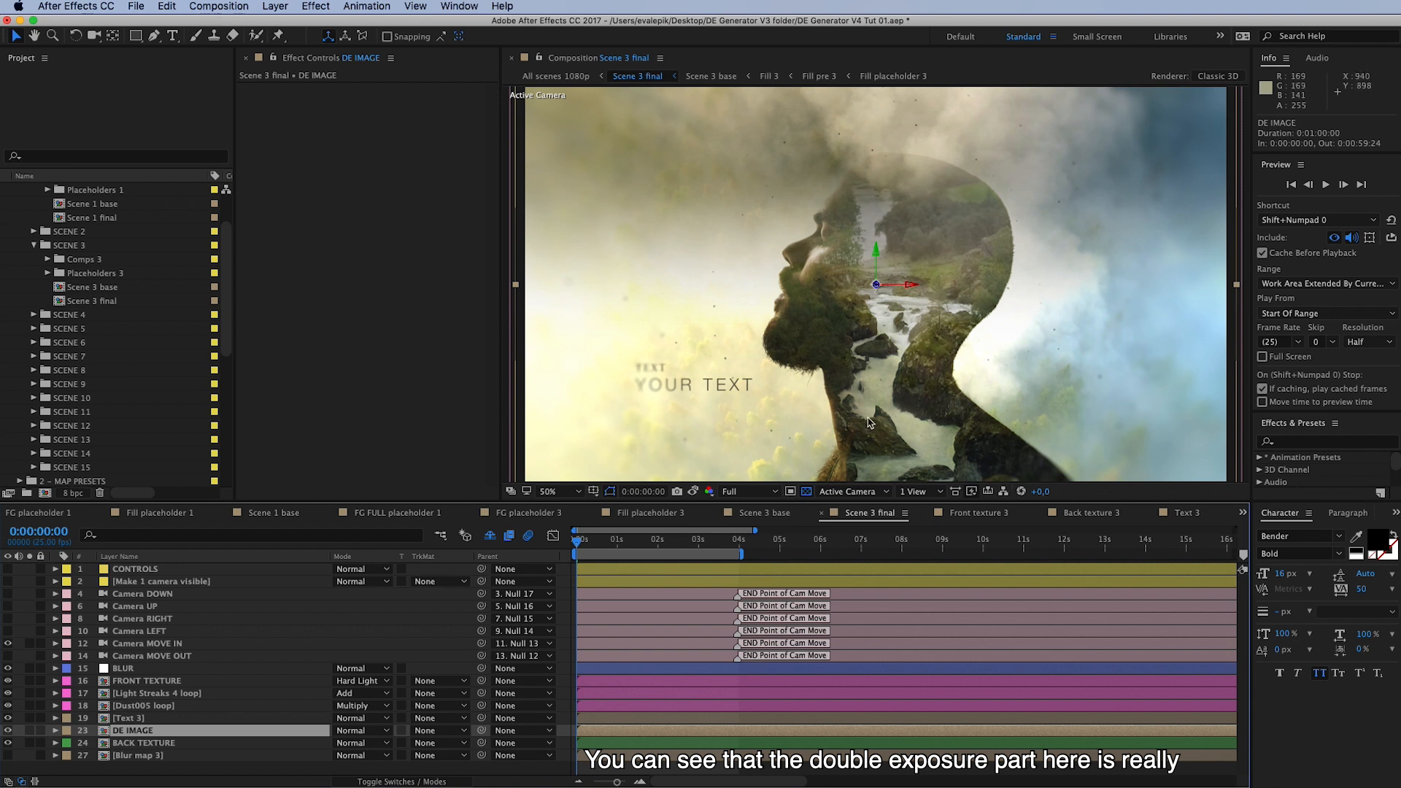
mouse_move(922, 385)
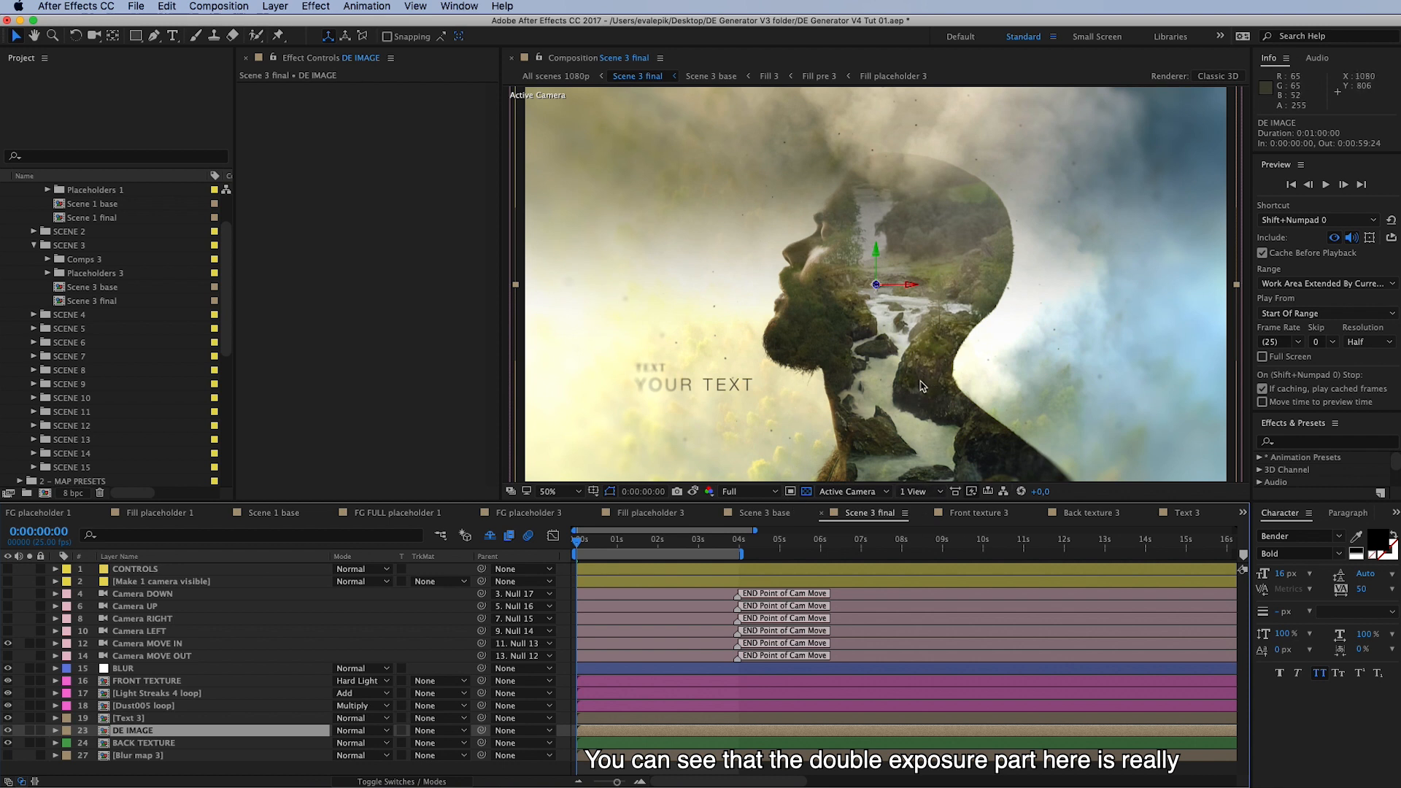
mouse_move(922, 414)
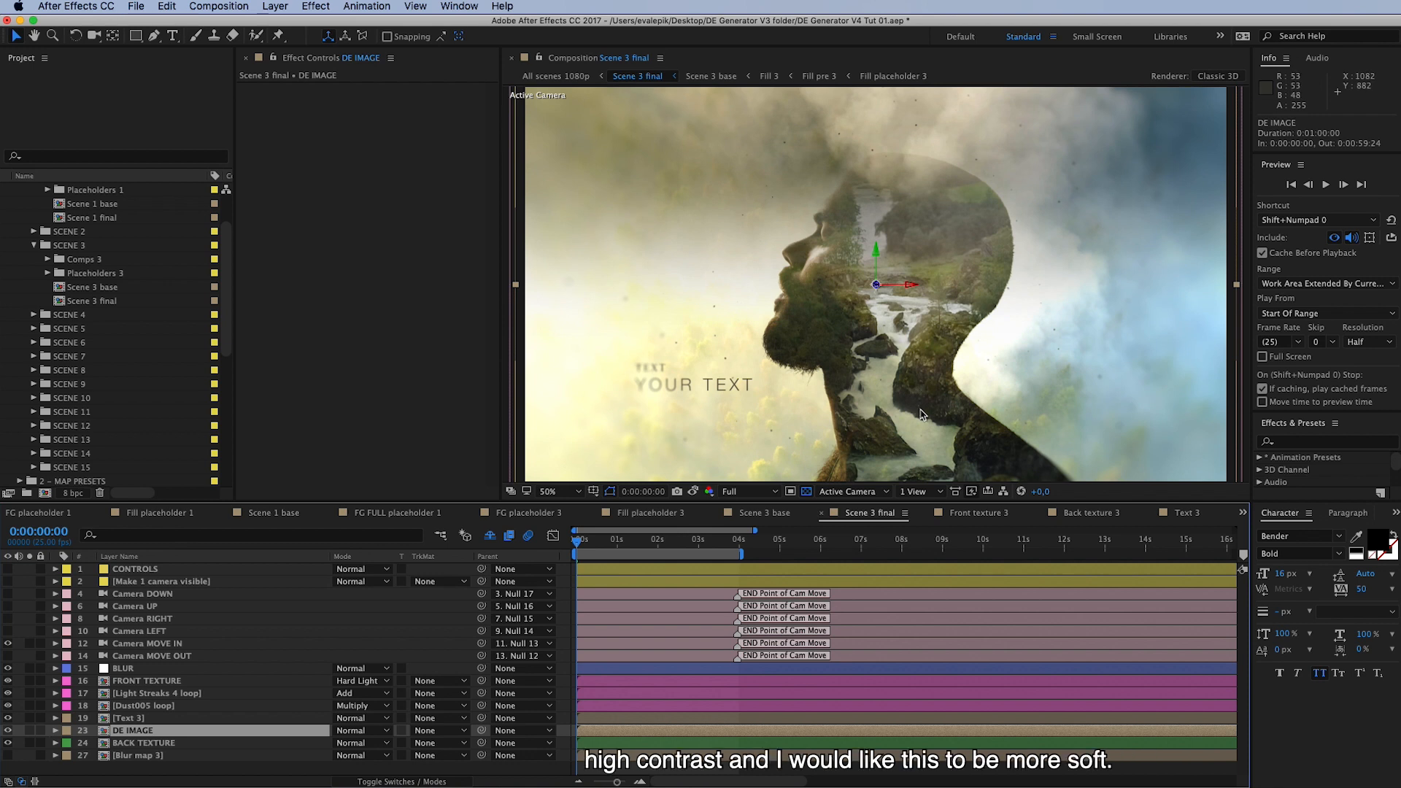
mouse_move(921, 444)
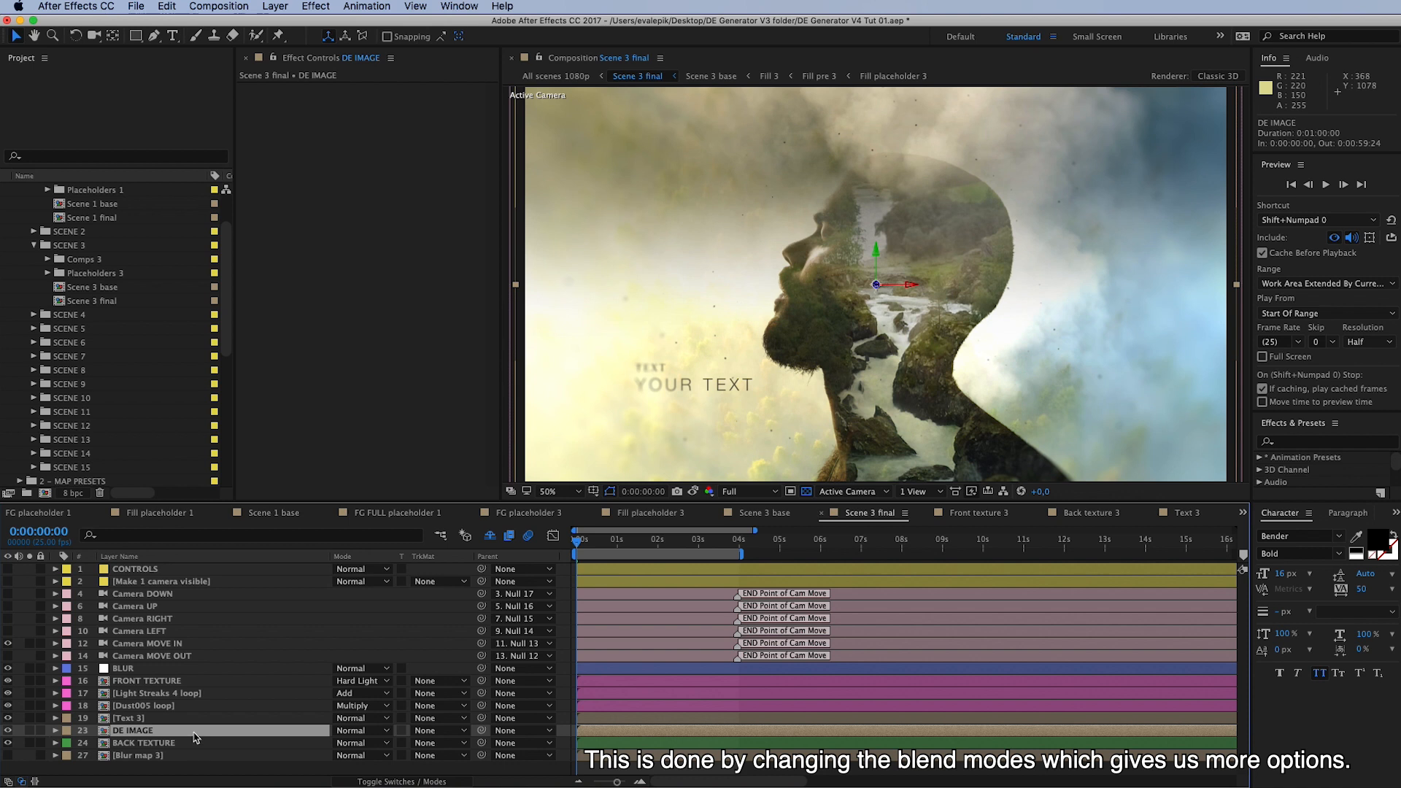
mouse_move(341, 744)
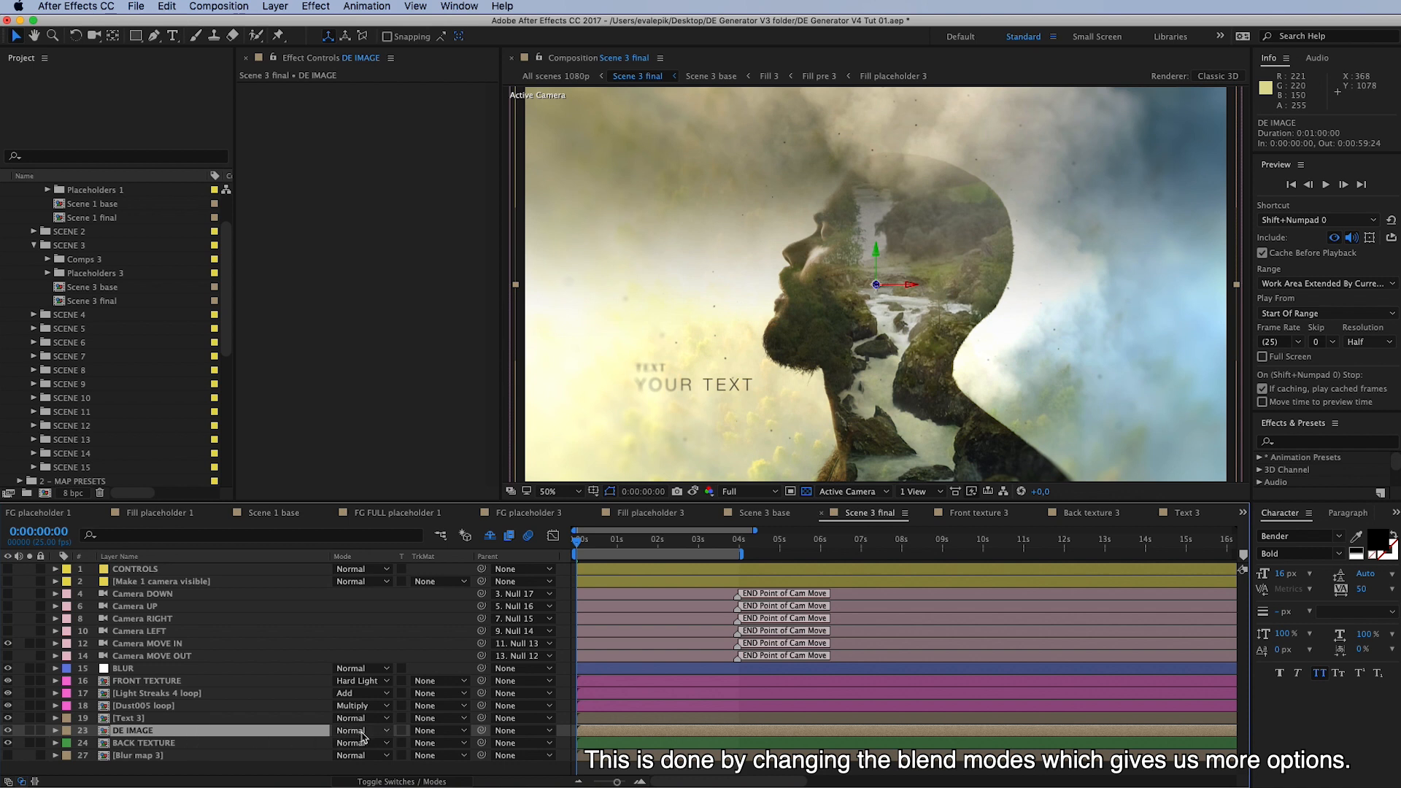
Blend DE IMAGE with Soft Light and select it for duplication.
left_click(359, 729)
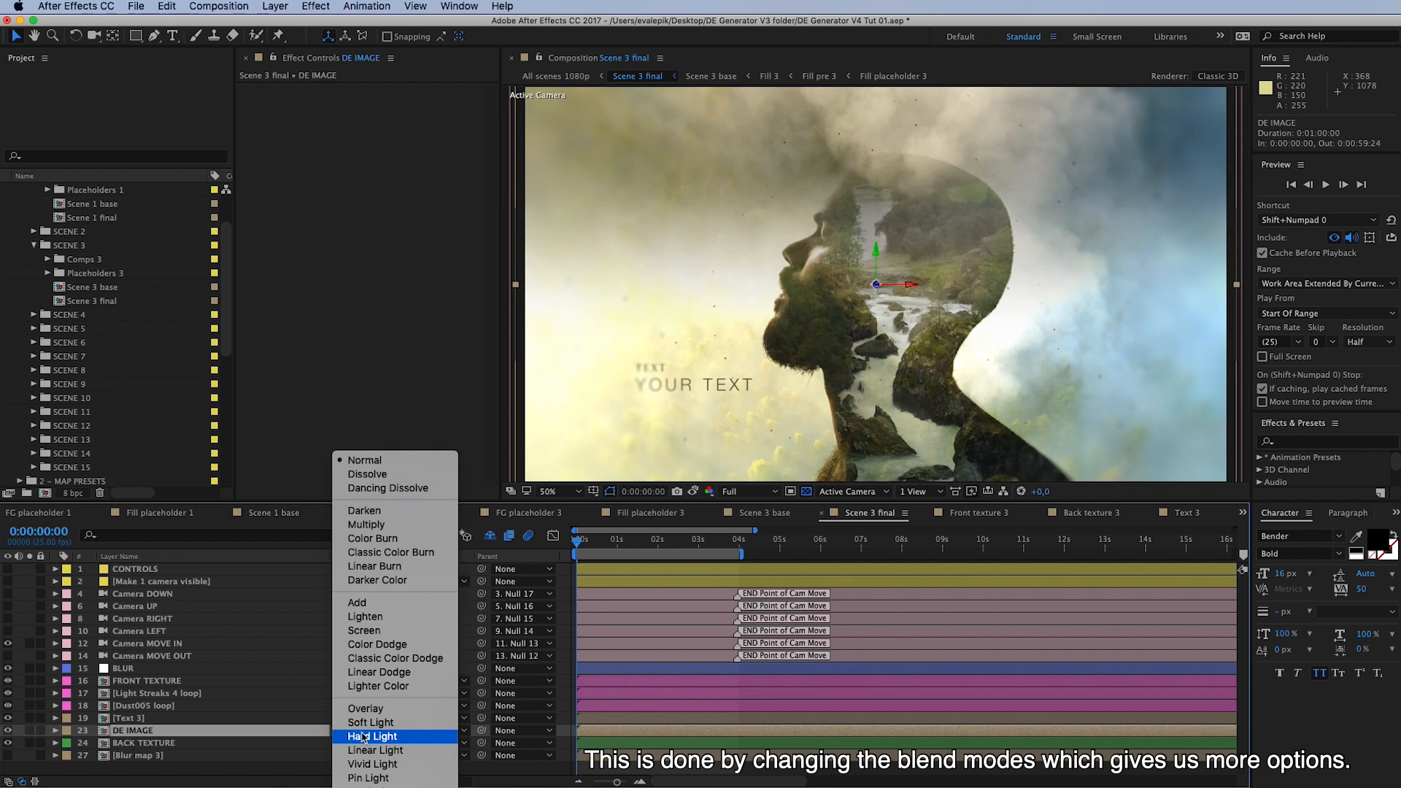
mouse_move(369, 723)
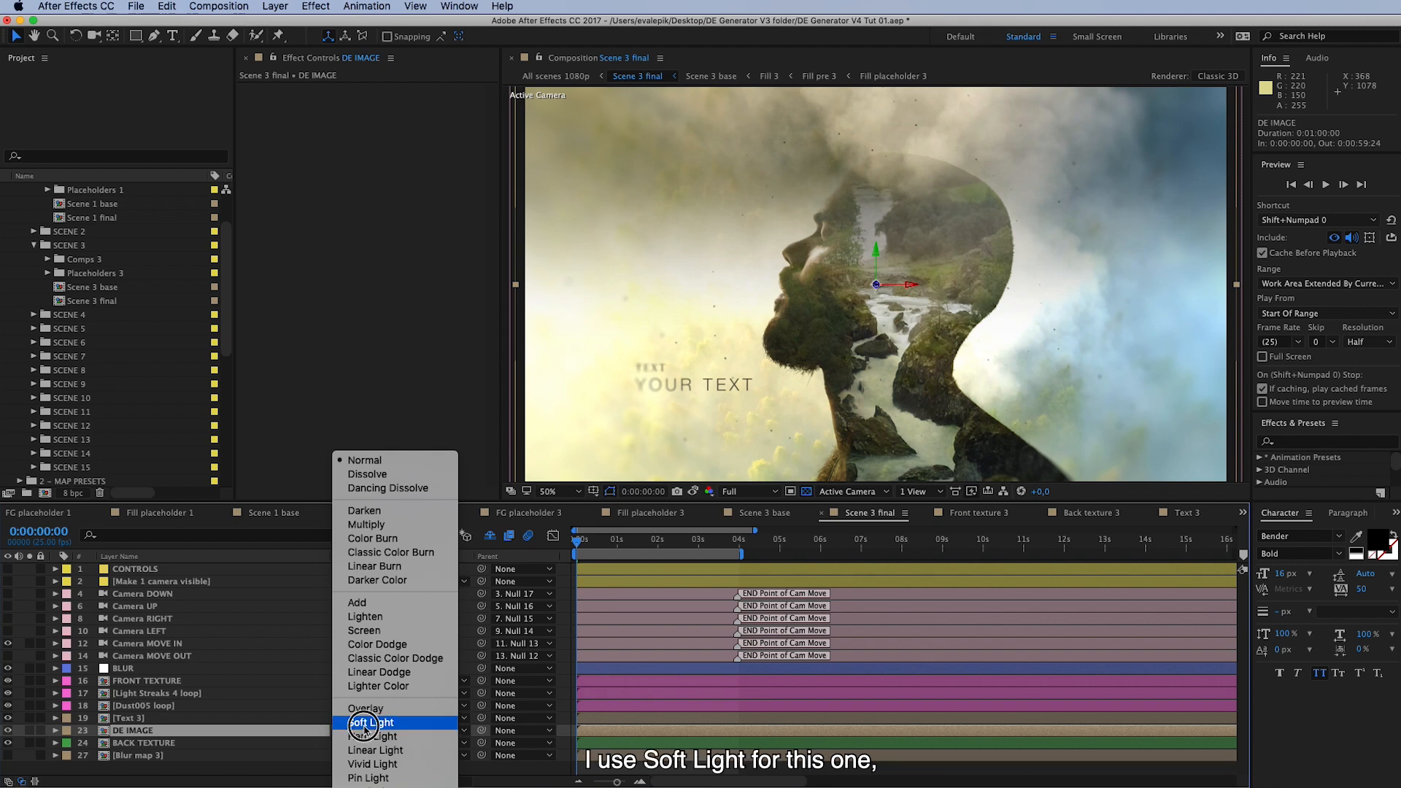
left_click(369, 723)
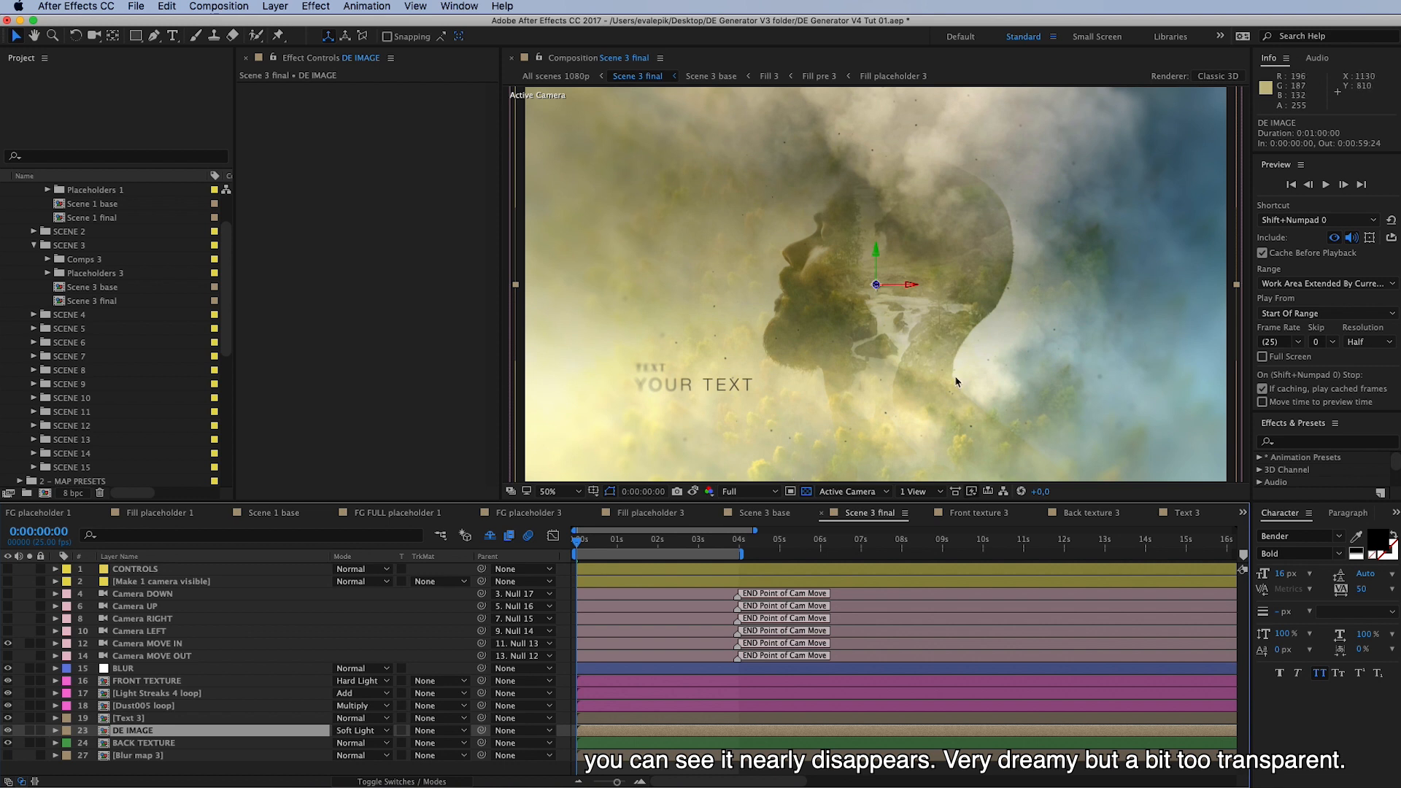
mouse_move(152, 763)
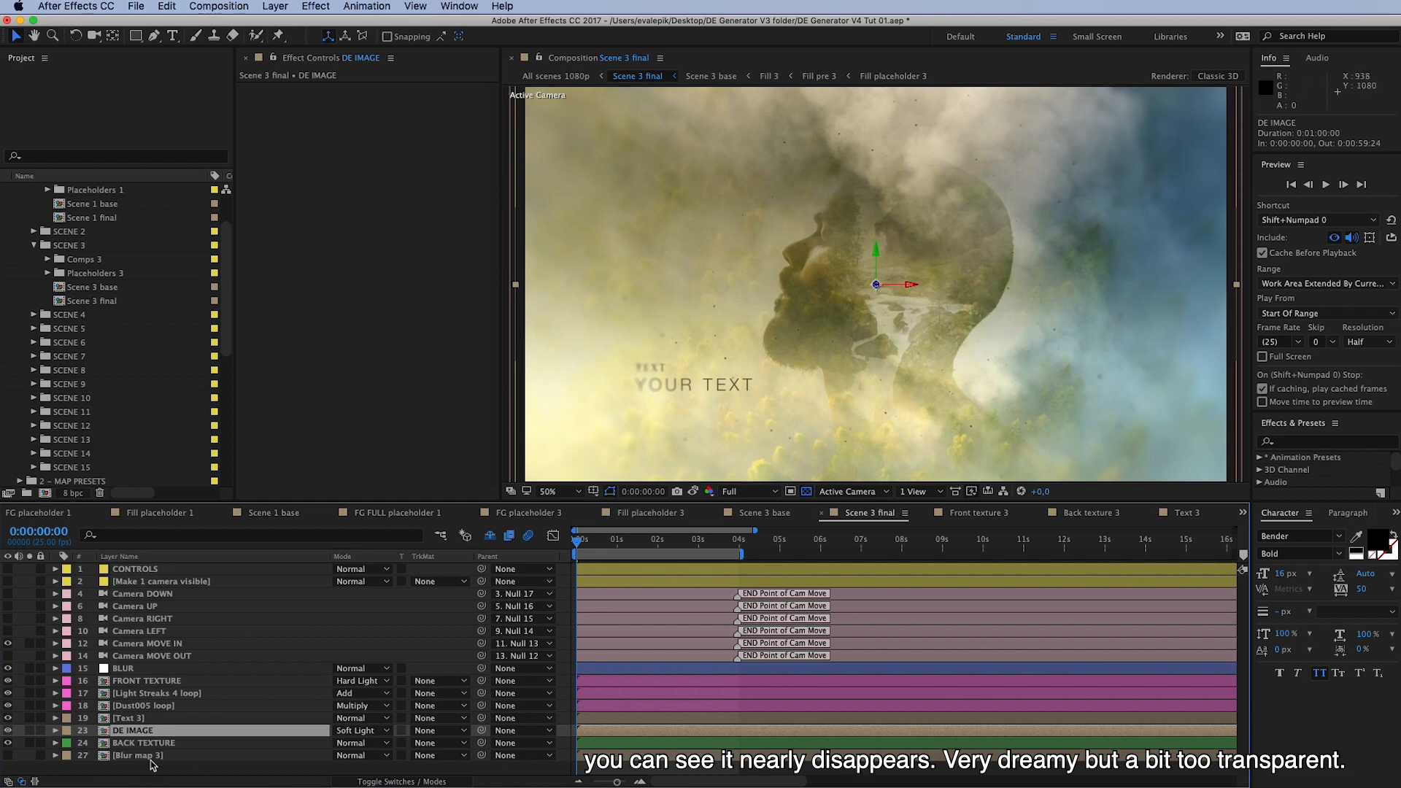
mouse_move(423, 575)
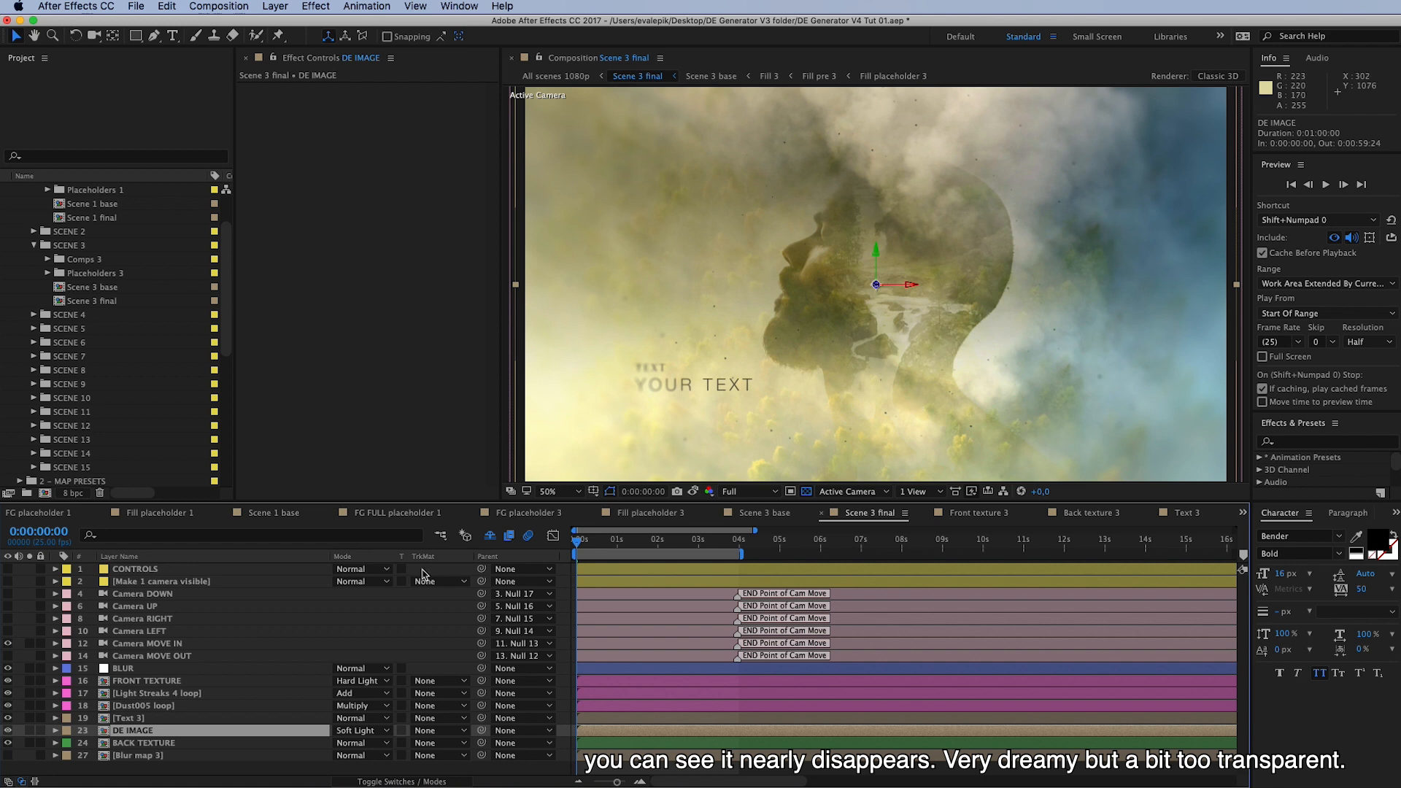
left_click(133, 730)
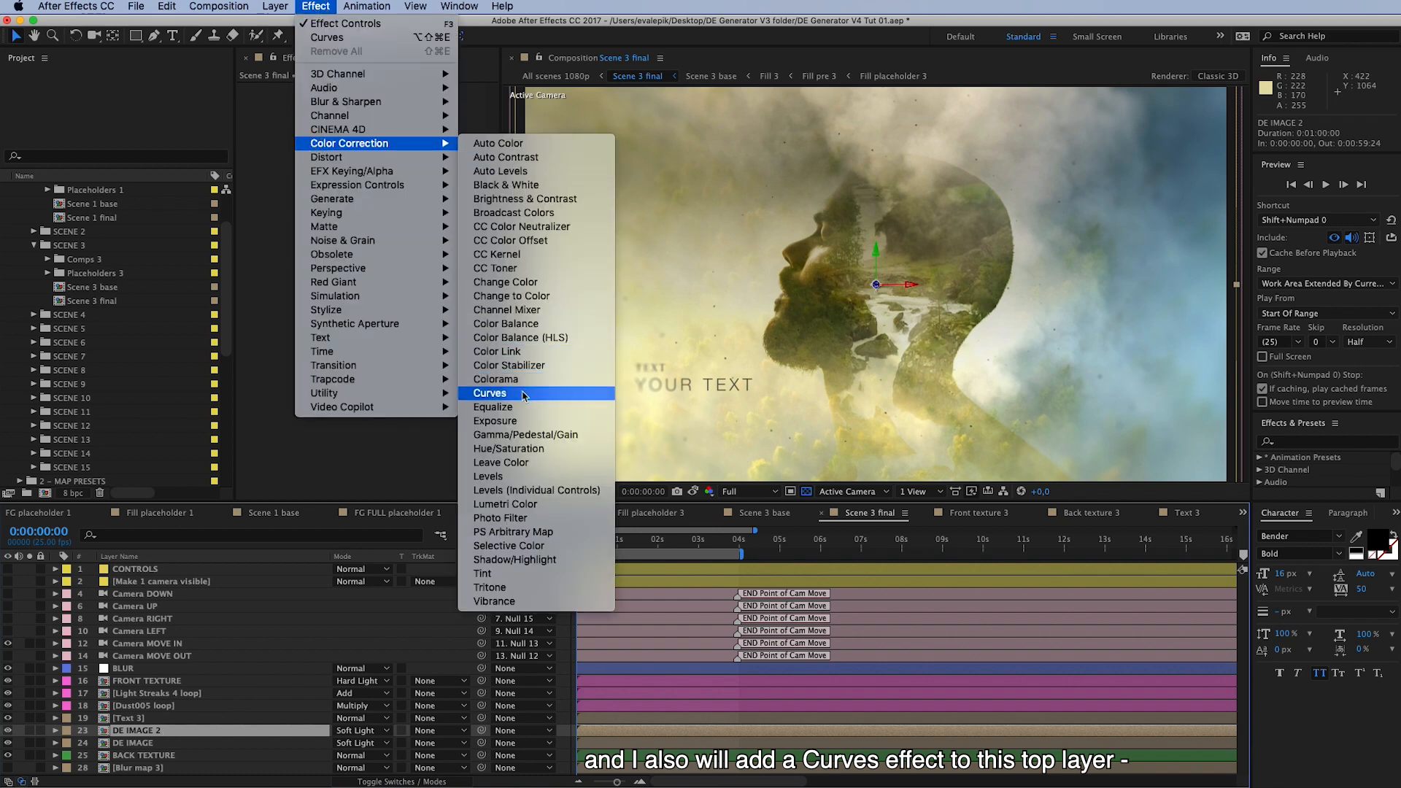
Add Curves to DE IMAGE 2 with an S-shaped RGB curve and compare against the snapshot.
left_click(490, 393)
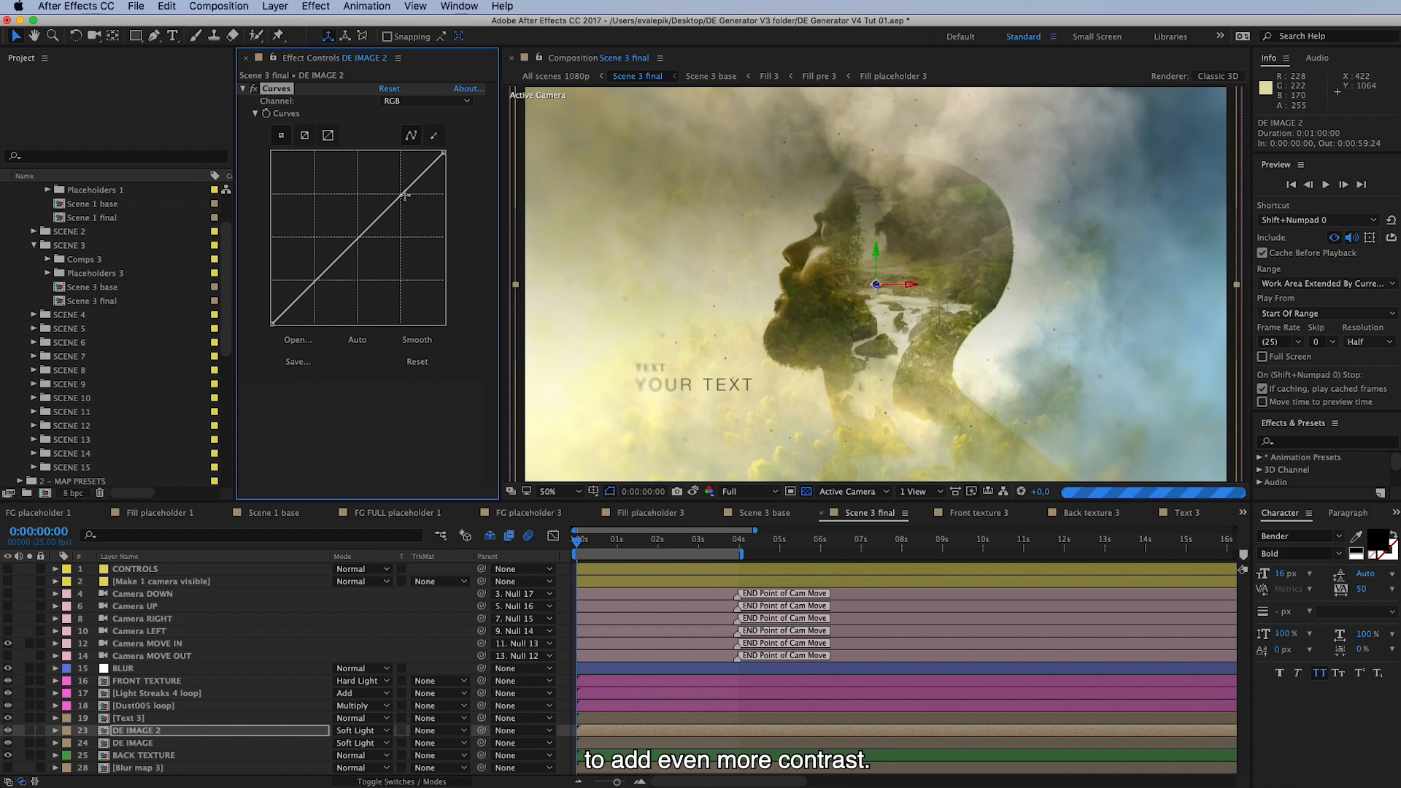
left_click_drag(408, 195, 397, 161)
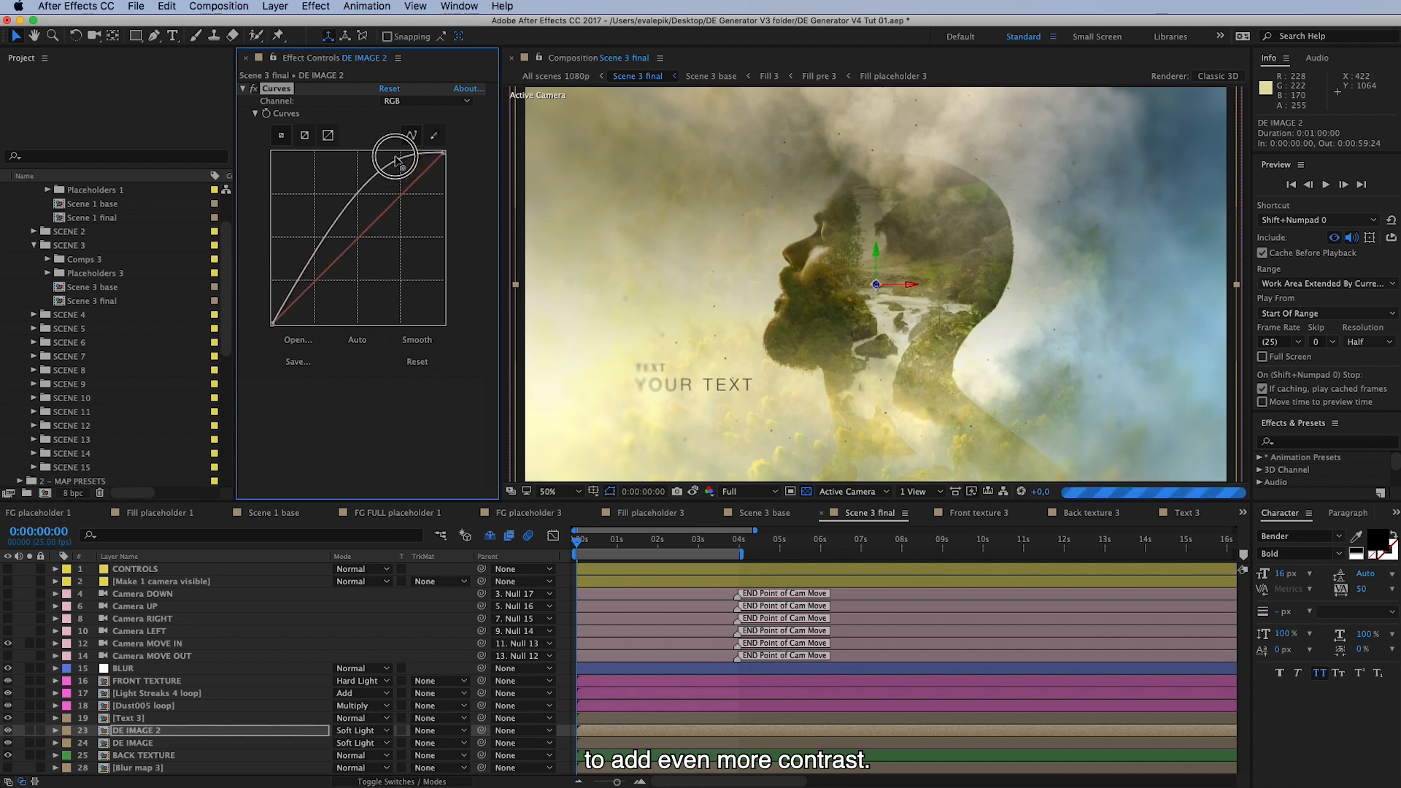
left_click_drag(396, 159, 315, 248)
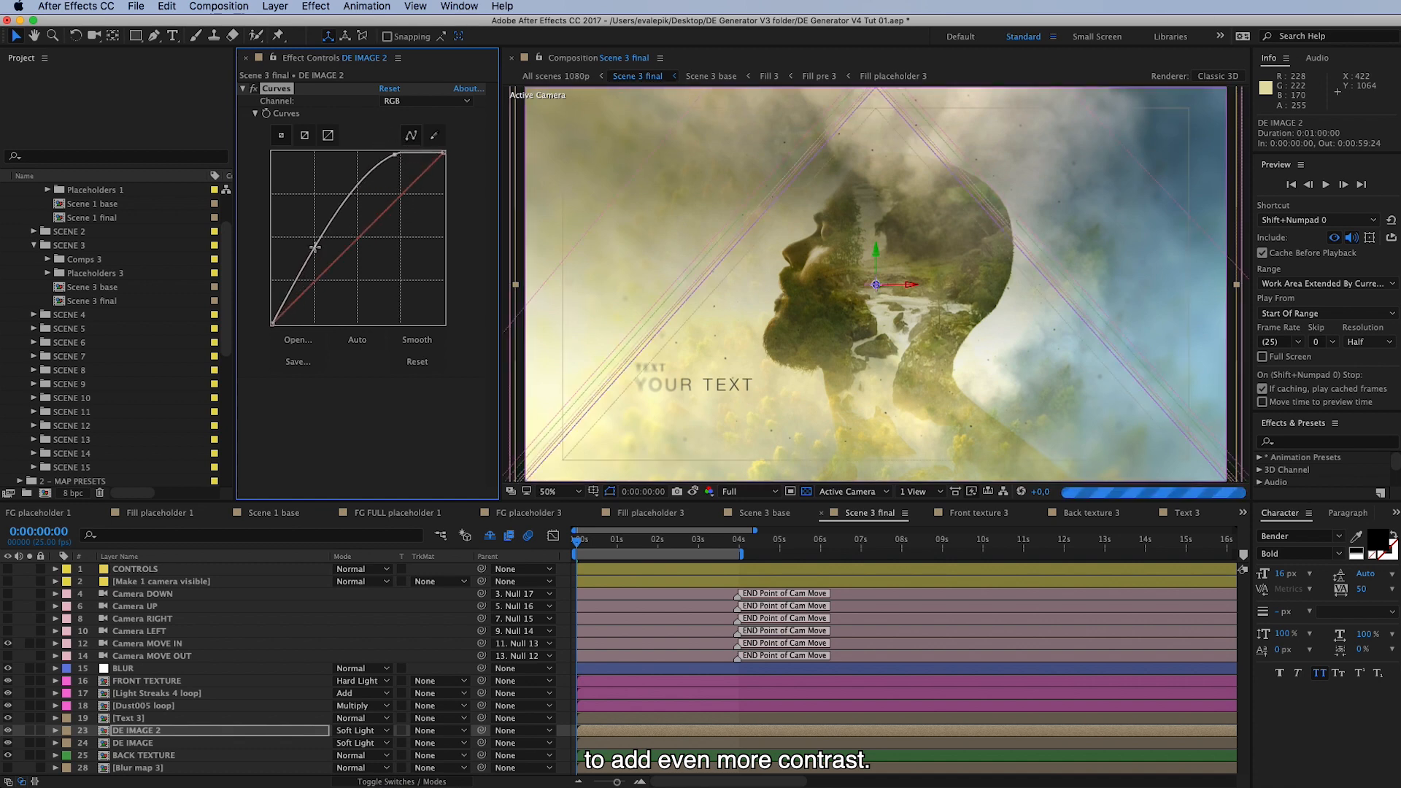
left_click_drag(316, 249, 311, 262)
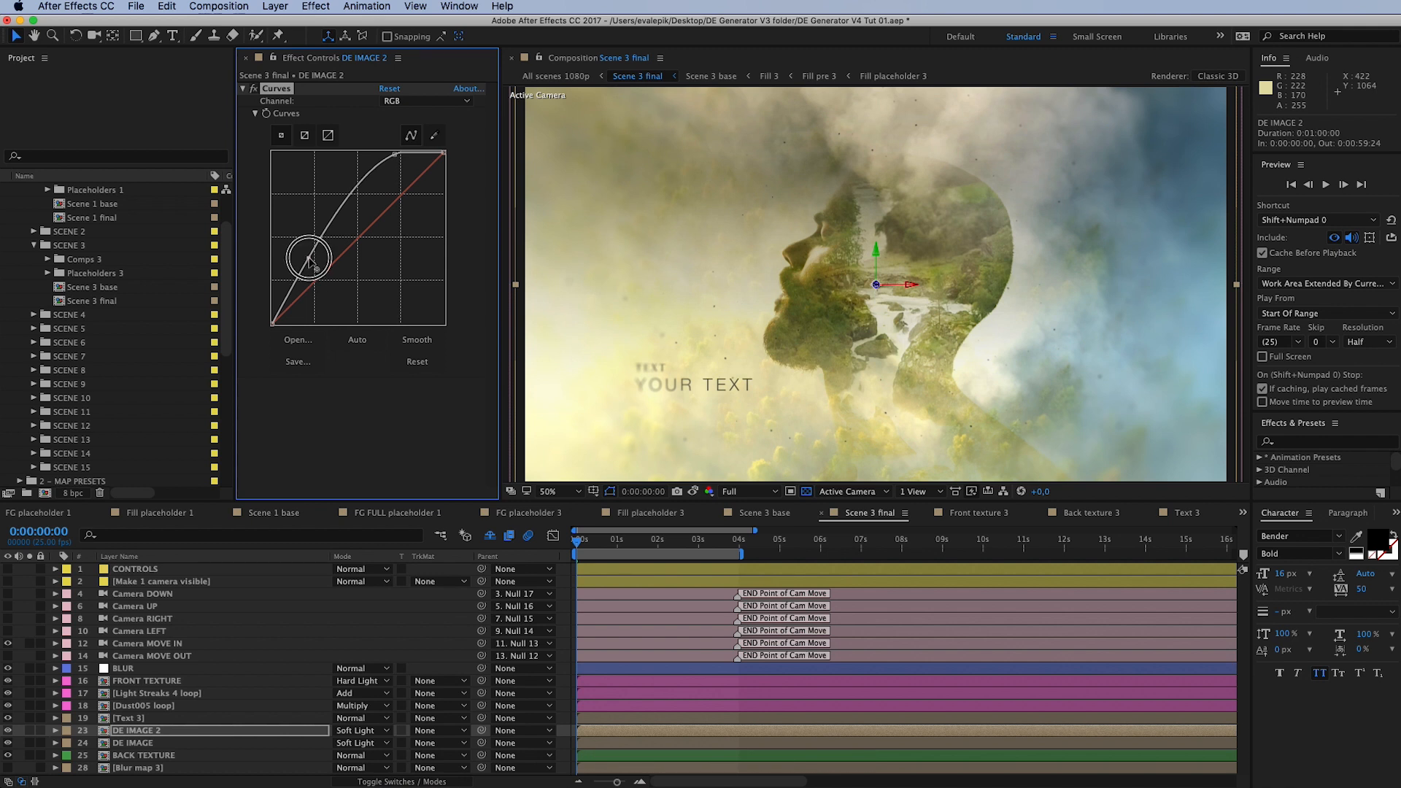
left_click_drag(308, 259, 320, 281)
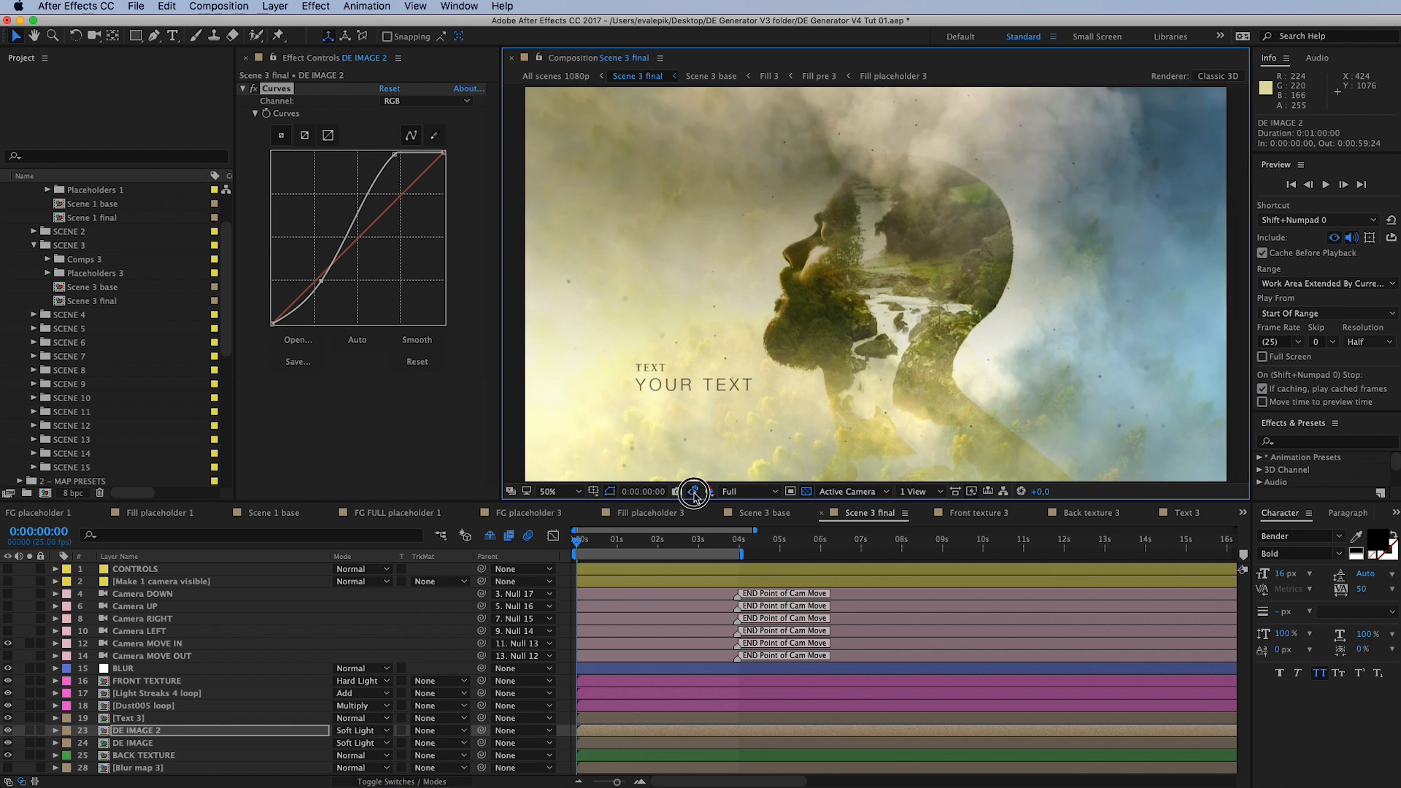
left_click(693, 491)
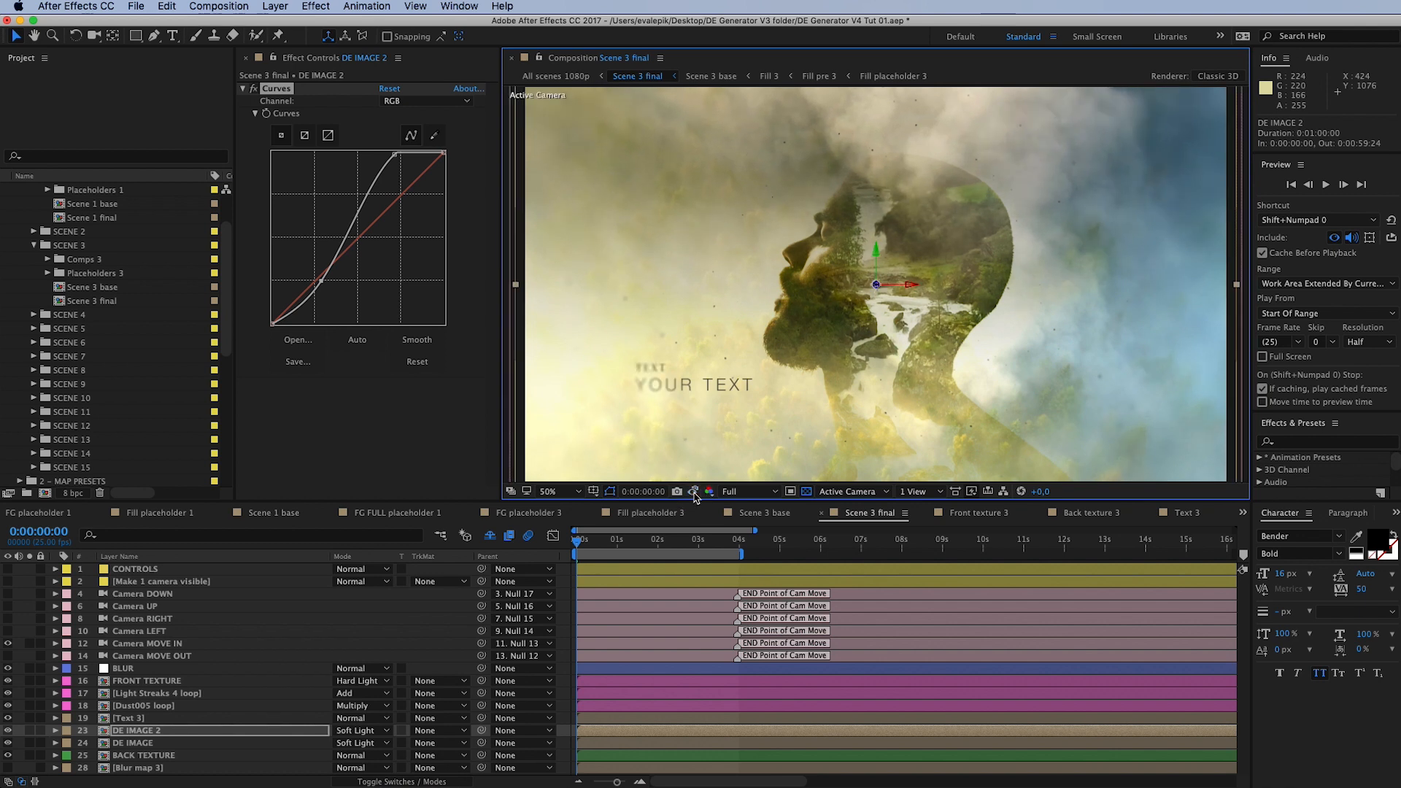
left_click(133, 743)
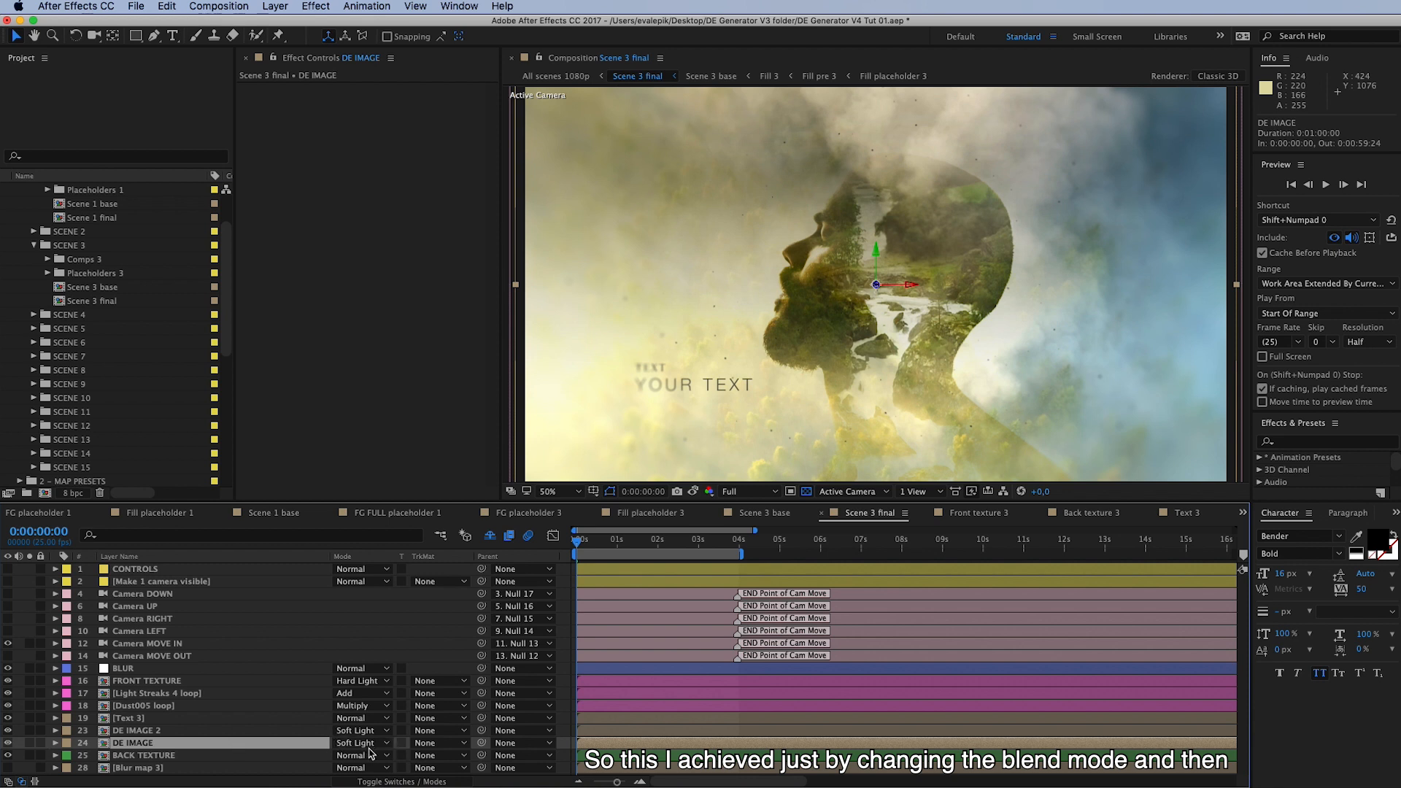
mouse_move(282, 753)
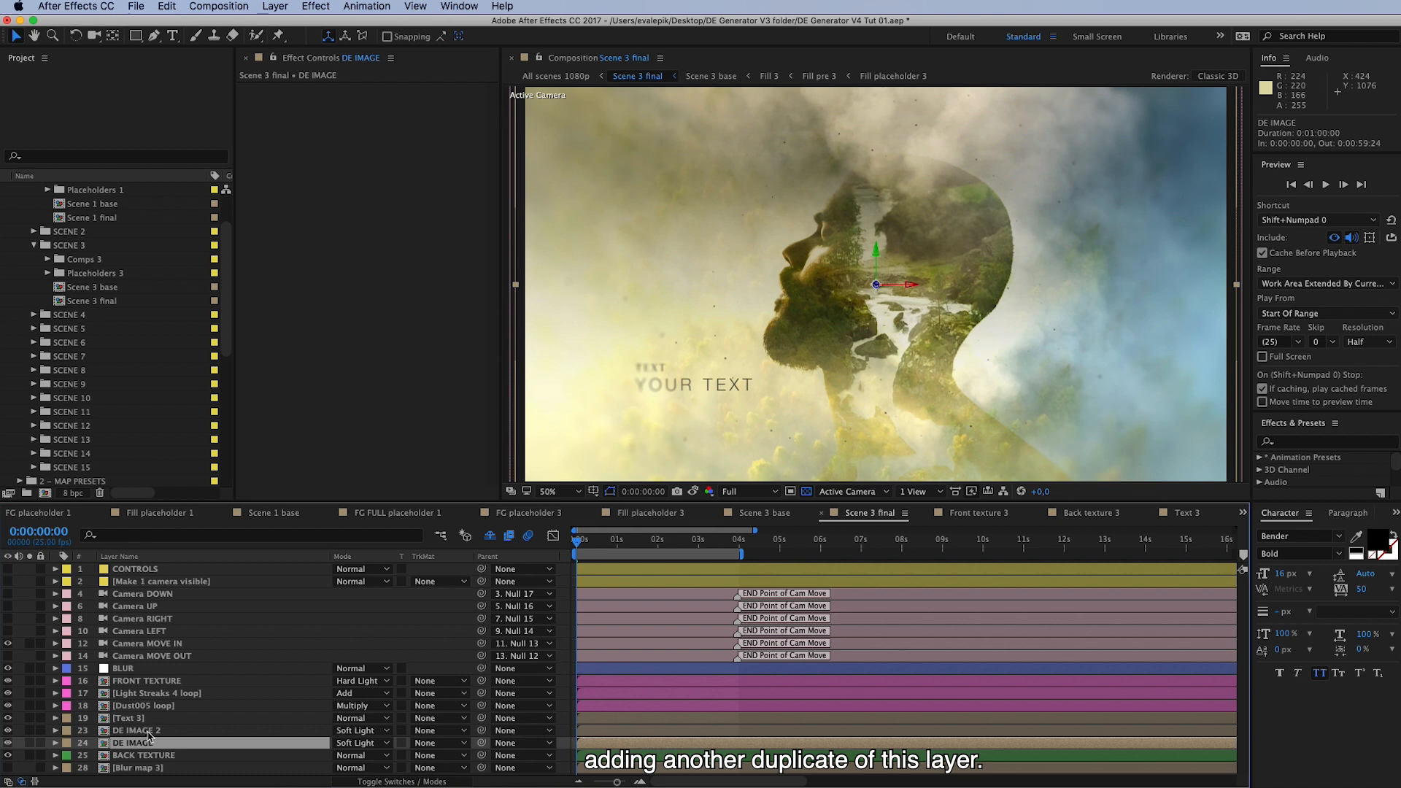
left_click(135, 569)
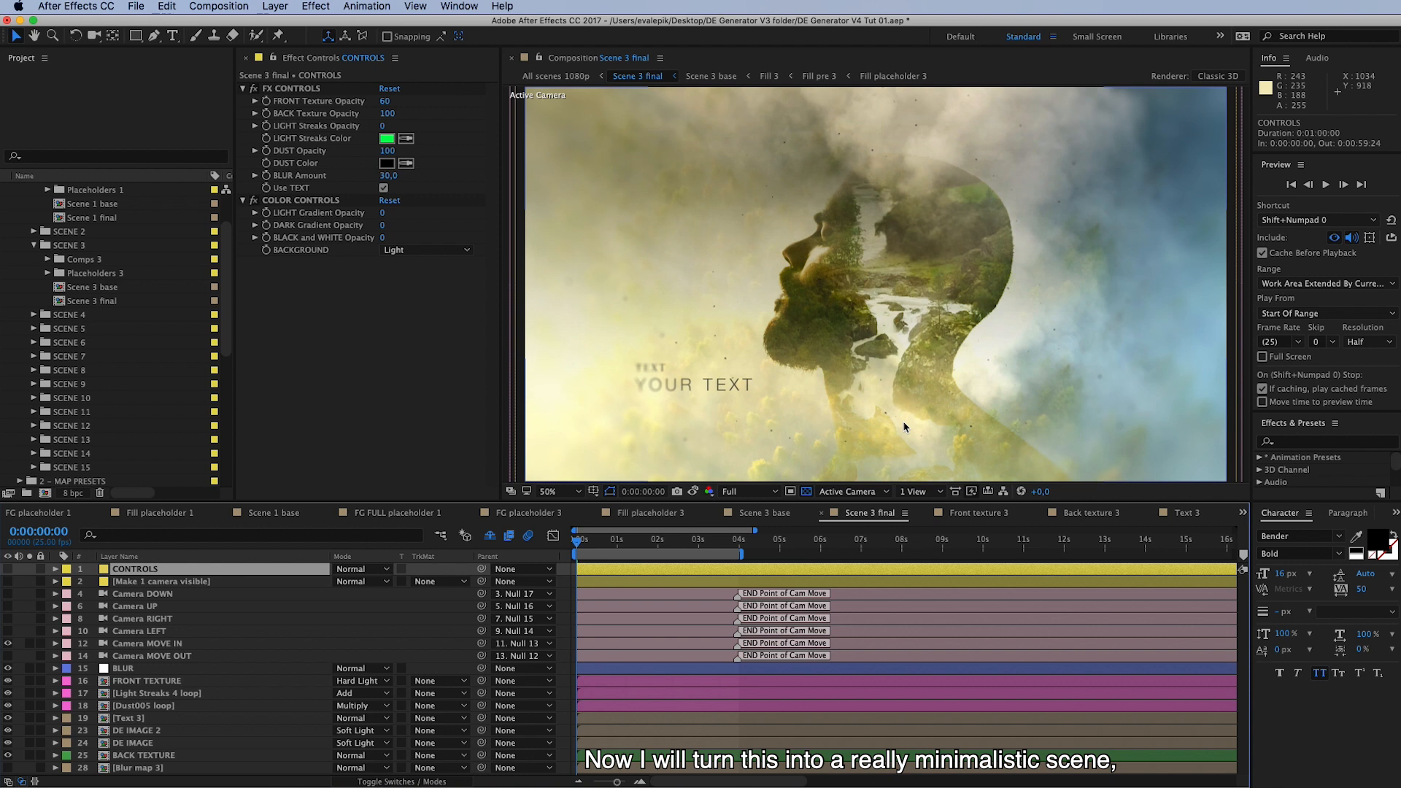
mouse_move(942, 421)
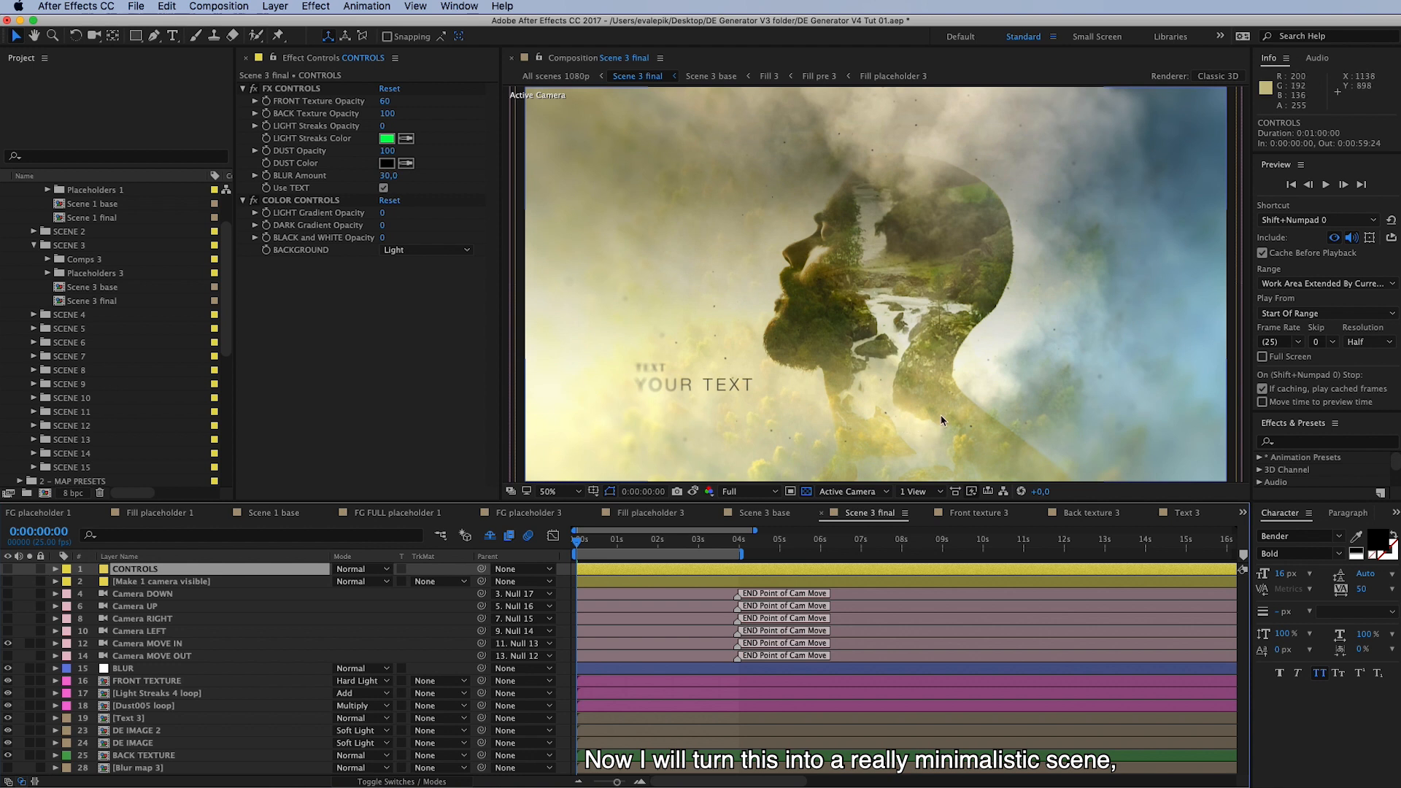
mouse_move(194, 575)
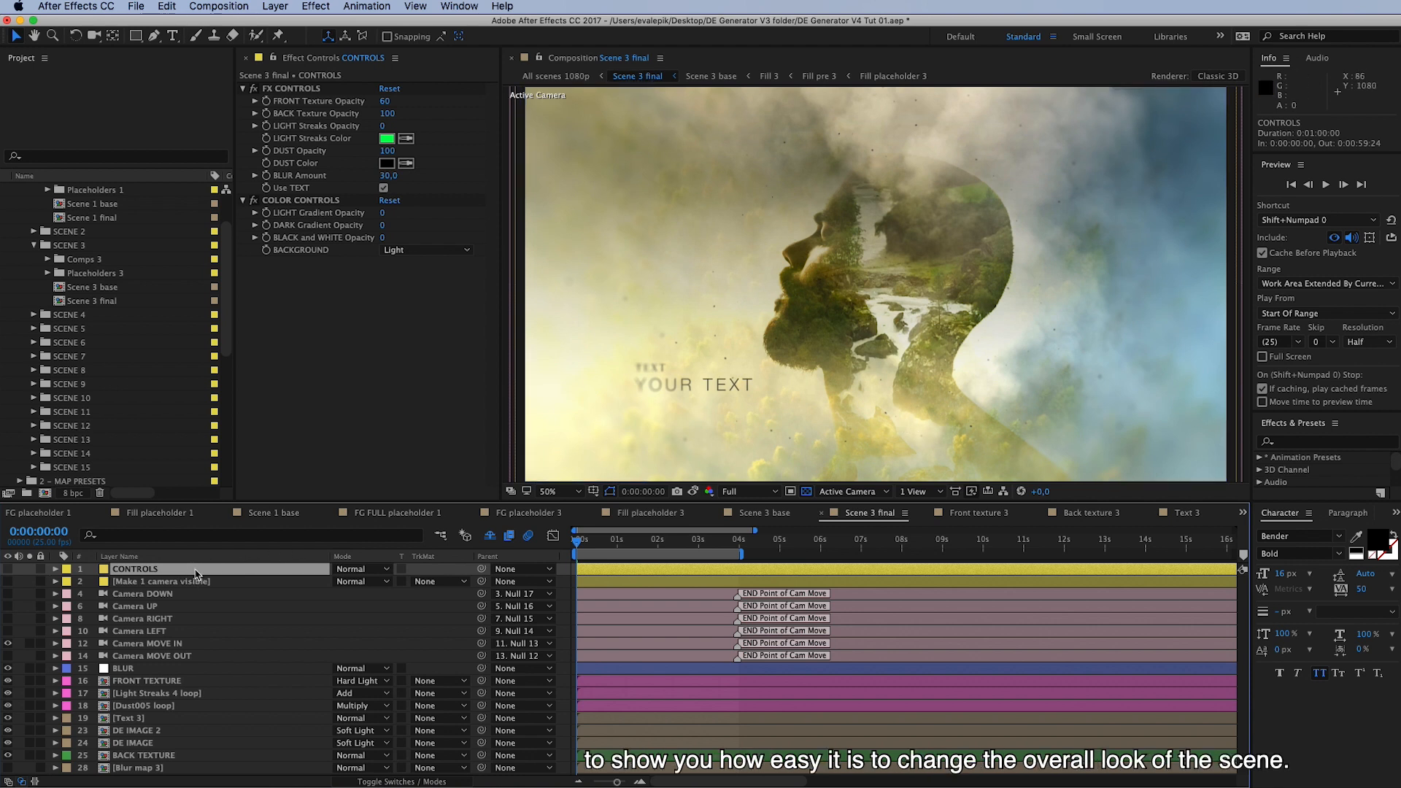
mouse_move(771, 437)
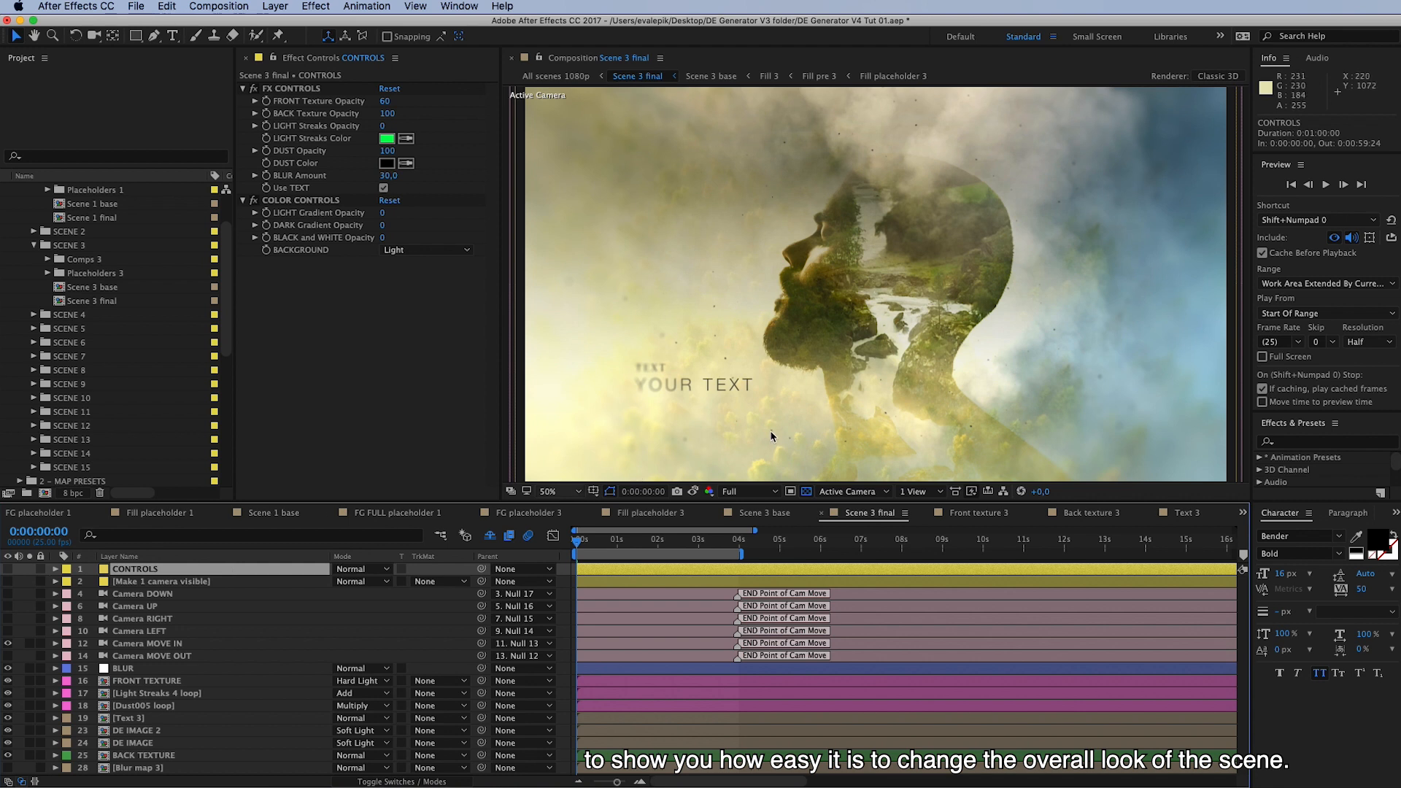
mouse_move(678, 466)
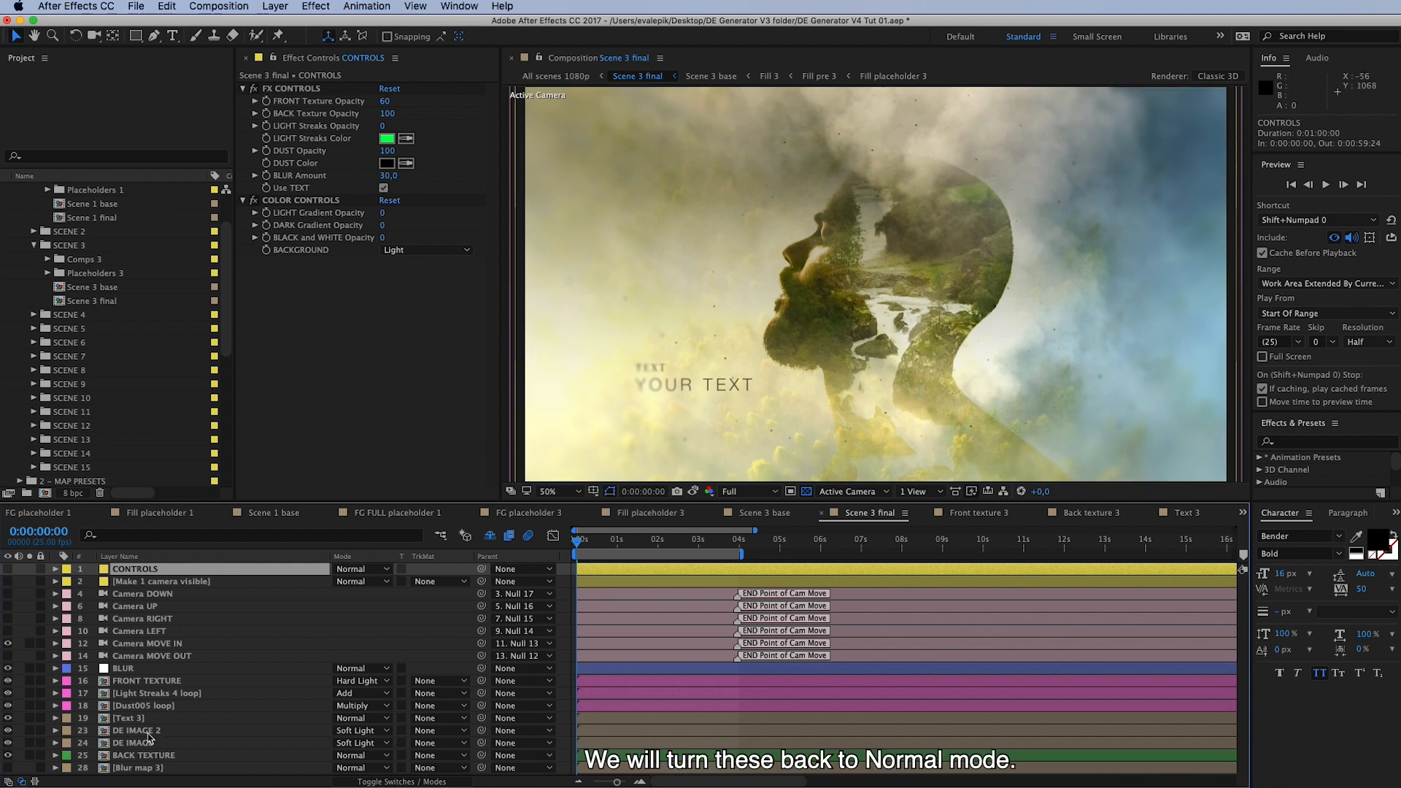
Set both DE IMAGE and DE IMAGE 2 to Normal blending mode.
left_click(136, 730)
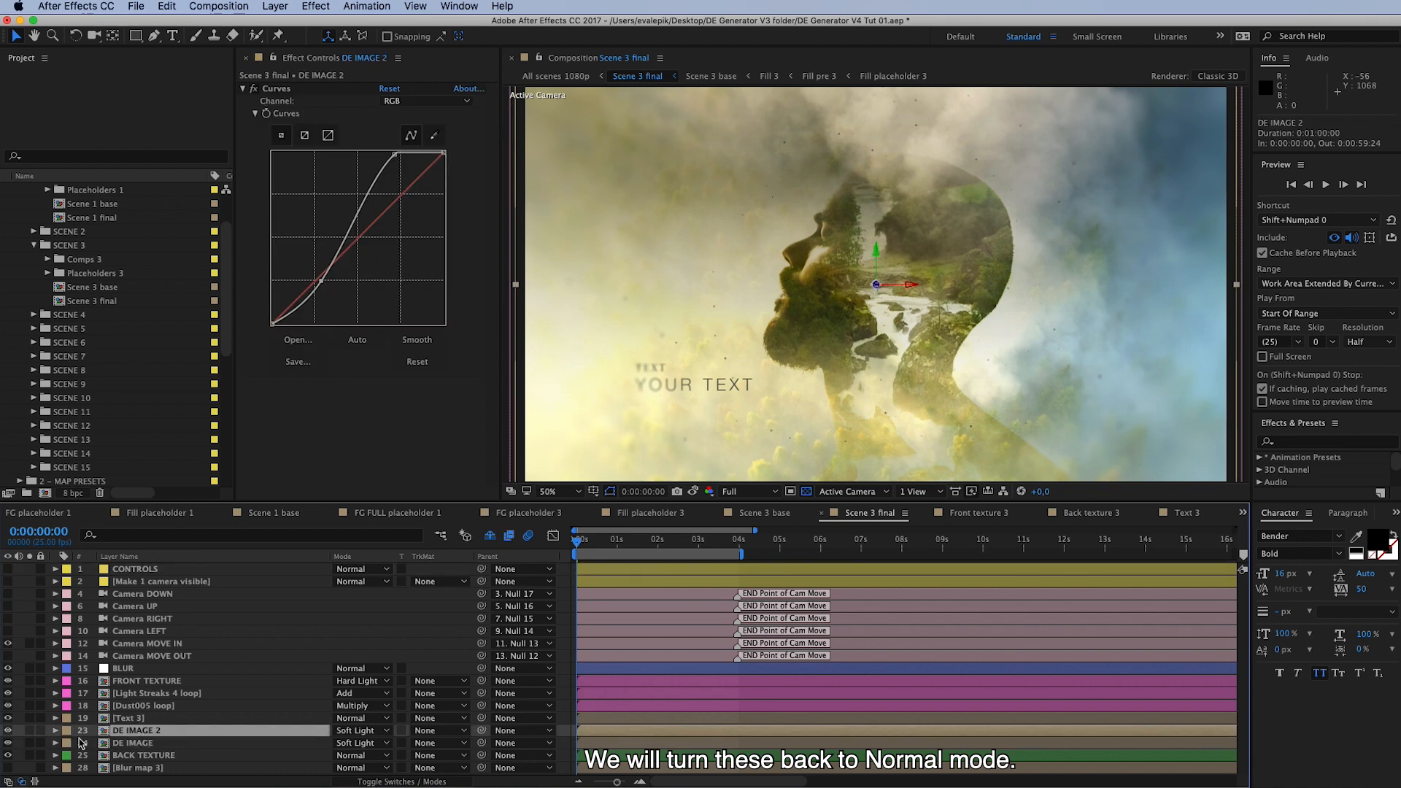
left_click(133, 744)
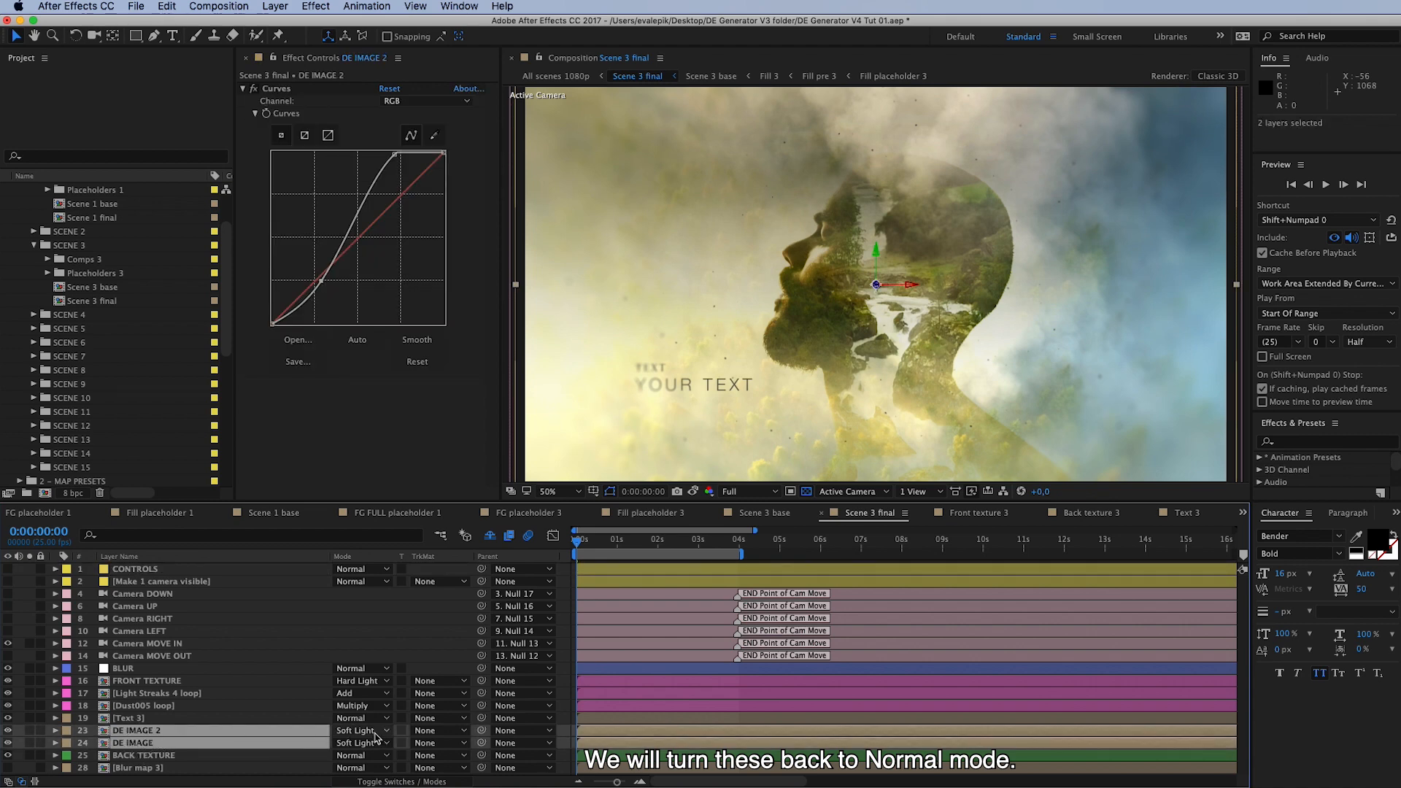
left_click(361, 730)
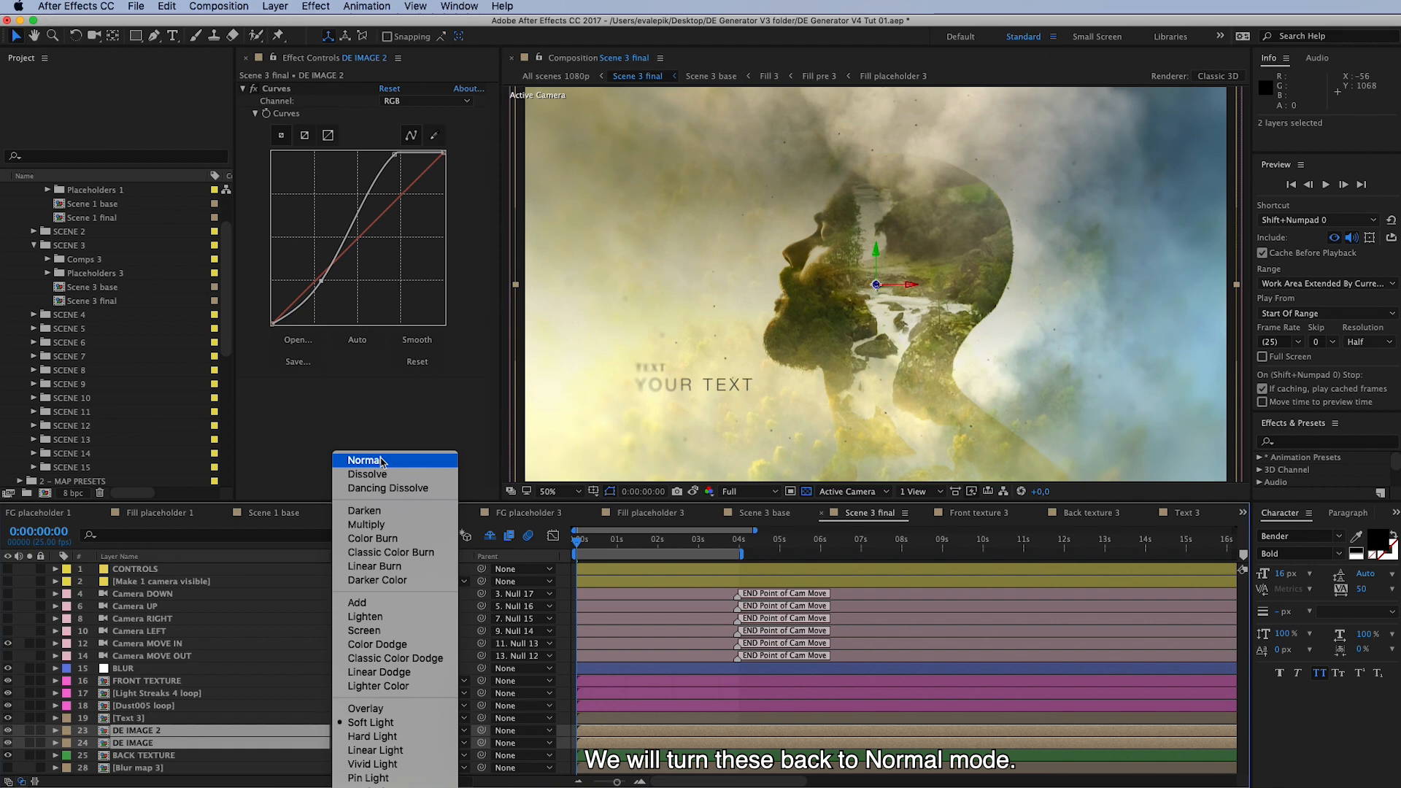
left_click(364, 460)
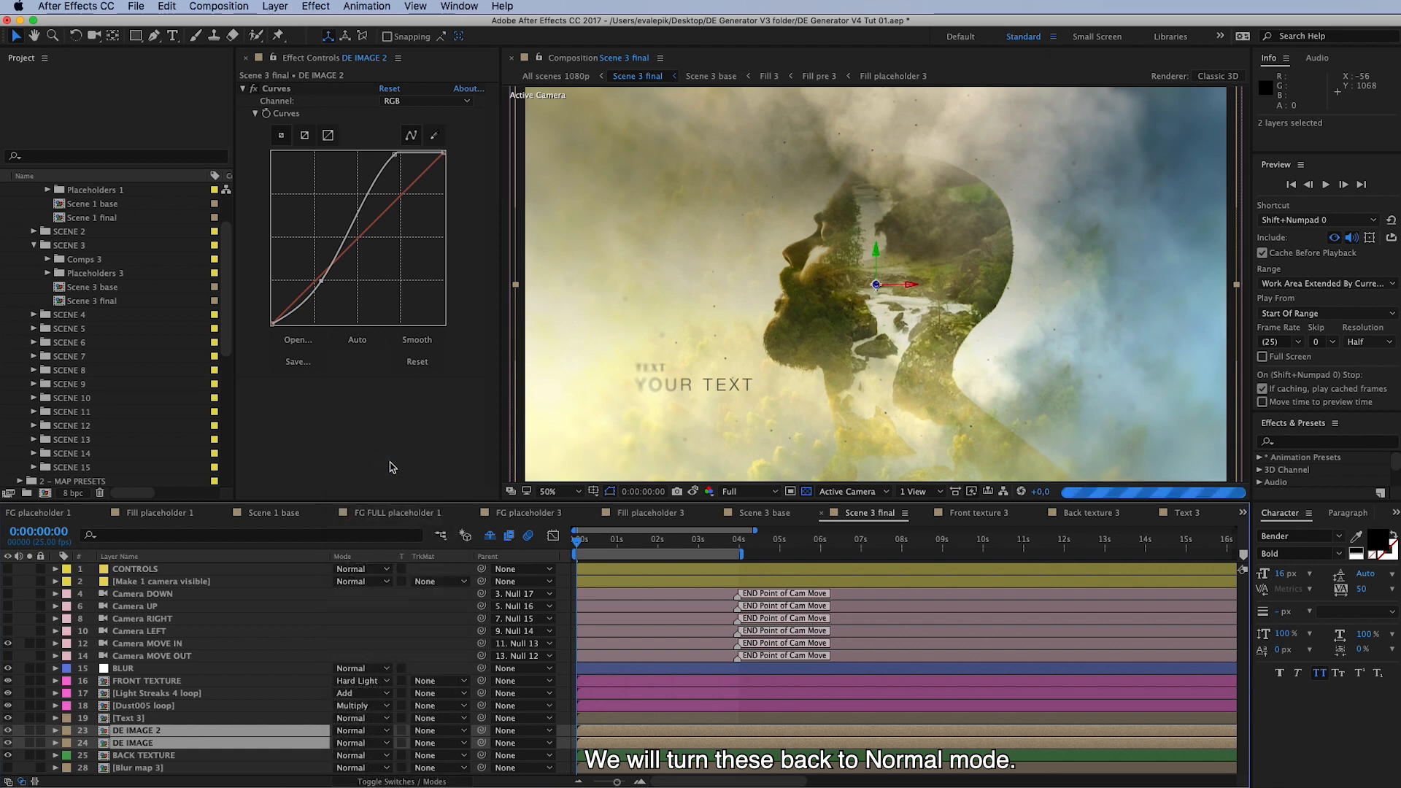
Reselect CONTROLS and hide the duplicate DE IMAGE 2 layer.
left_click(134, 568)
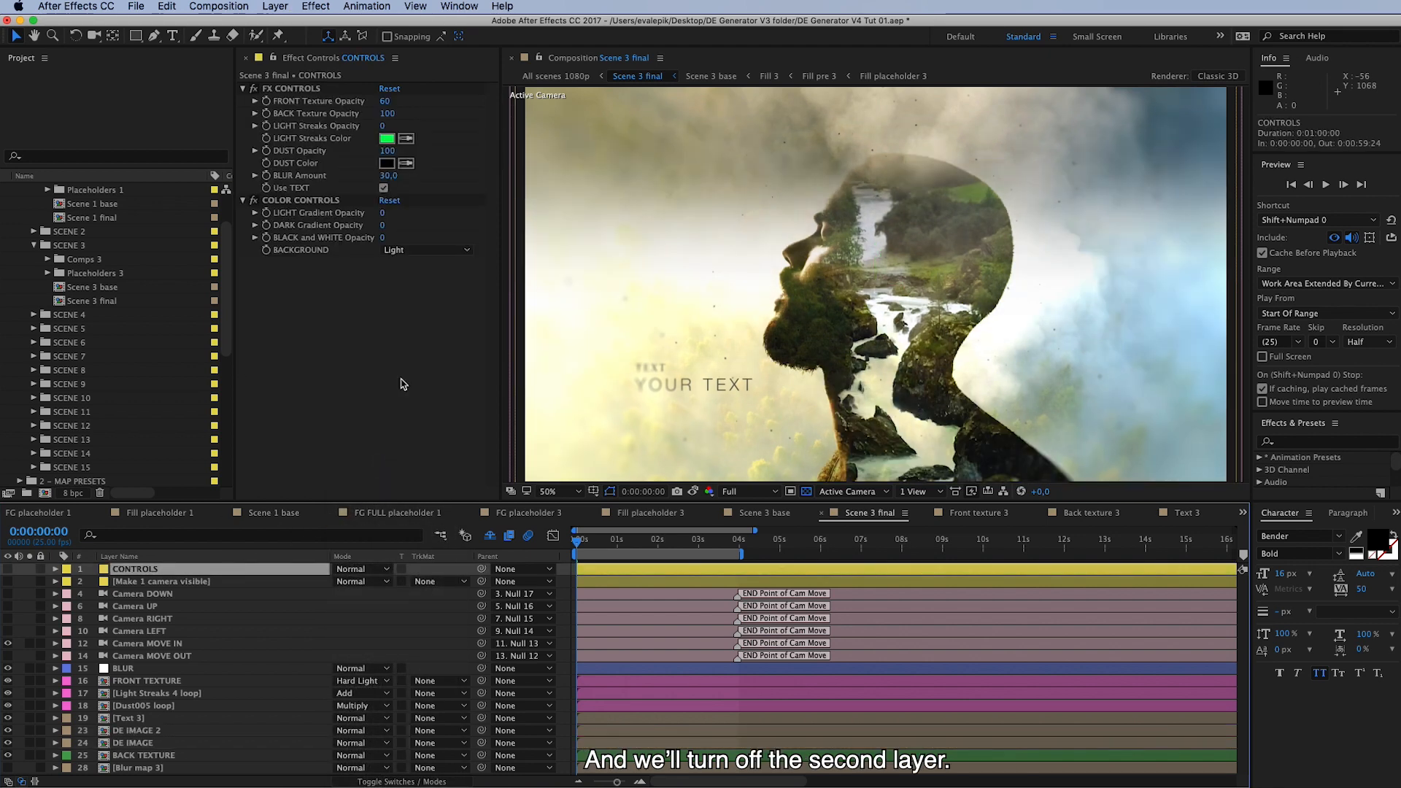
left_click(136, 730)
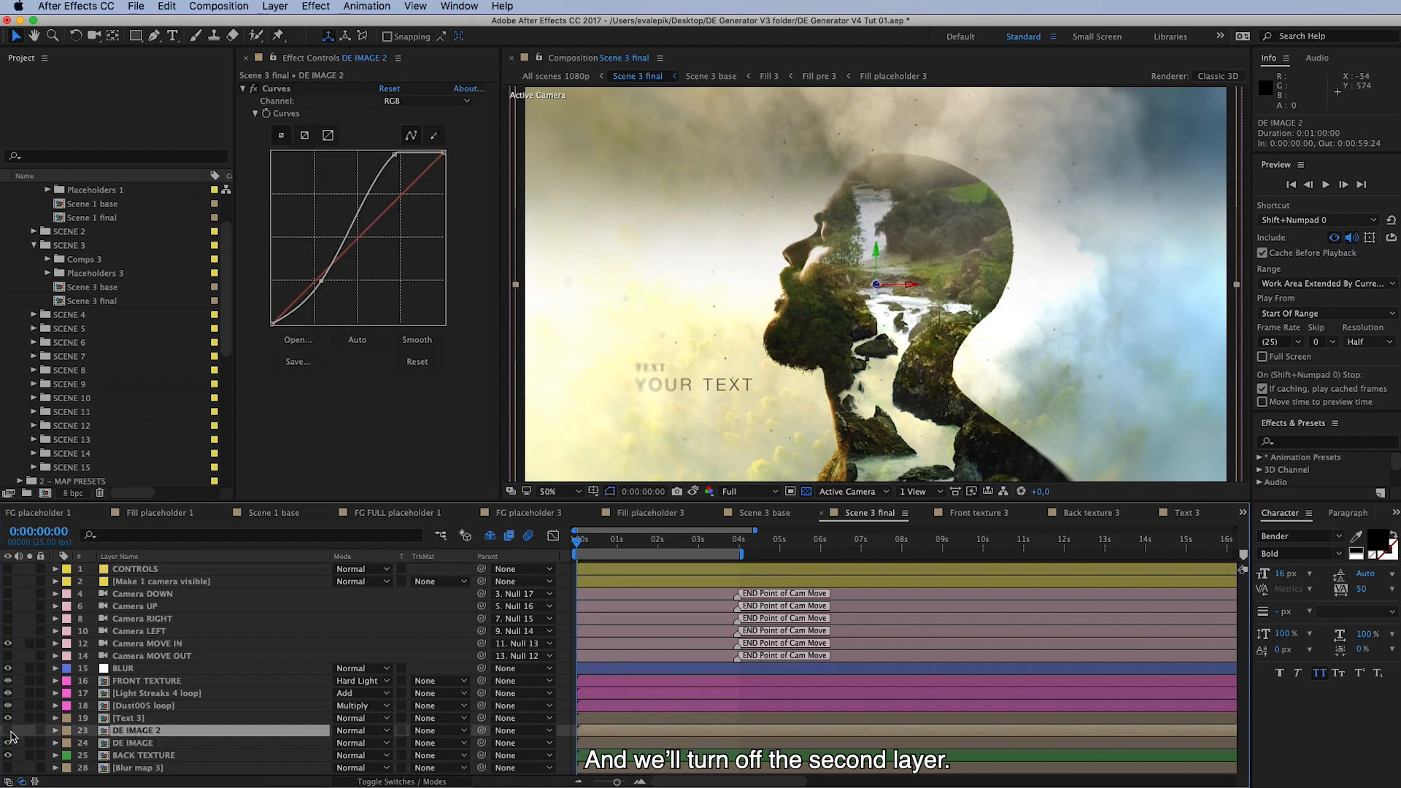
left_click(134, 570)
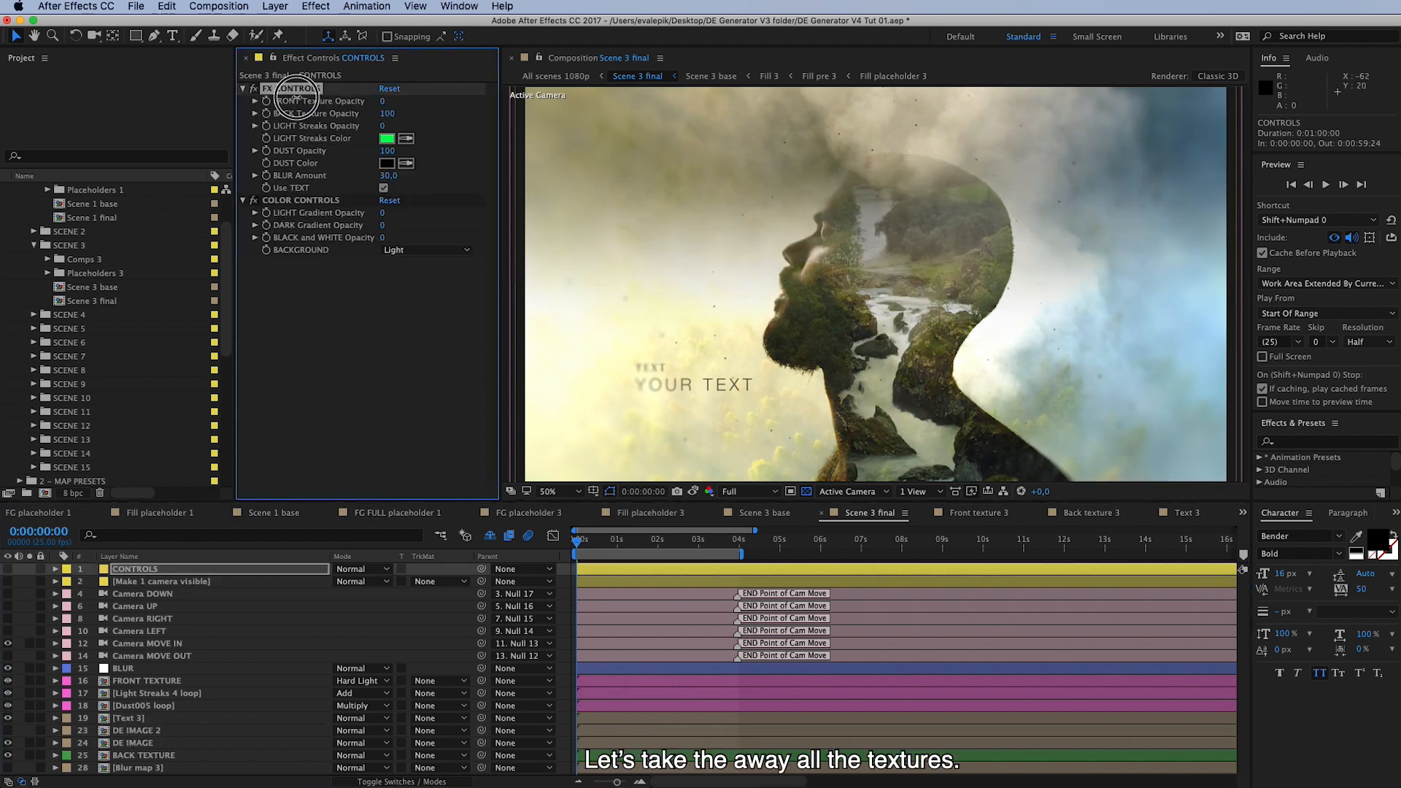
Set texture opacities to 0 for a grayscale portrait on white, then zoom the view back in.
left_click(383, 114)
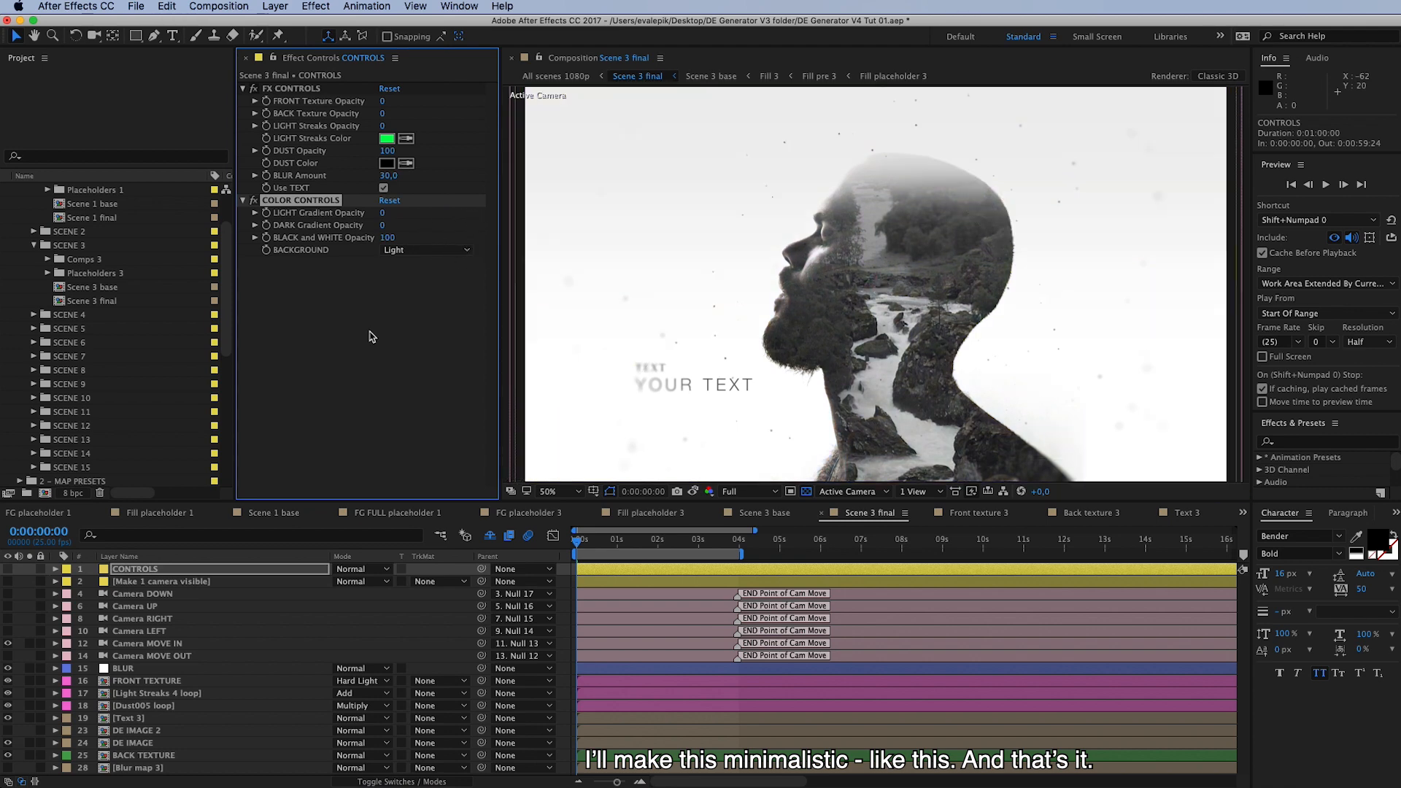
mouse_move(383, 265)
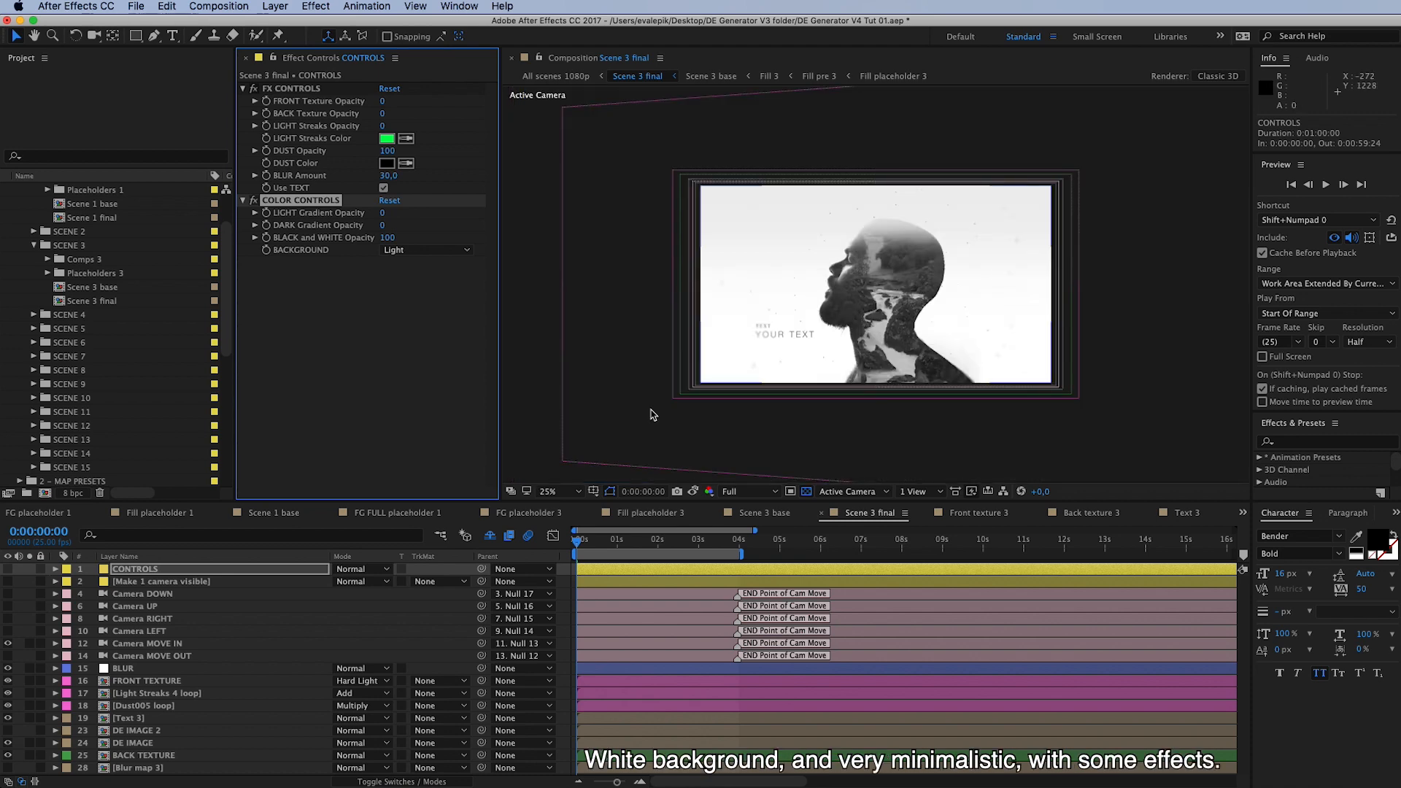
left_click(549, 492)
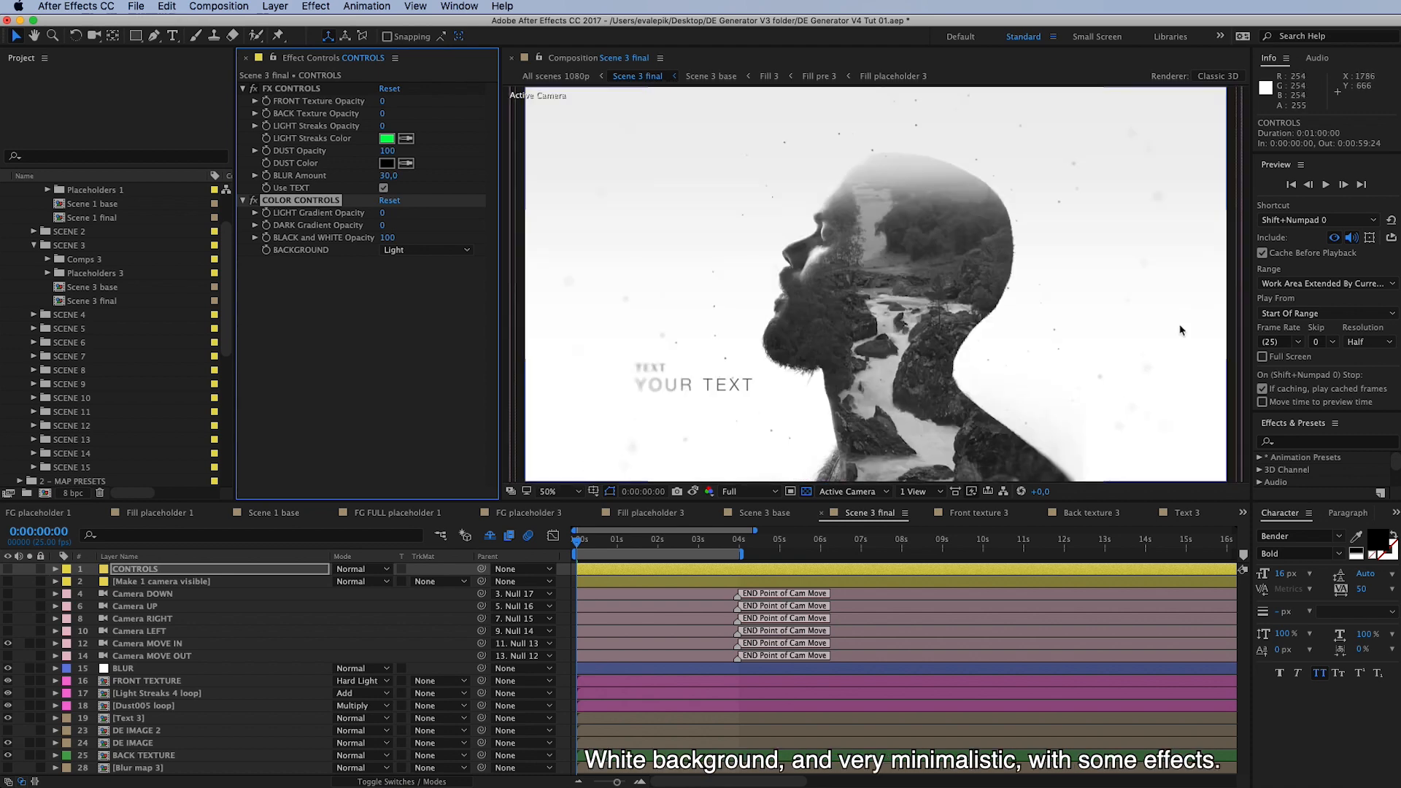
mouse_move(626, 416)
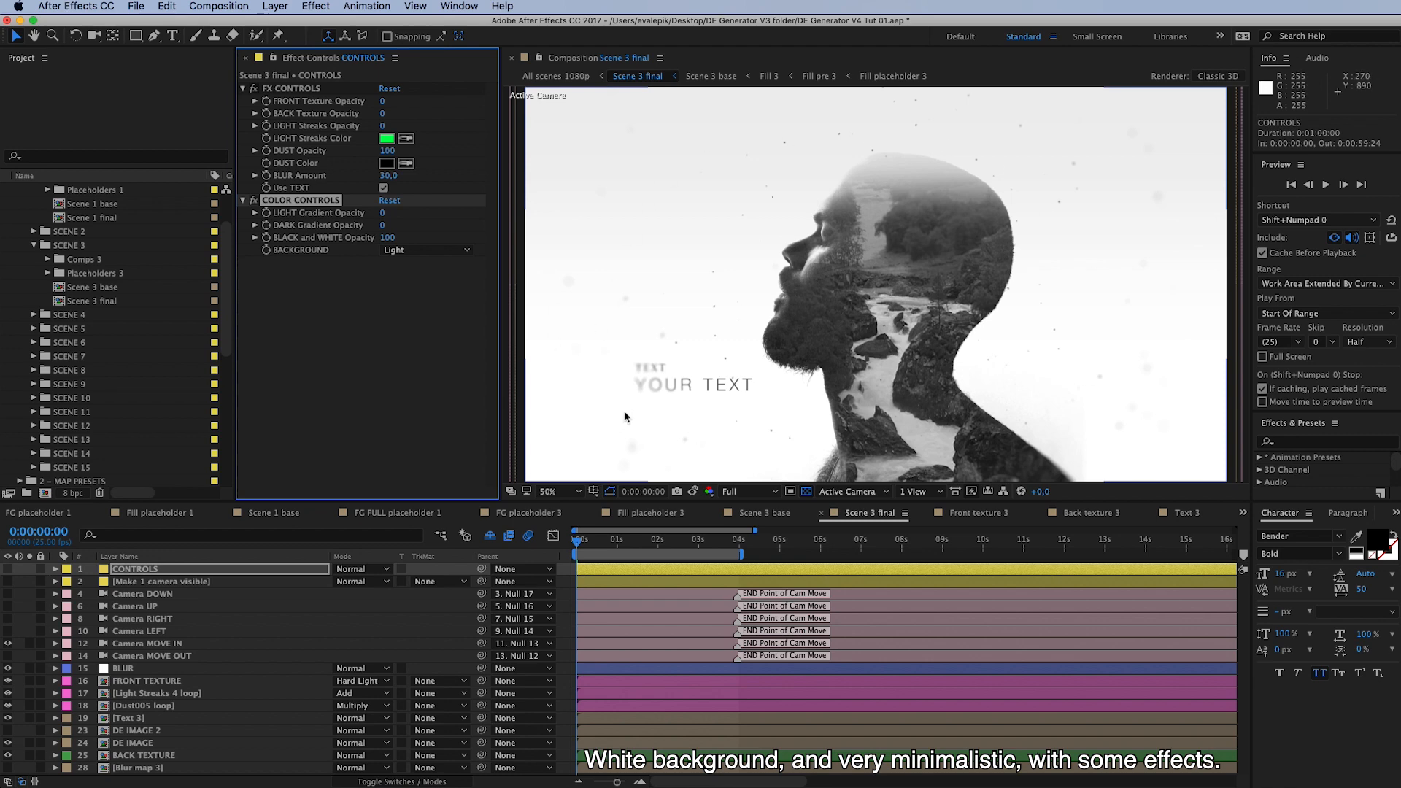
mouse_move(325, 577)
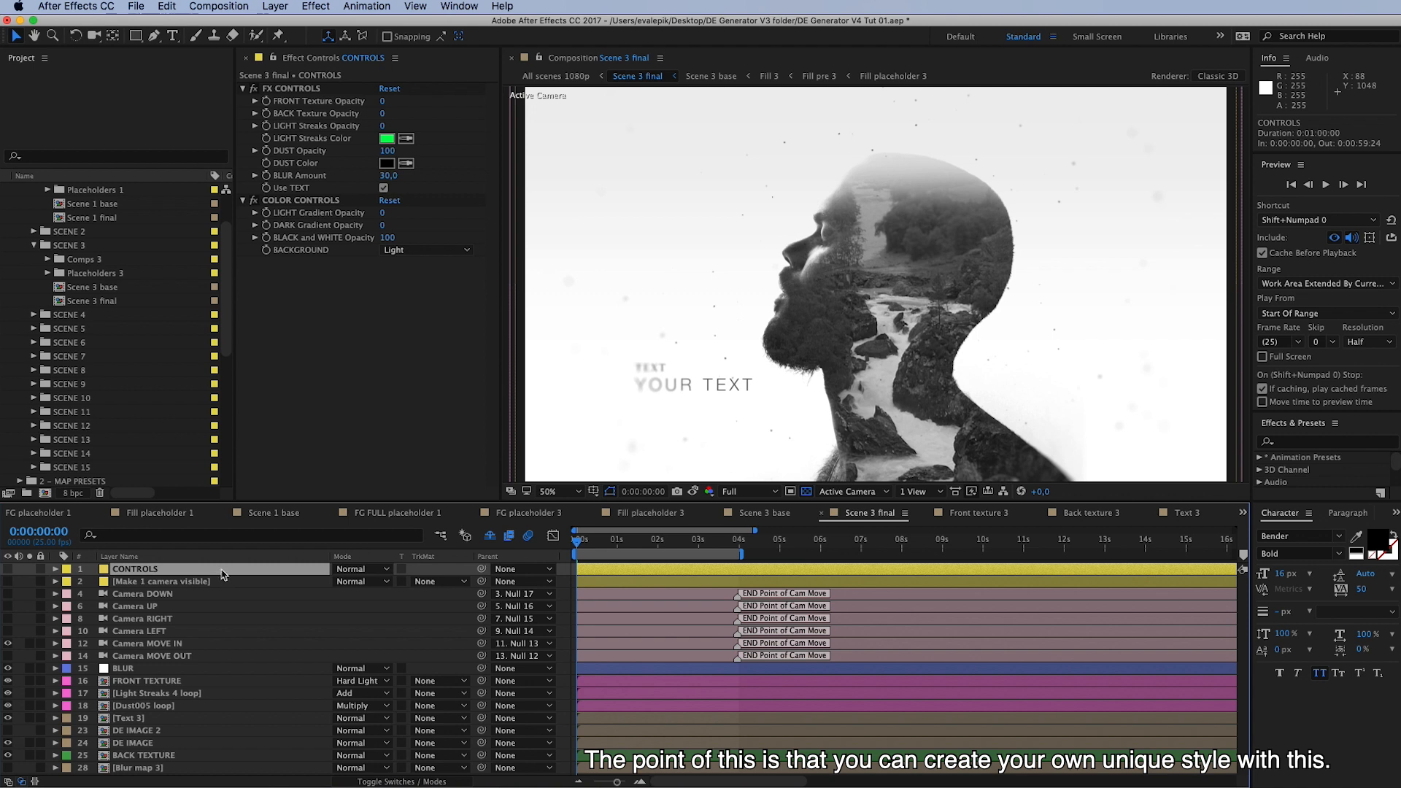
mouse_move(435, 476)
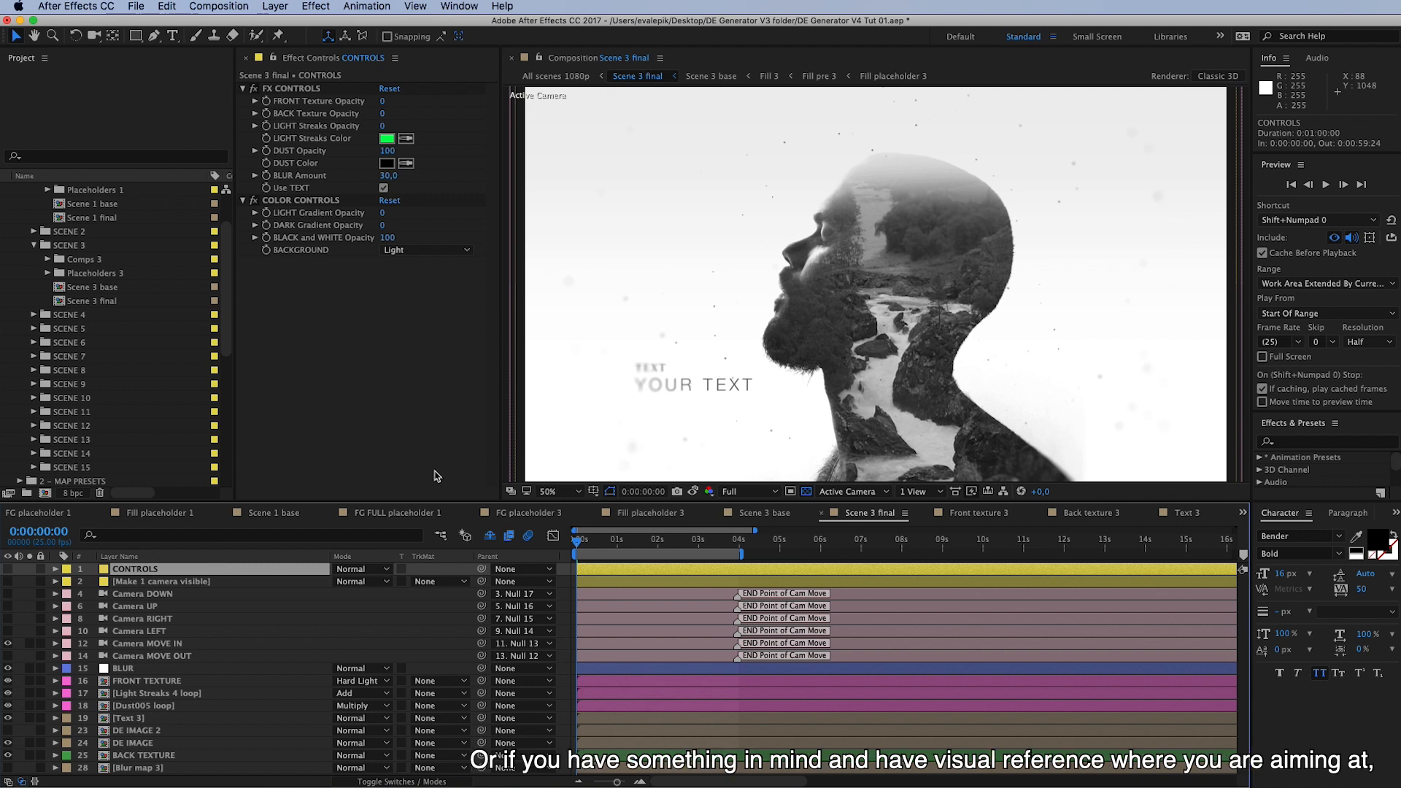
mouse_move(220, 573)
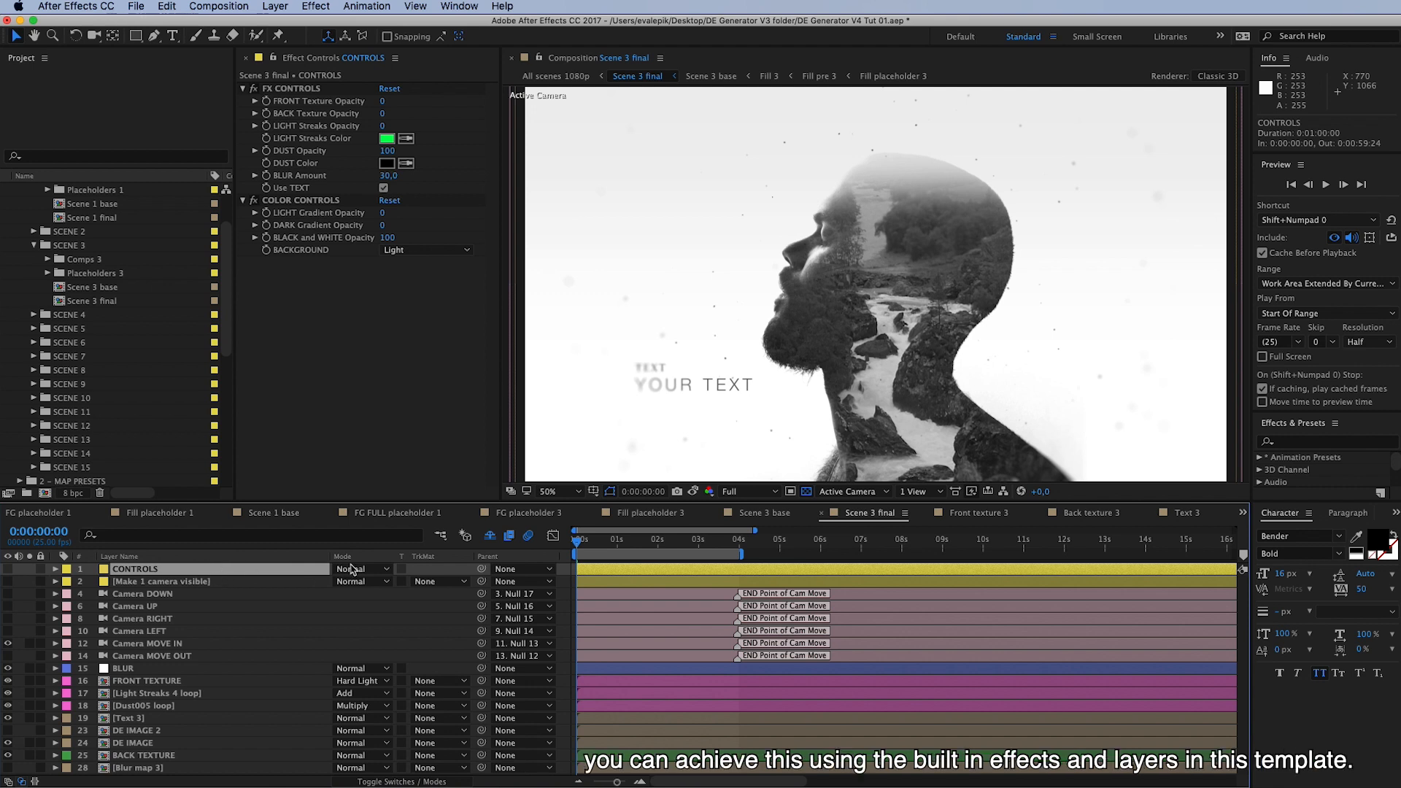
mouse_move(319, 573)
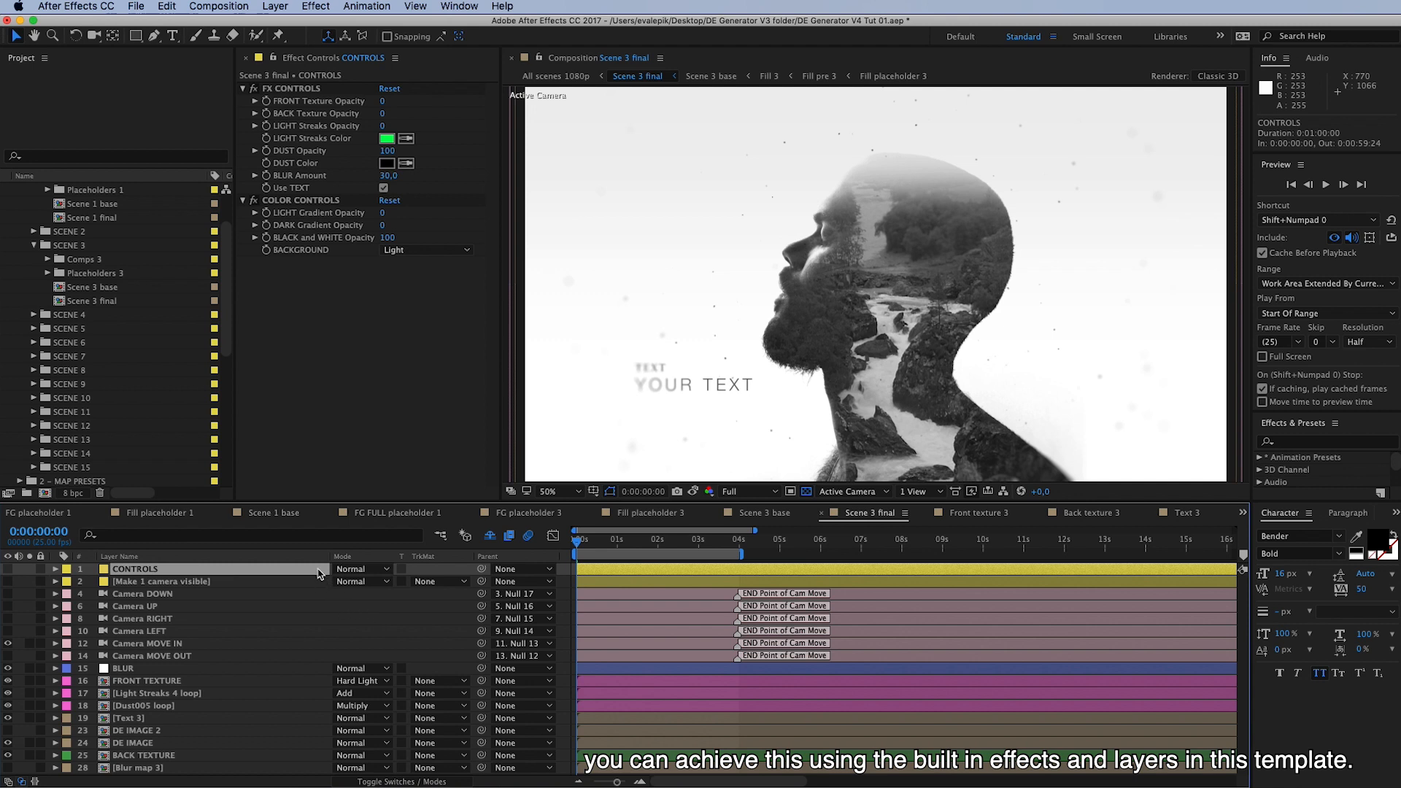
mouse_move(291, 575)
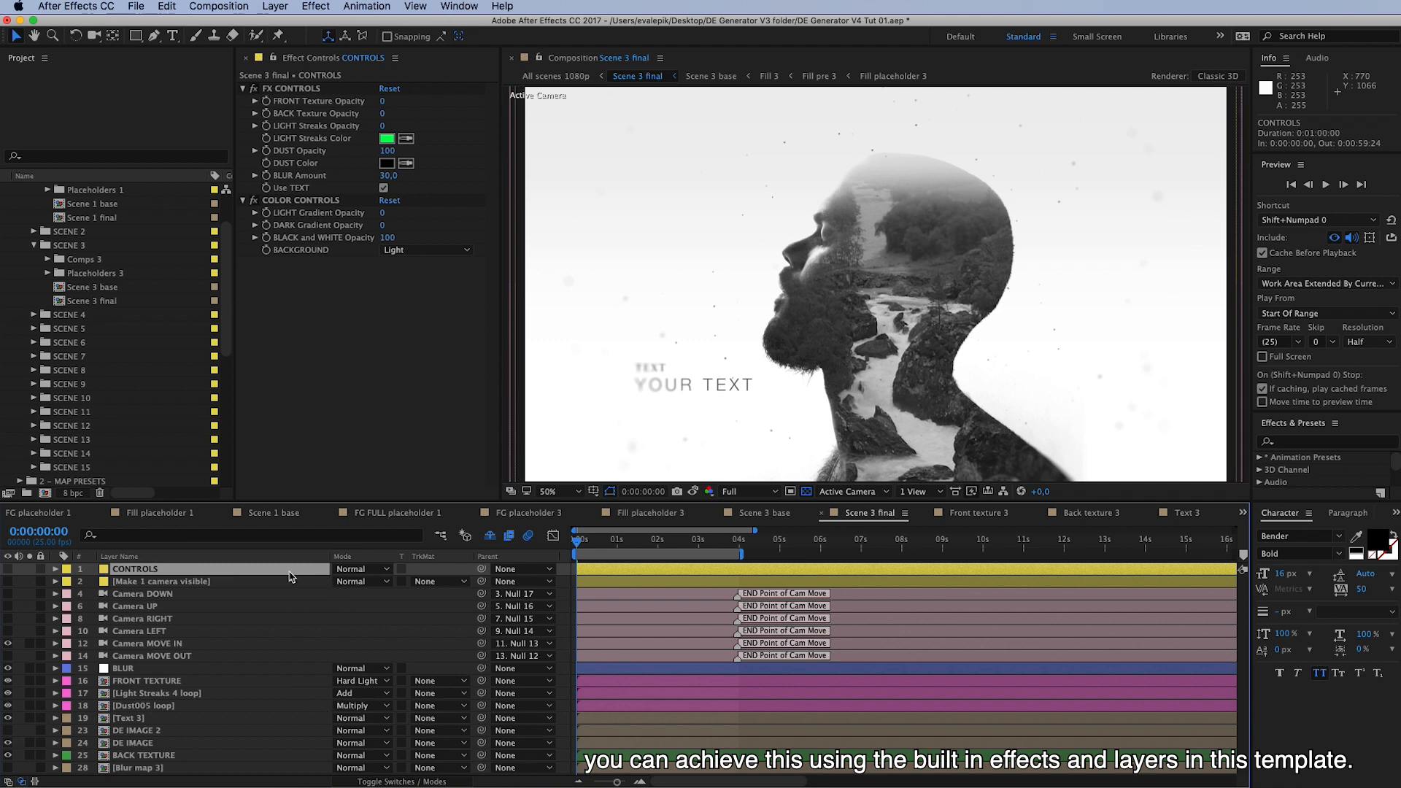
mouse_move(248, 573)
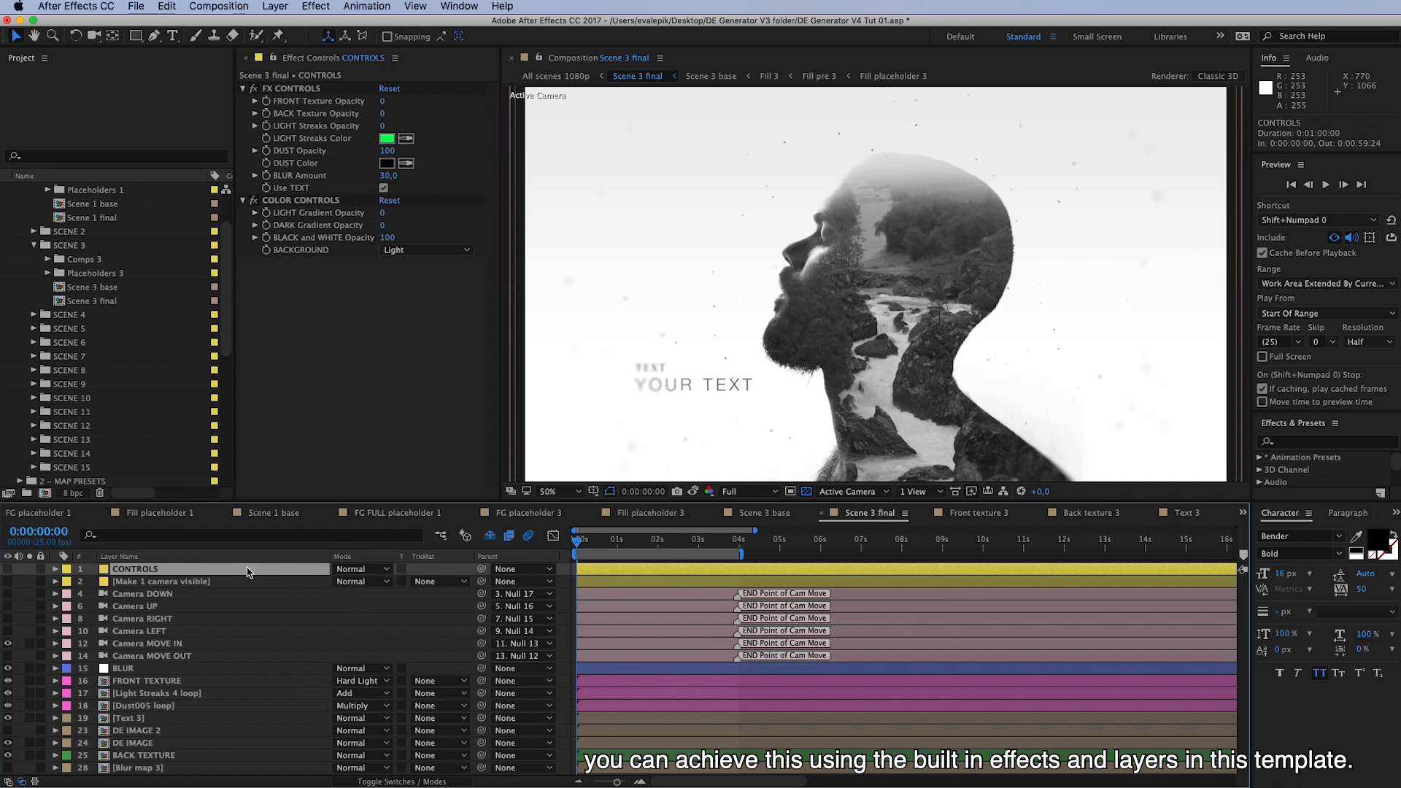
mouse_move(217, 754)
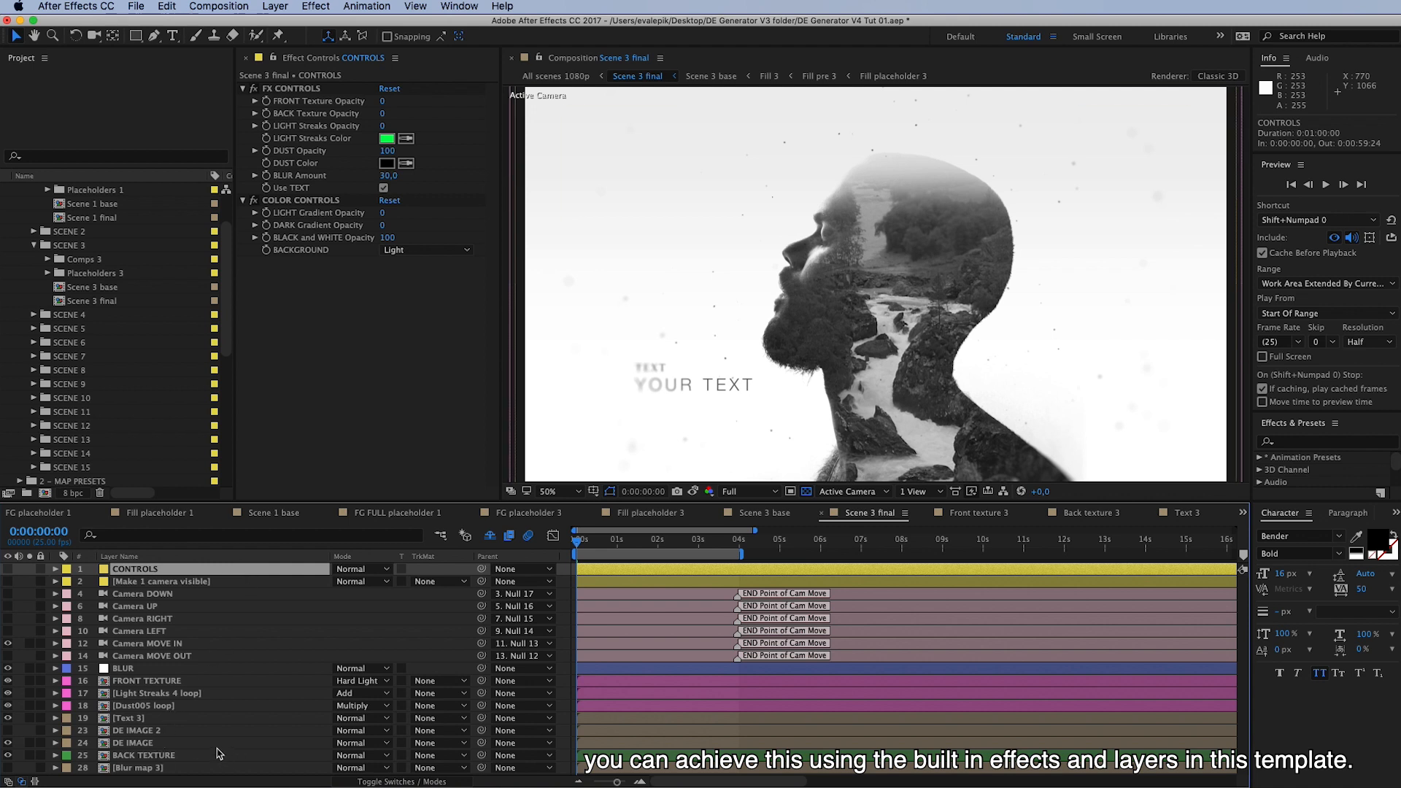
mouse_move(287, 584)
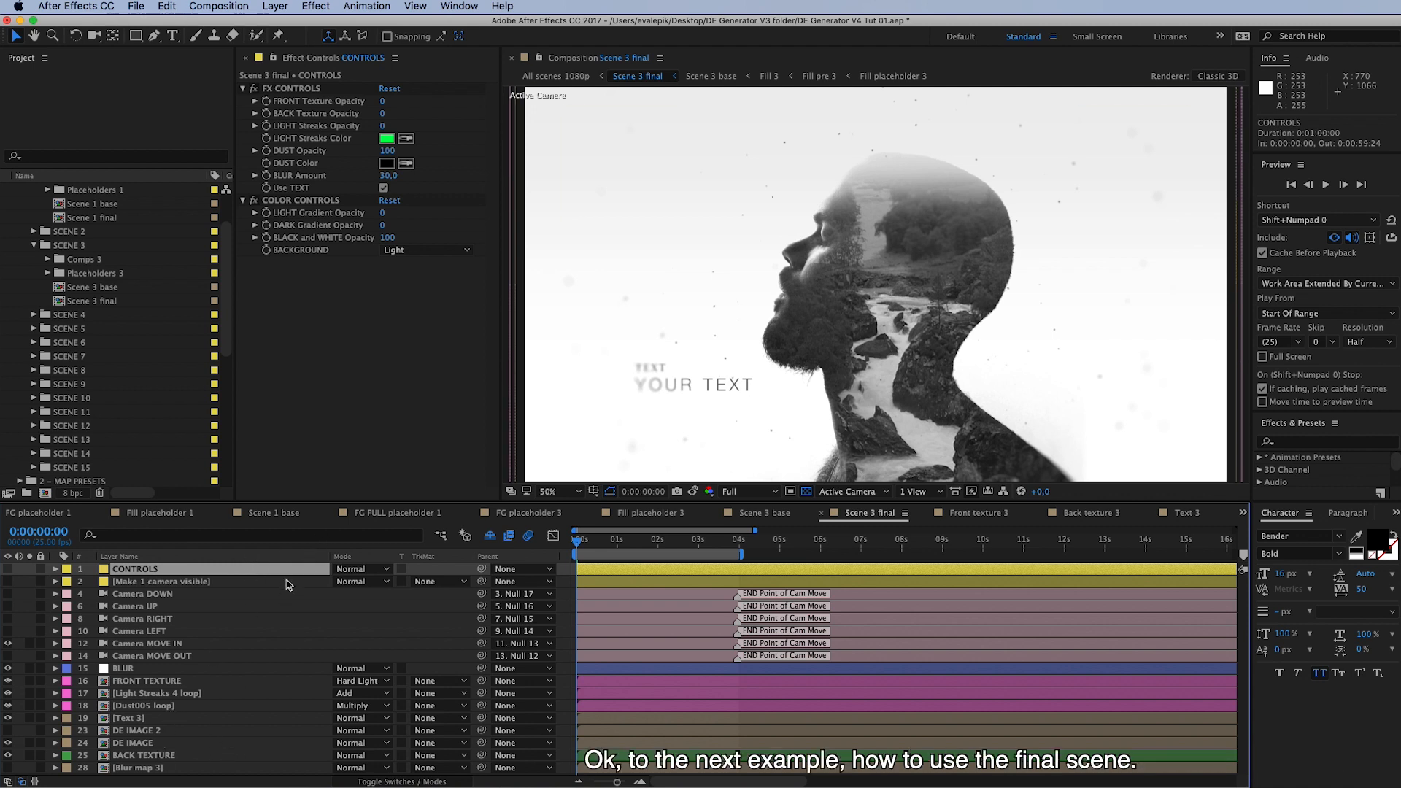